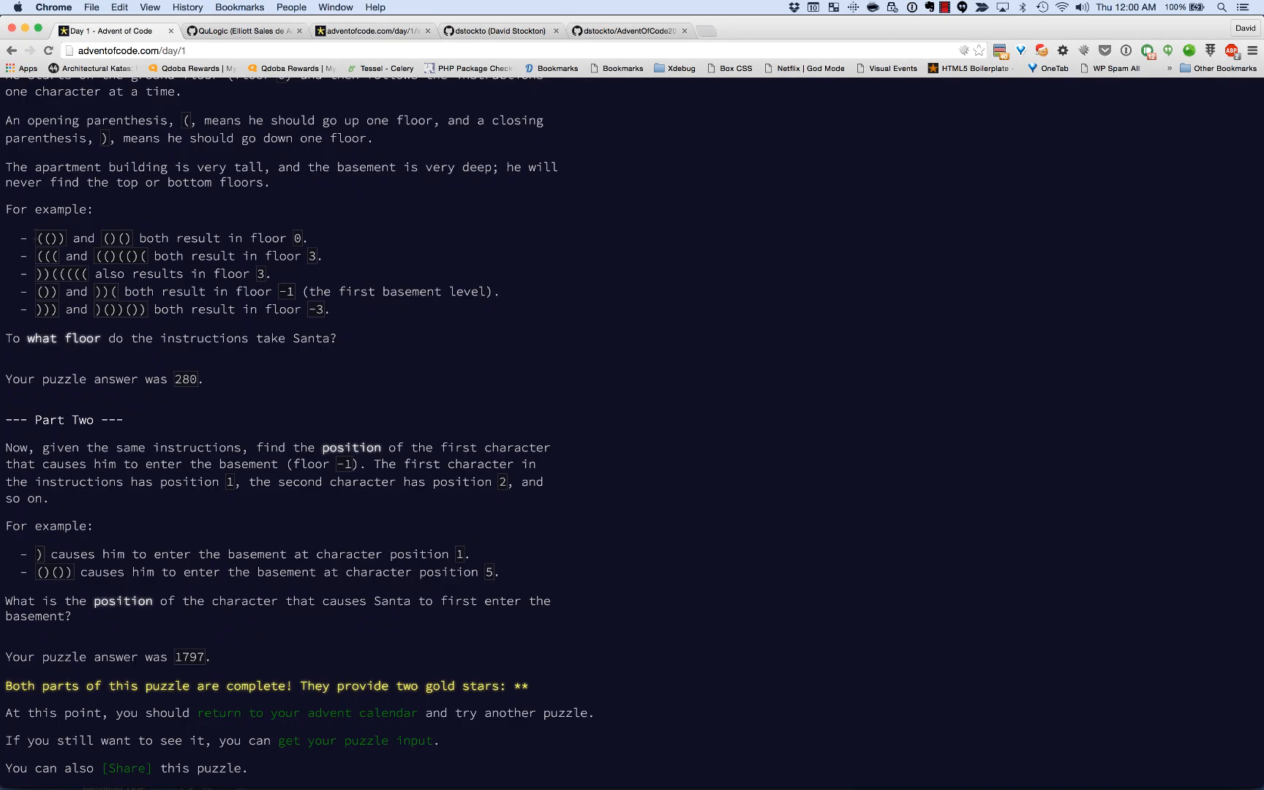
pyautogui.moveTo(215, 437)
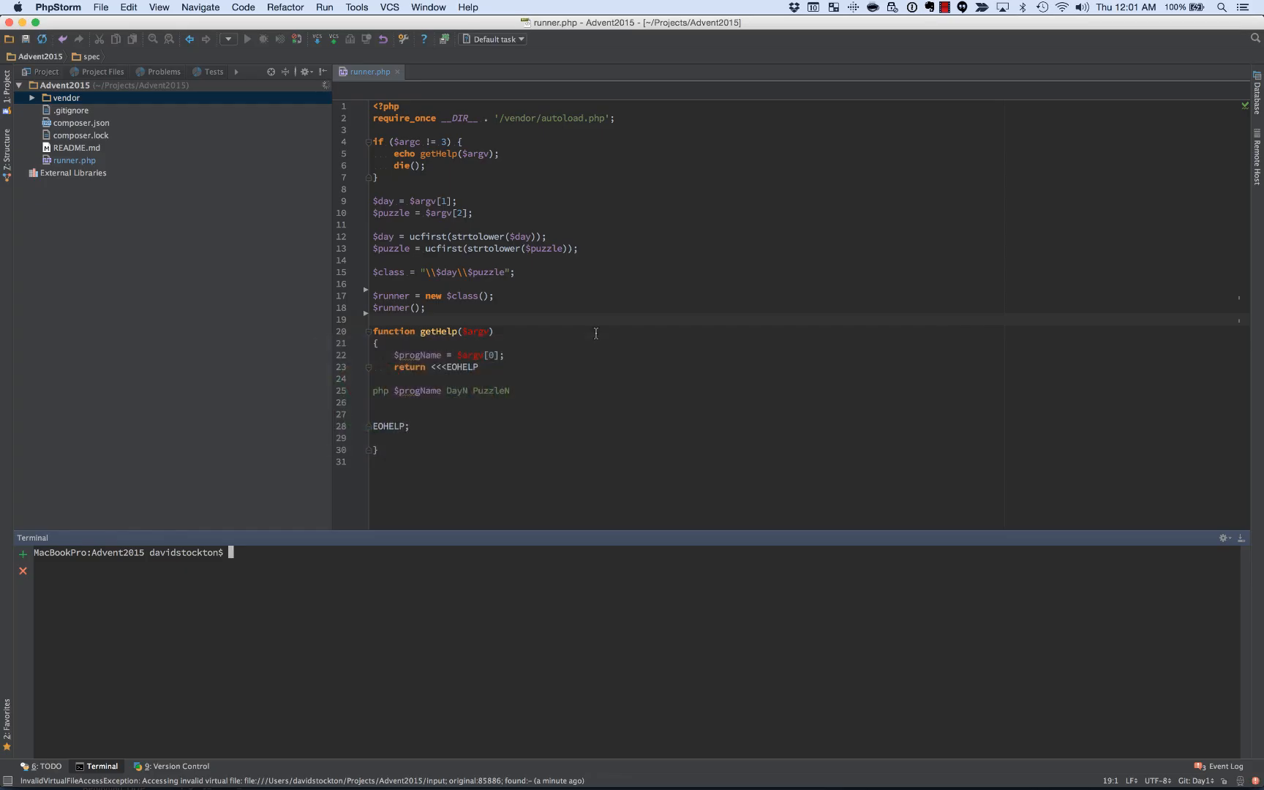
# Step: Describe Day1/Elevator with phpspec desc, then confirm Y to generate the Elevator class
pyautogui.write('phpspe')
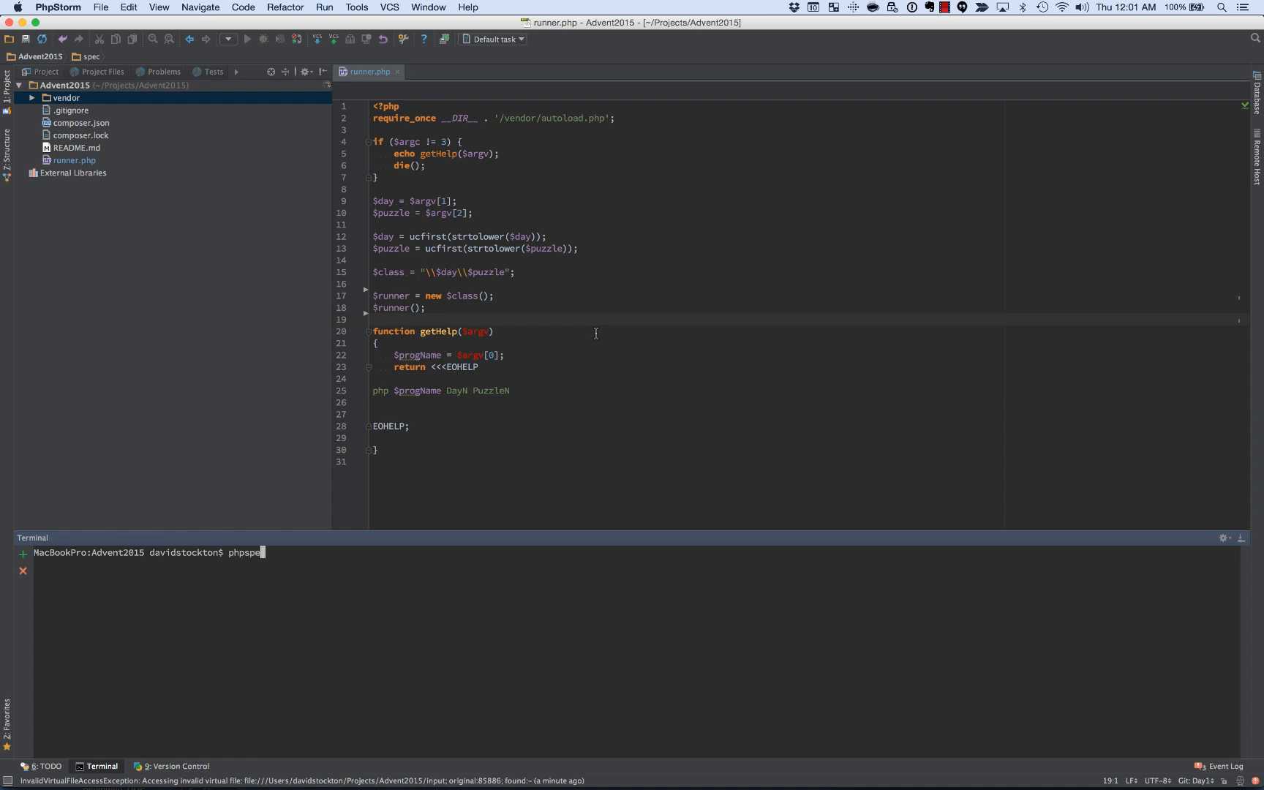
pyautogui.write('c desc')
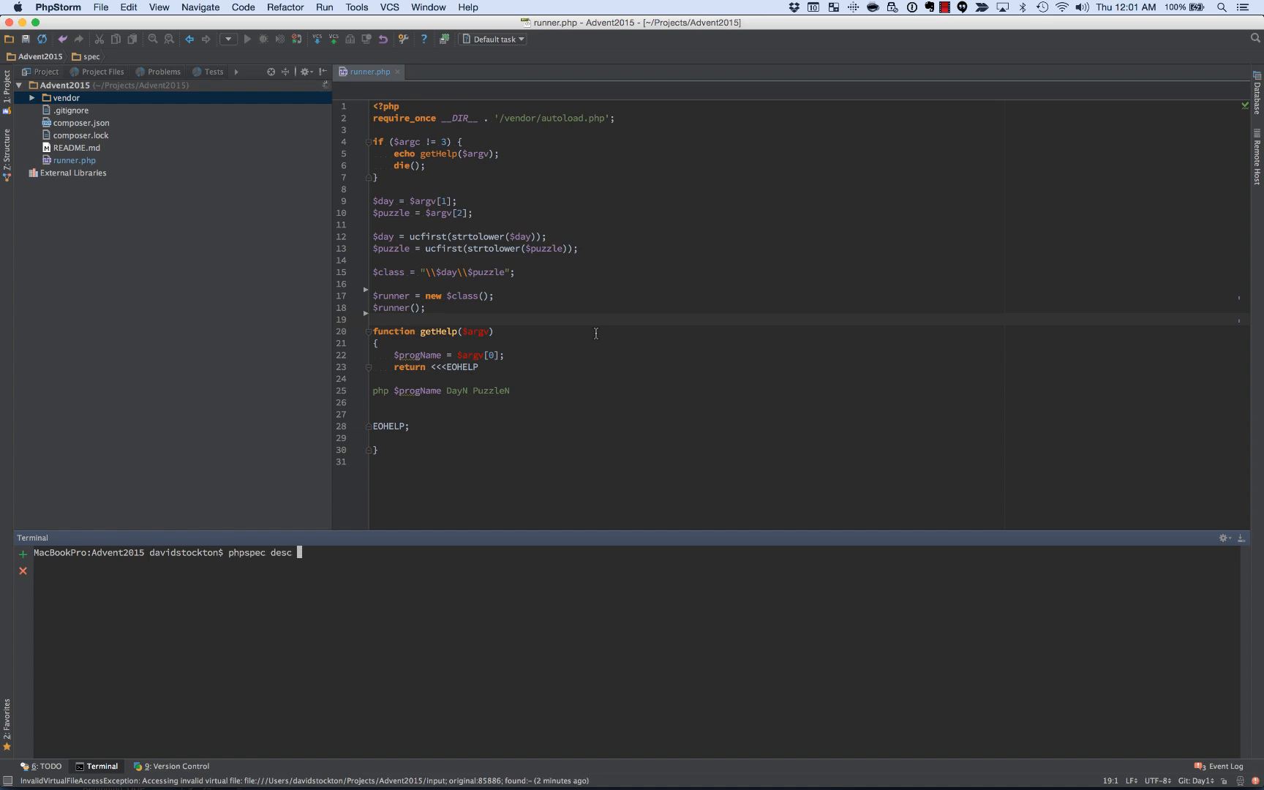
pyautogui.write('Day/E')
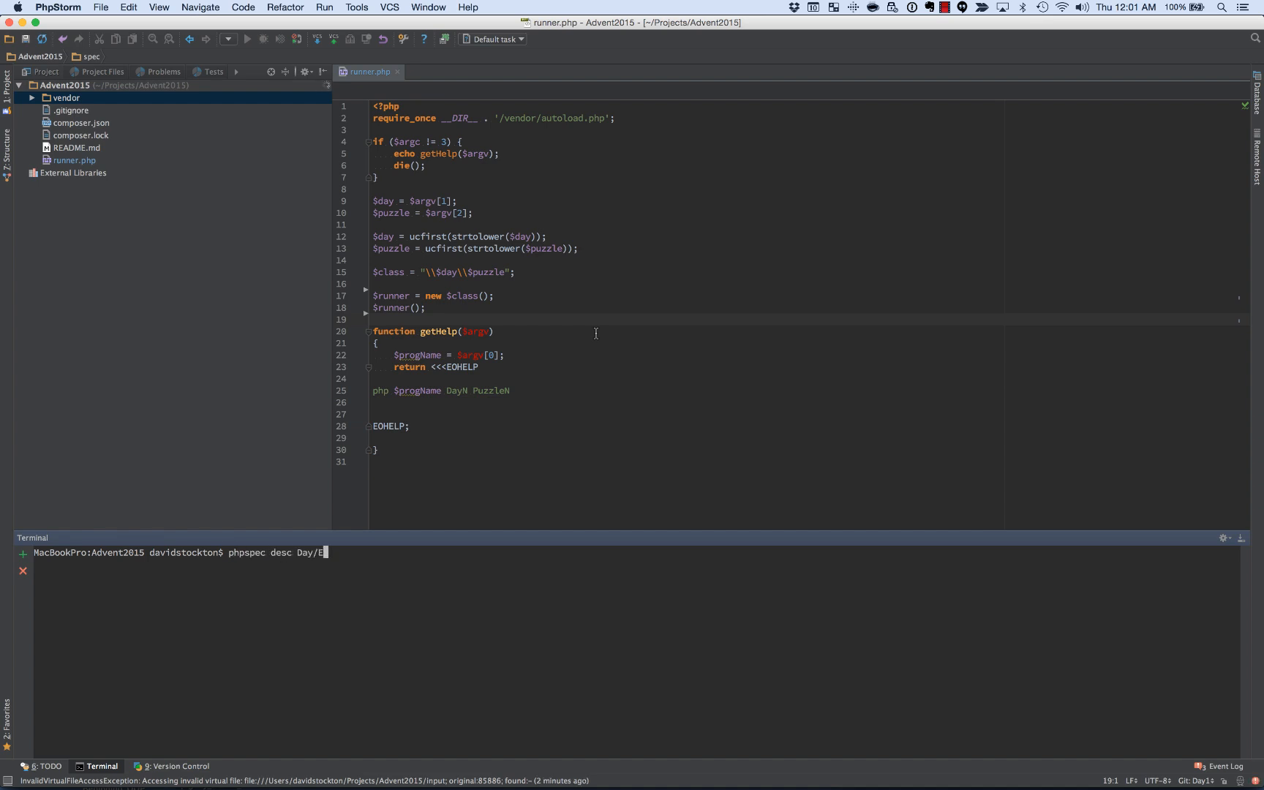
pyautogui.write('1')
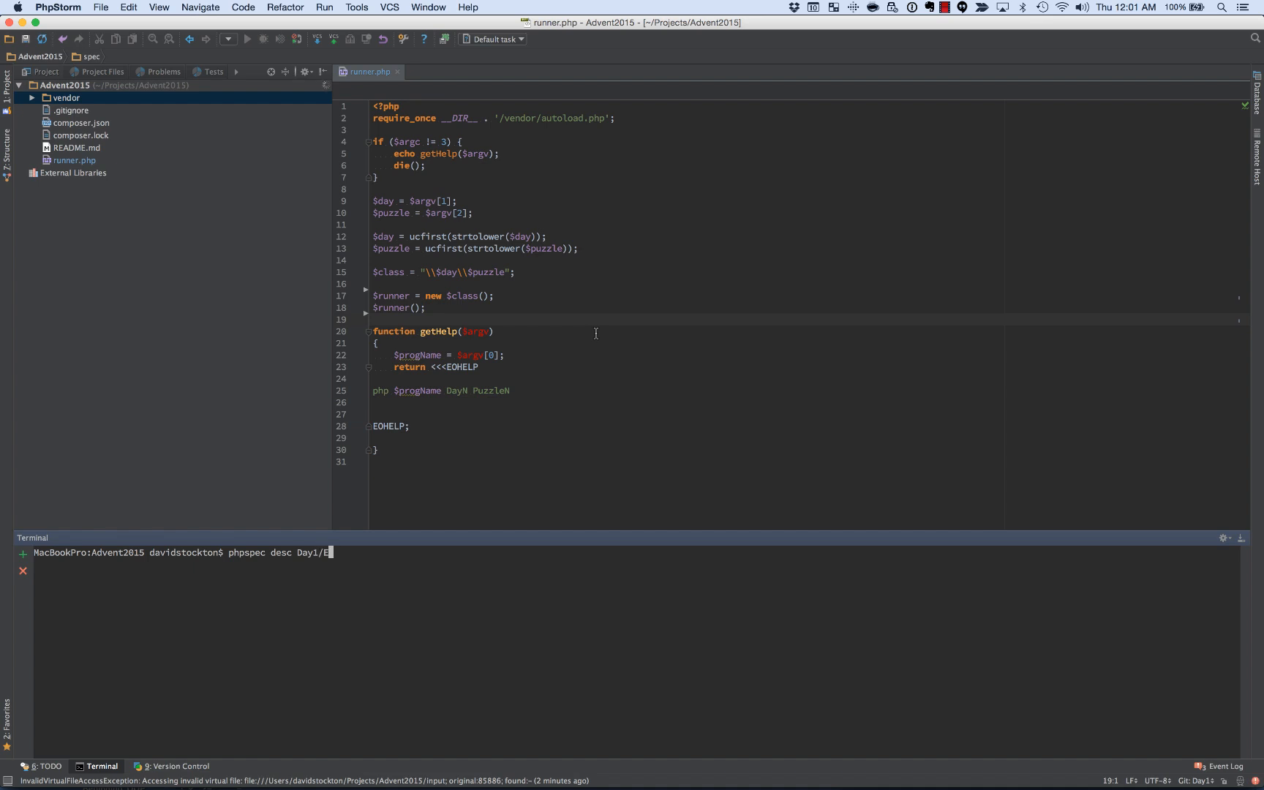
pyautogui.write('levator')
pyautogui.write('phpspec run')
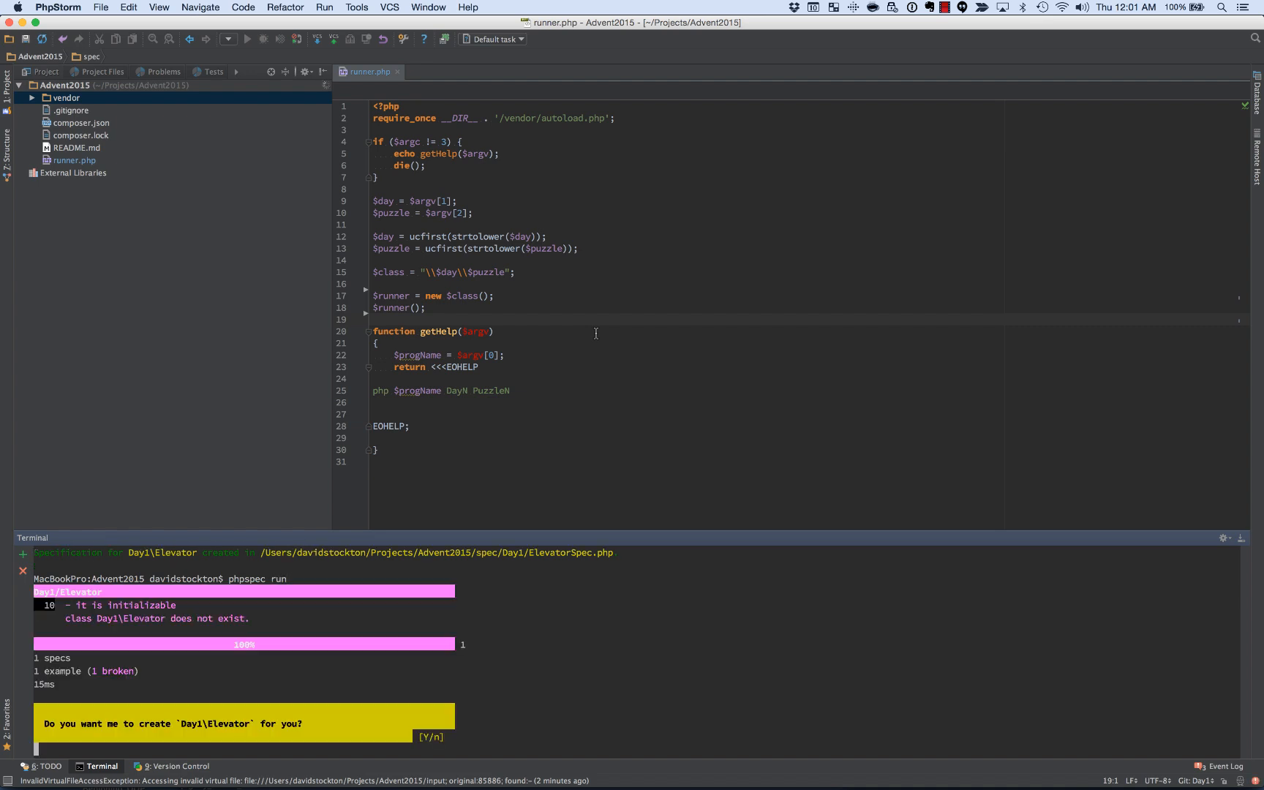
pyautogui.write('Y')
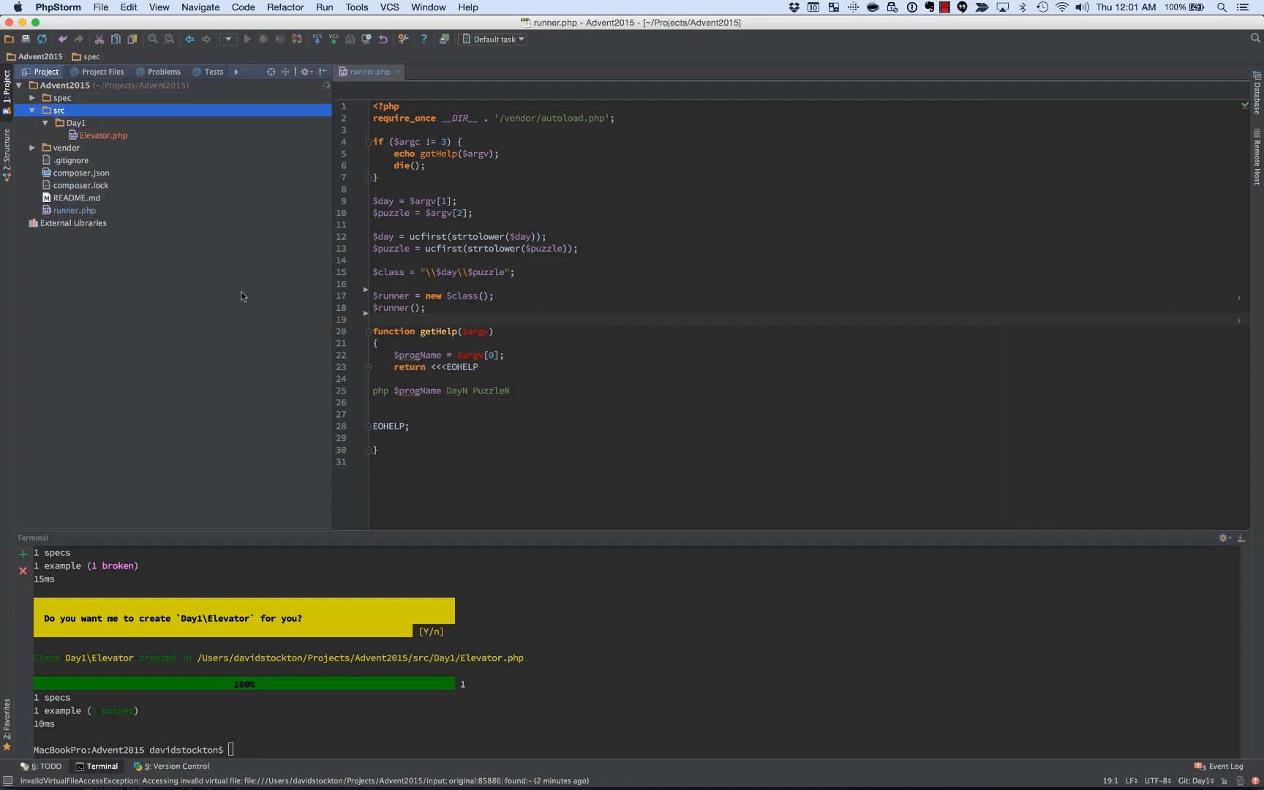
# Step: Open src/Day1/Elevator.php and spec/Day1/ElevatorSpec.php from the Project tree
pyautogui.doubleClick(103, 135)
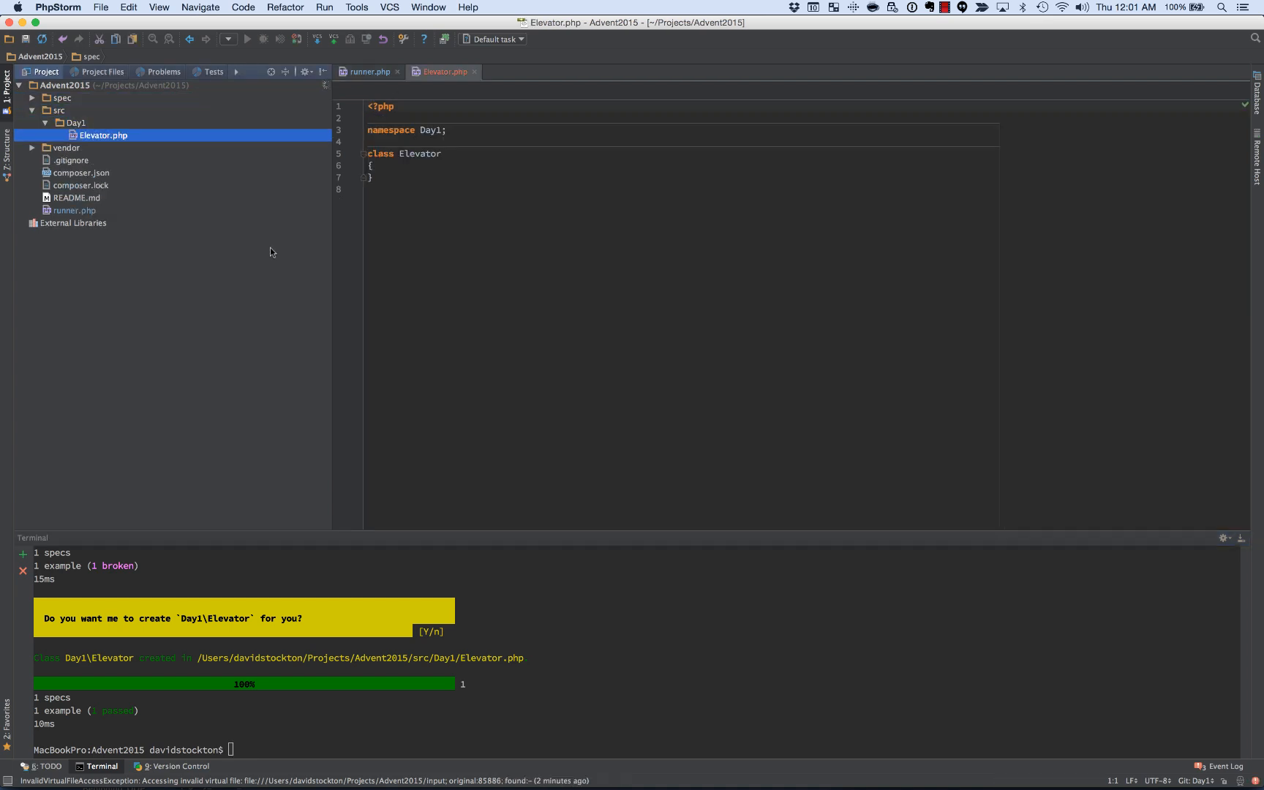
pyautogui.click(61, 97)
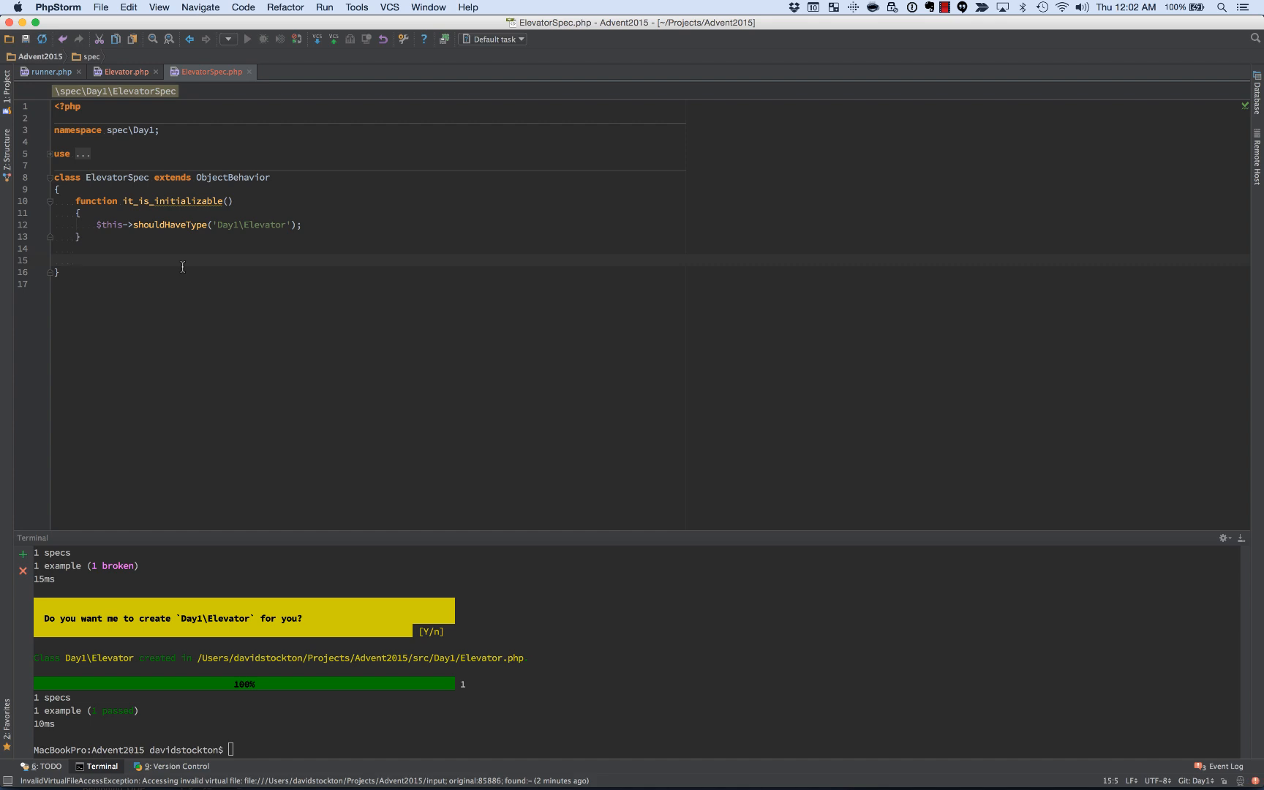
# Step: Add an it_should_be_on_zero_to_start example asserting $this->getFloor()->shouldBe(0)
pyautogui.write('pubf')
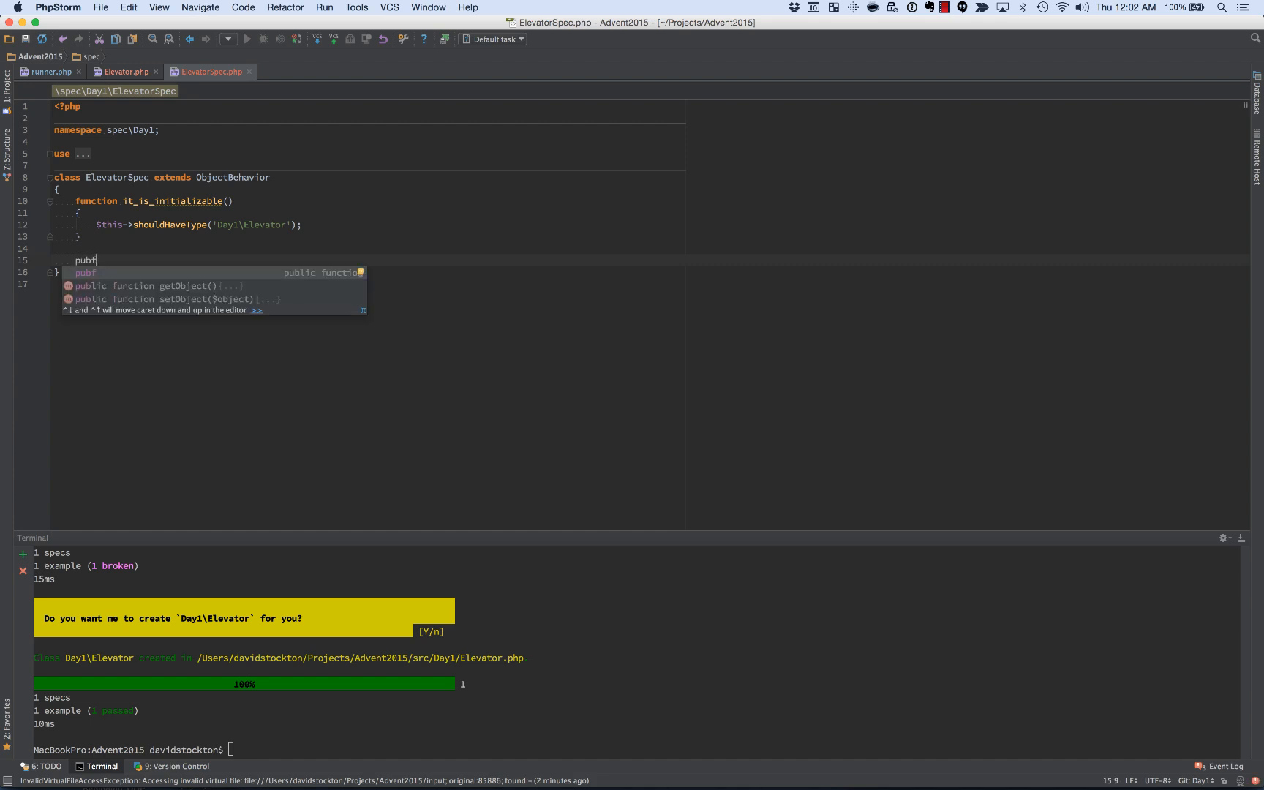
pyautogui.press('Tab')
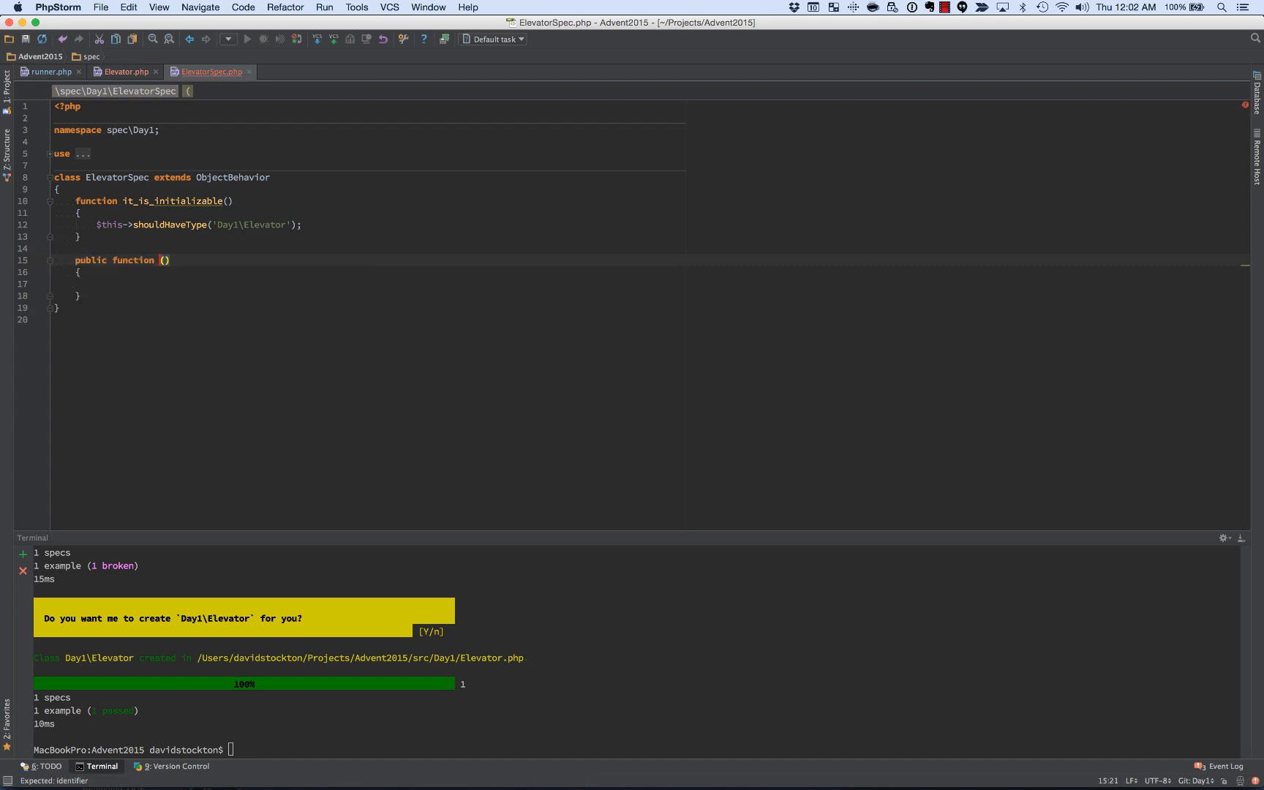
pyautogui.write('it_should')
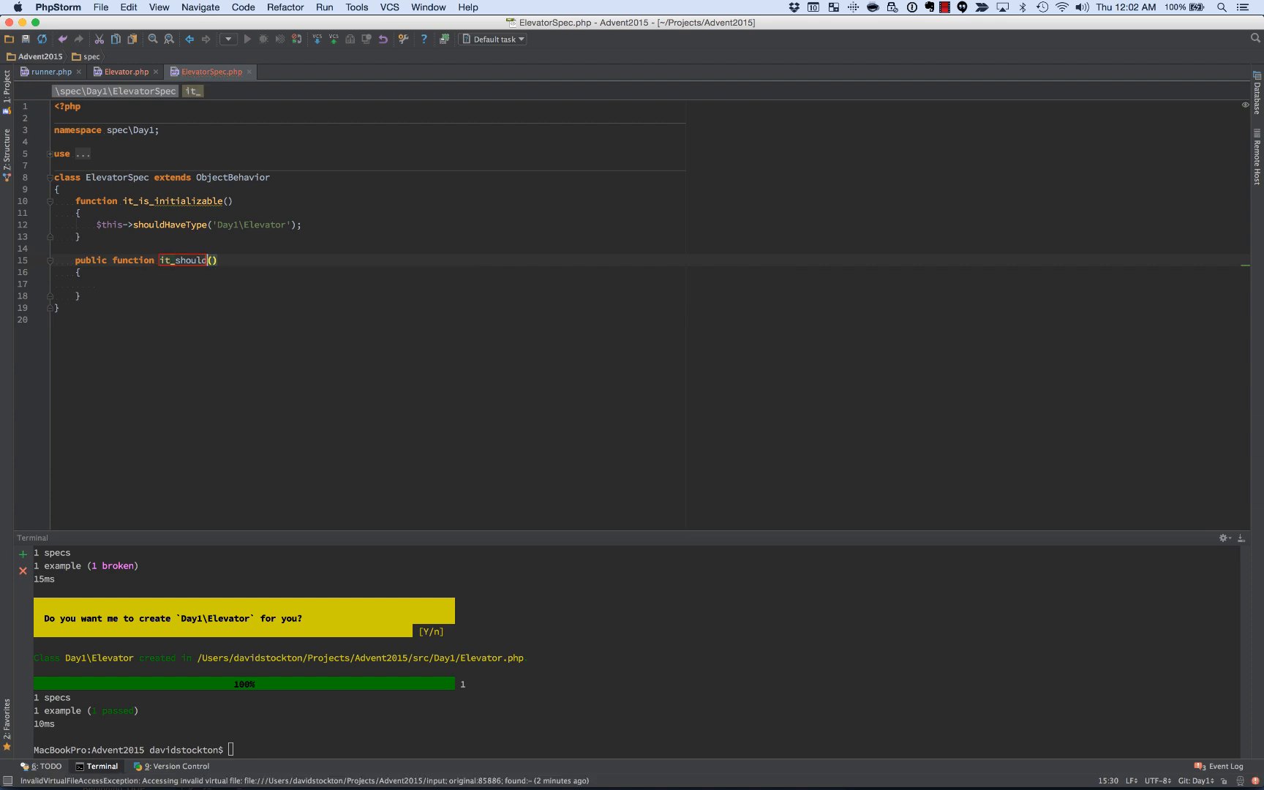
pyautogui.write('_beon_')
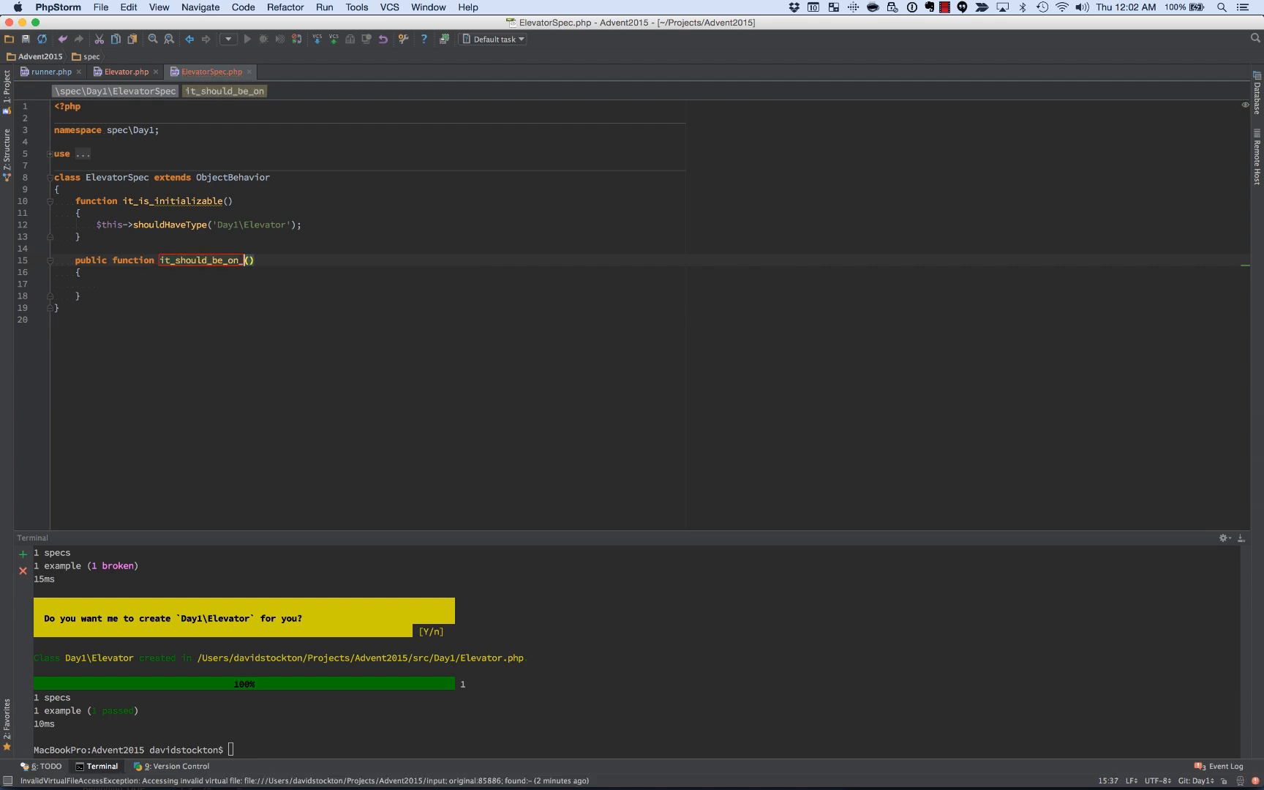
pyautogui.write('zero_to')
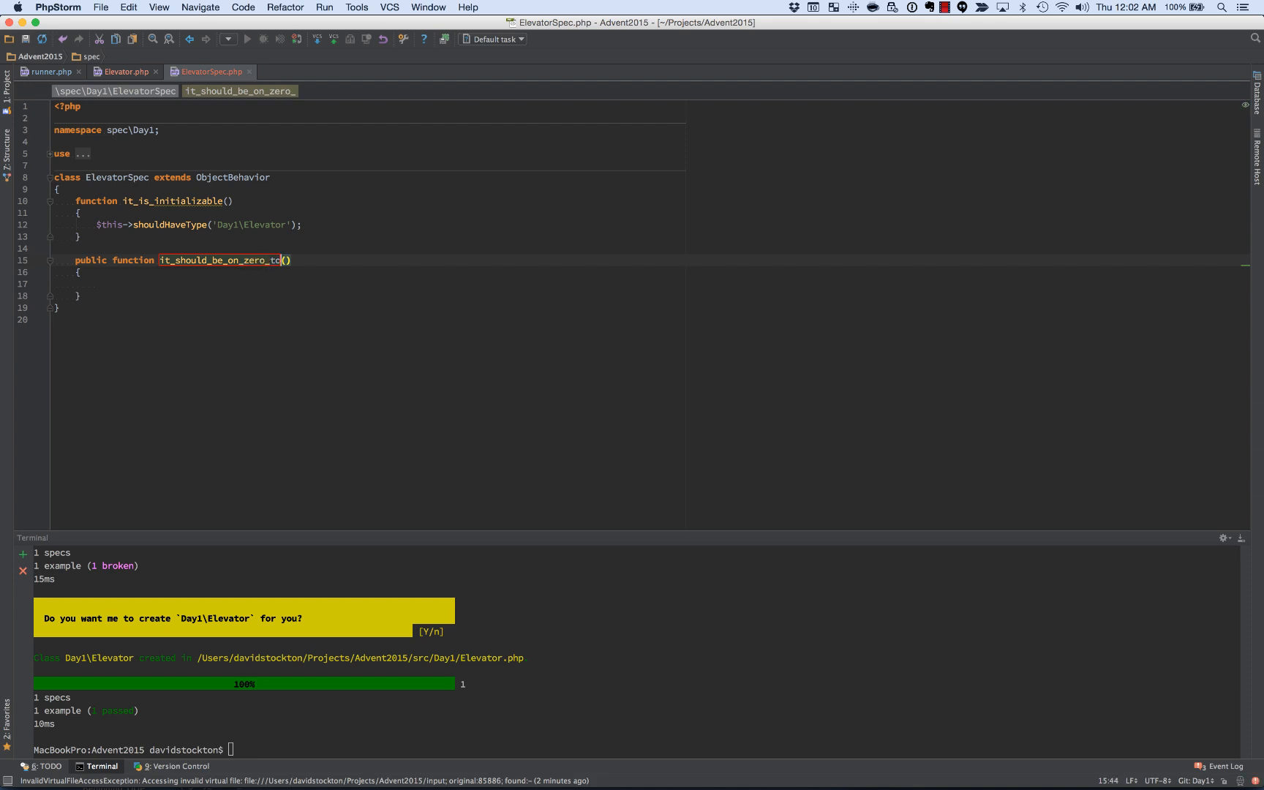
pyautogui.write('_start')
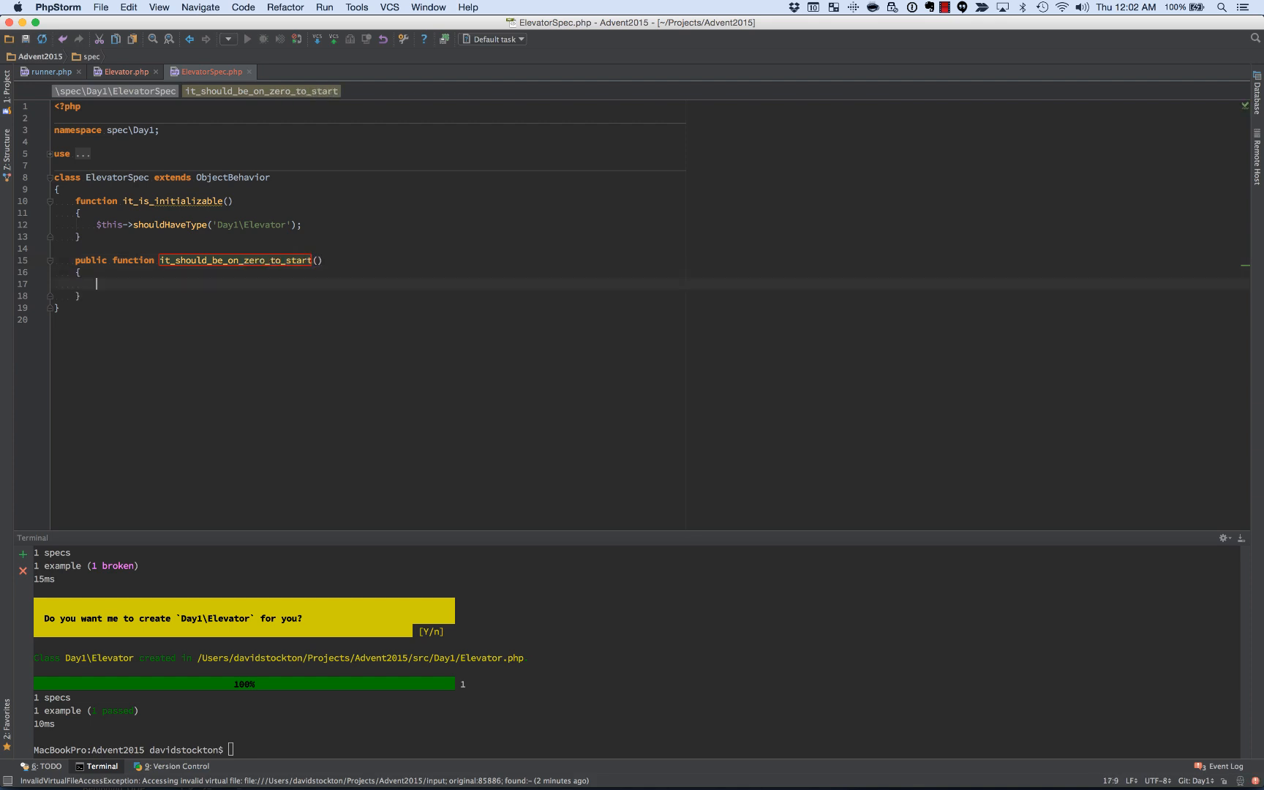
pyautogui.write('$this->$')
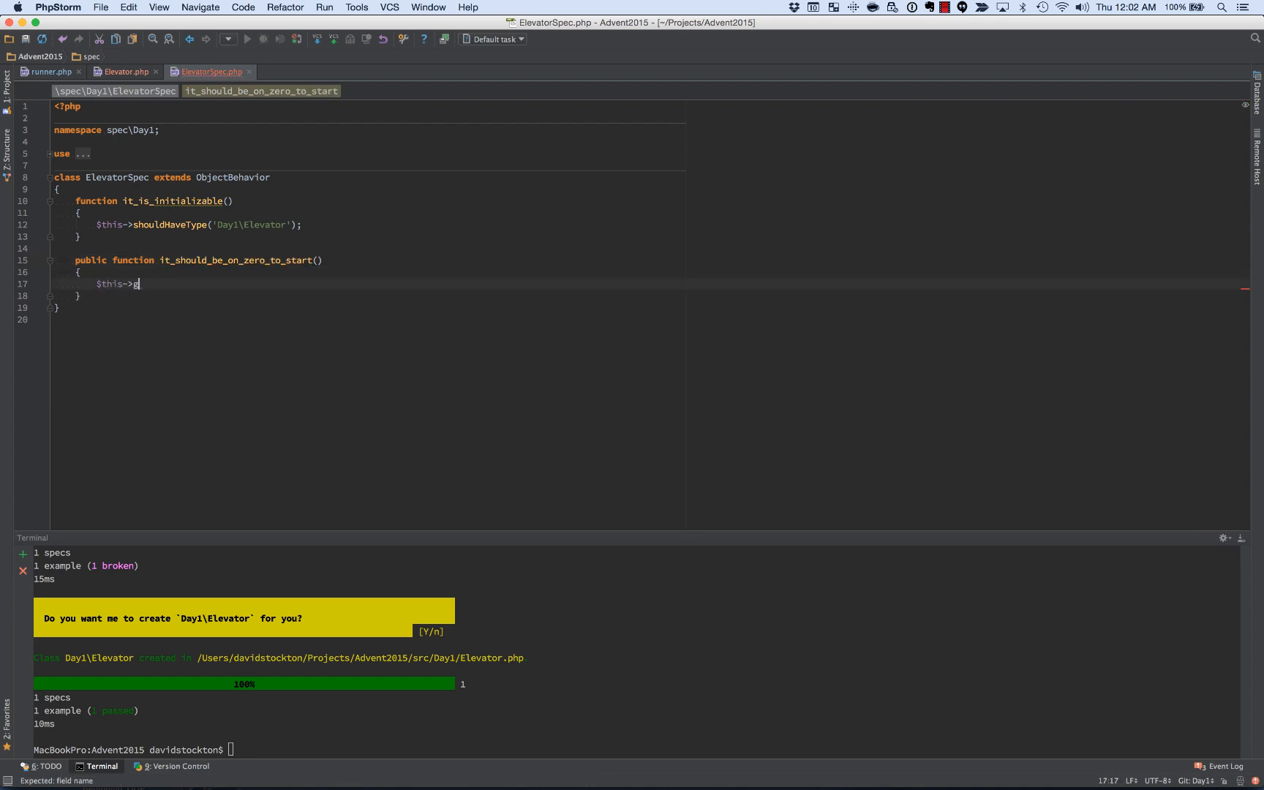
pyautogui.write('getFloor()->sb')
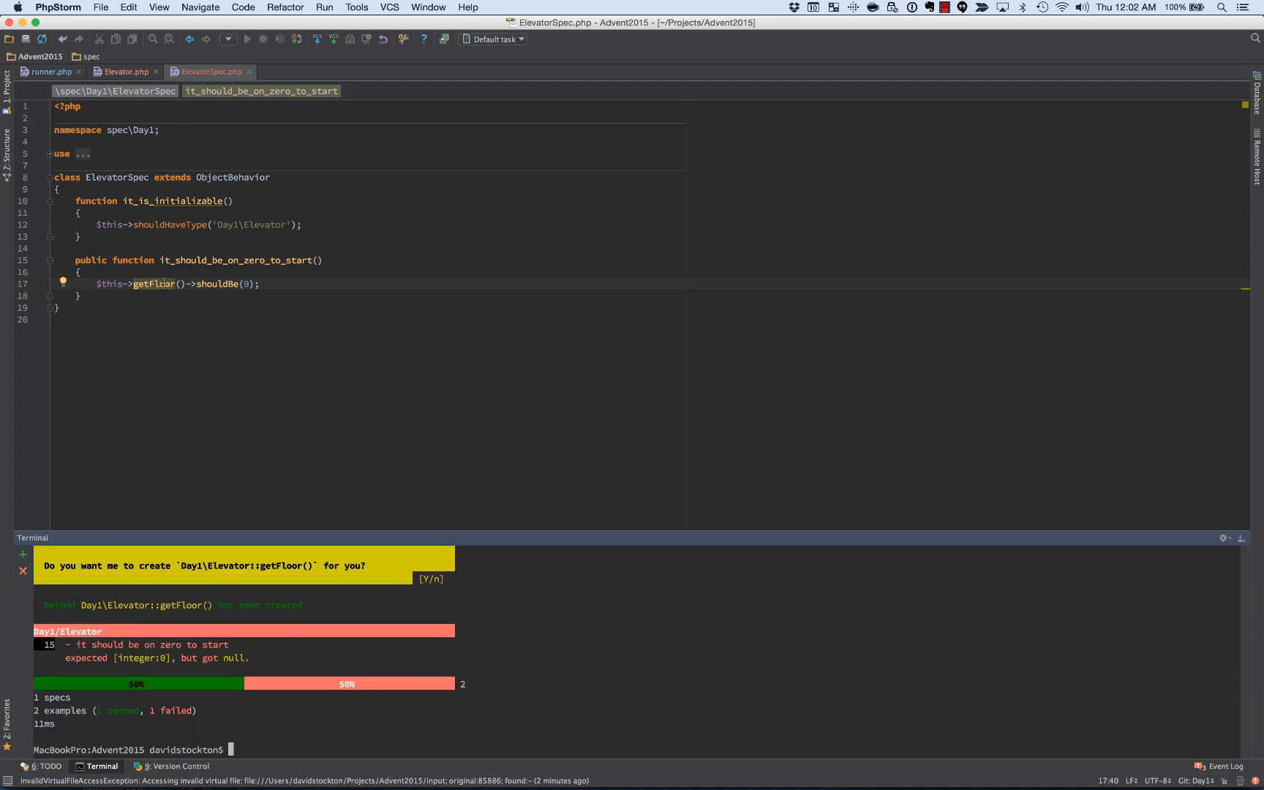
# Step: Make Elevator's getFloor() return 0, then return to ElevatorSpec.php
pyautogui.click(125, 71)
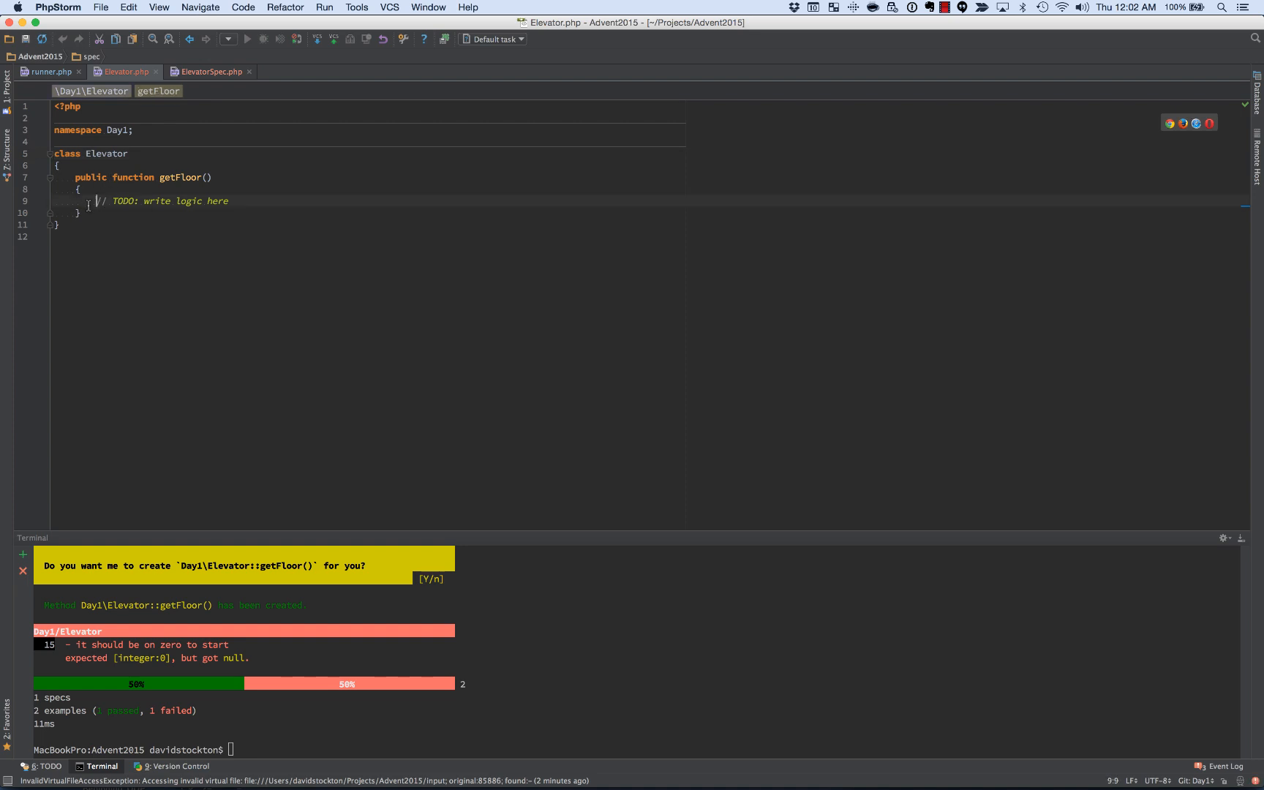
pyautogui.write('return 0;')
pyautogui.click(637, 749)
pyautogui.write('phpspec run')
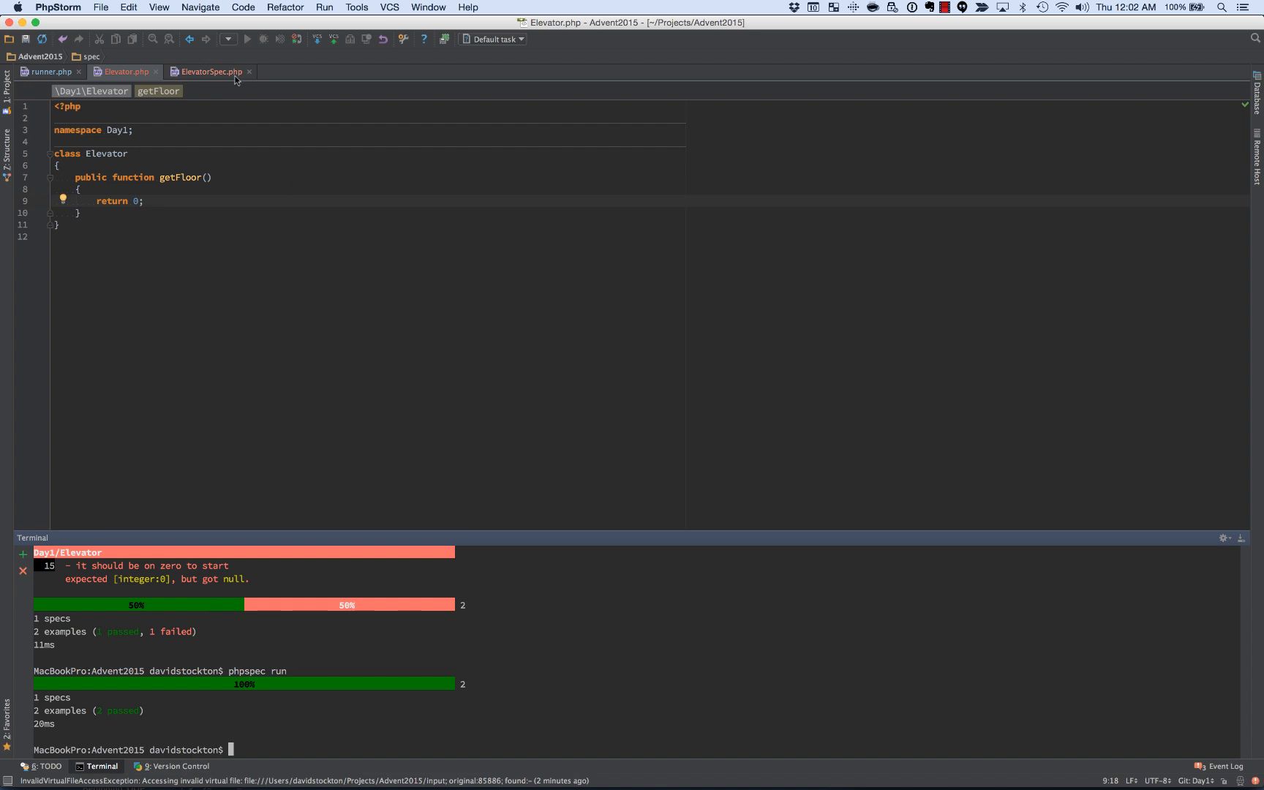
pyautogui.moveTo(197, 73)
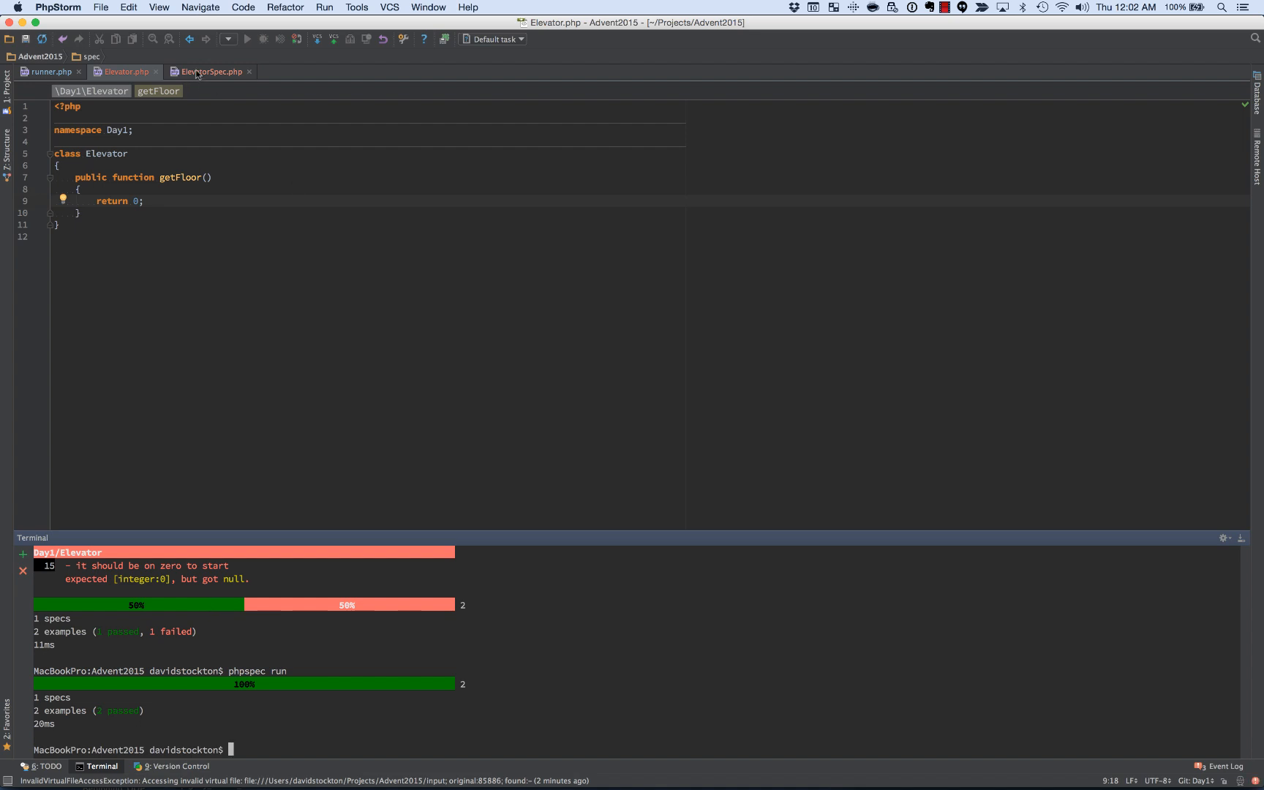
pyautogui.click(210, 72)
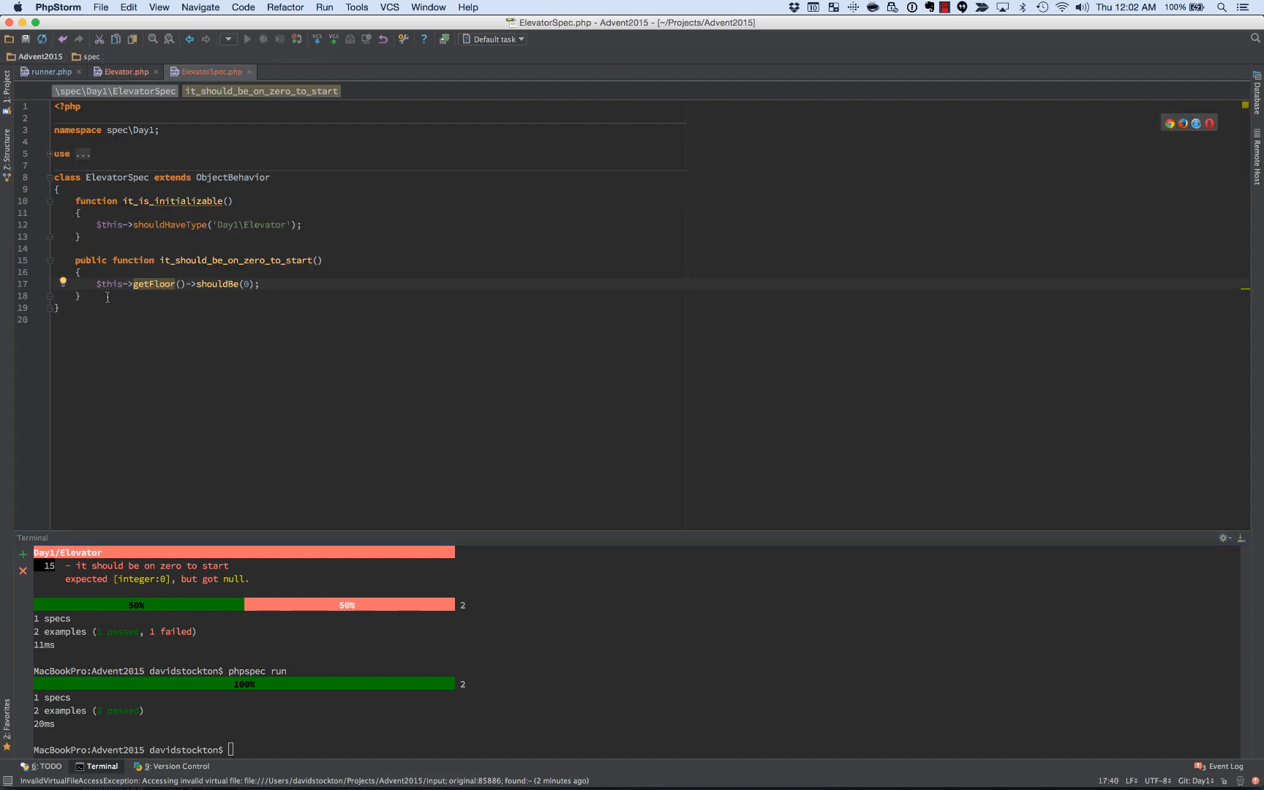
# Step: Add an it_can_go_up example calling goUp() and expecting getFloor() to be 1
pyautogui.write('public function i(')
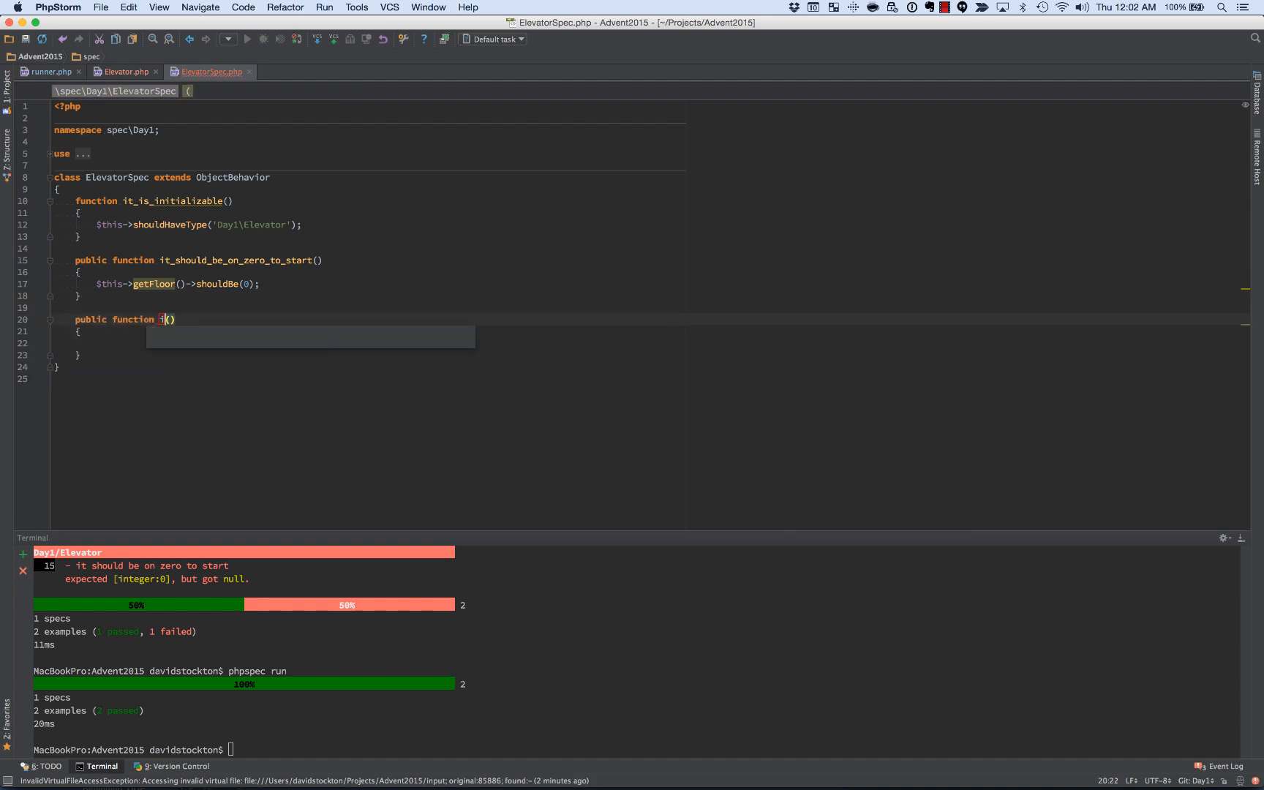
pyautogui.write('t_can_go_up')
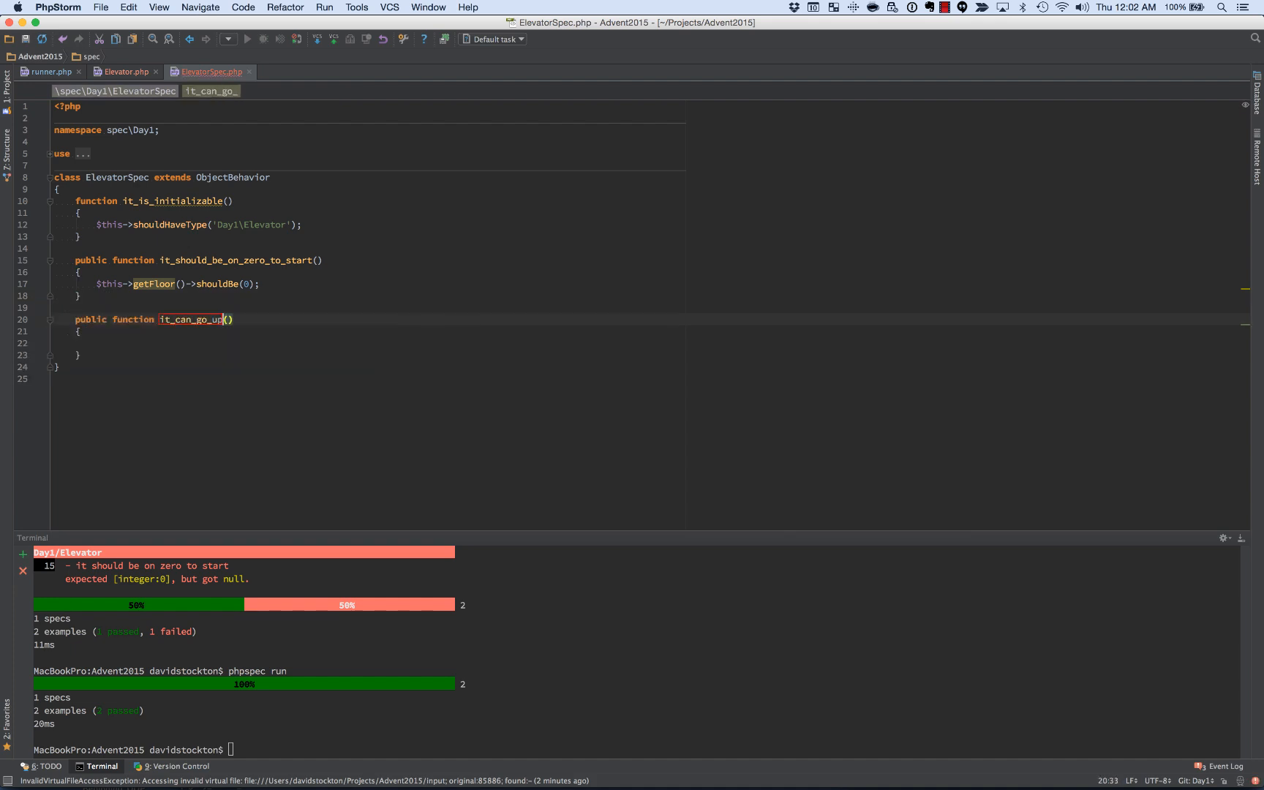
pyautogui.write('$this->goUo')
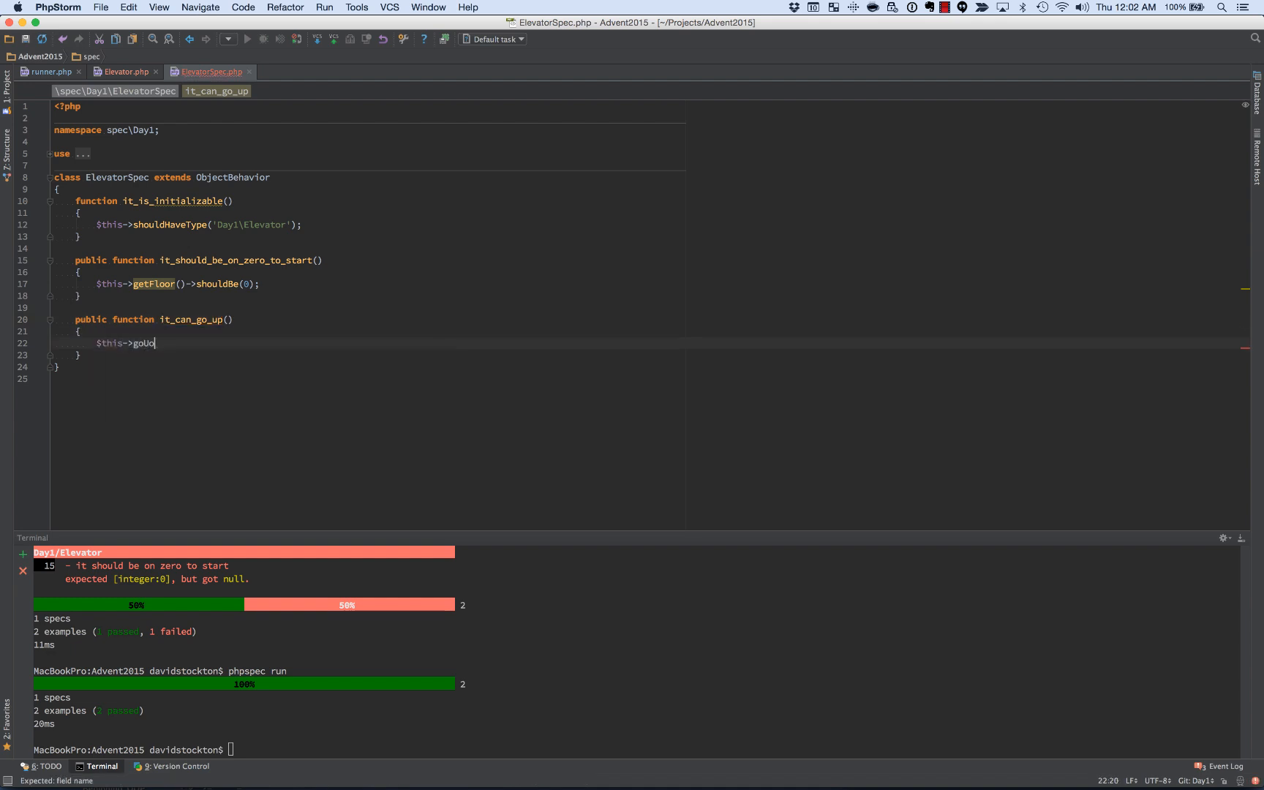
pyautogui.write('p();')
pyautogui.write('$this->')
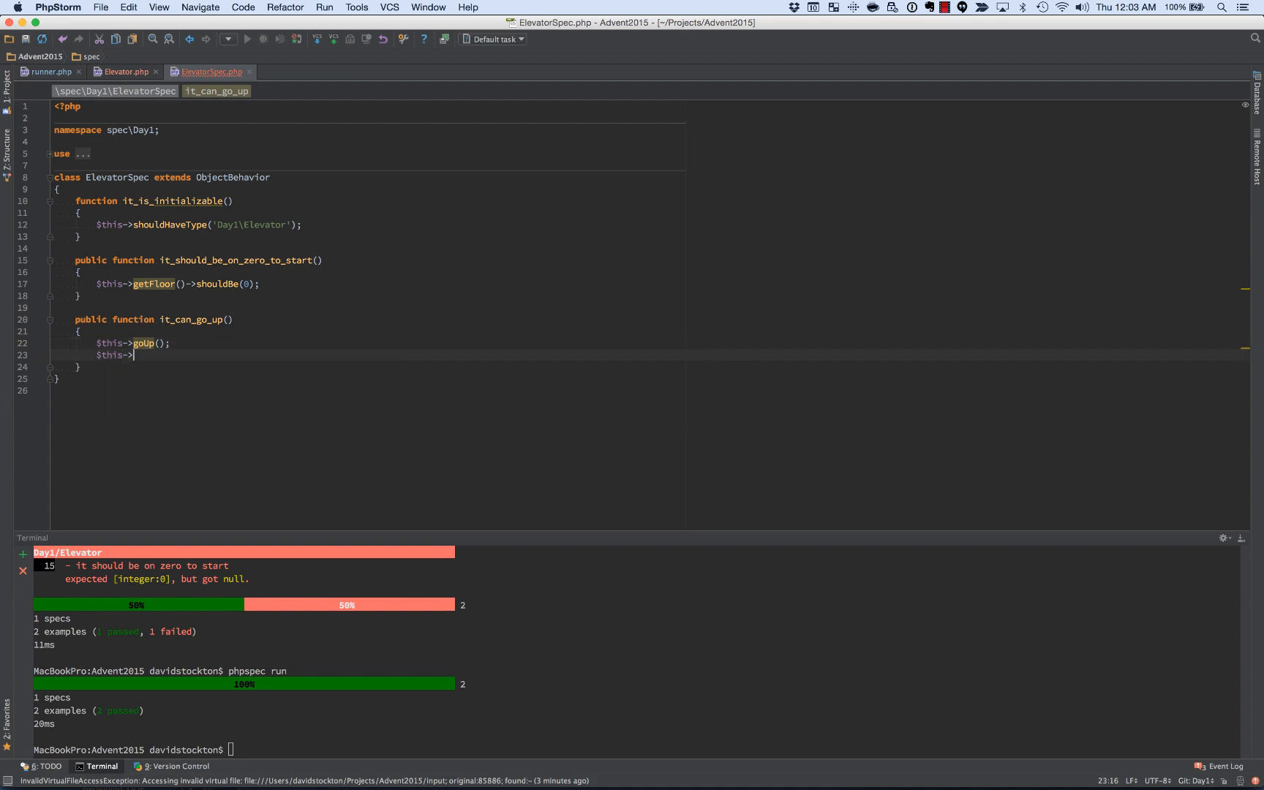
pyautogui.write('getFloor()->')
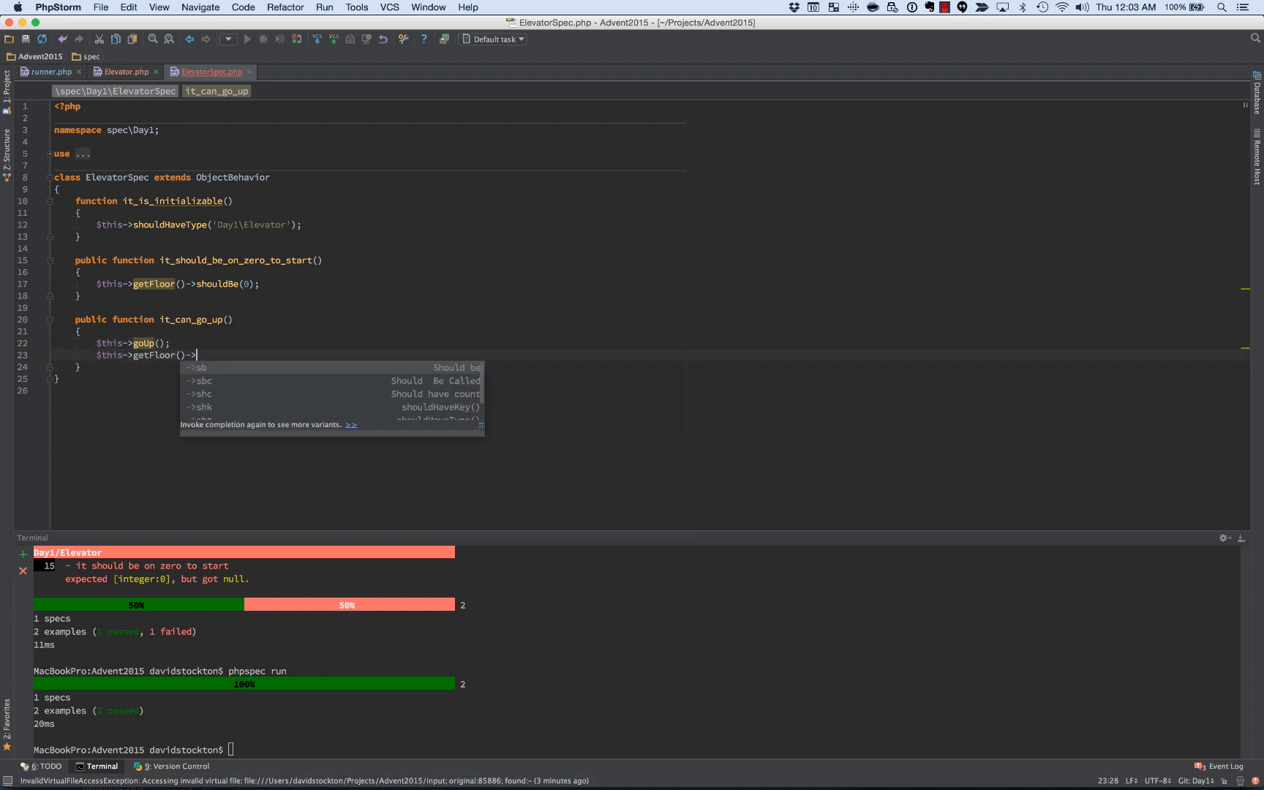
pyautogui.write('shouldBe(1);')
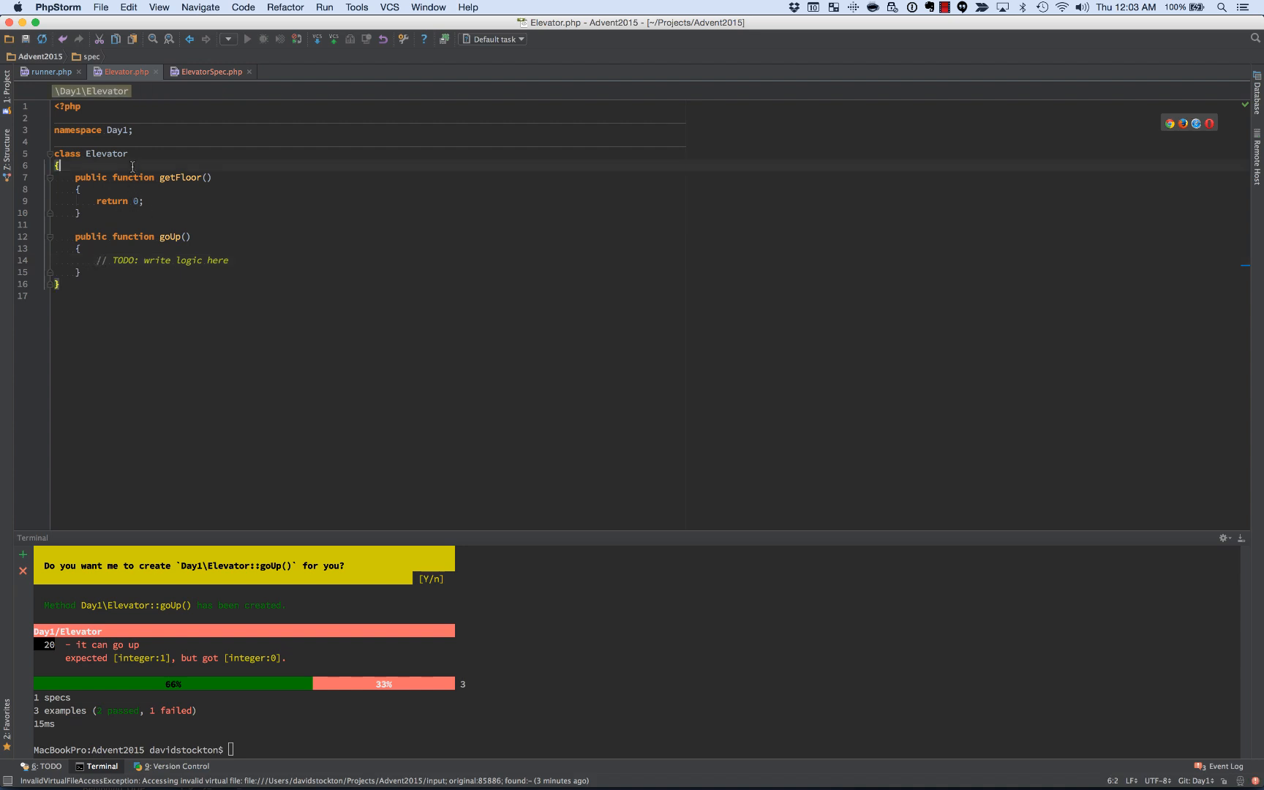
# Step: Add a private $floor property and have getFloor() return $this->floor
pyautogui.press('Return')
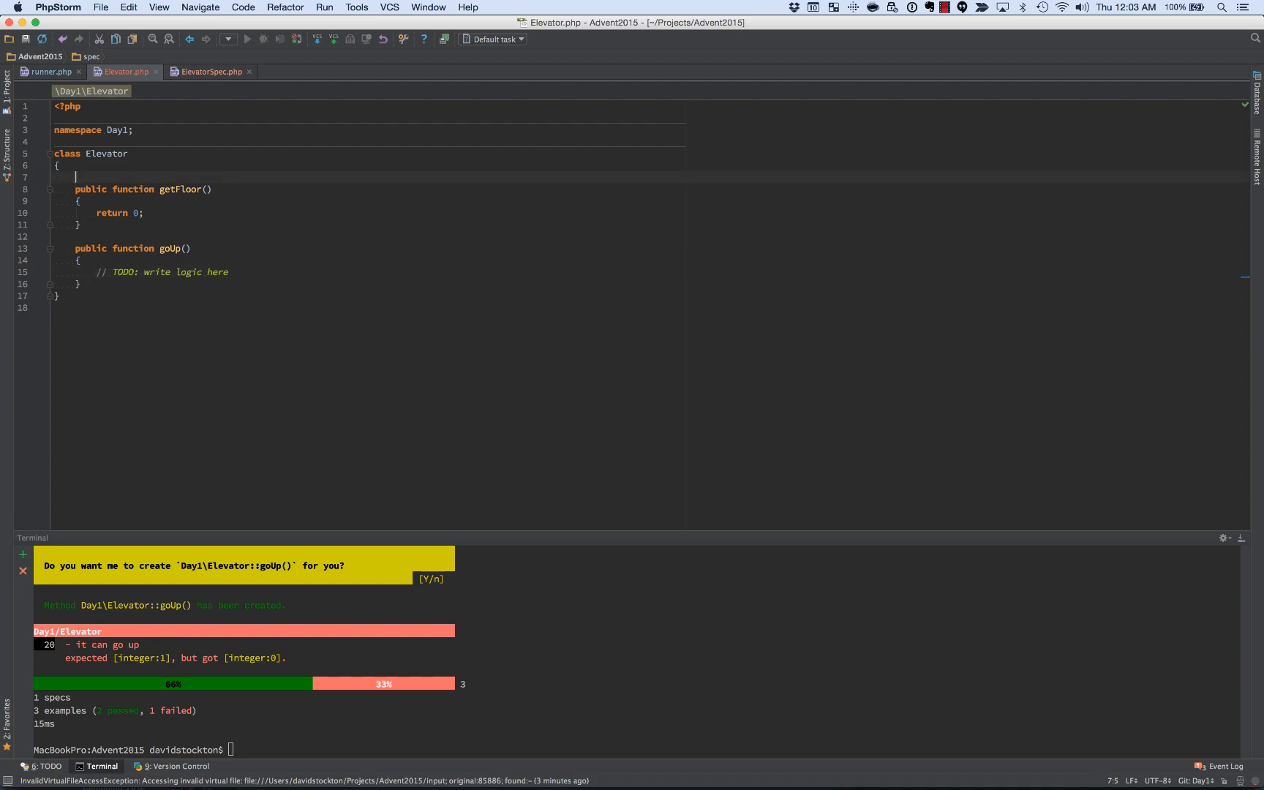
pyautogui.write('private $')
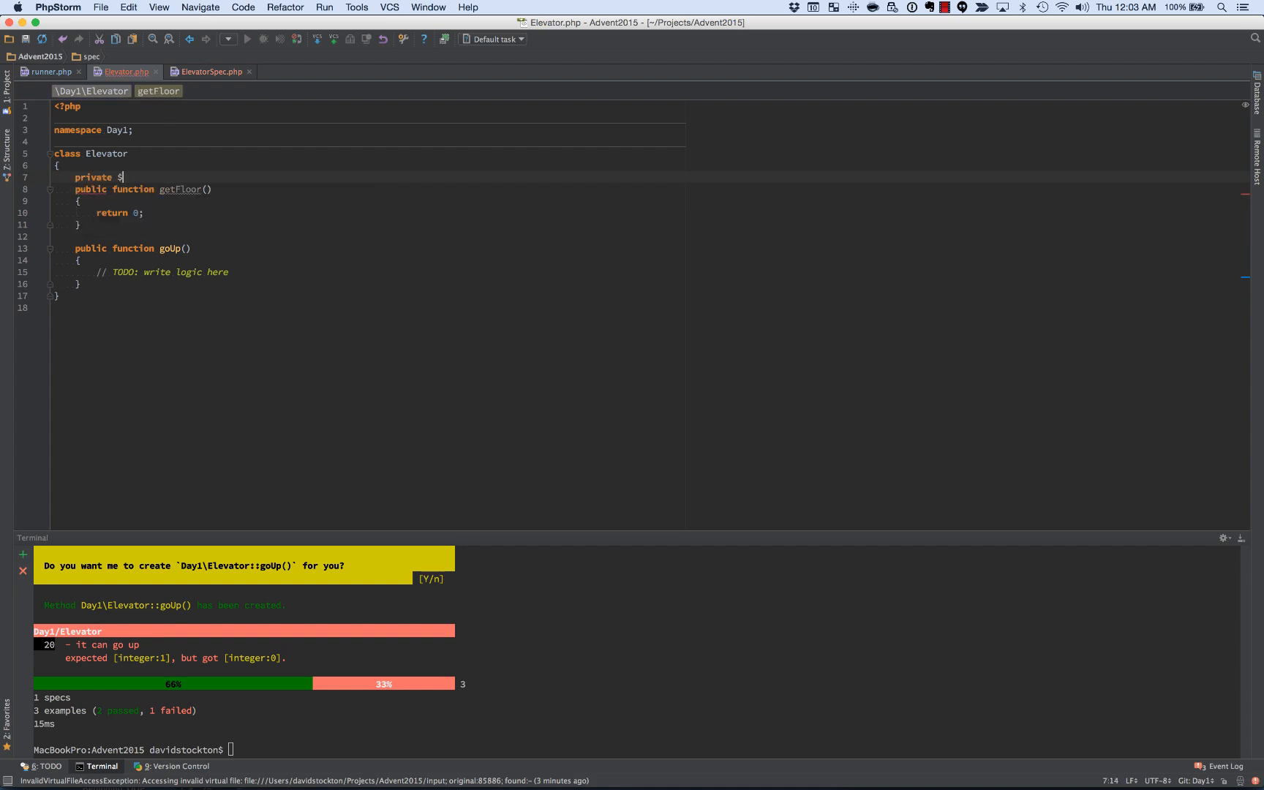
pyautogui.write('floor;')
pyautogui.click(370, 212)
pyautogui.write('$')
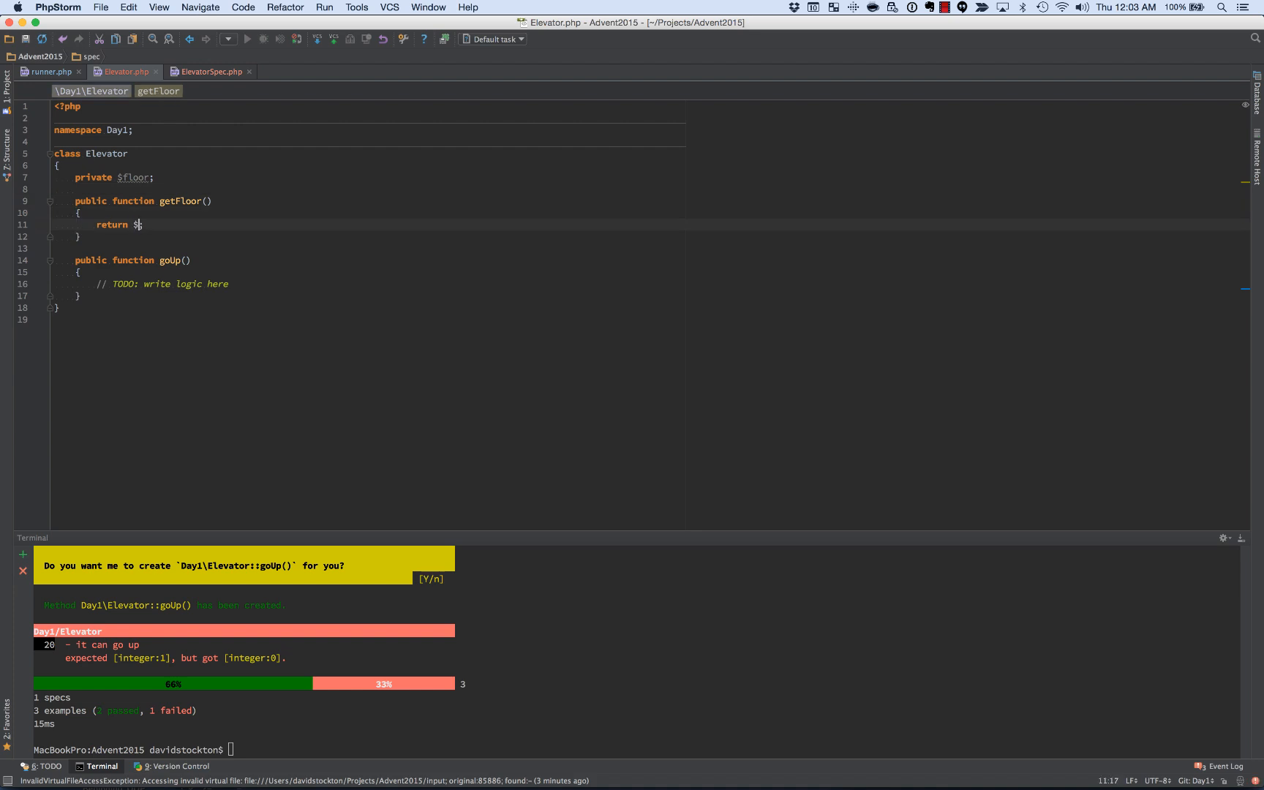
pyautogui.write('this->f')
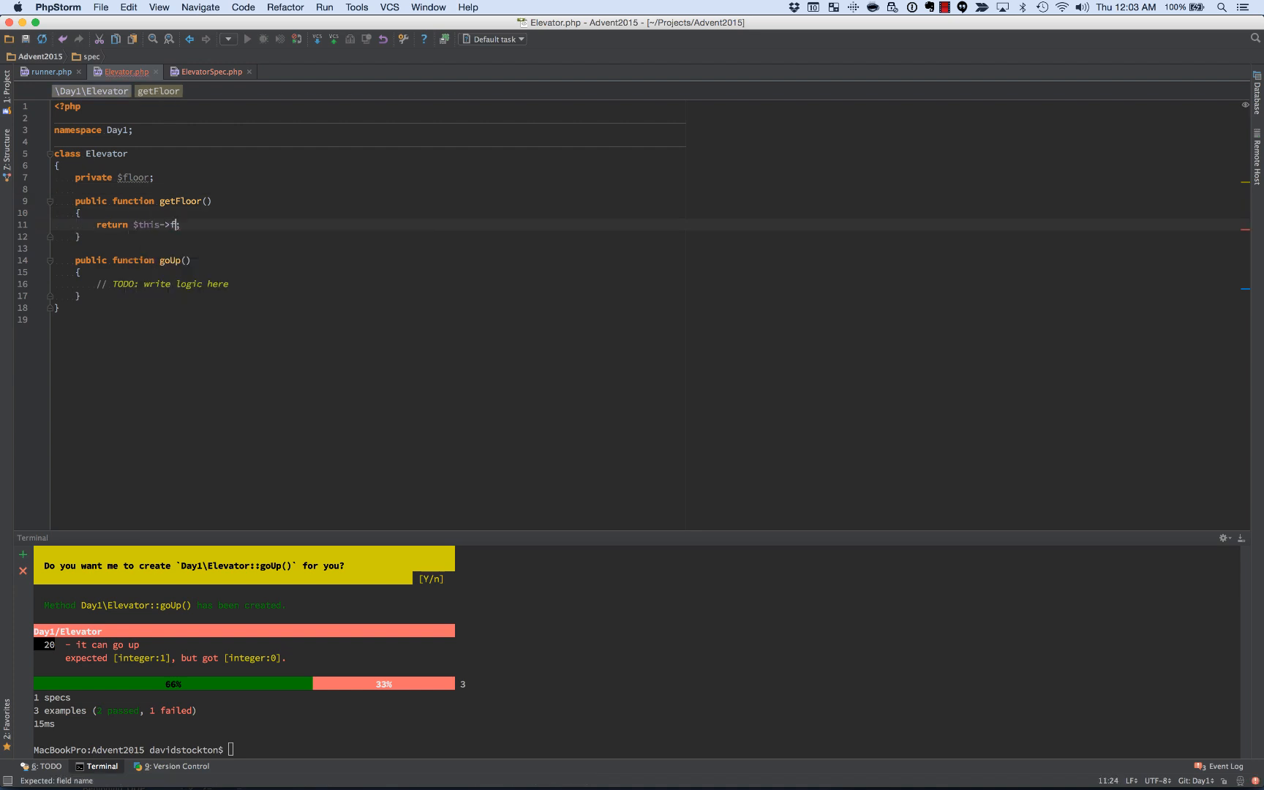
pyautogui.write('loor;')
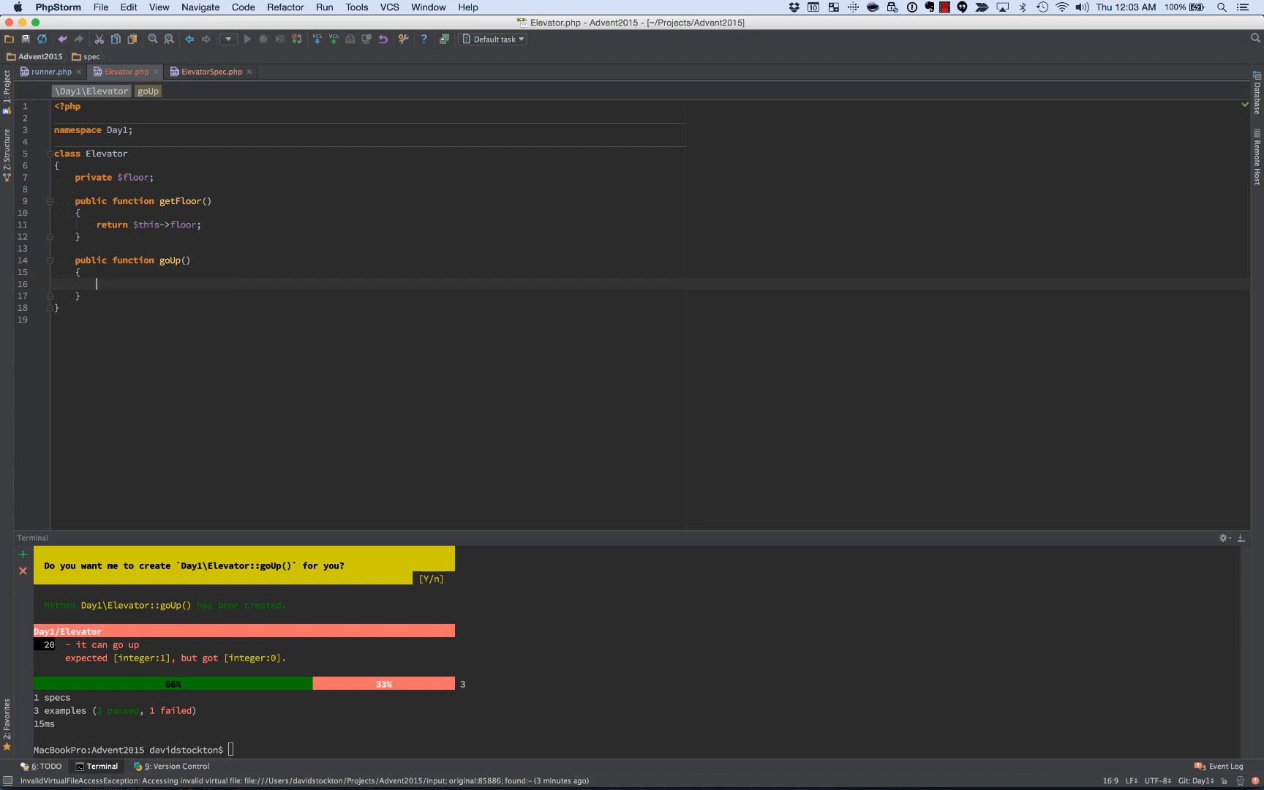
# Step: Make goUp() increment the floor with $this->floor++
pyautogui.write('$this->')
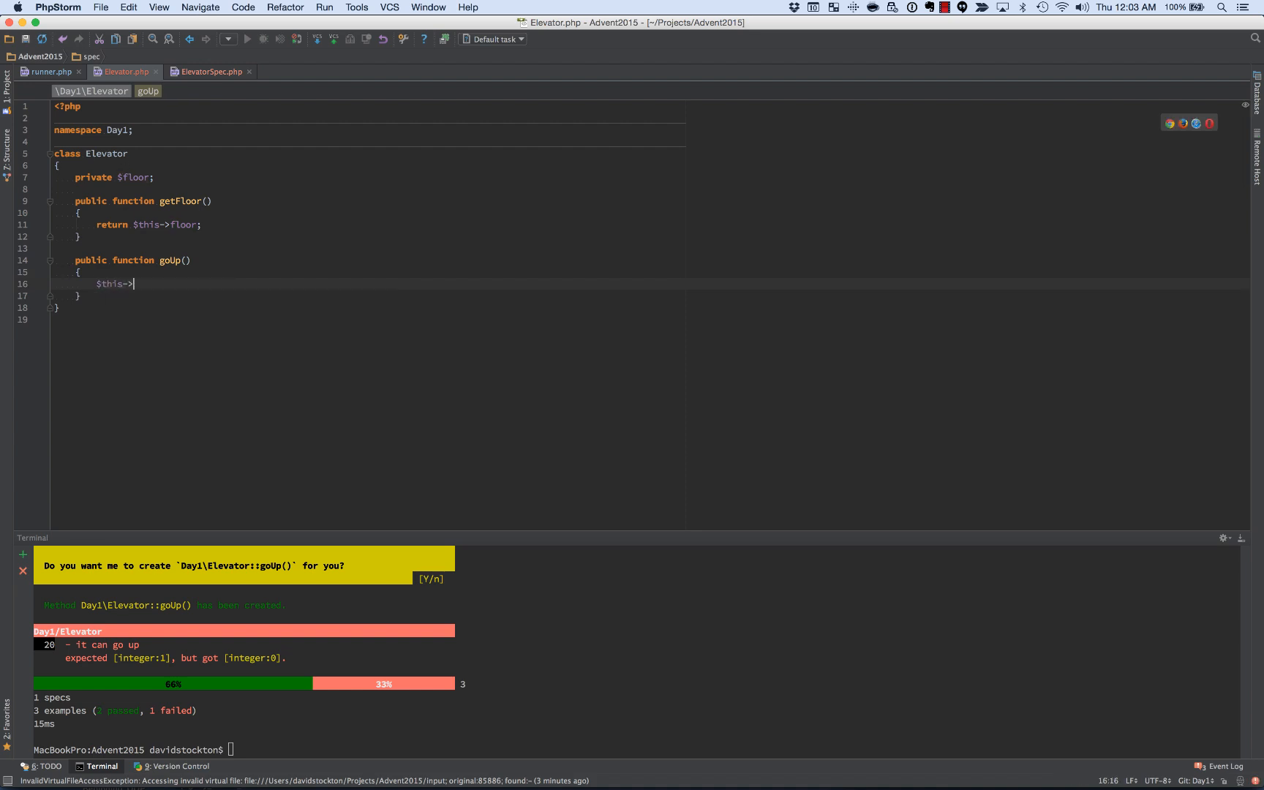
pyautogui.write('floor+')
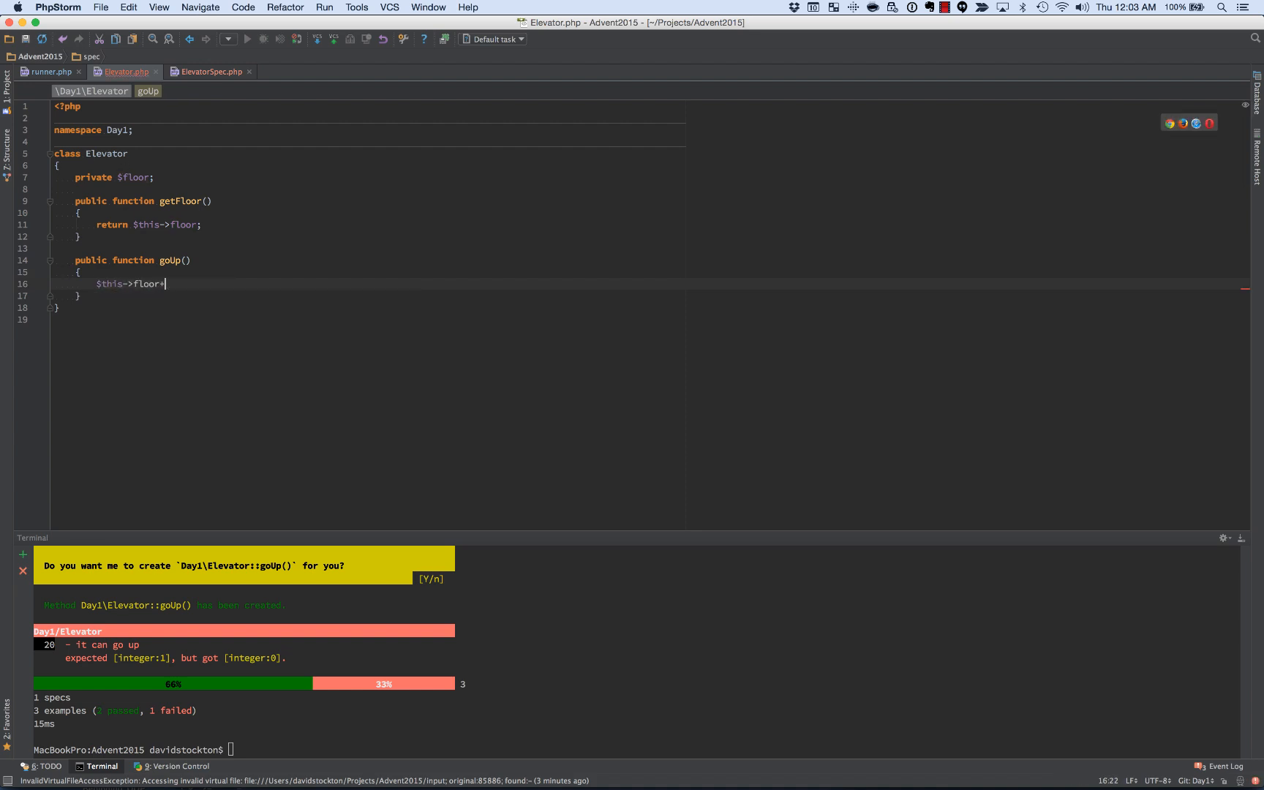
pyautogui.write('+;')
pyautogui.click(636, 749)
pyautogui.write('phpspec run')
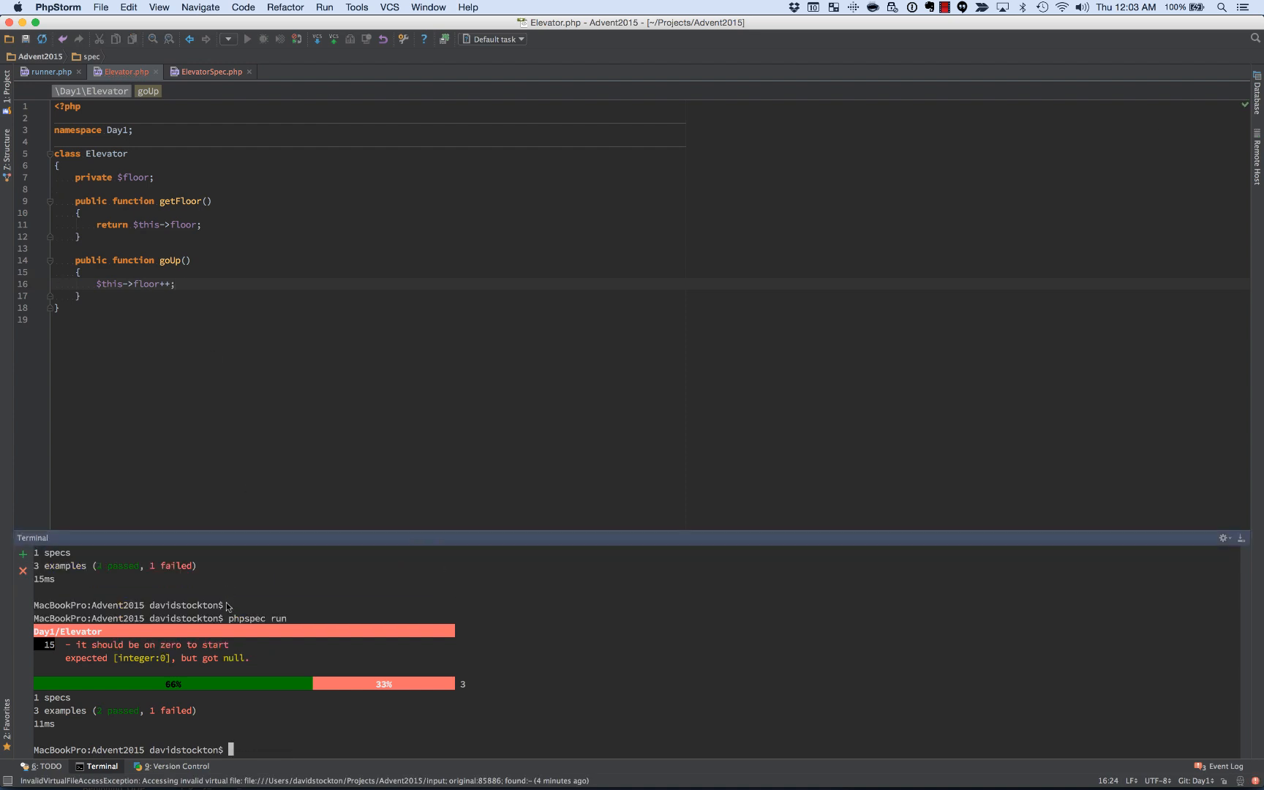
pyautogui.moveTo(201, 694)
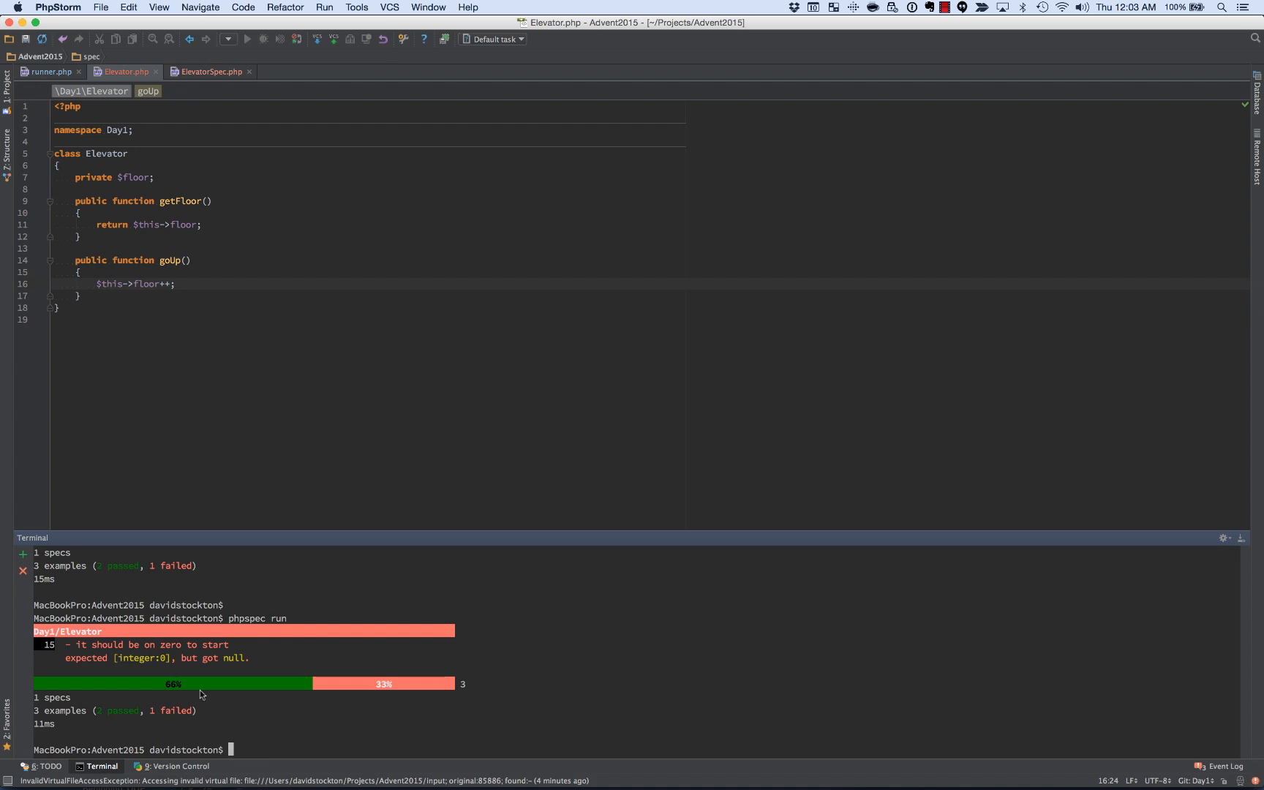
pyautogui.moveTo(110, 706)
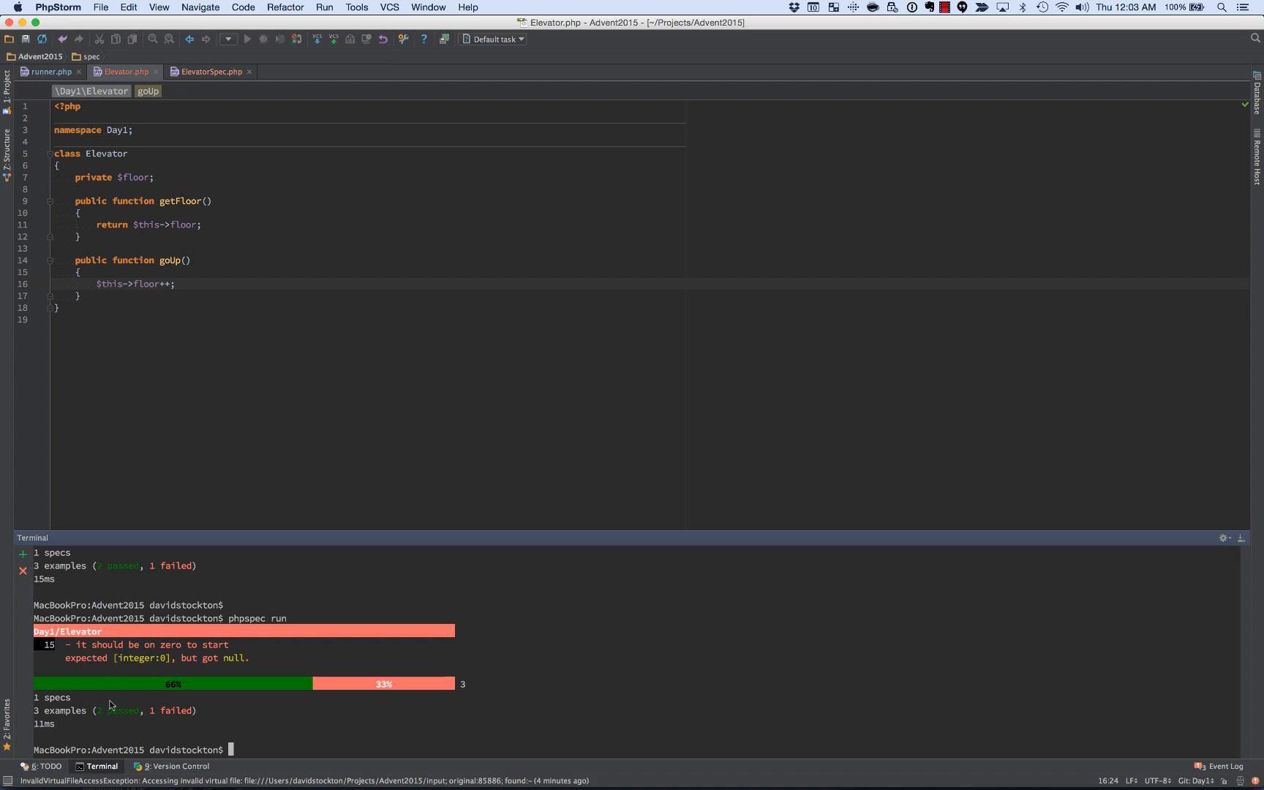
pyautogui.moveTo(158, 684)
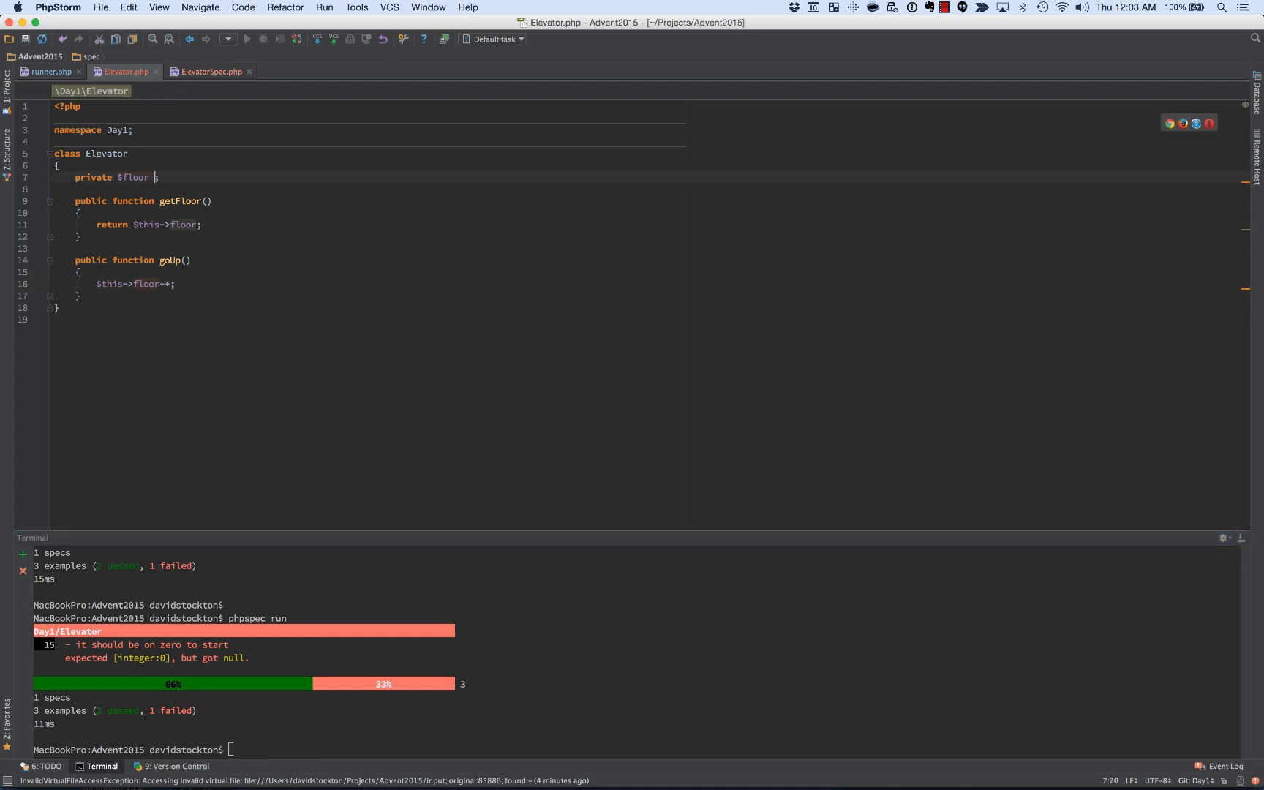
# Step: Initialise the private $floor property to 0
pyautogui.write('= 0')
pyautogui.click(636, 749)
pyautogui.write('phpspec run')
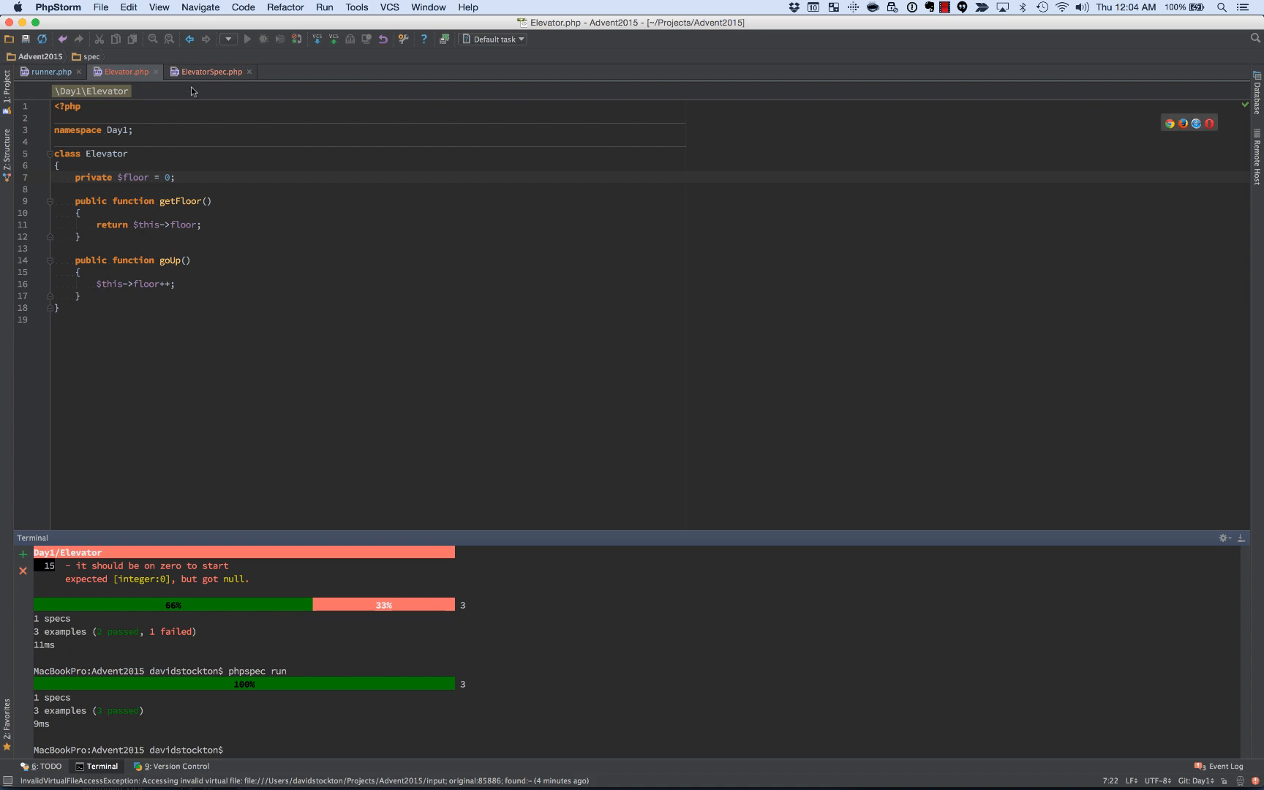
pyautogui.moveTo(211, 71)
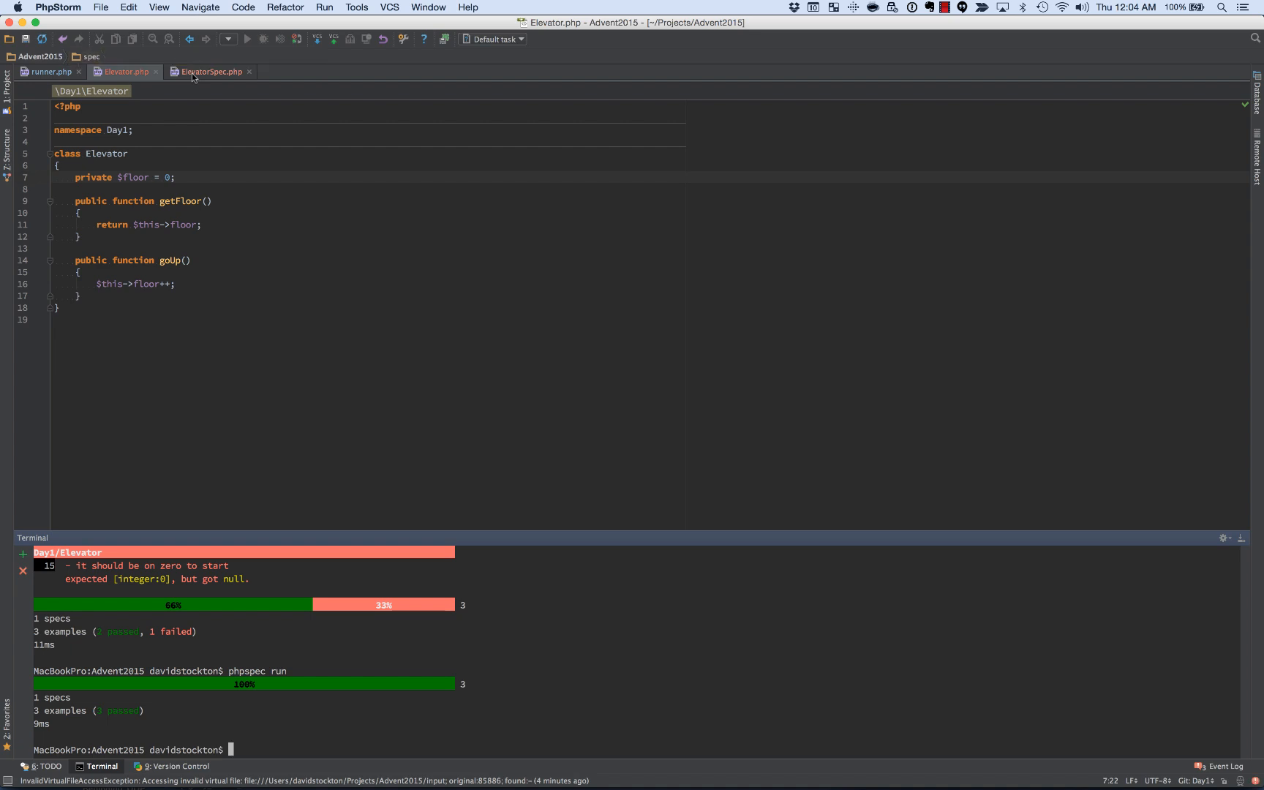
# Step: In ElevatorSpec.php, add an it_can_go_down example calling goDown() and checking getFloor()
pyautogui.click(208, 72)
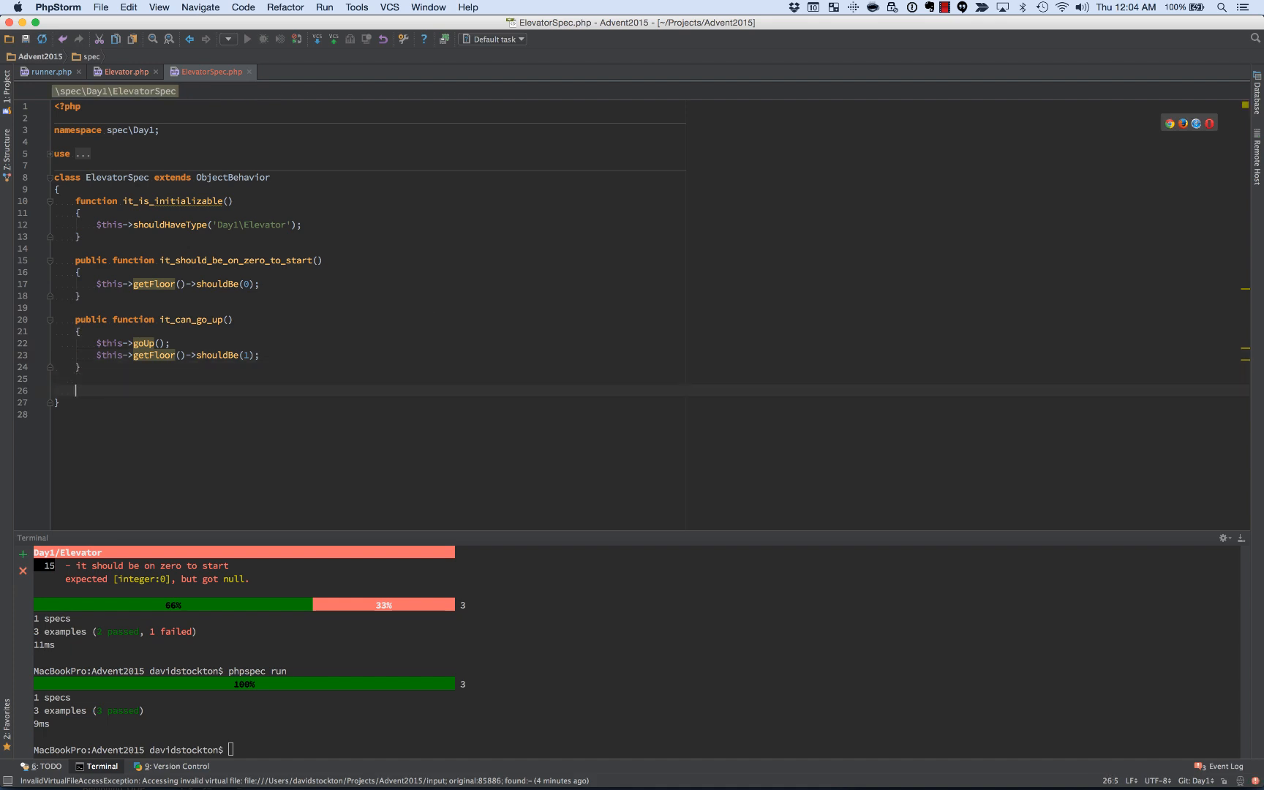
pyautogui.write('public function it_()')
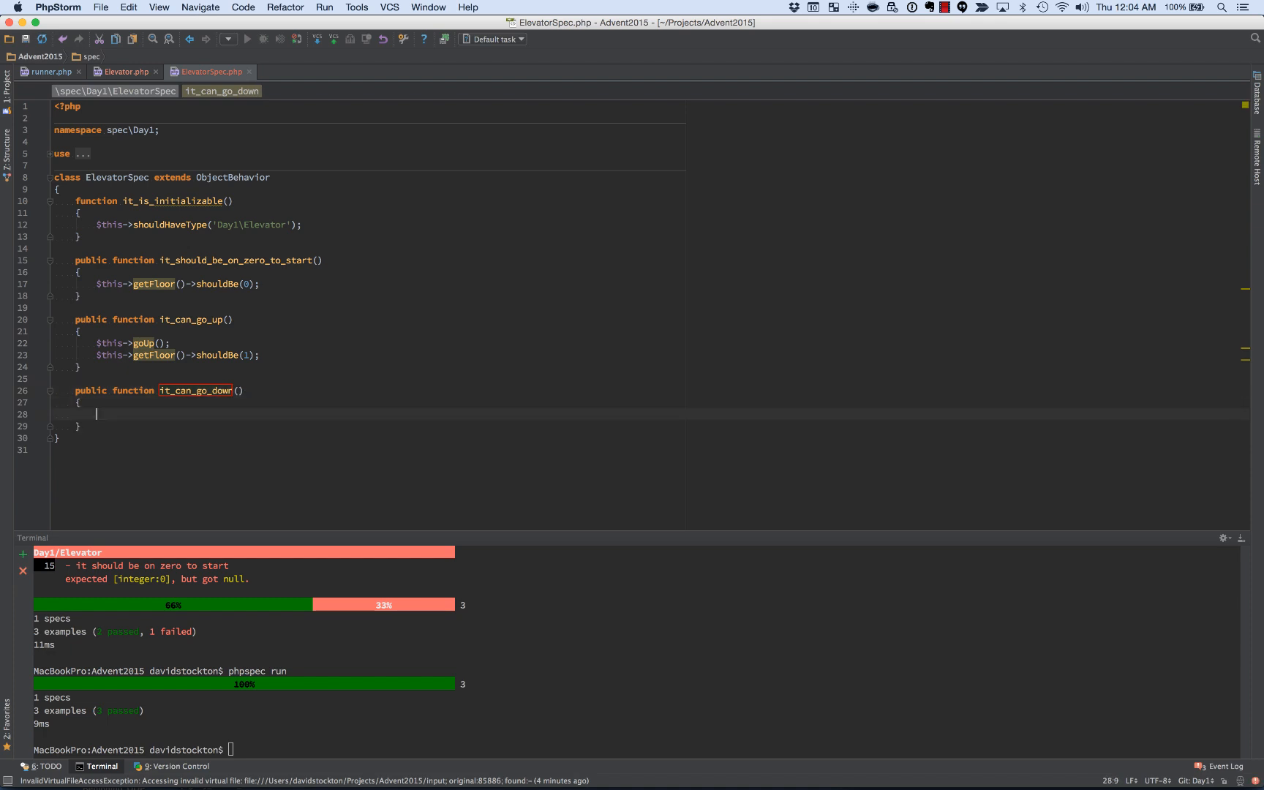
pyautogui.write('$this->goDown();')
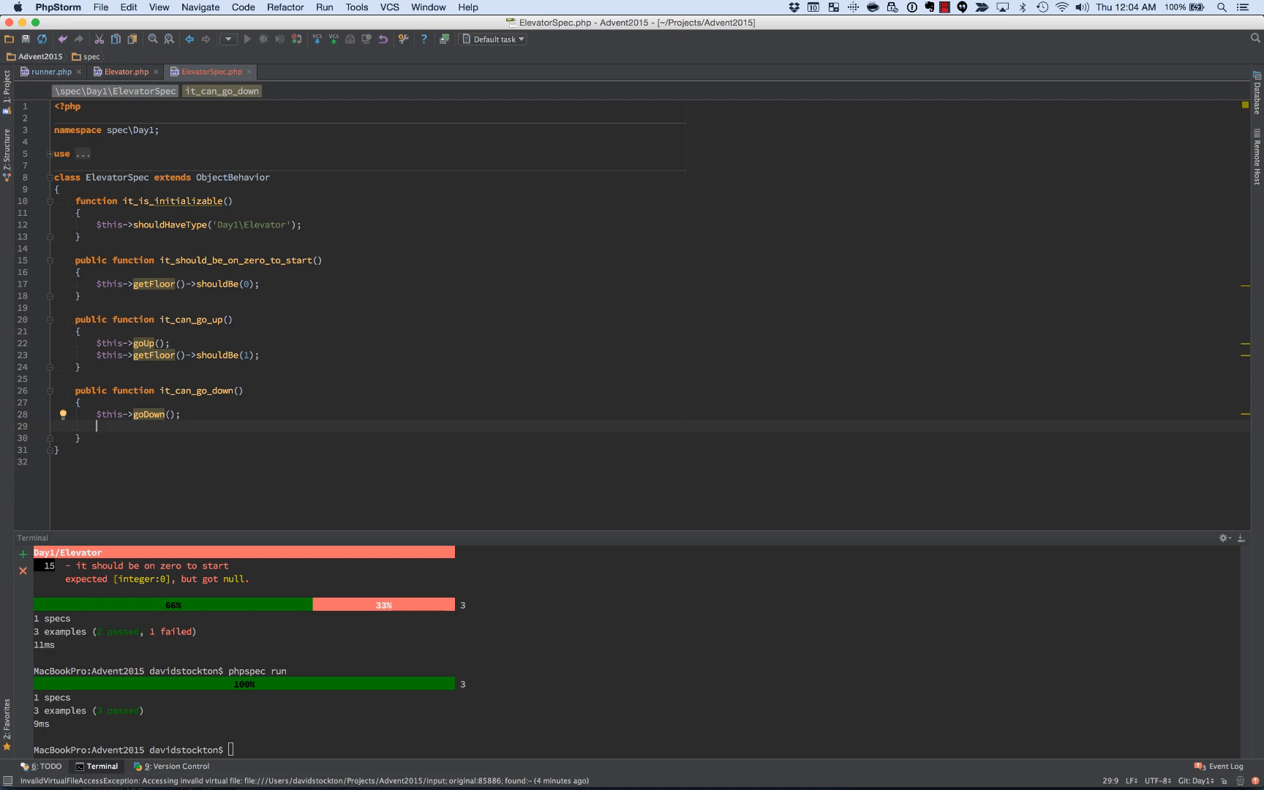
pyautogui.write('$this->')
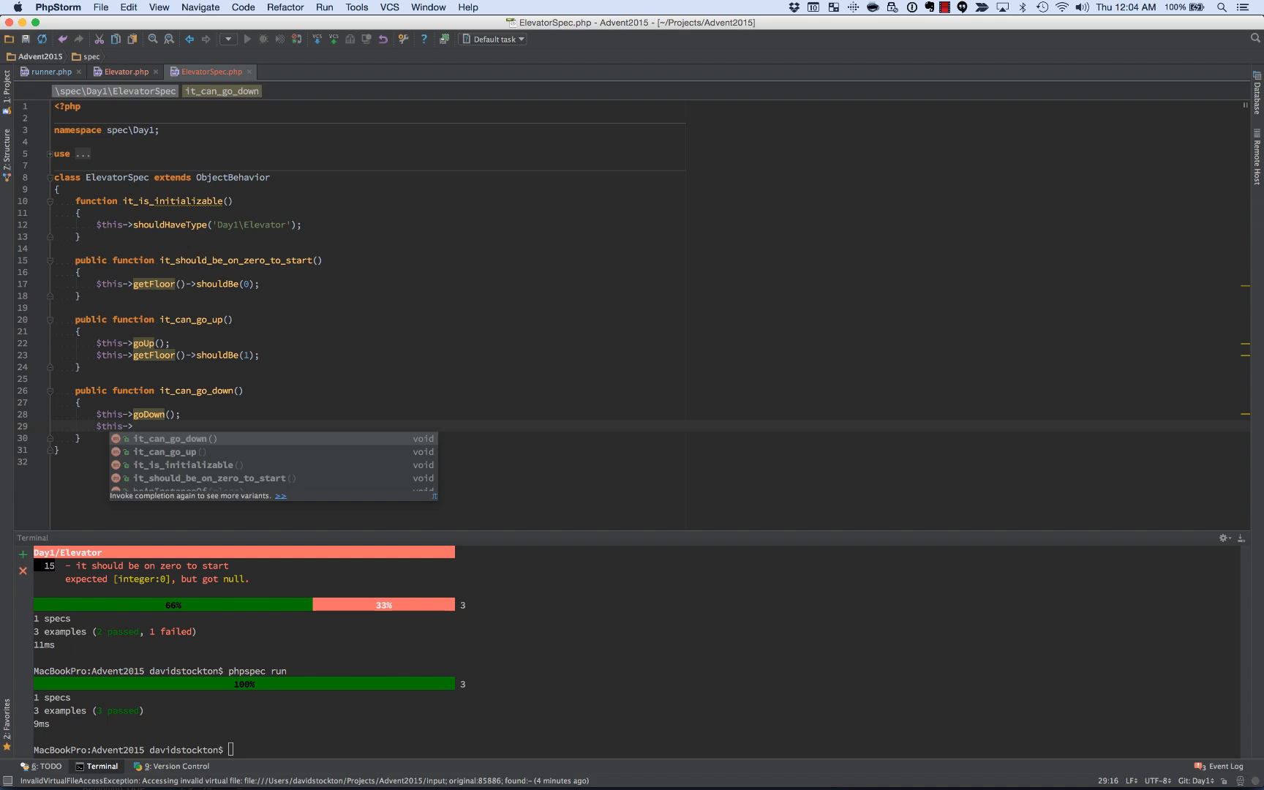
pyautogui.write('getFloor()->')
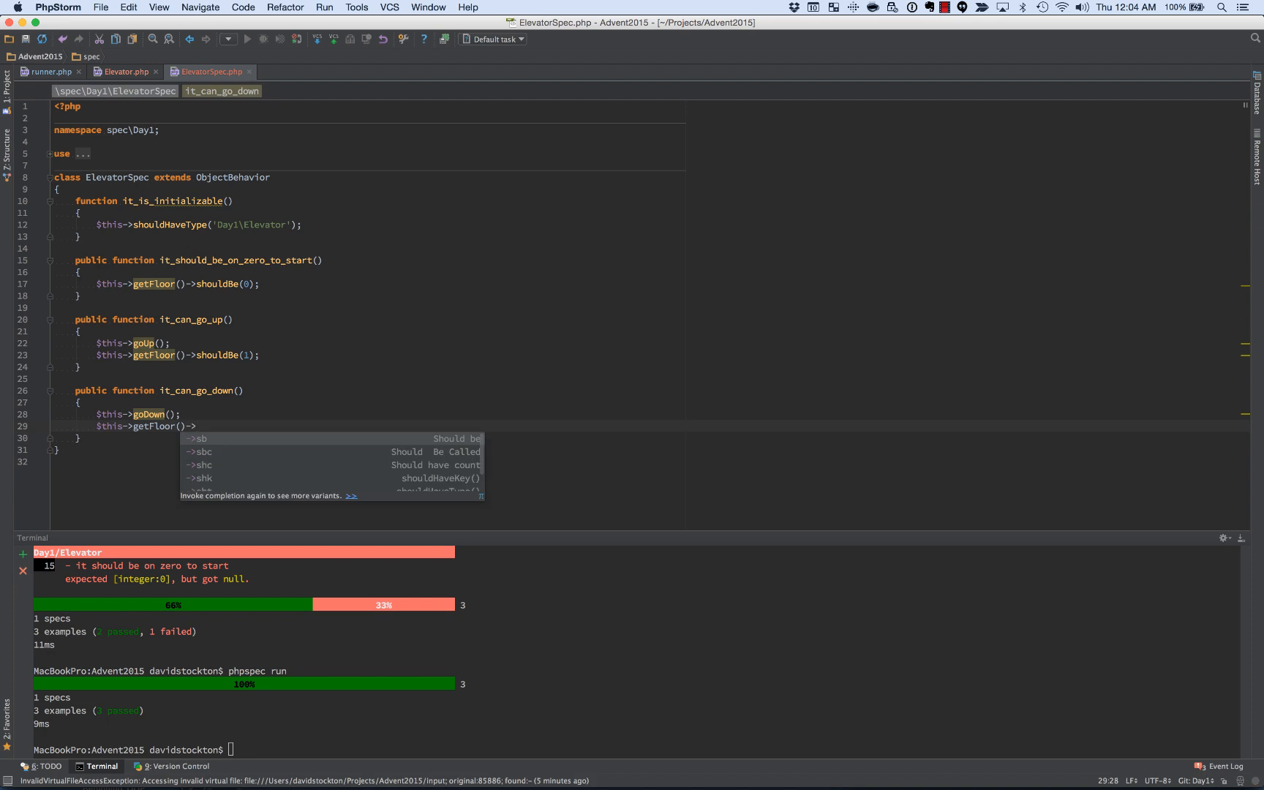
pyautogui.write('shouldBe(0);')
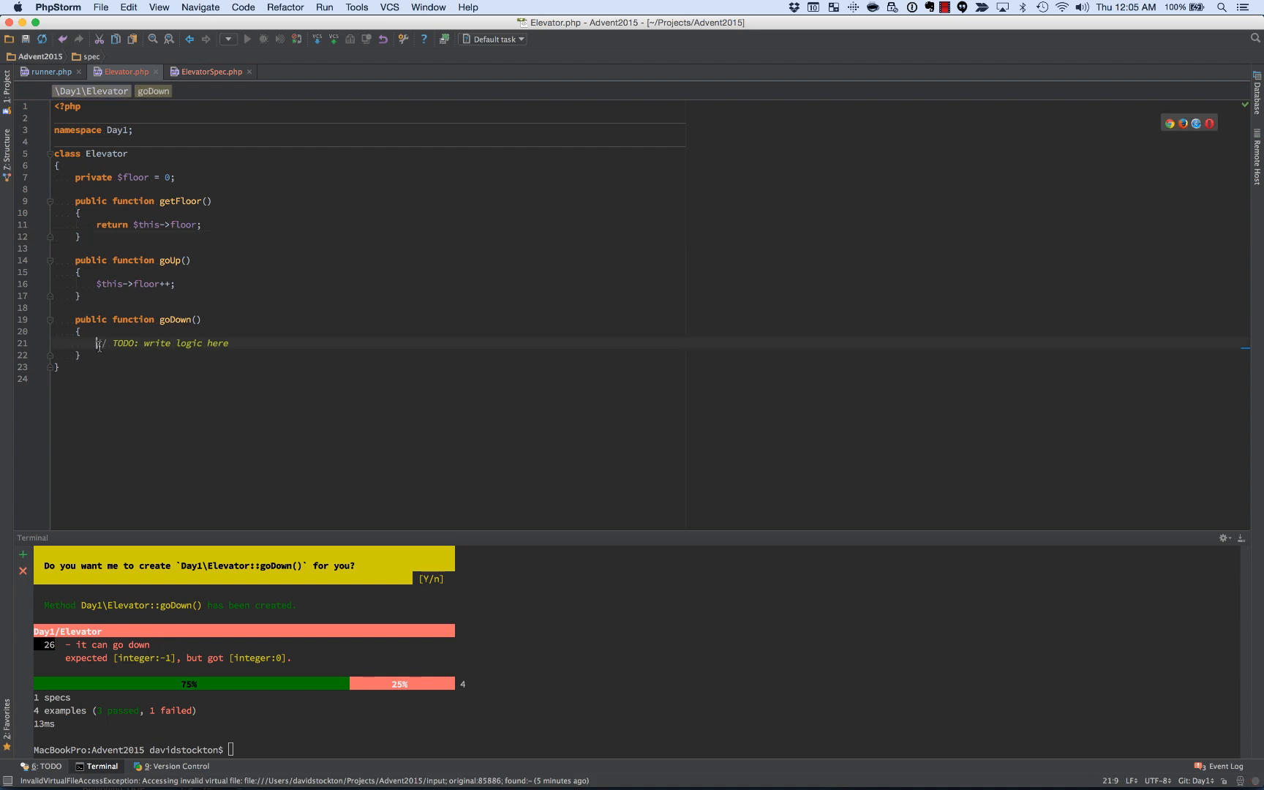
# Step: Make goDown() decrement $this->floor and rerun phpspec run
pyautogui.write('$this->')
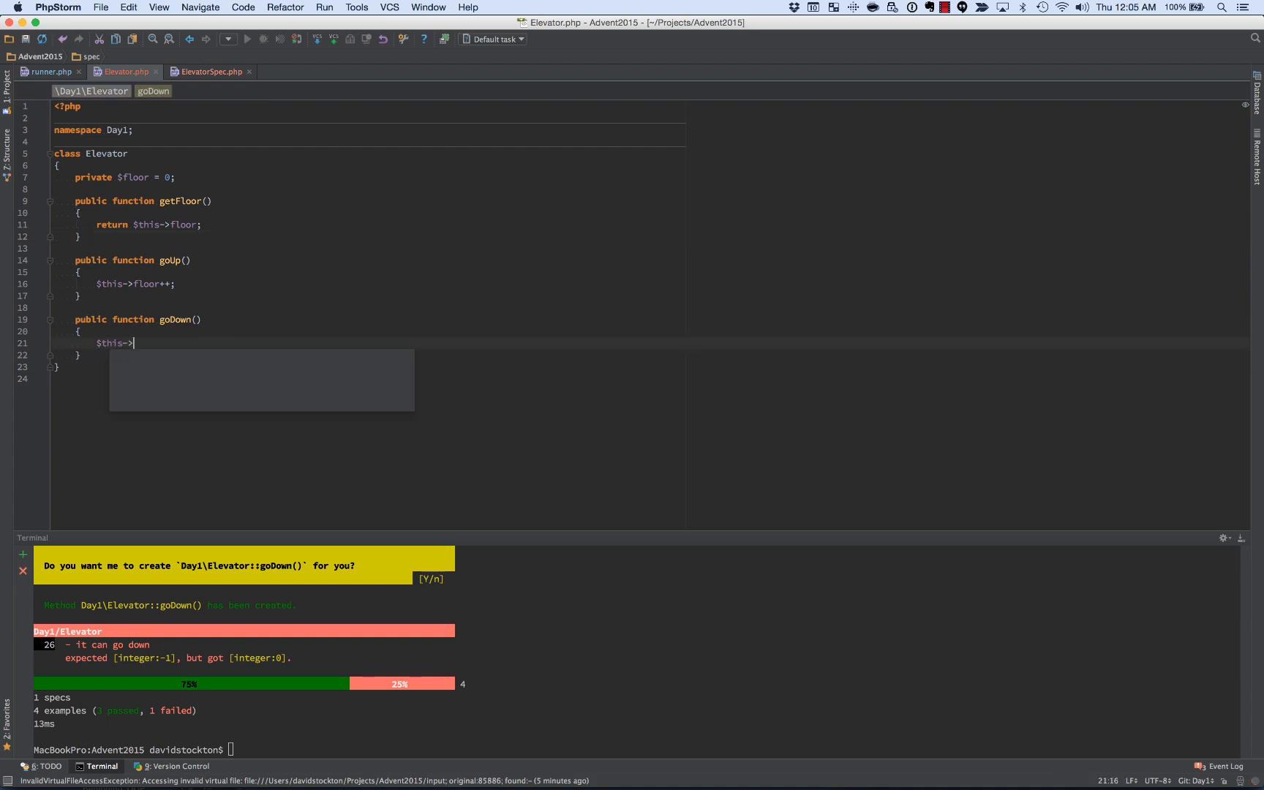
pyautogui.write('floor--;')
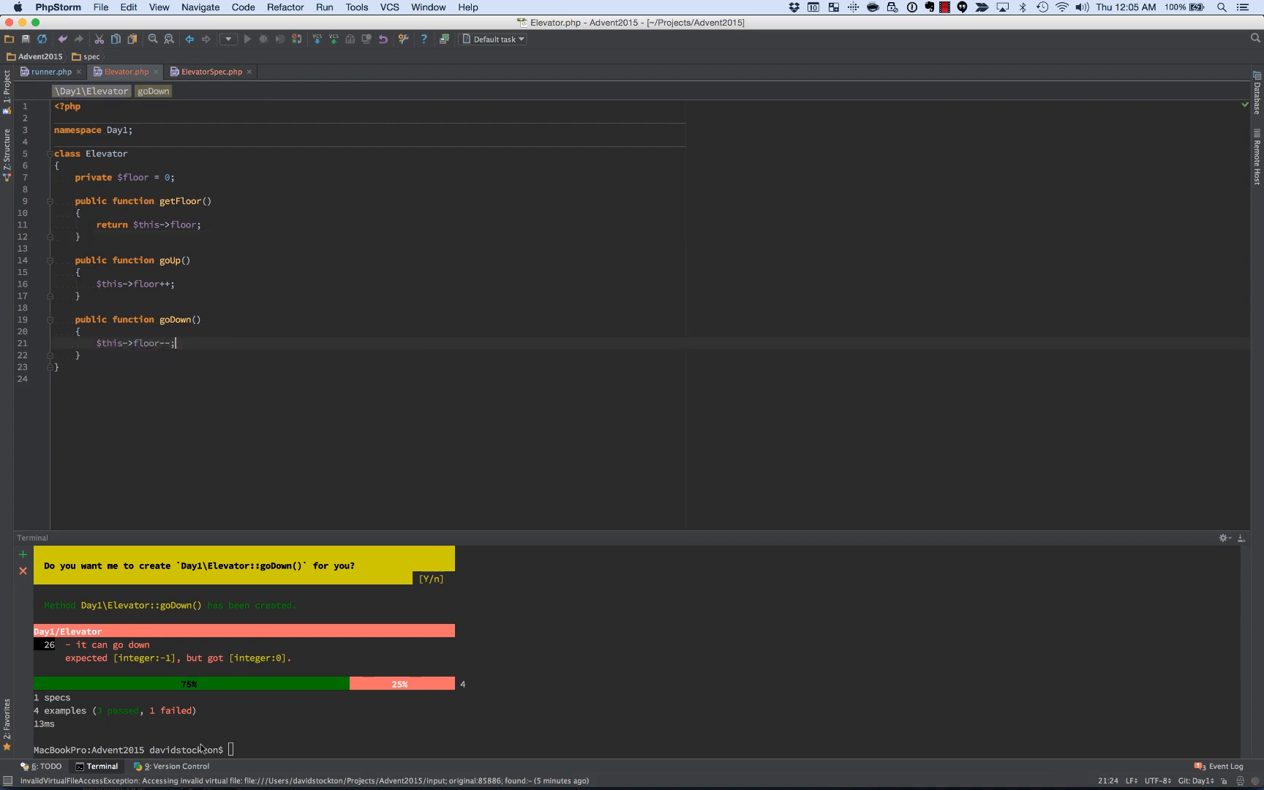
pyautogui.write('phpspec run')
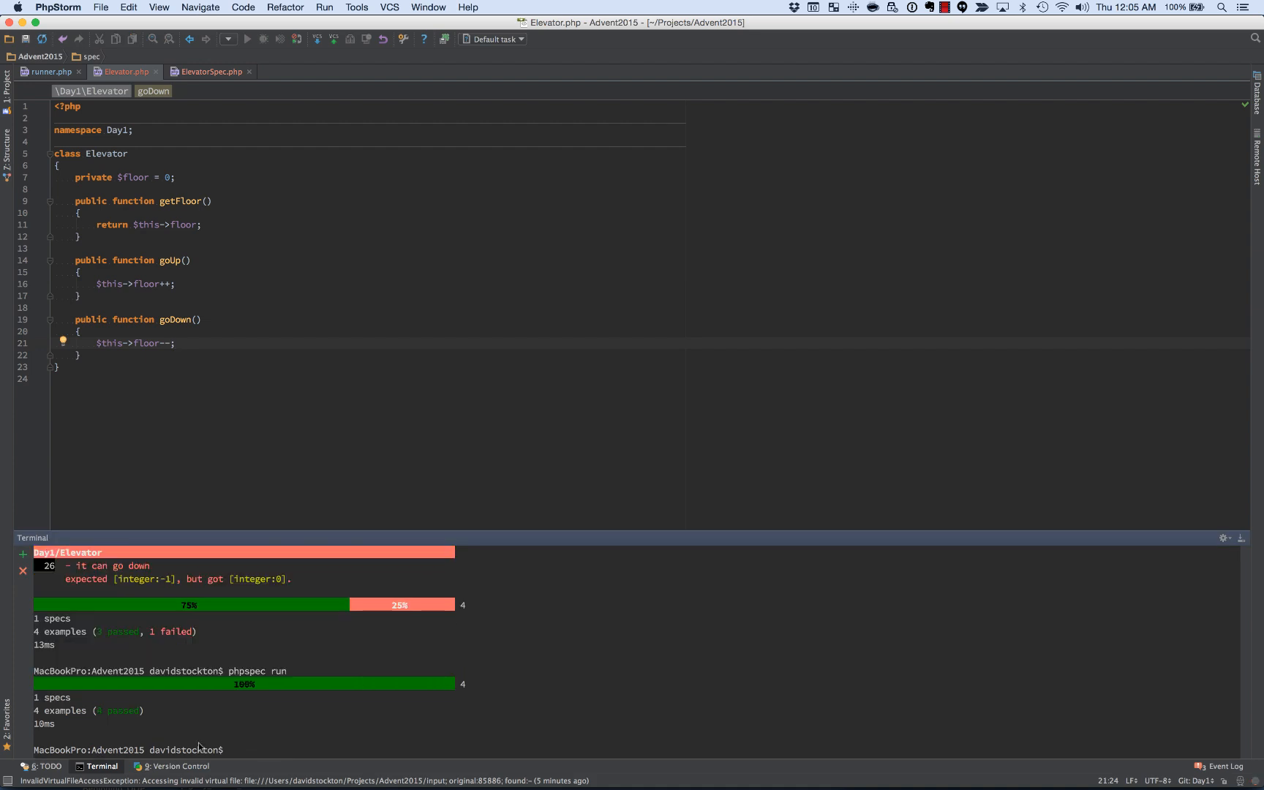
pyautogui.moveTo(168, 655)
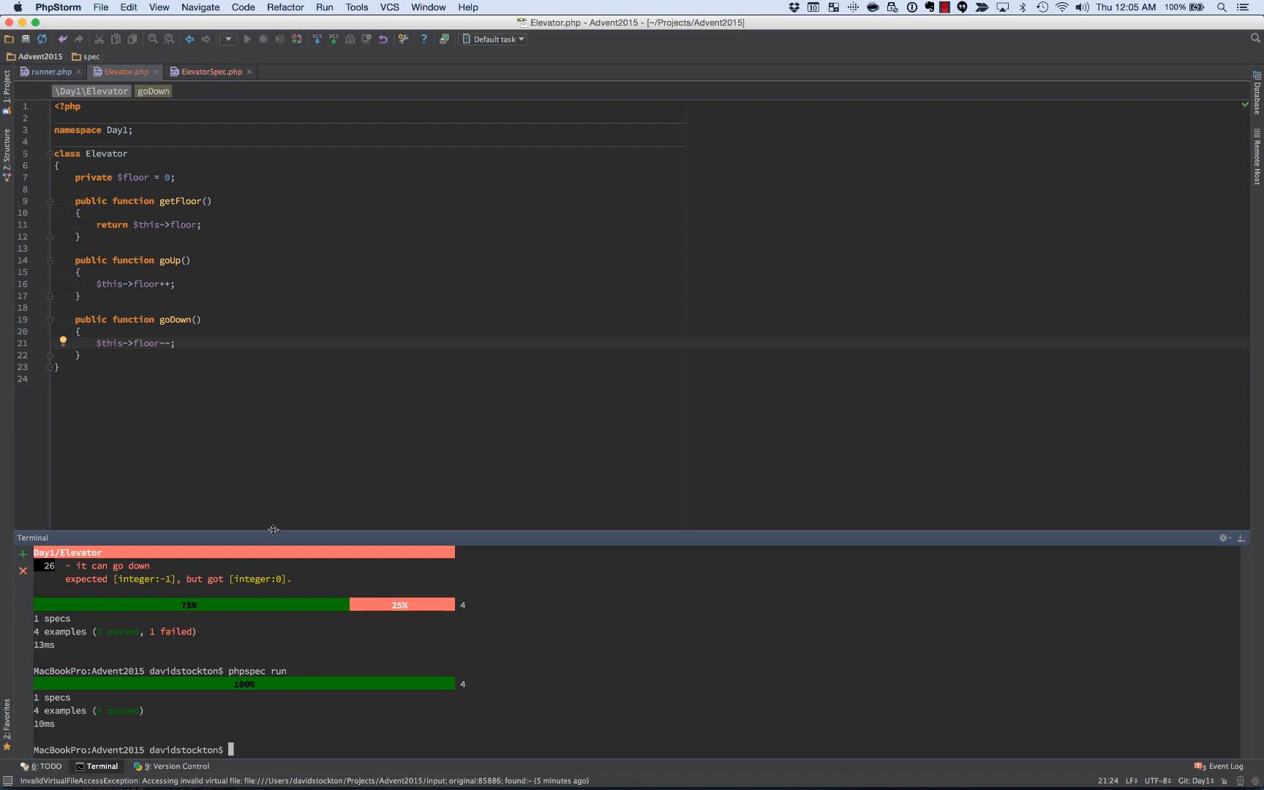
pyautogui.moveTo(470, 661)
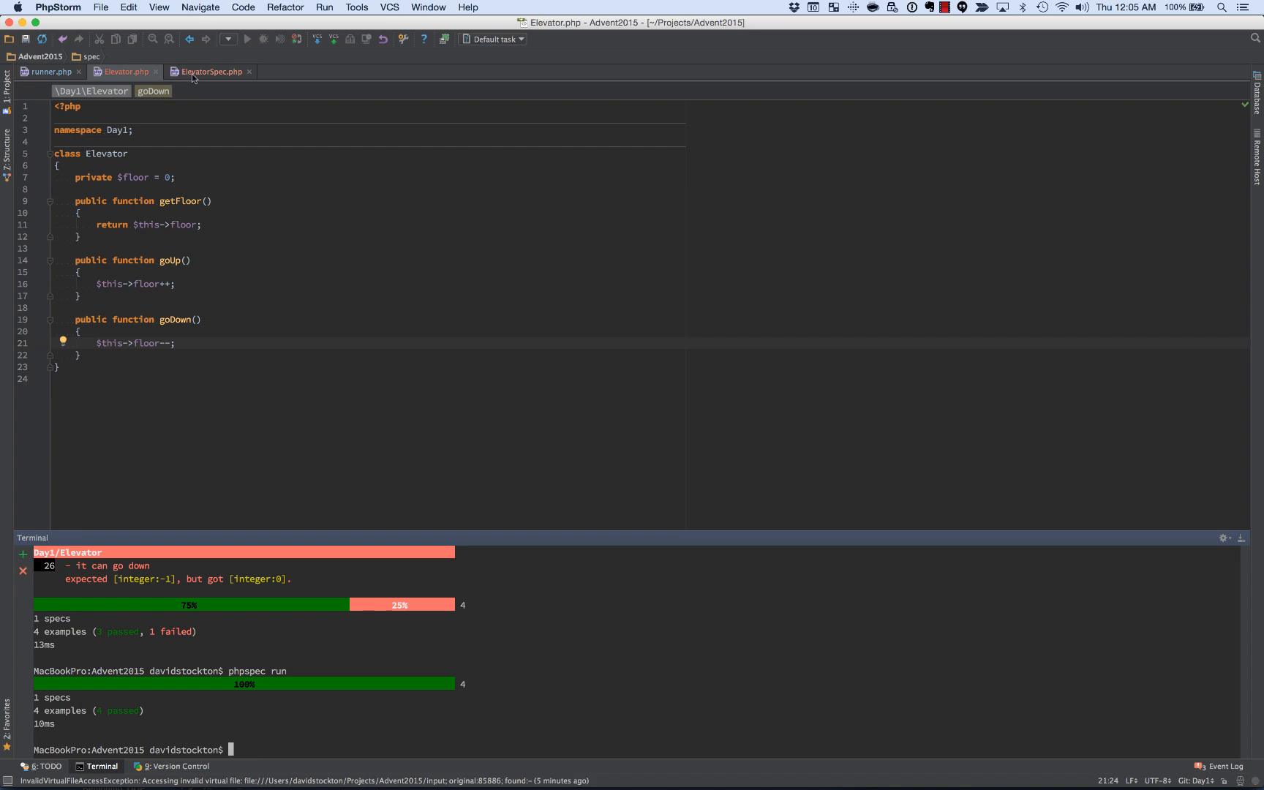
pyautogui.moveTo(208, 71)
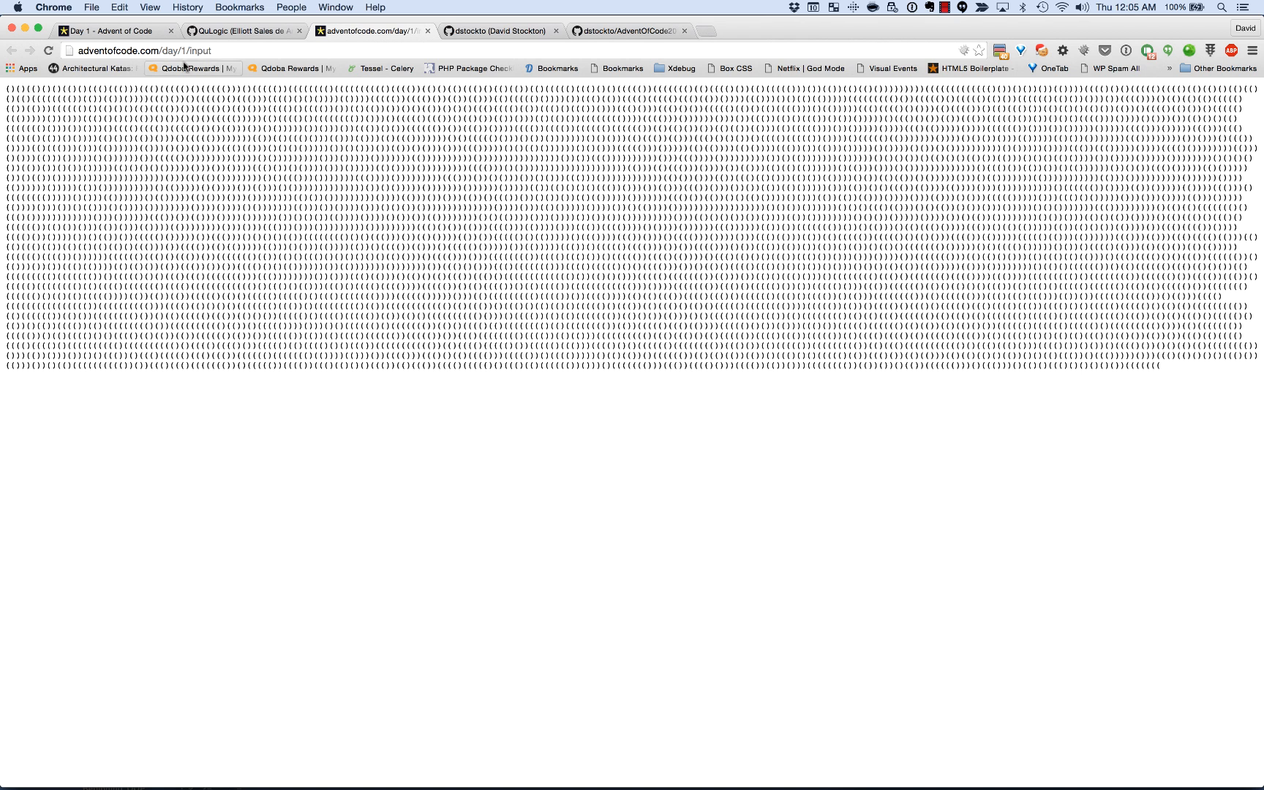
pyautogui.moveTo(289, 159)
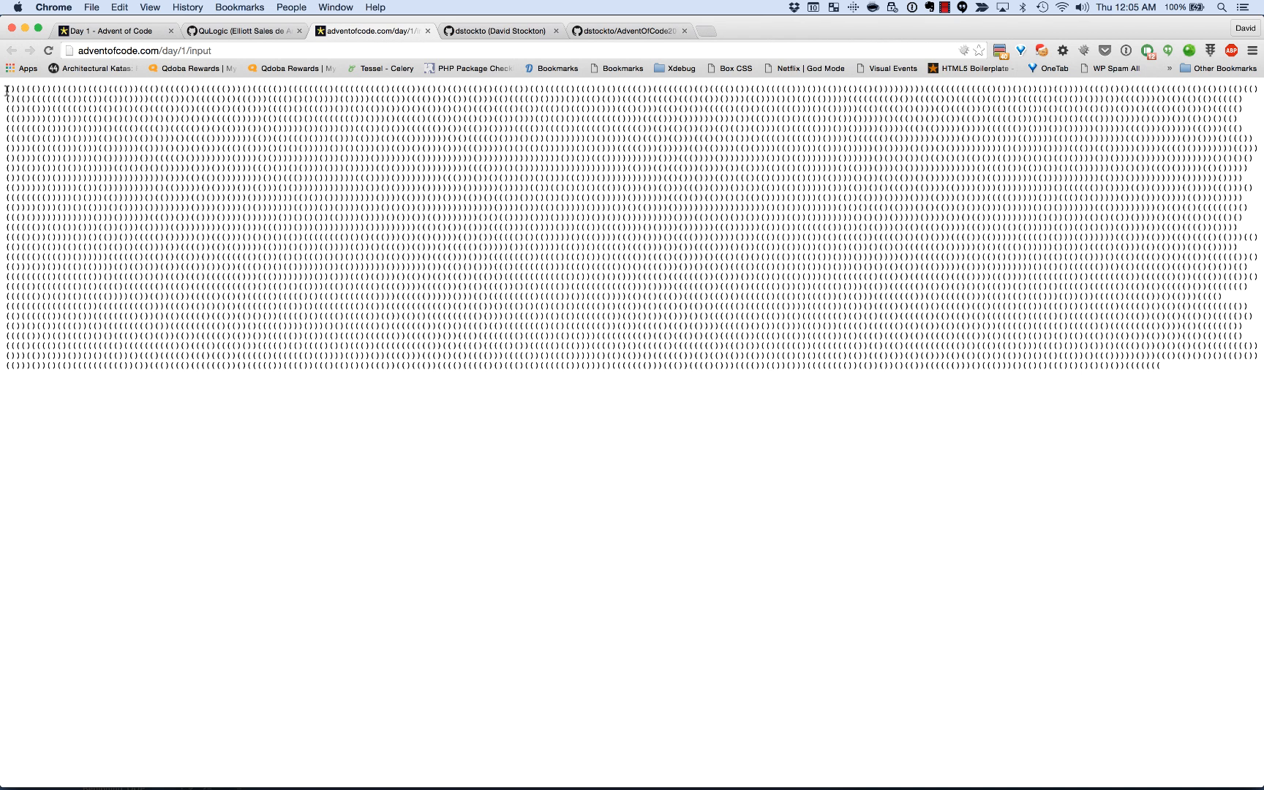
pyautogui.moveTo(159, 207)
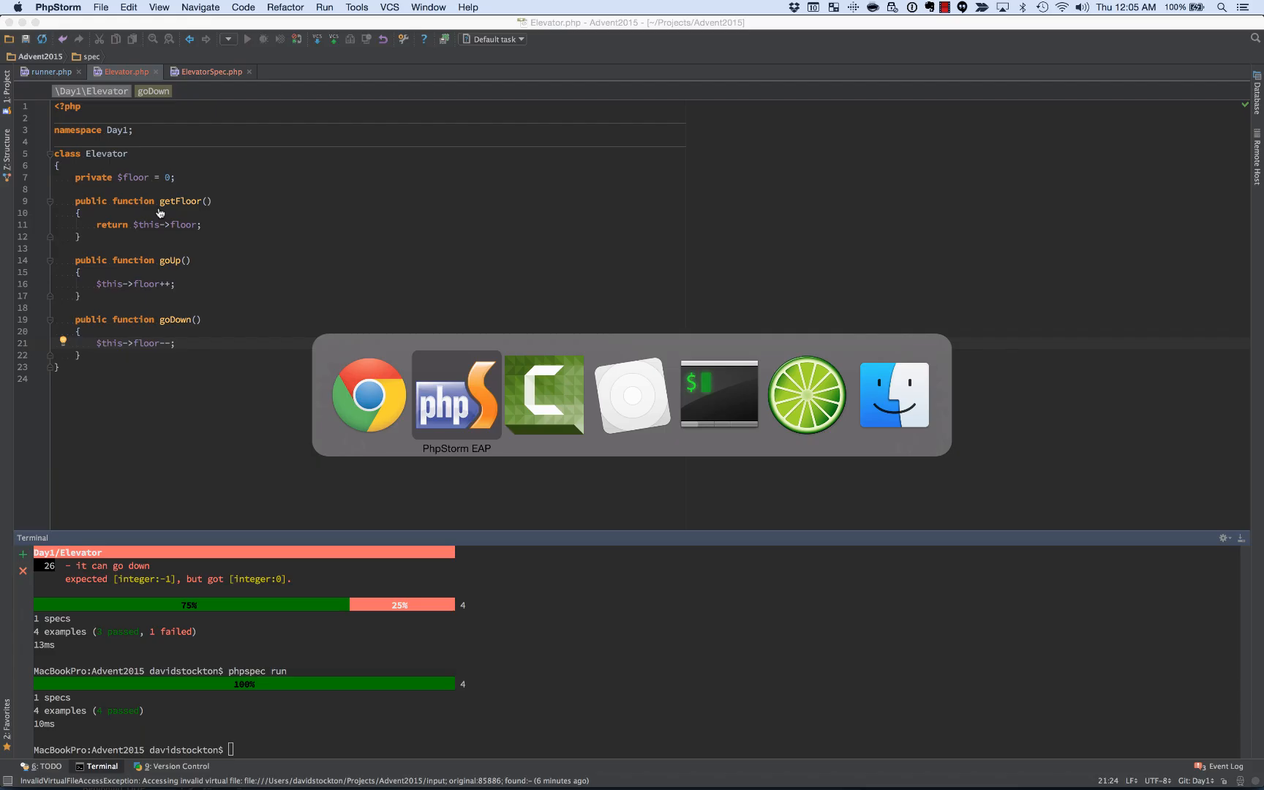
# Step: Describe Day1/InstructionParser with phpspec desc and show the Project file tree
pyautogui.write('phpspec')
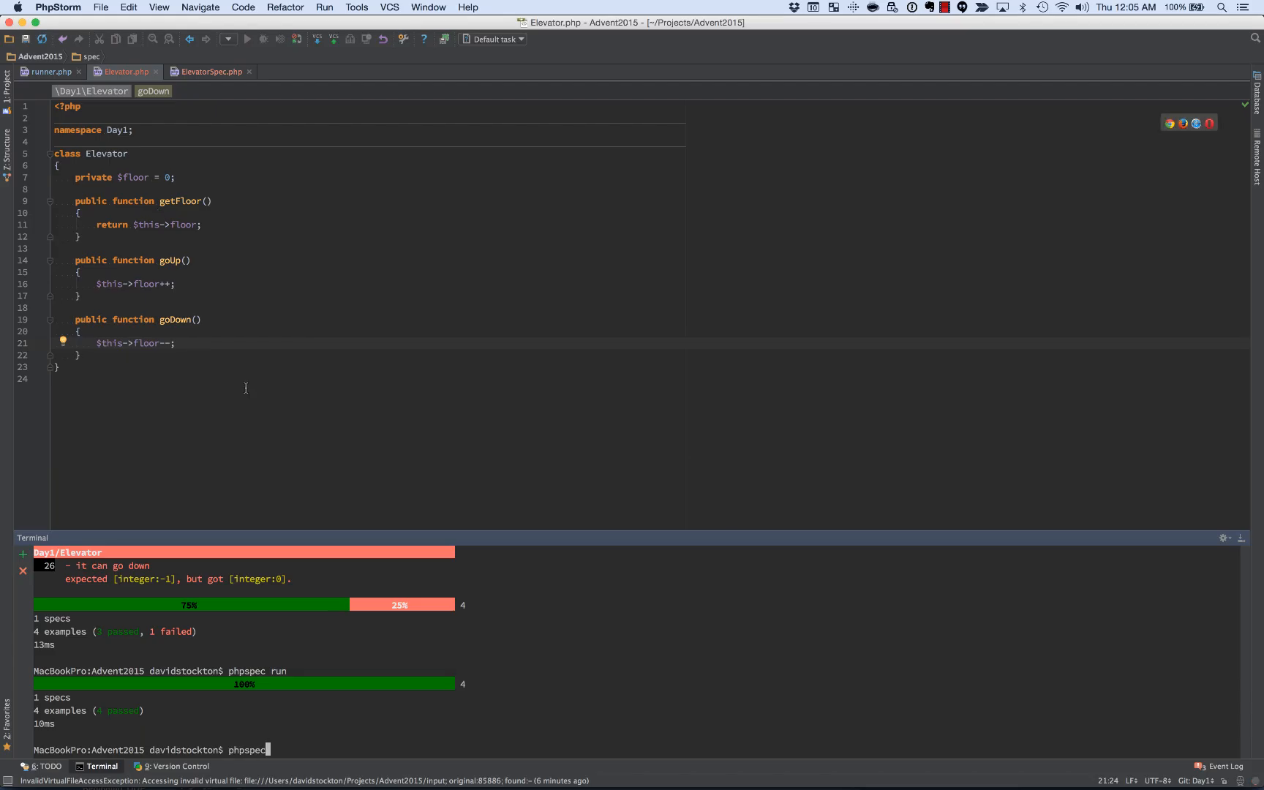
pyautogui.write('desc')
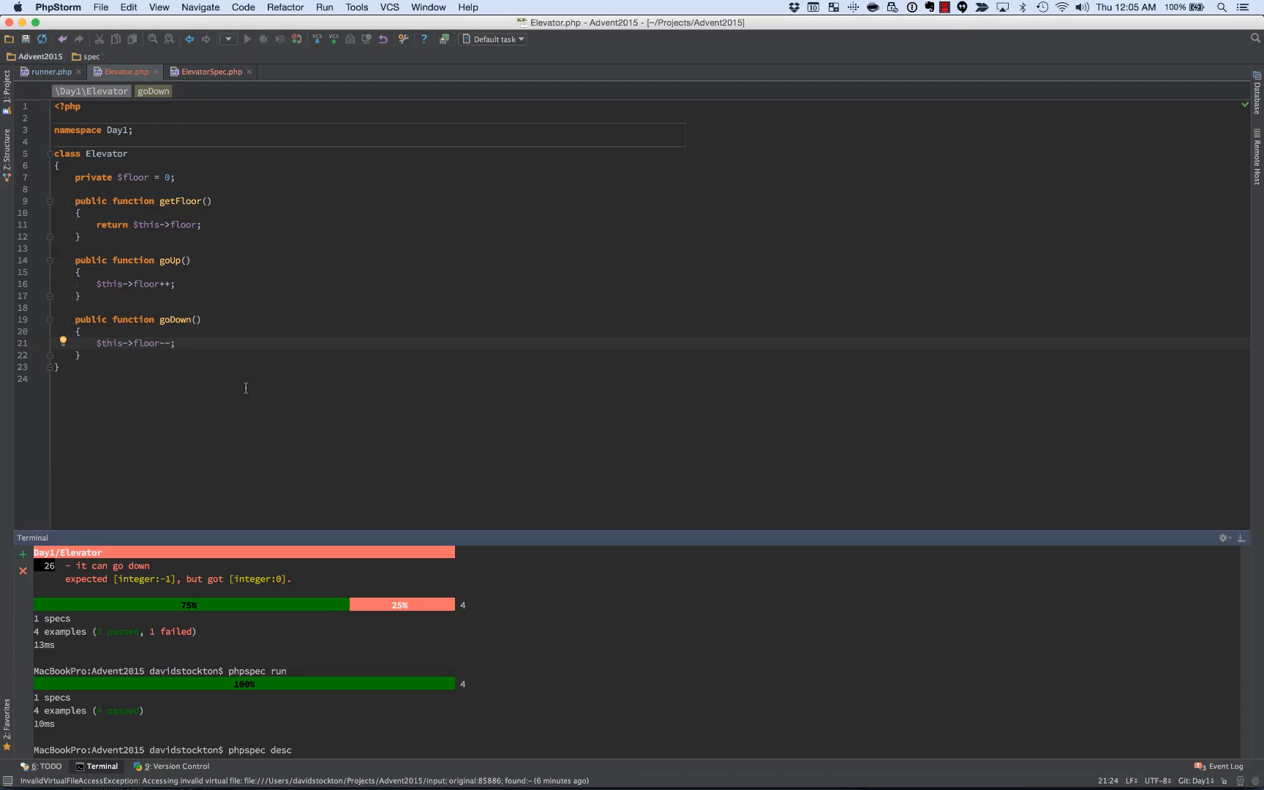
pyautogui.write('Day1/')
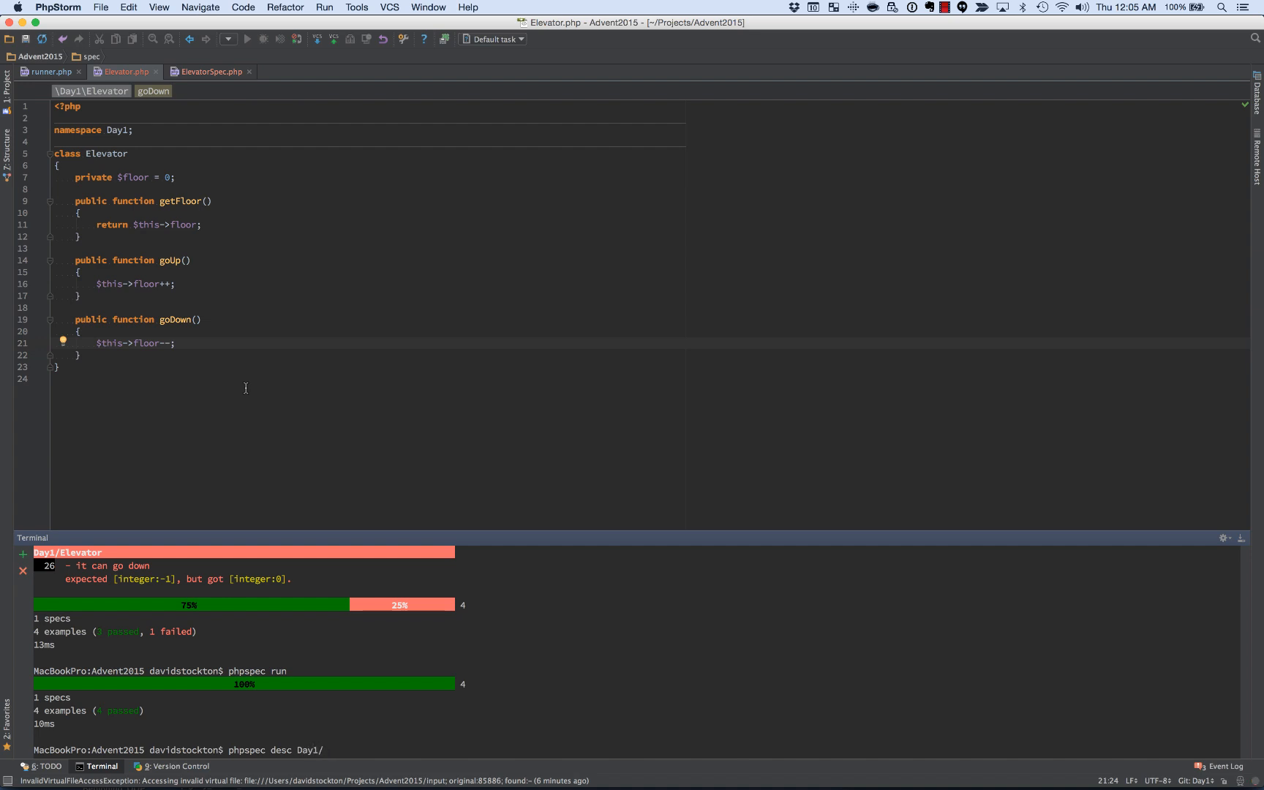
pyautogui.write('Instruction')
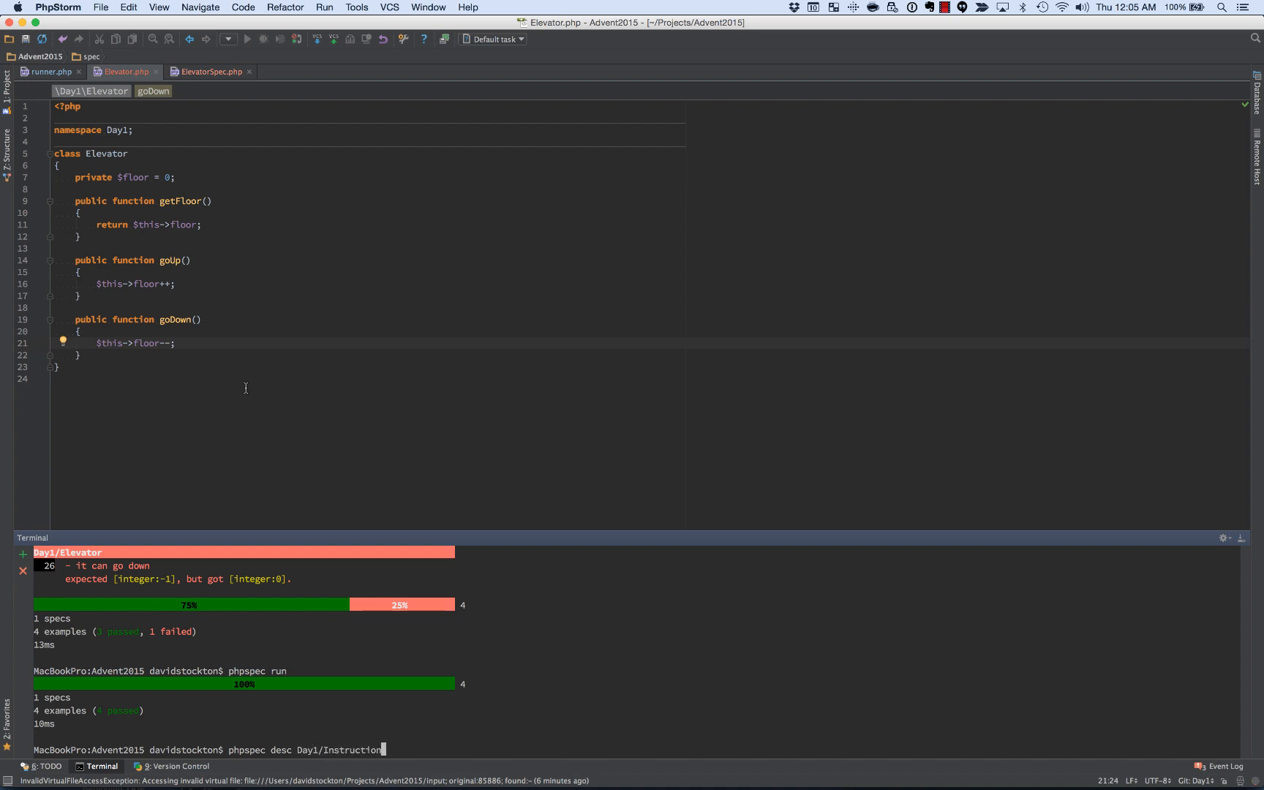
pyautogui.write('Parser')
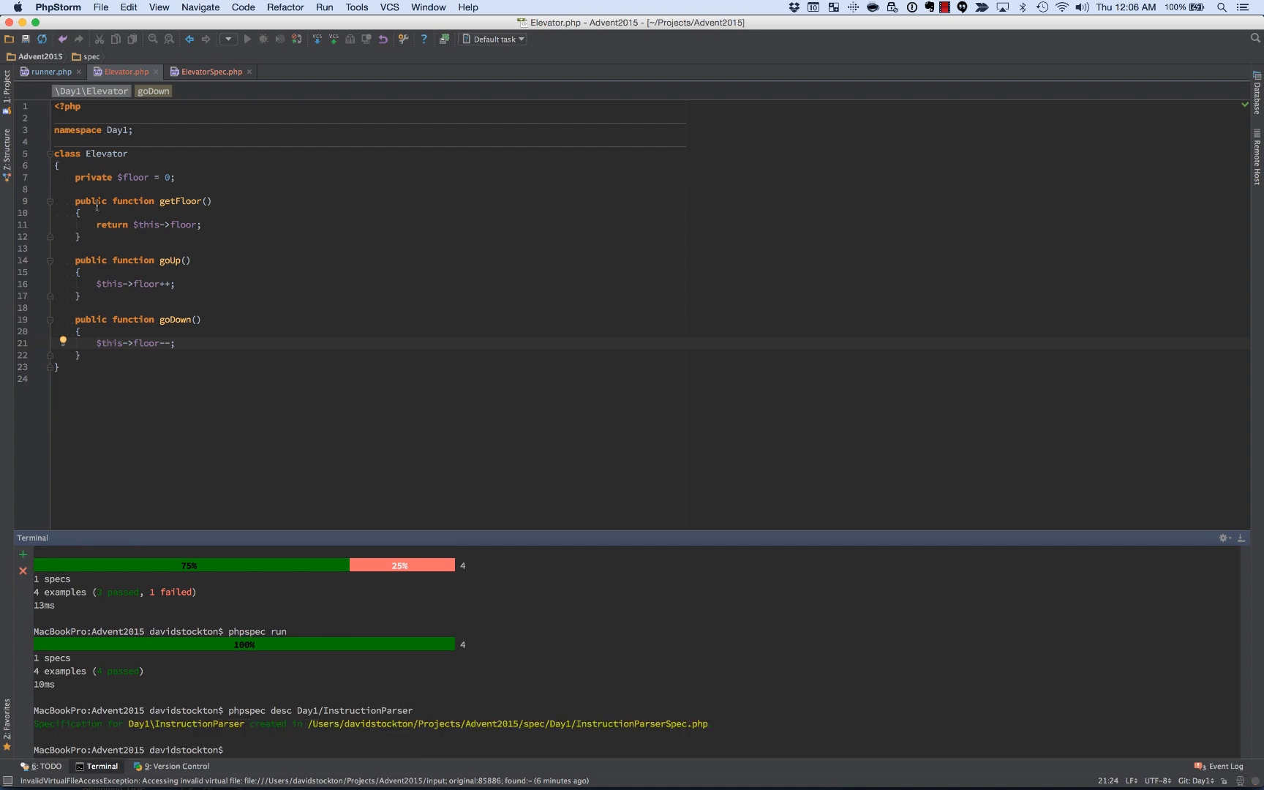
pyautogui.click(7, 77)
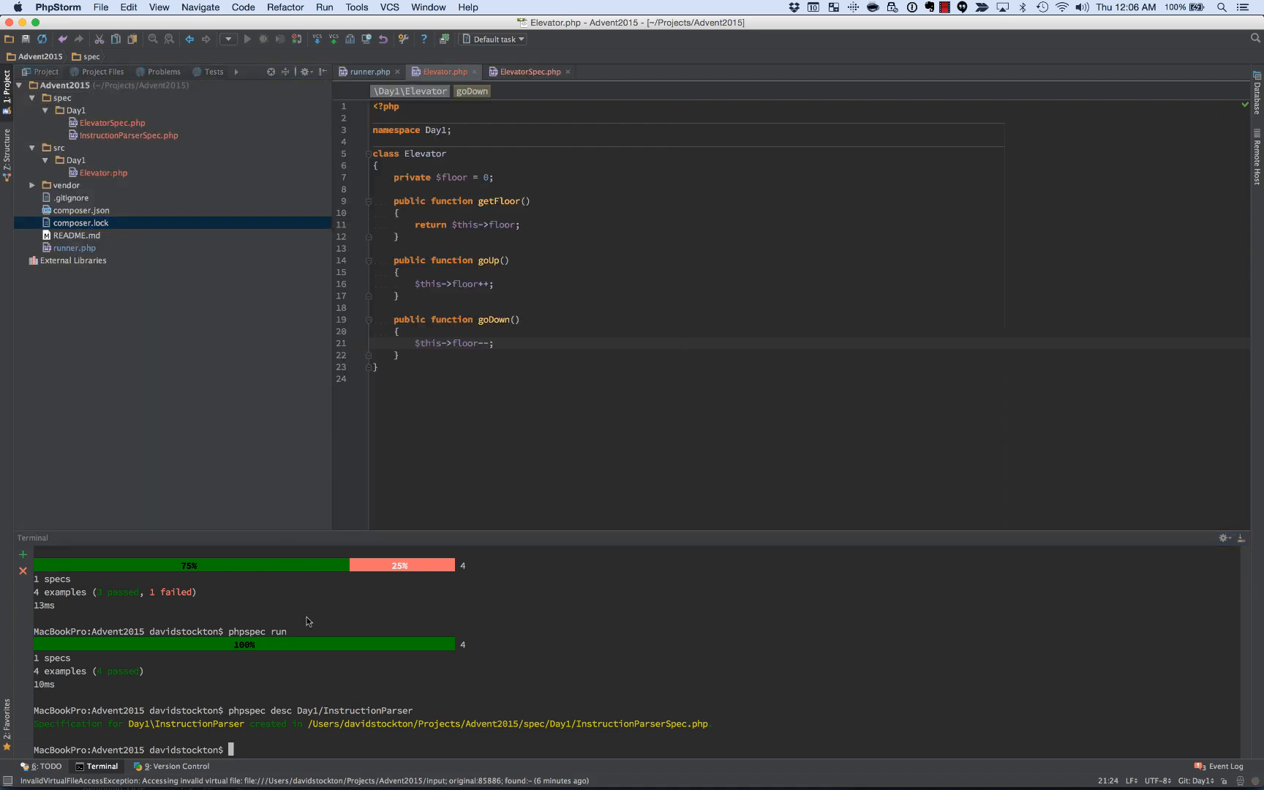
pyautogui.write('php')
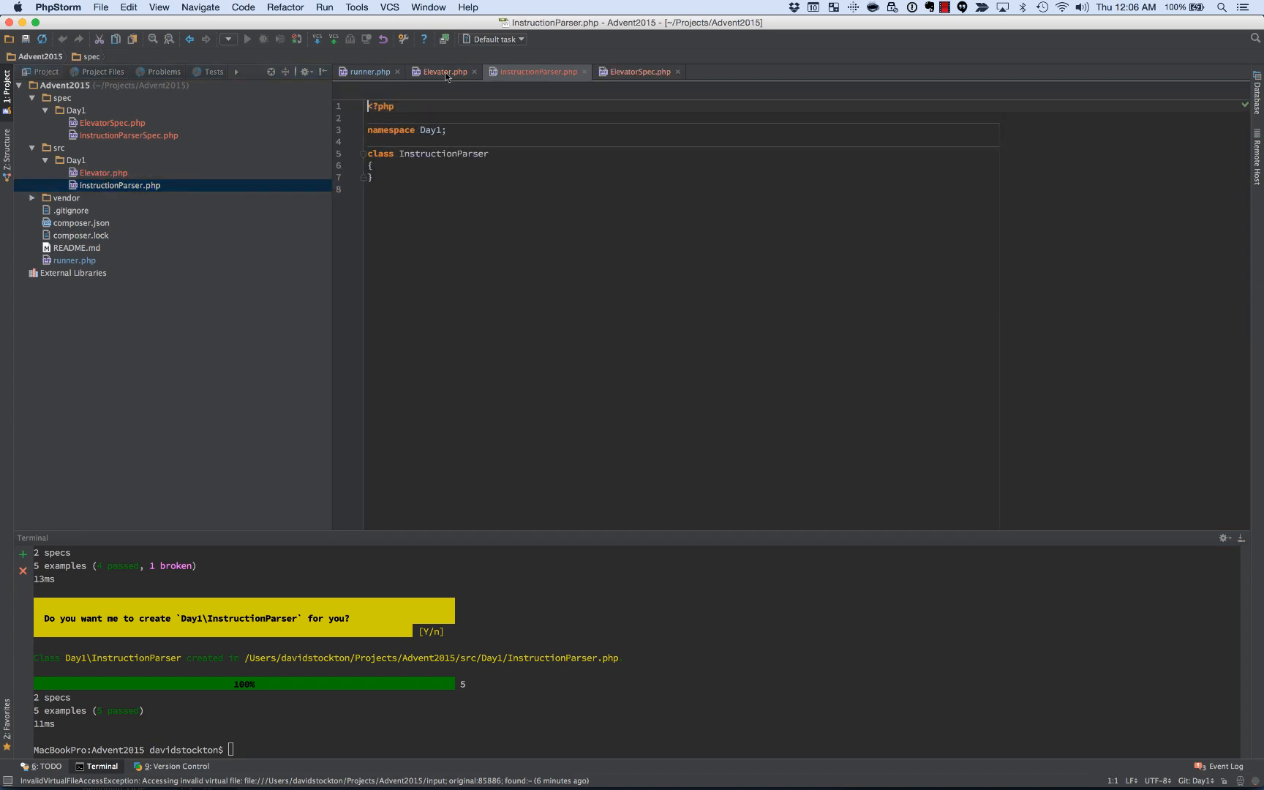
# Step: Close all editor tabs except InstructionParserSpec.php and InstructionParser.php, and show the spec
pyautogui.rightClick(536, 71)
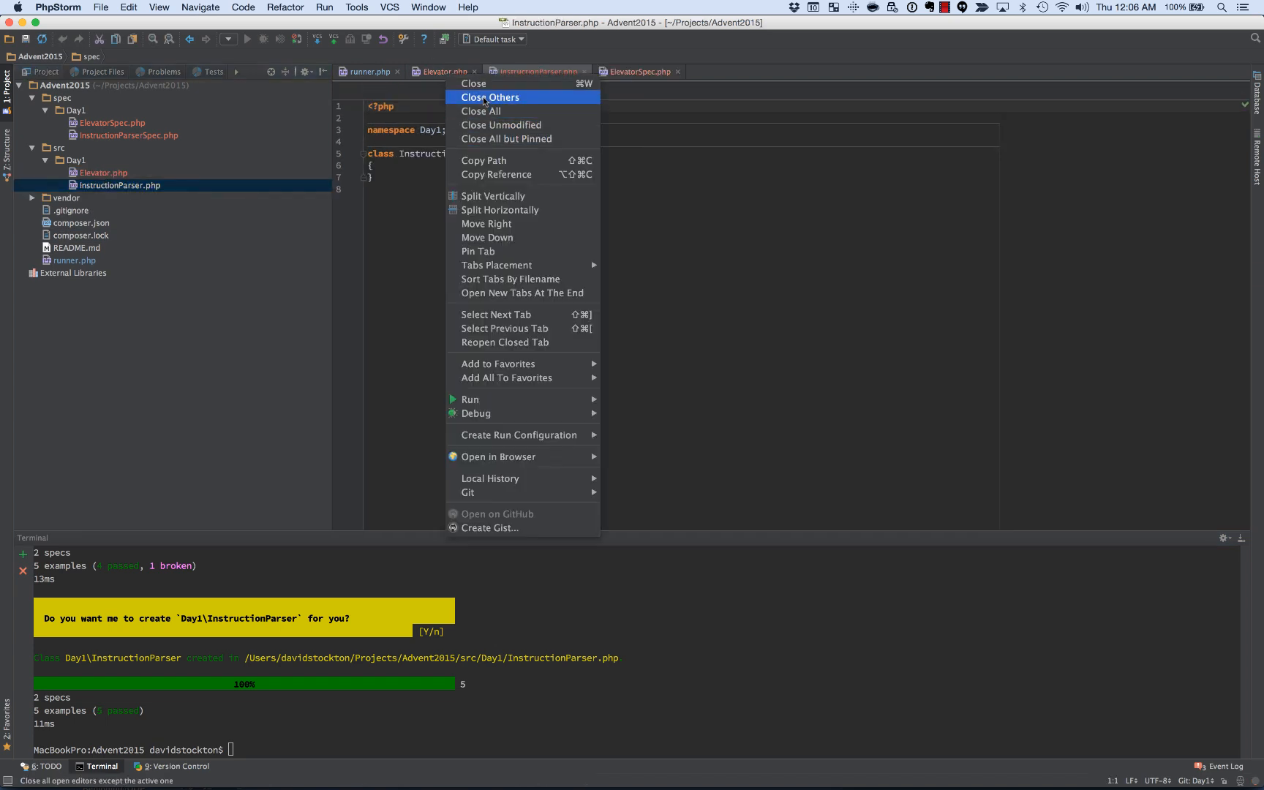
pyautogui.click(489, 97)
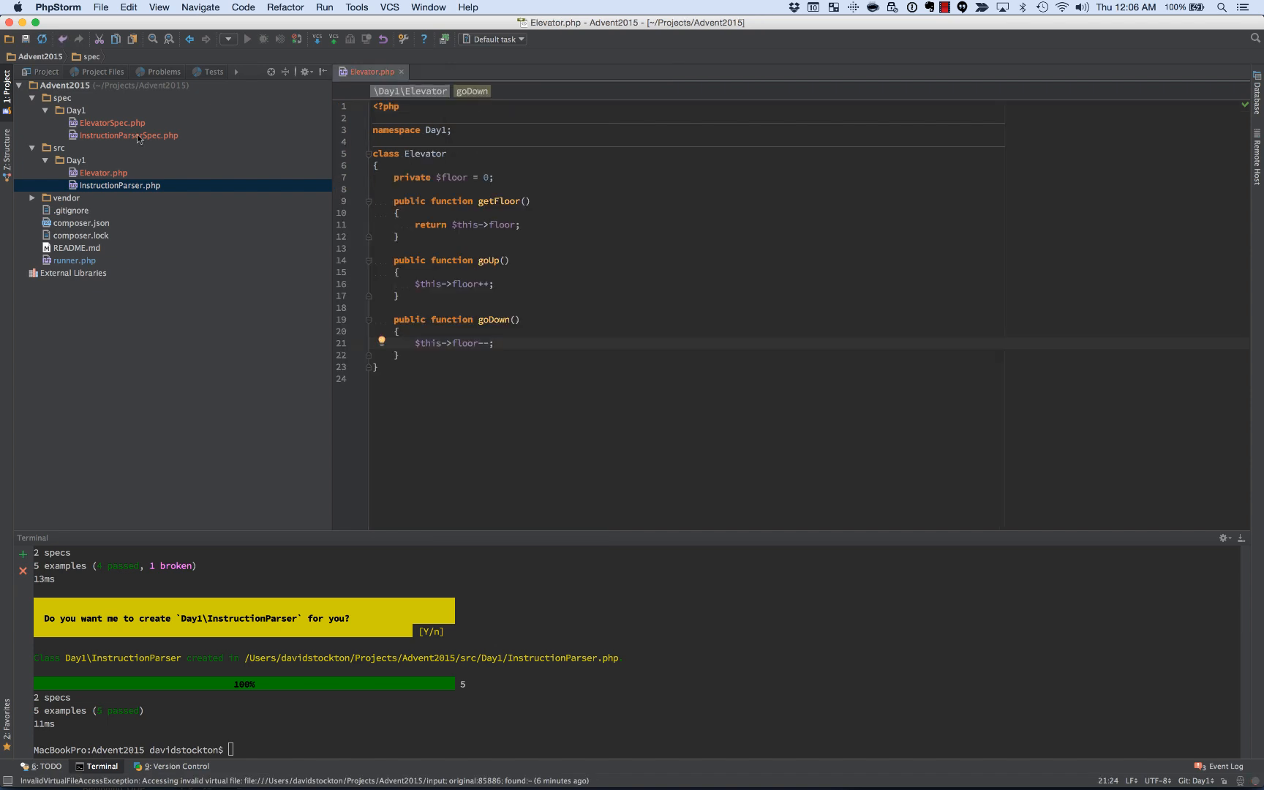
pyautogui.click(127, 135)
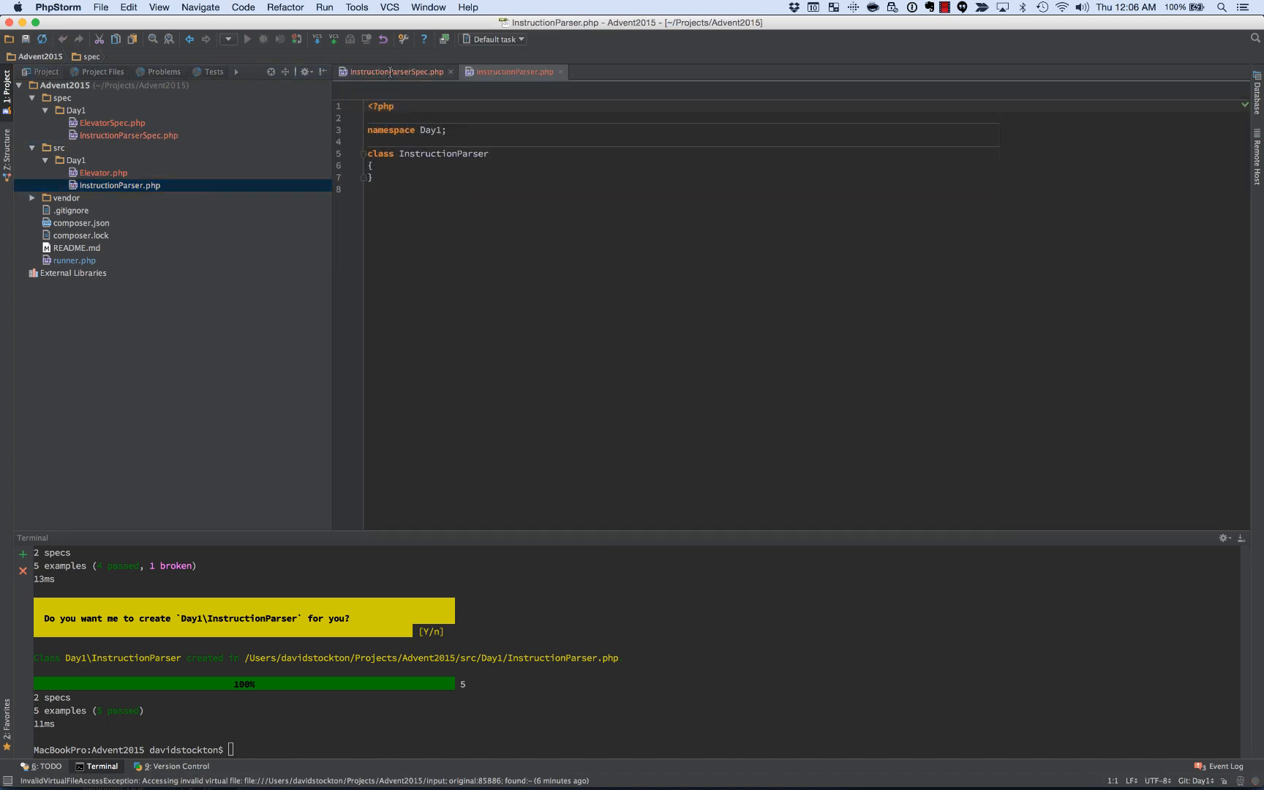
pyautogui.click(395, 71)
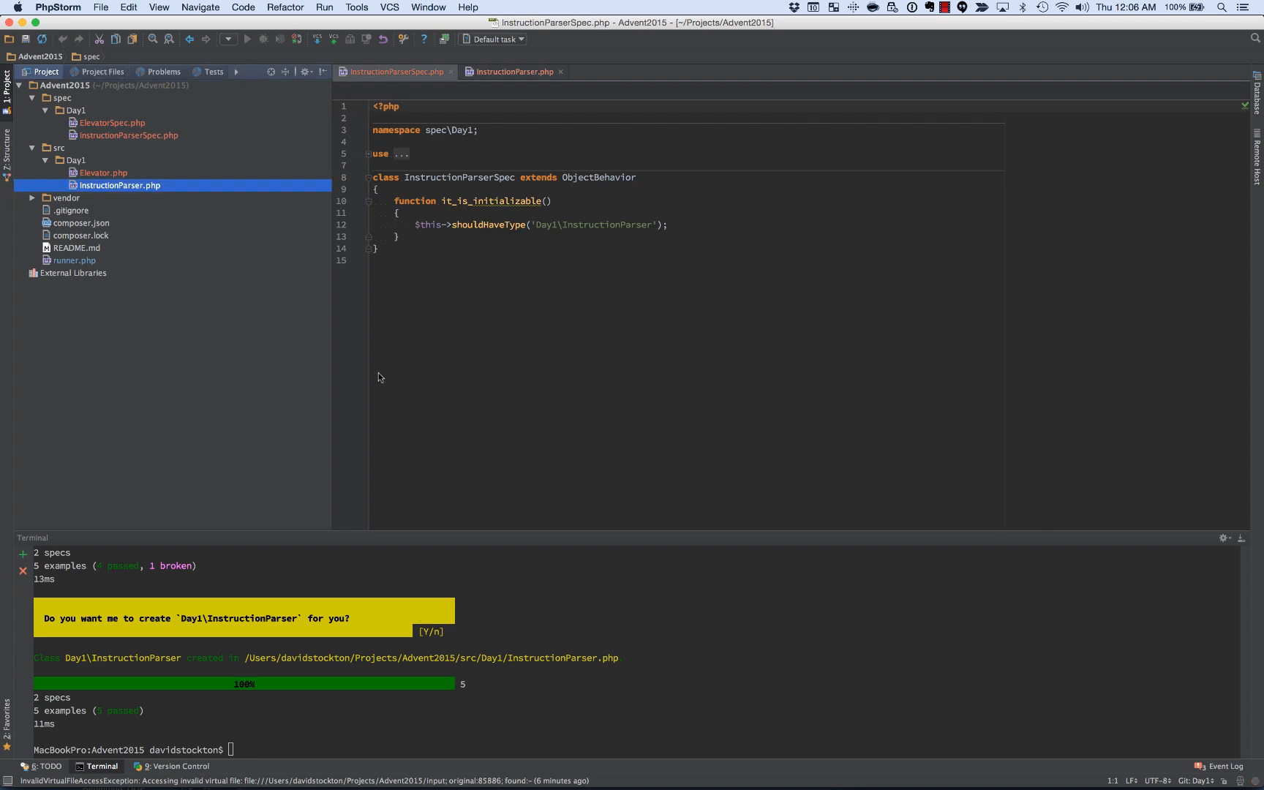
# Step: Add let(Elevator $elevator) calling $this->beConstructedWith($elevator) to InstructionParserSpec
pyautogui.click(8, 72)
pyautogui.write('pu')
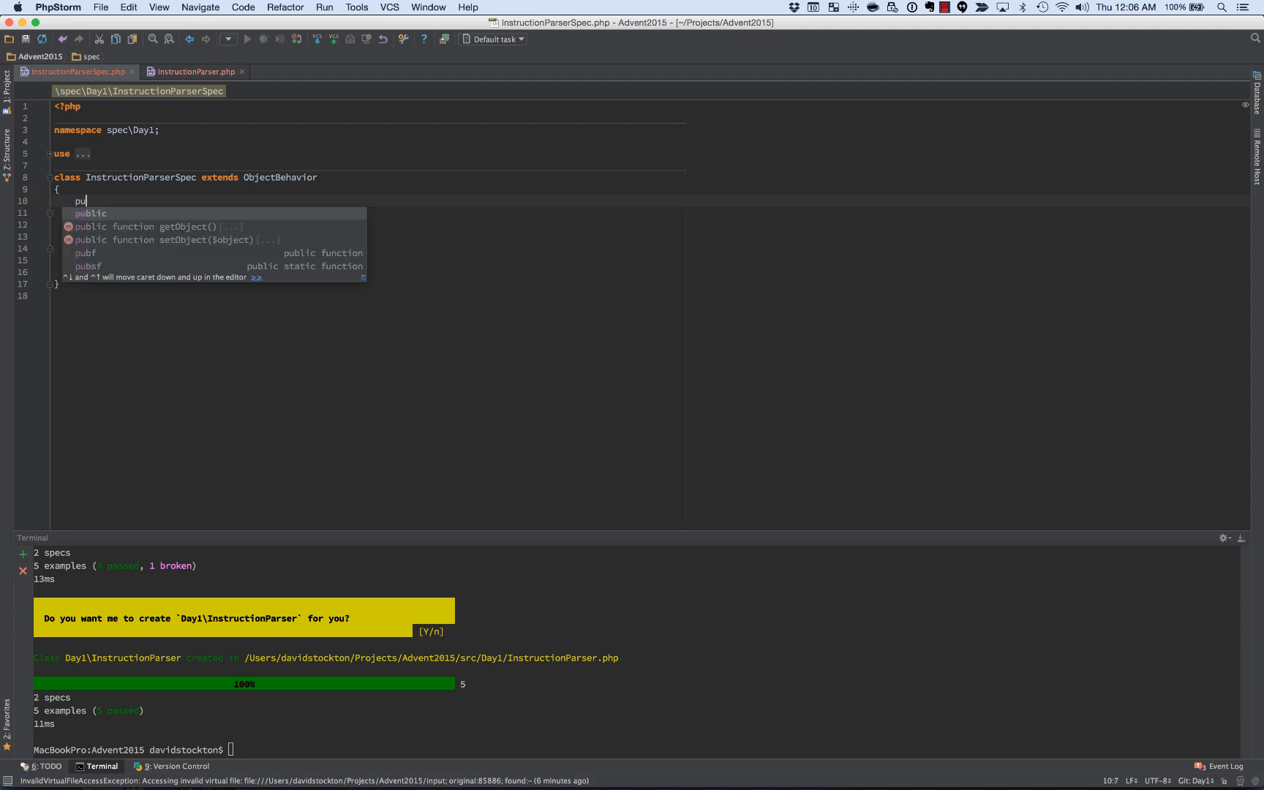
pyautogui.write('bf')
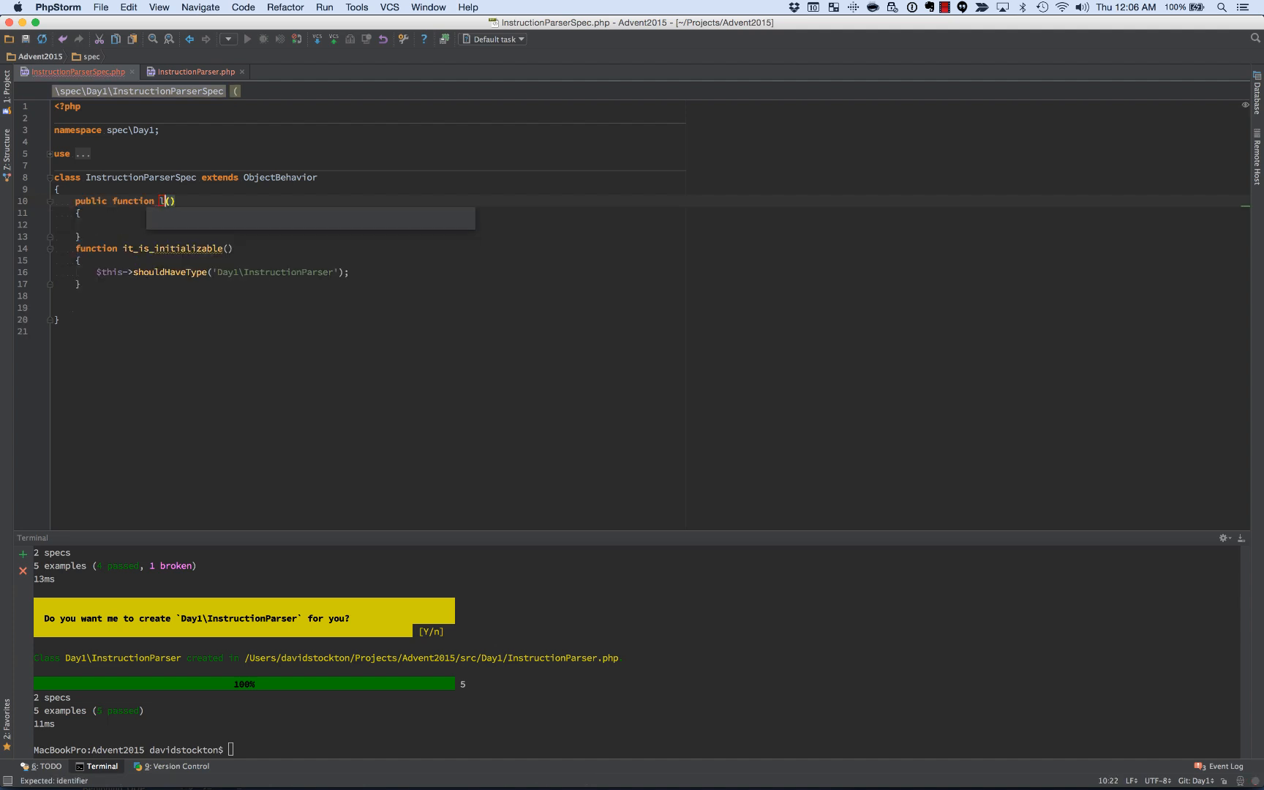
pyautogui.write('et')
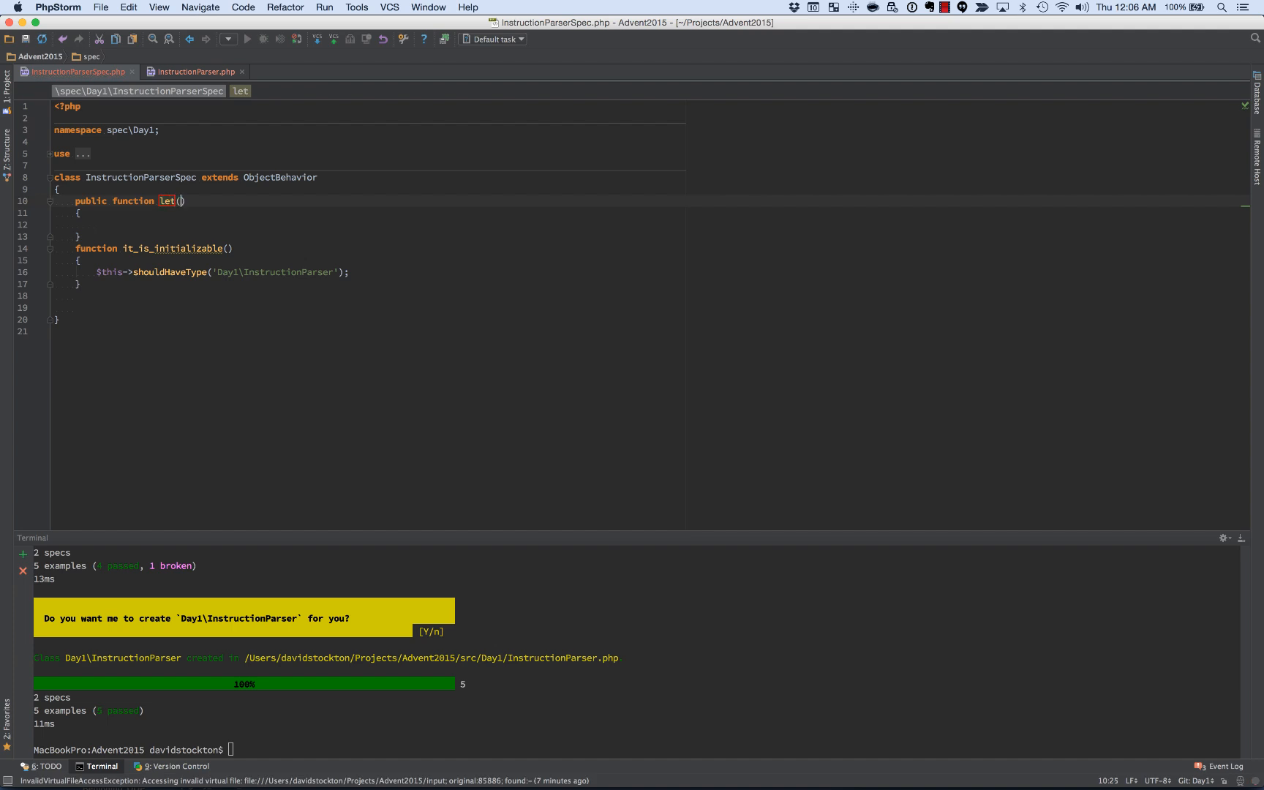
pyautogui.write('Elevator')
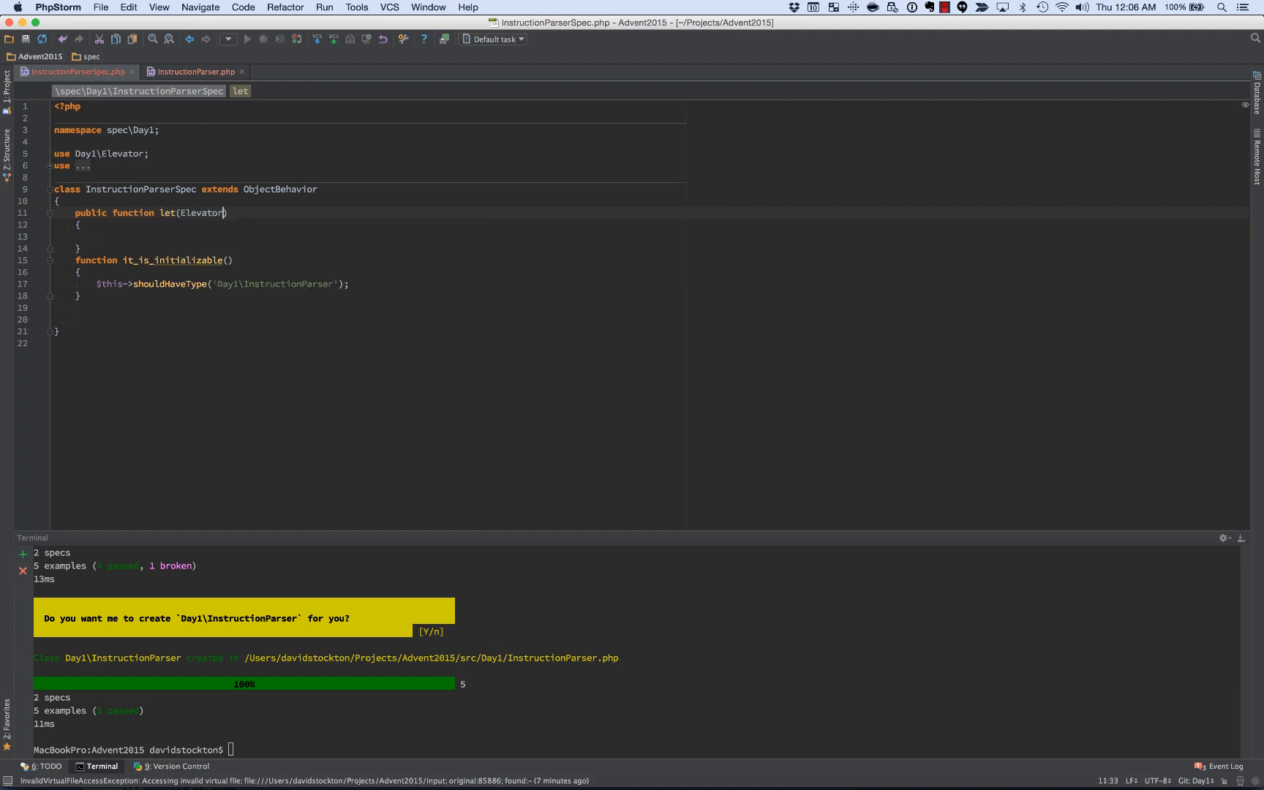
pyautogui.write('$elevator')
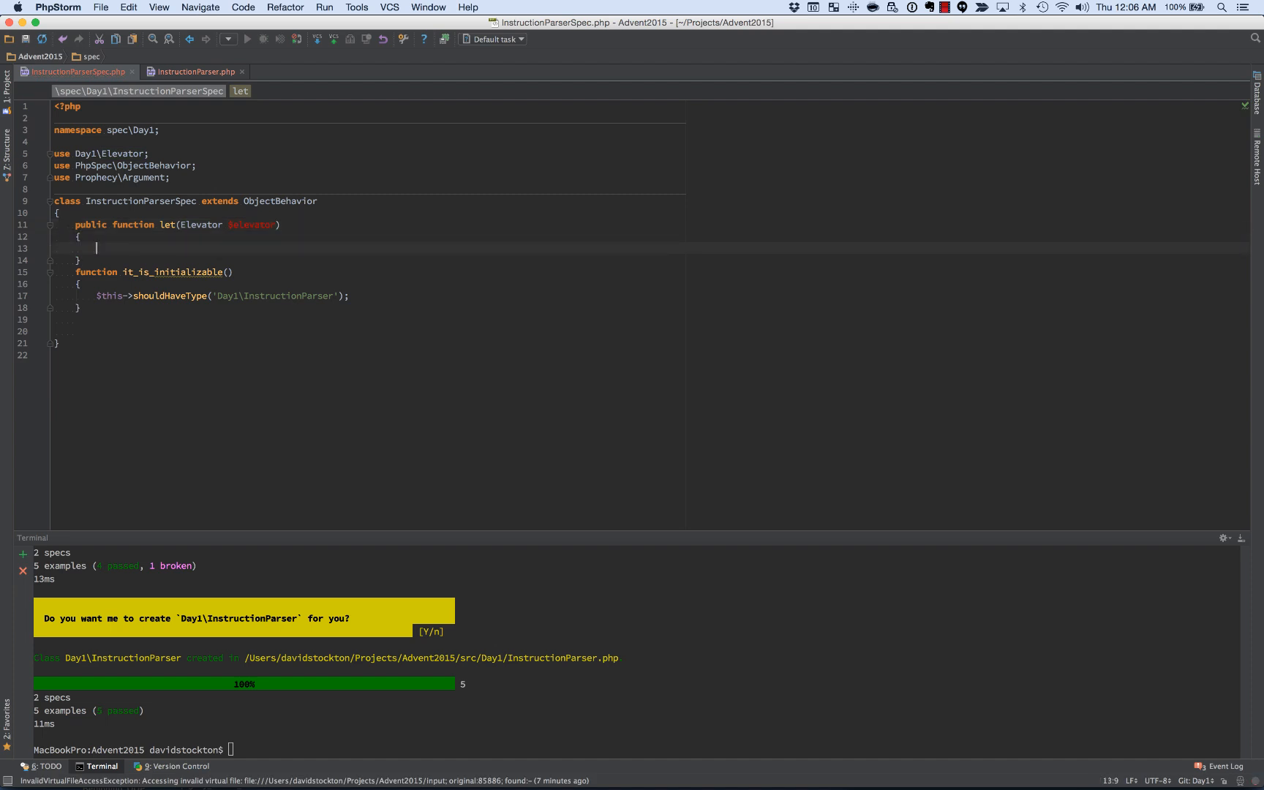
pyautogui.write('$thi')
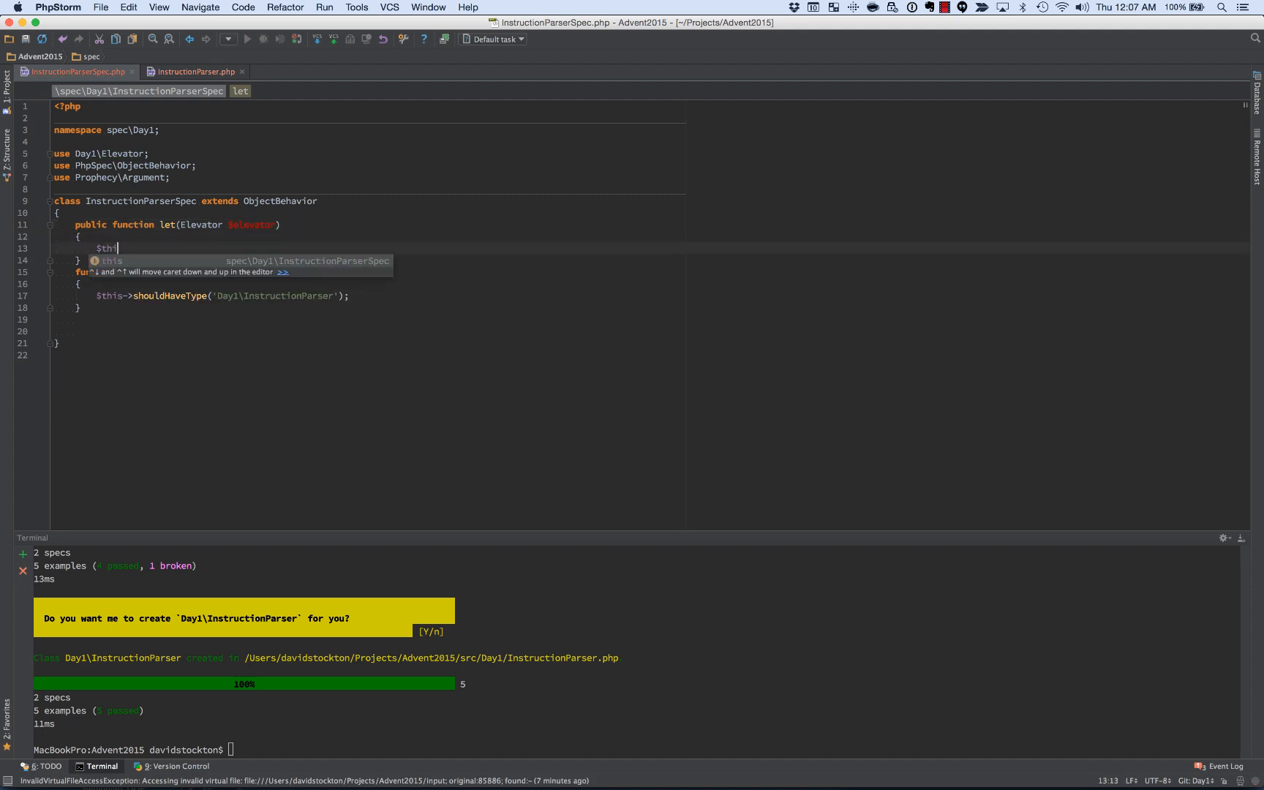
pyautogui.write('->')
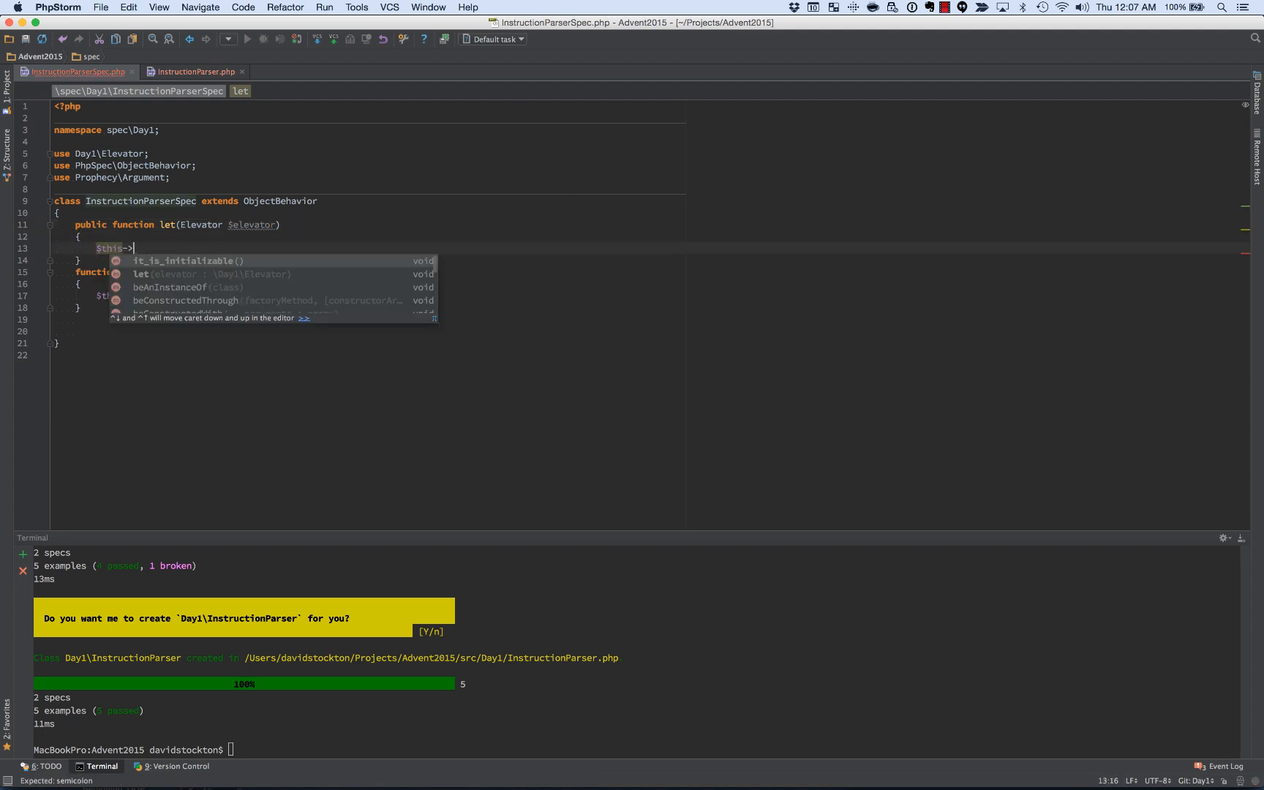
pyautogui.write('b')
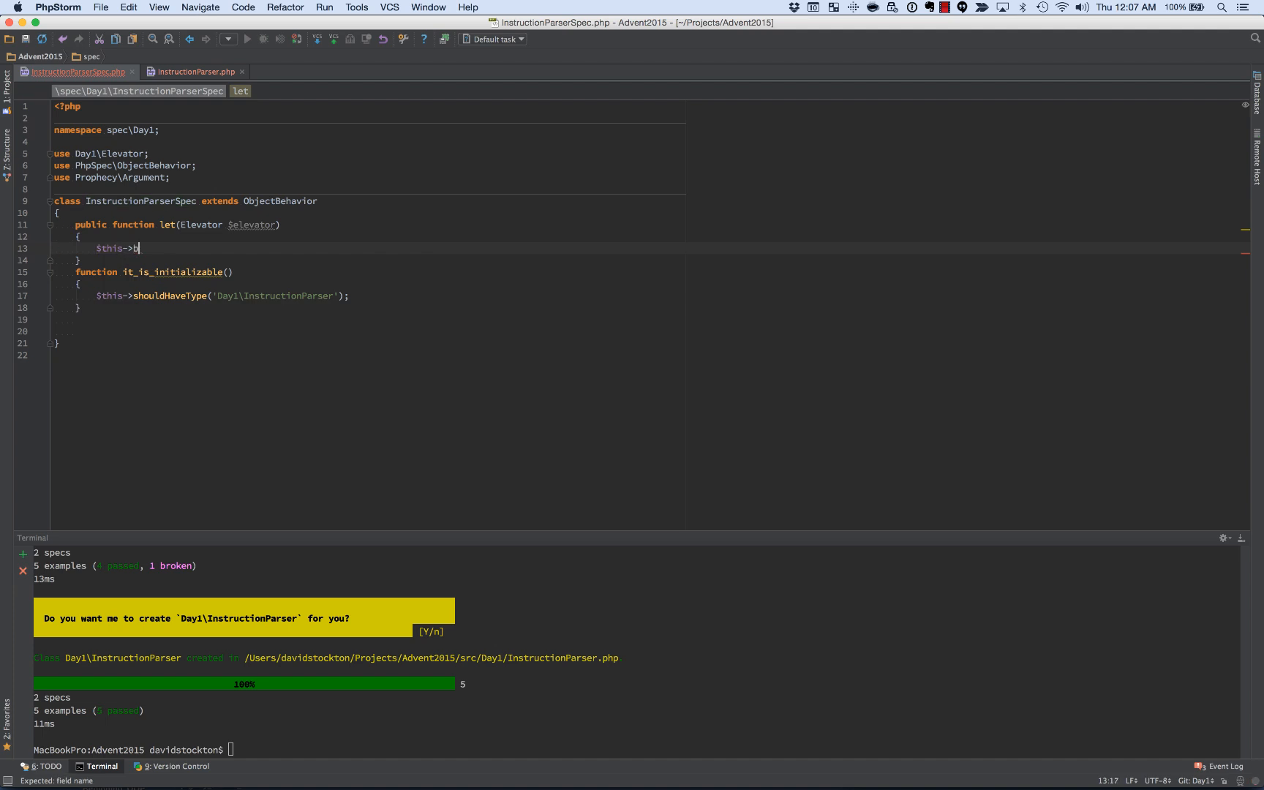
pyautogui.write('ctedWith(')
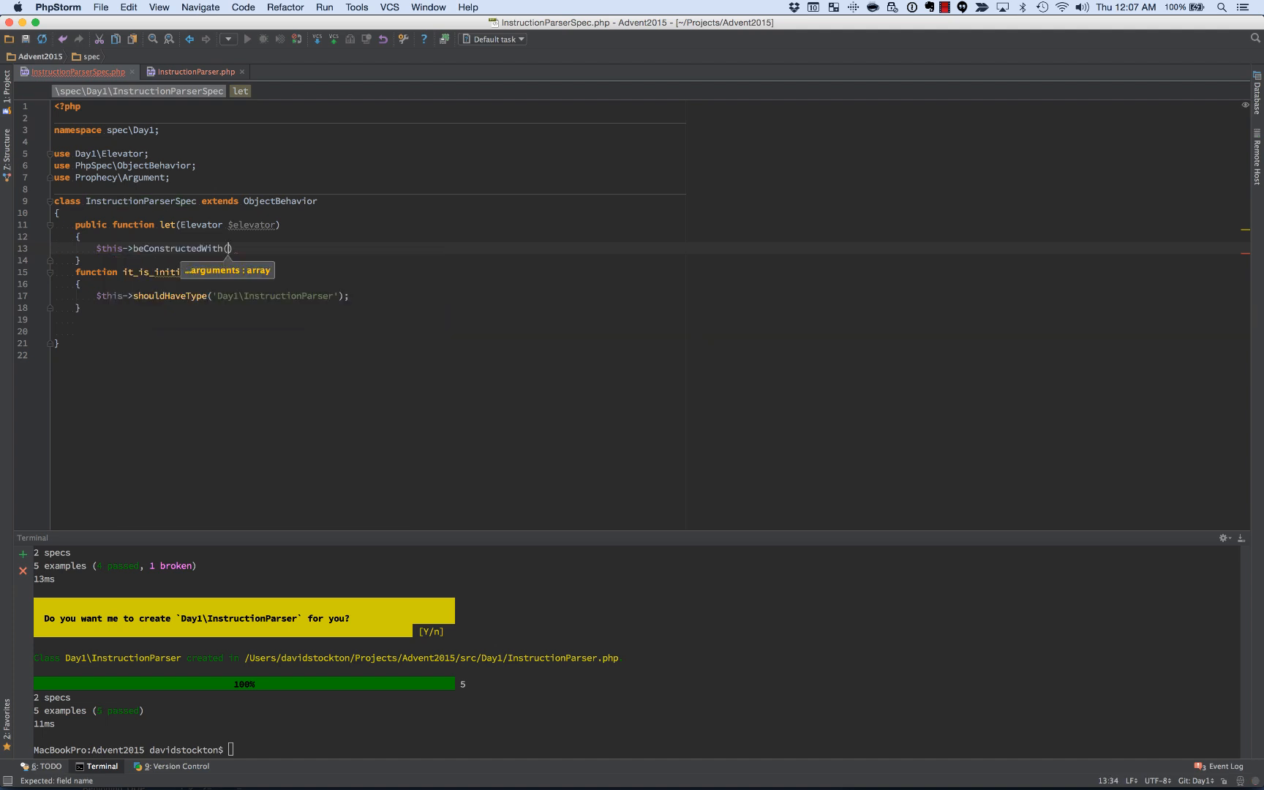
pyautogui.write('$elevator')
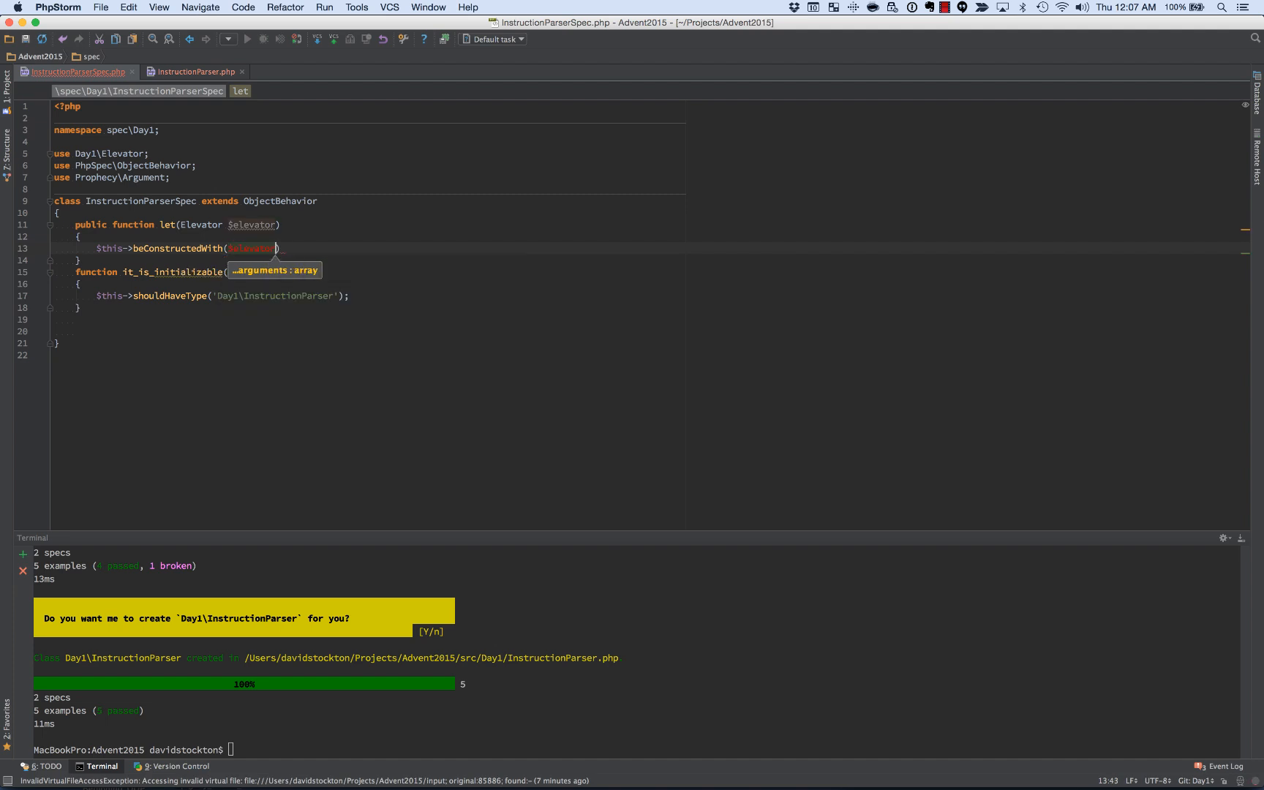
pyautogui.write('$elevator);')
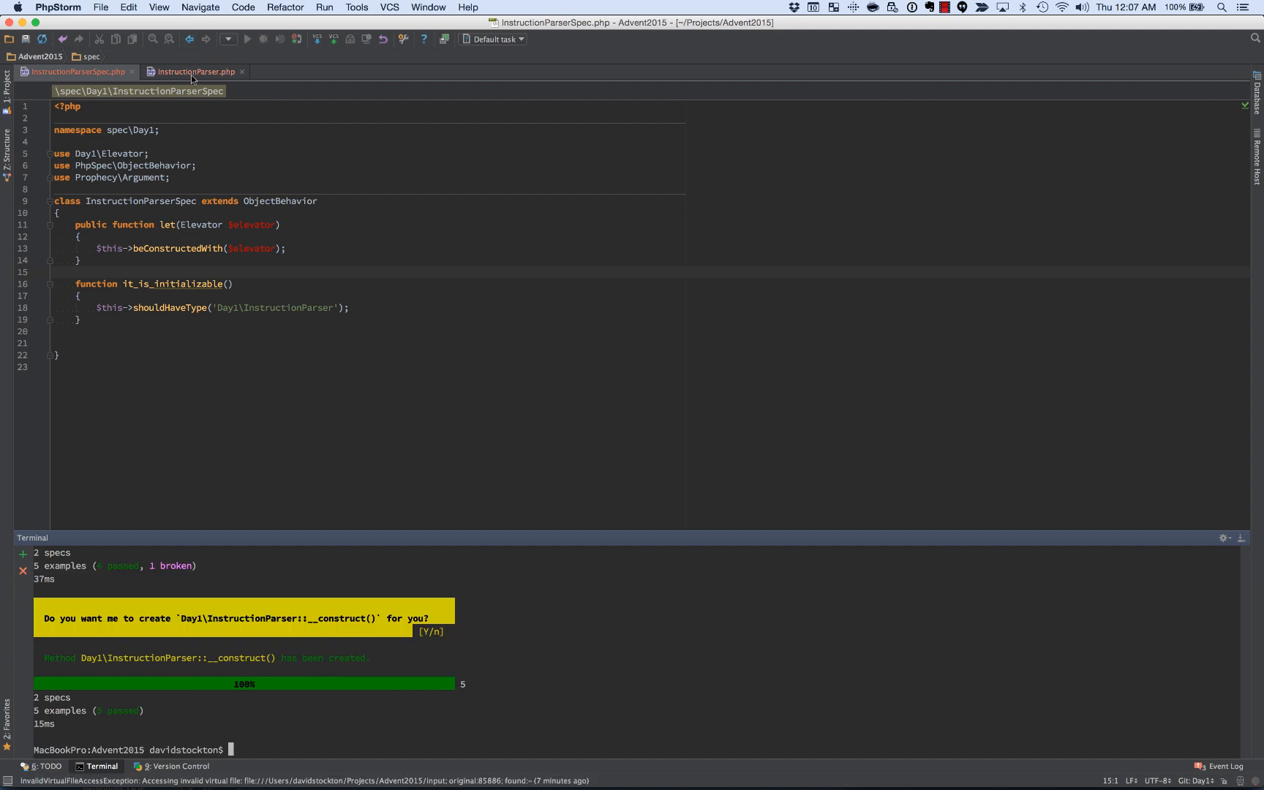
# Step: Give InstructionParser's constructor an Elevator $elevator parameter stored in a private field
pyautogui.click(193, 71)
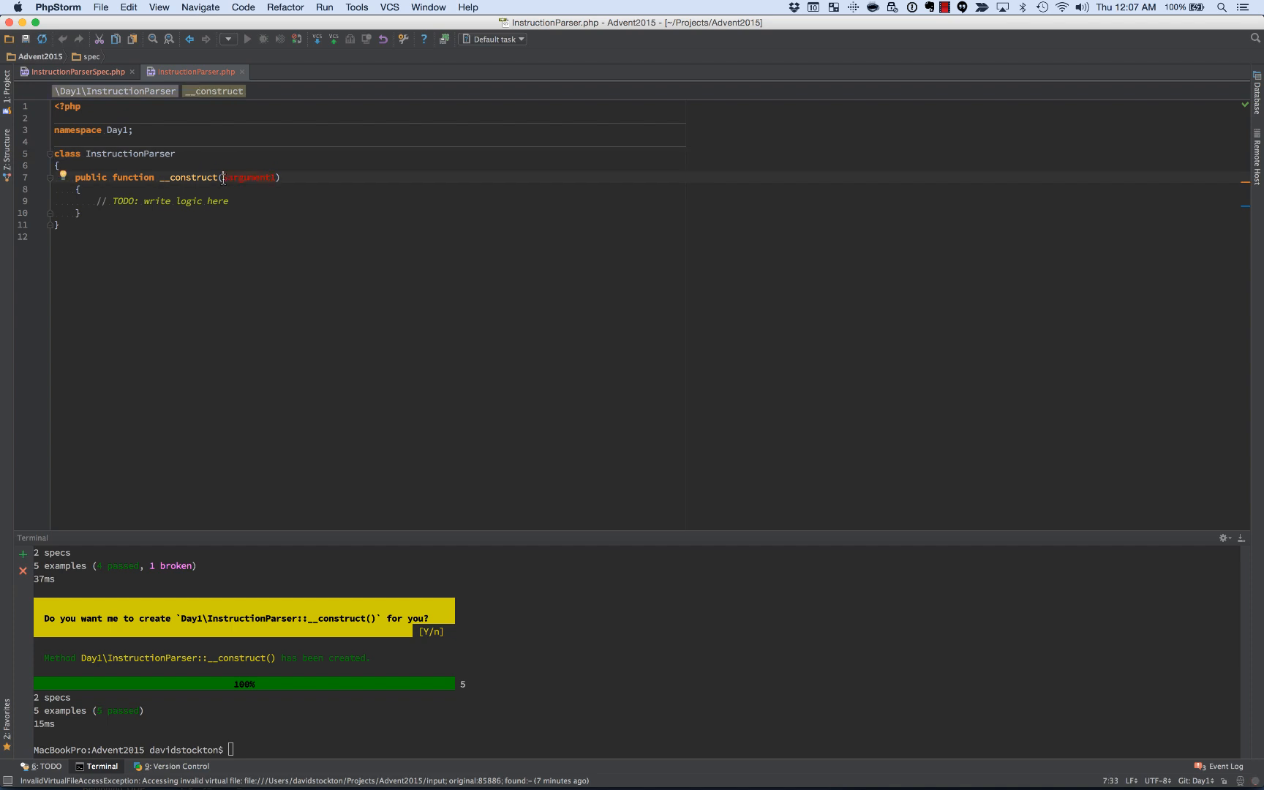
pyautogui.write('Elevator')
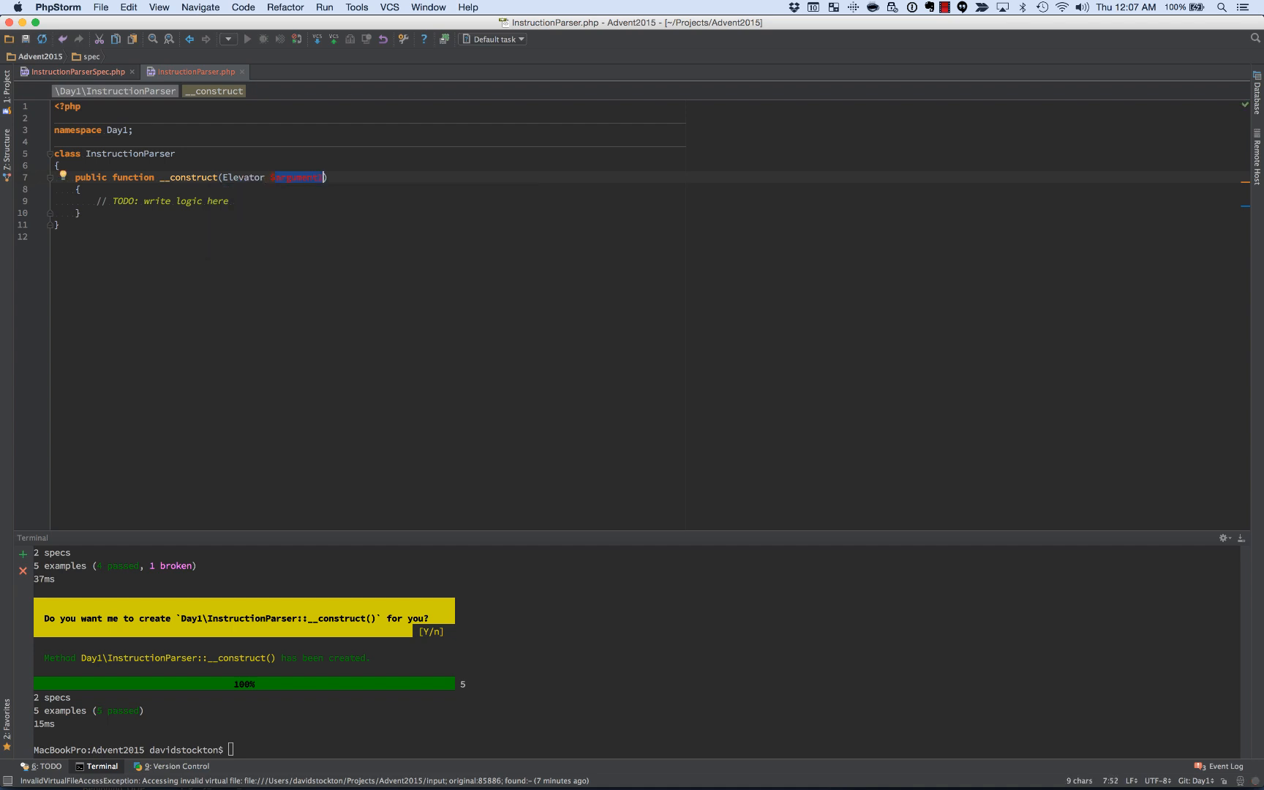
pyautogui.write('elevato')
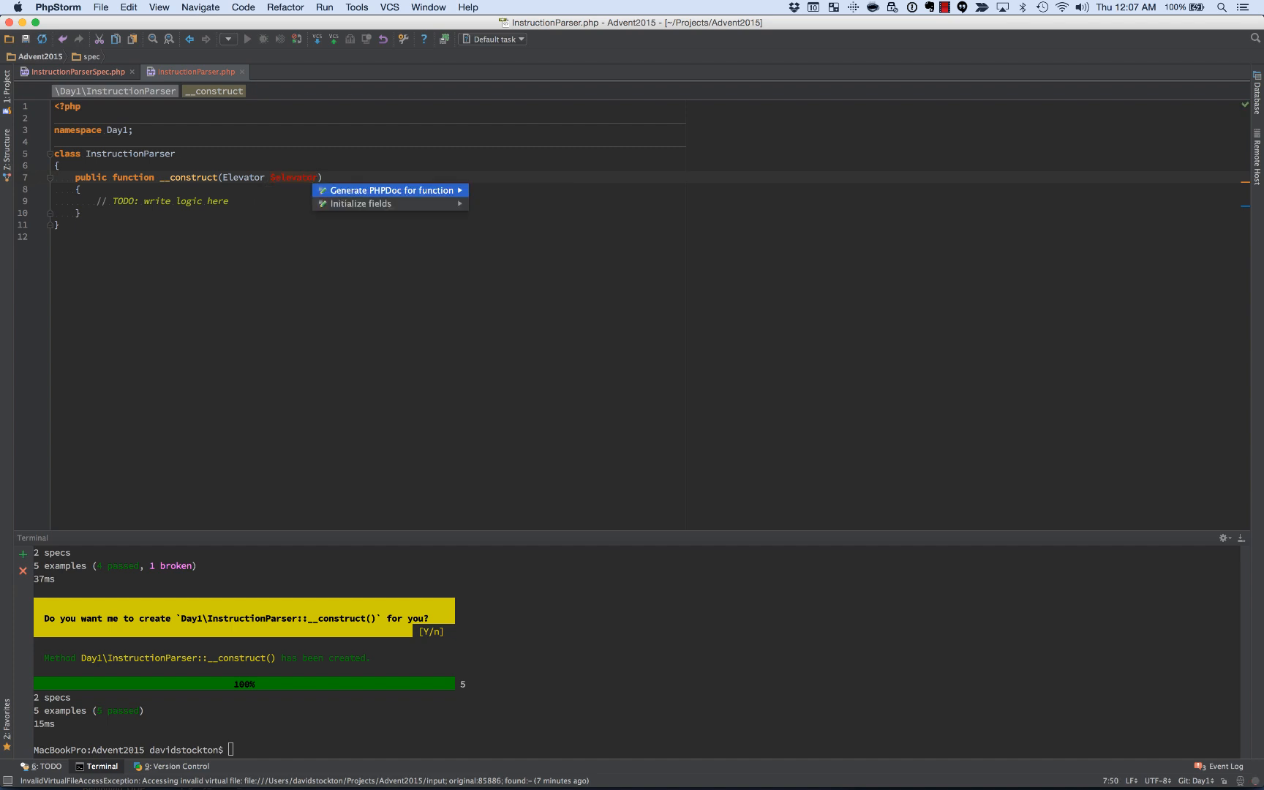
pyautogui.click(360, 204)
pyautogui.write('phpspec run')
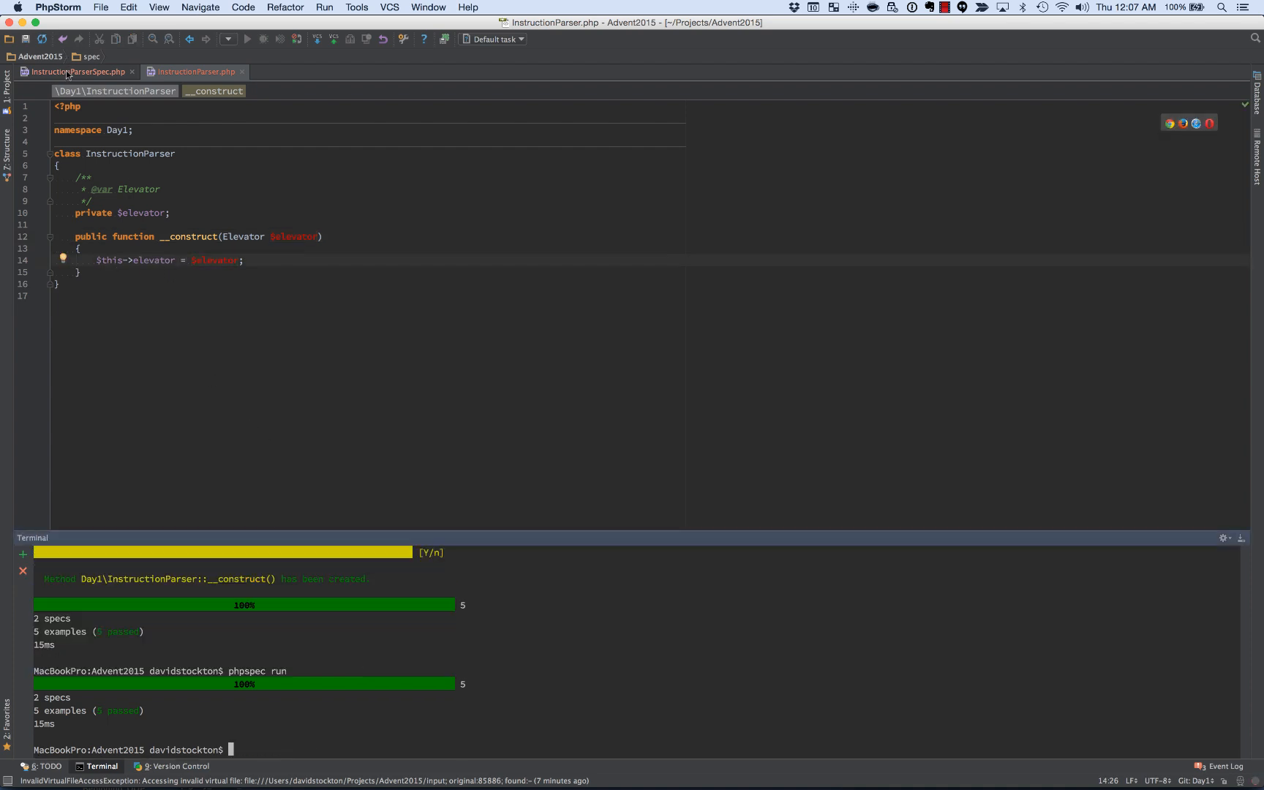
pyautogui.click(73, 71)
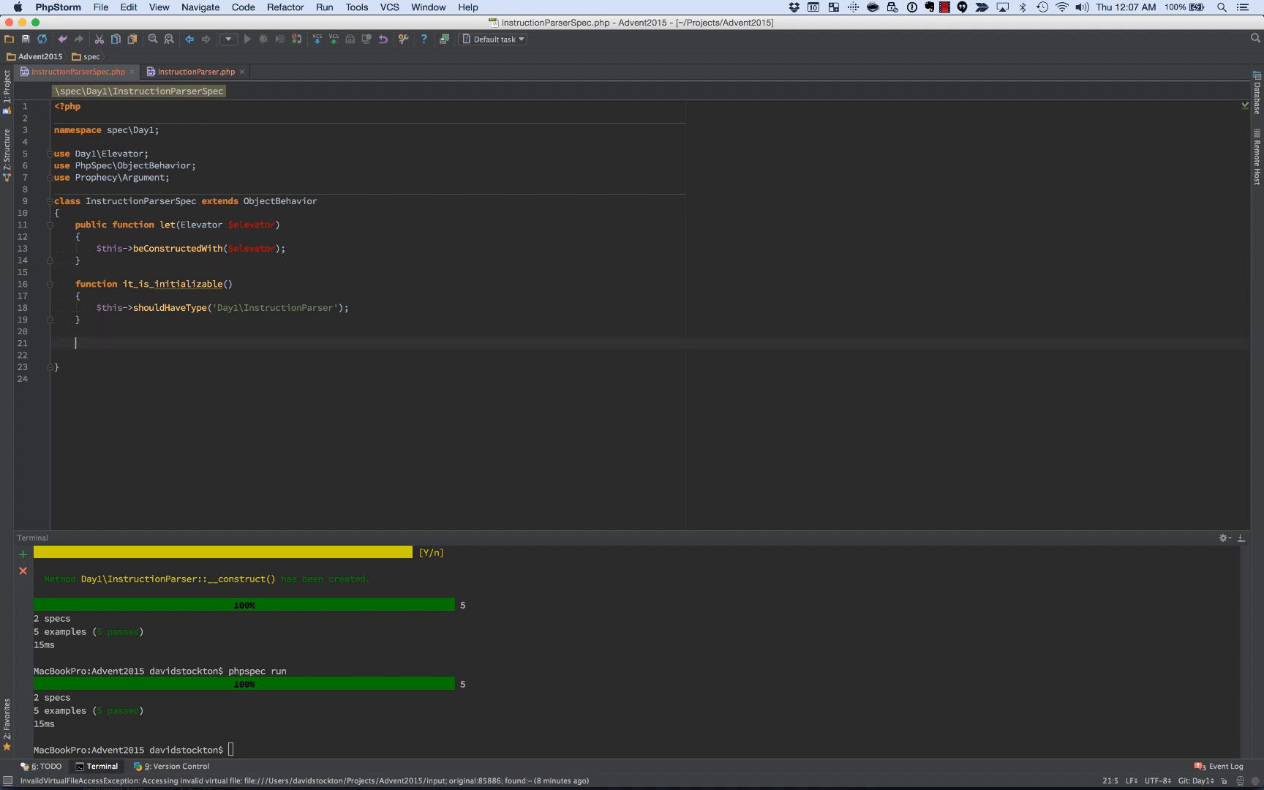
# Step: Add an it_will_go_up_for_open_paren example taking an Elevator collaborator
pyautogui.write('pub')
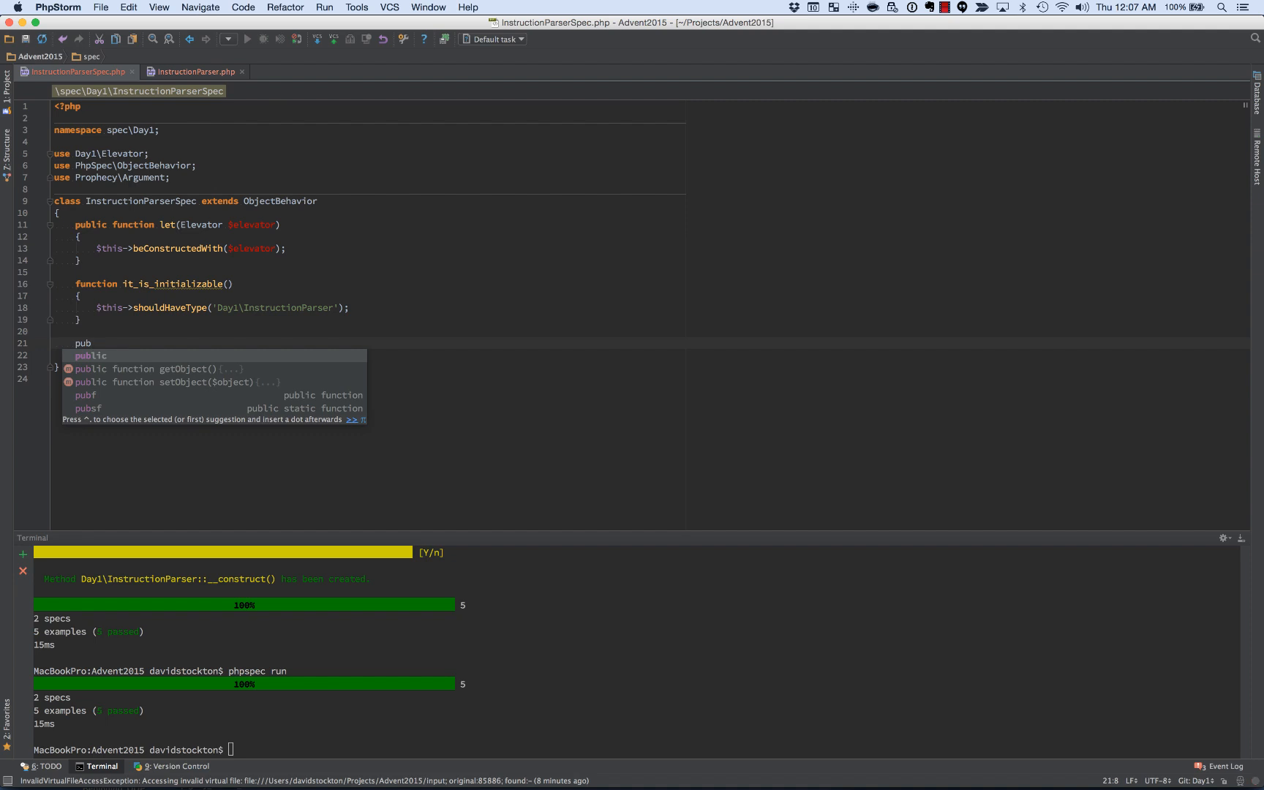
pyautogui.write('f')
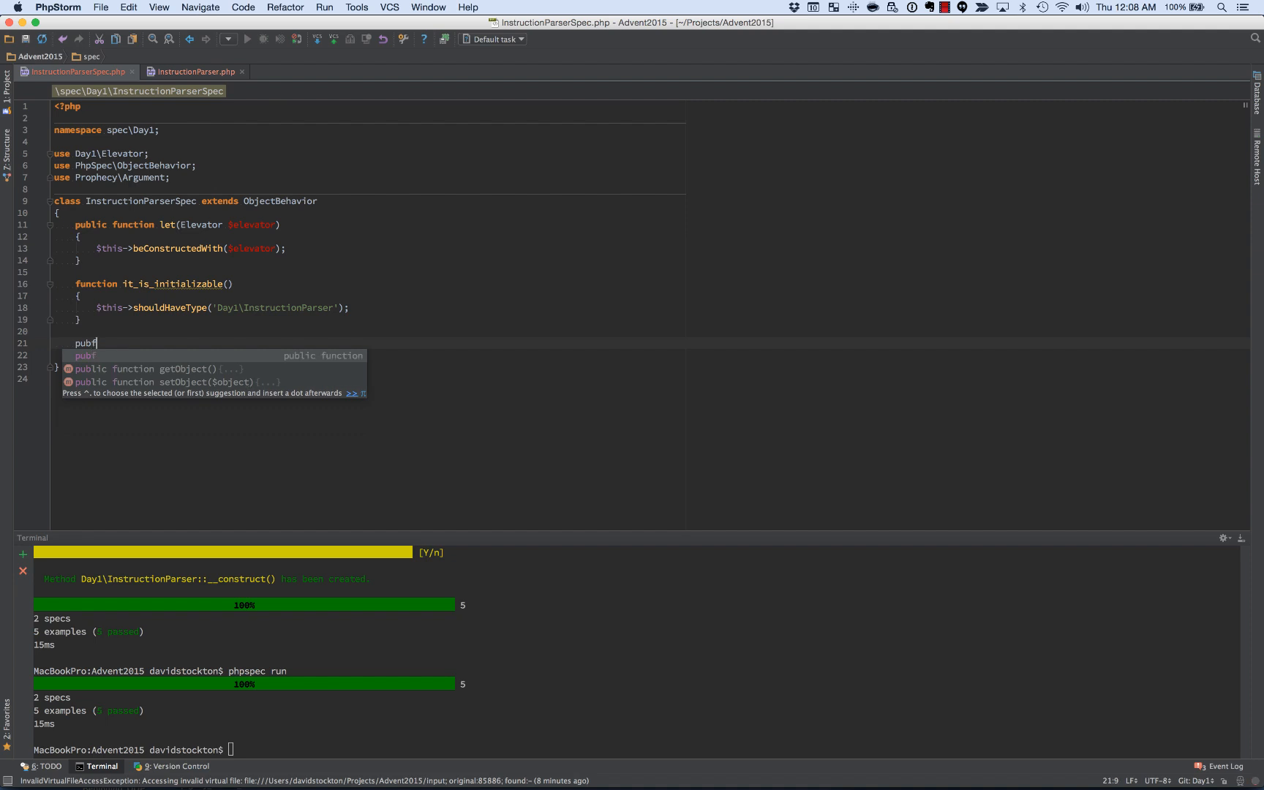
pyautogui.press('Tab')
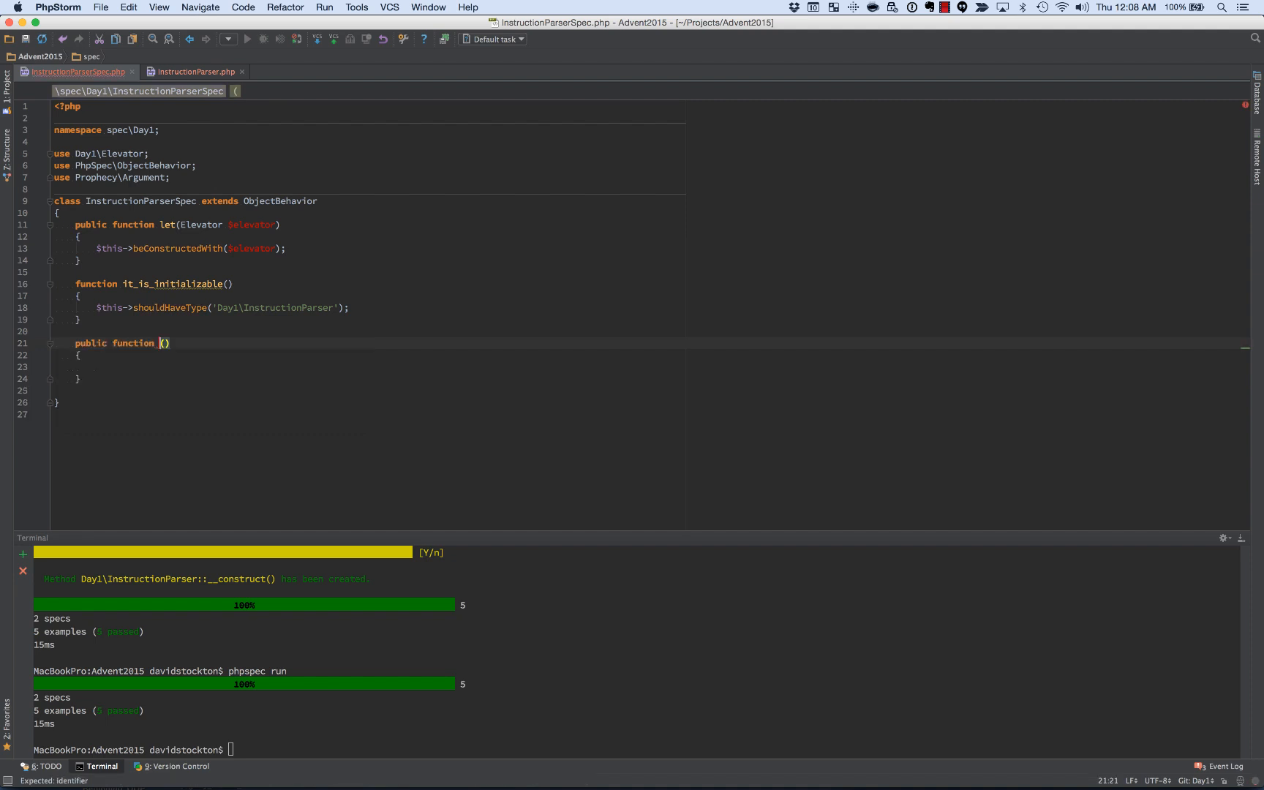
pyautogui.write('it_will_go_up_for_open_paren')
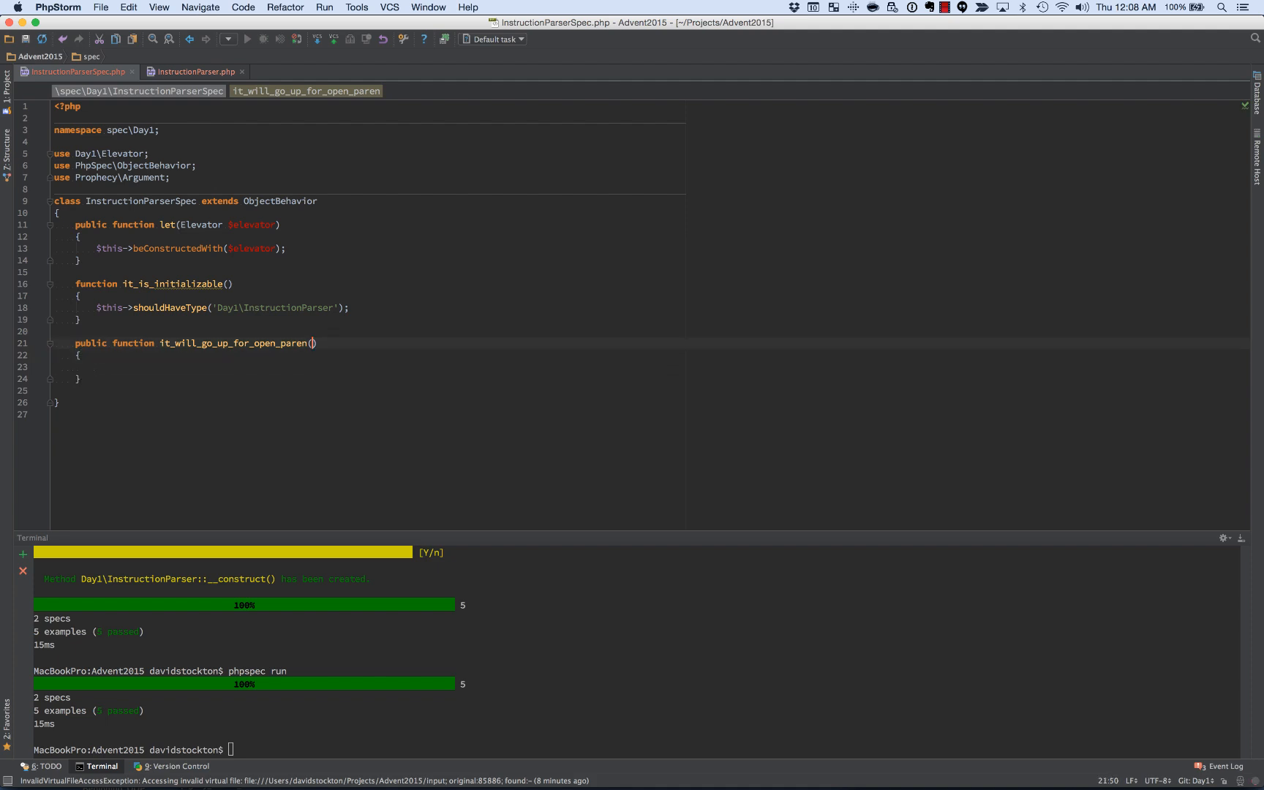
pyautogui.write('Elevator $elevator')
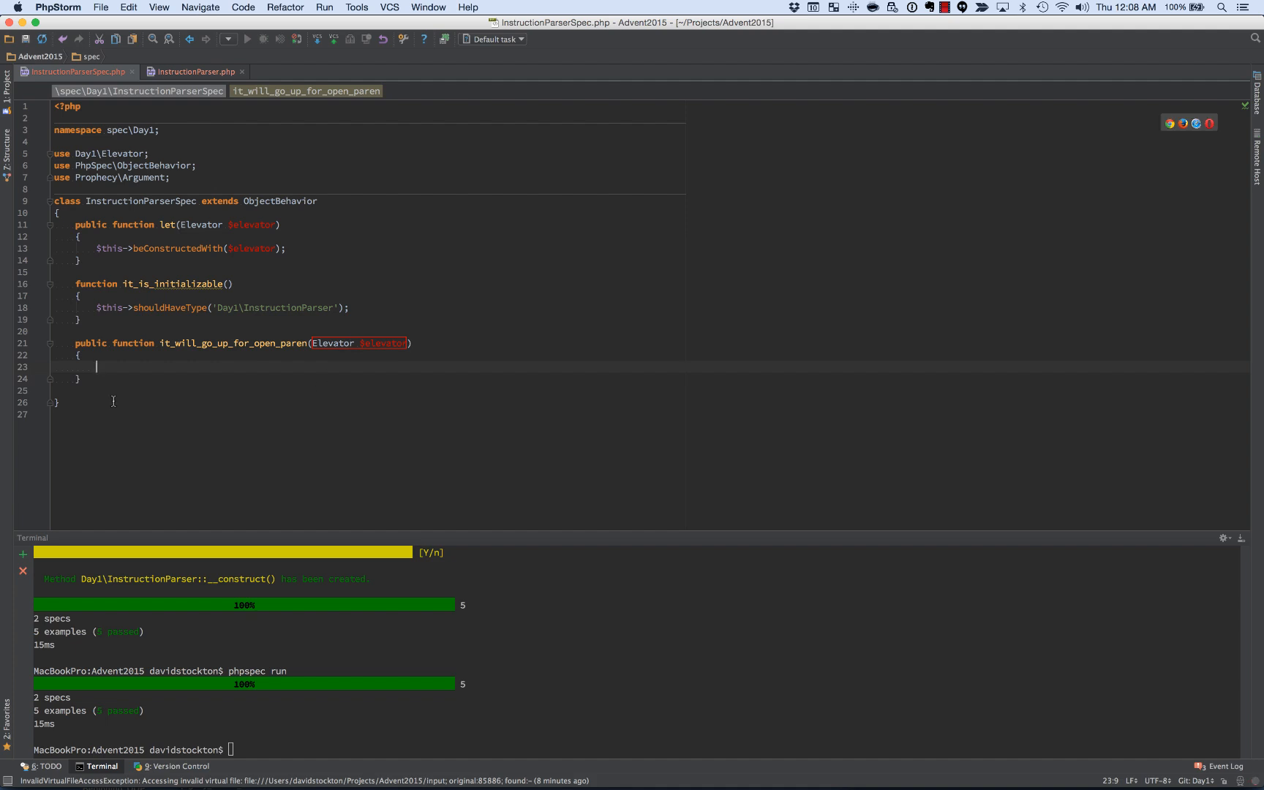
# Step: Expect $elevator->goUp()->shouldBeCalled() and call parseInstructions('(') in the example
pyautogui.write('$elevator->')
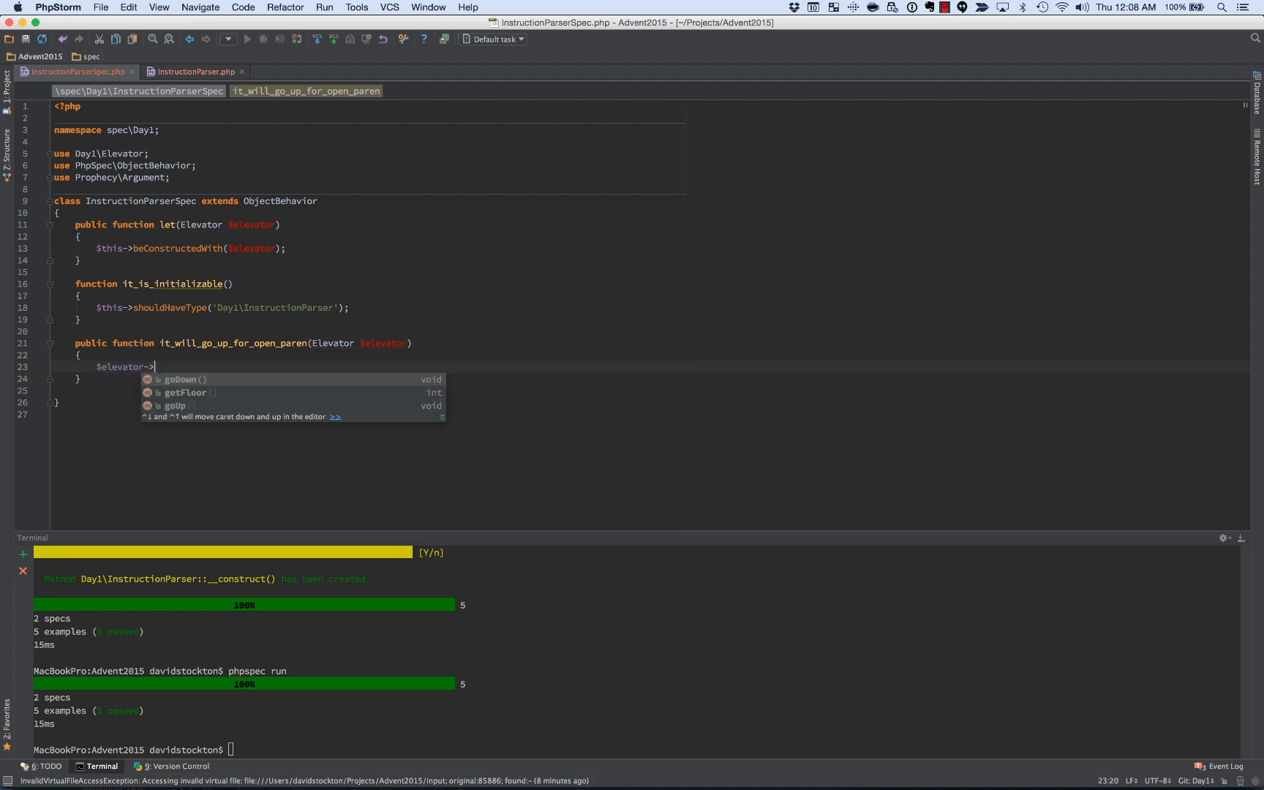
pyautogui.write('g')
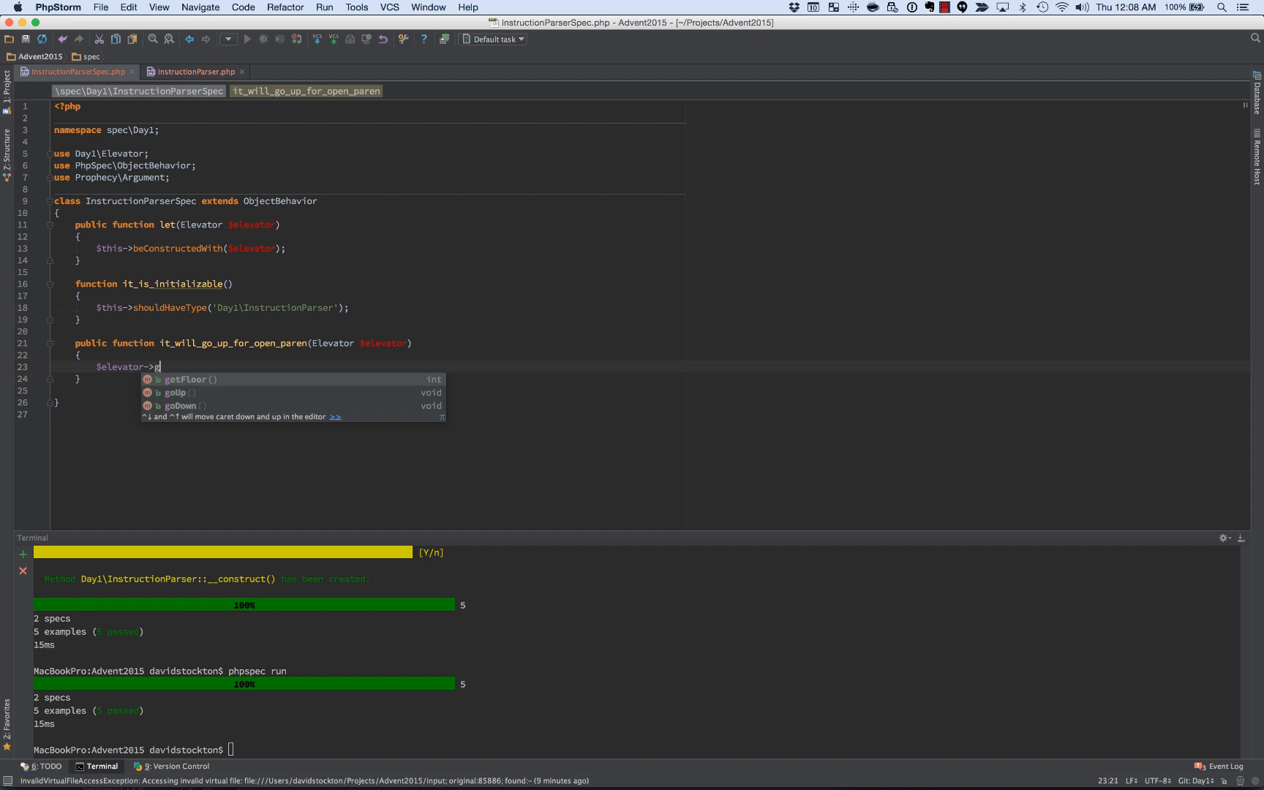
pyautogui.click(174, 392)
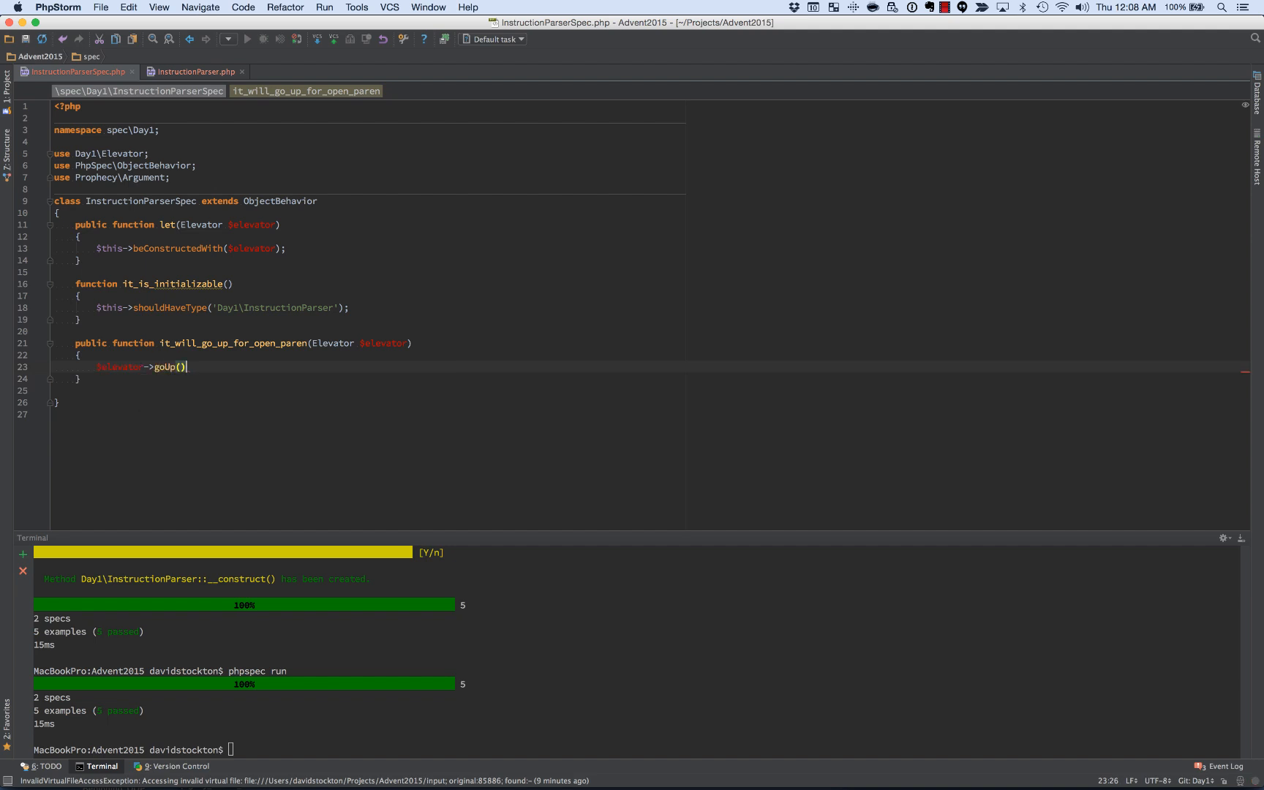
pyautogui.write('->sbc')
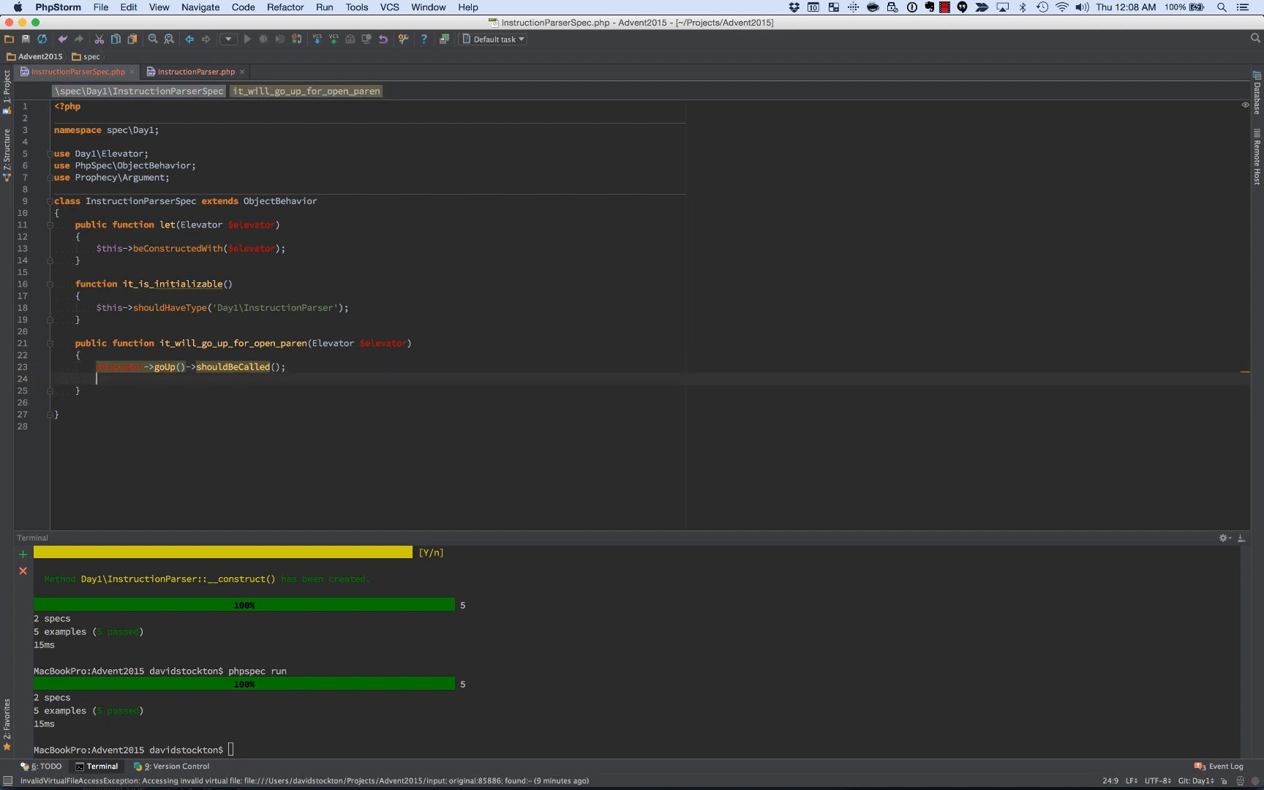
pyautogui.write('$this->')
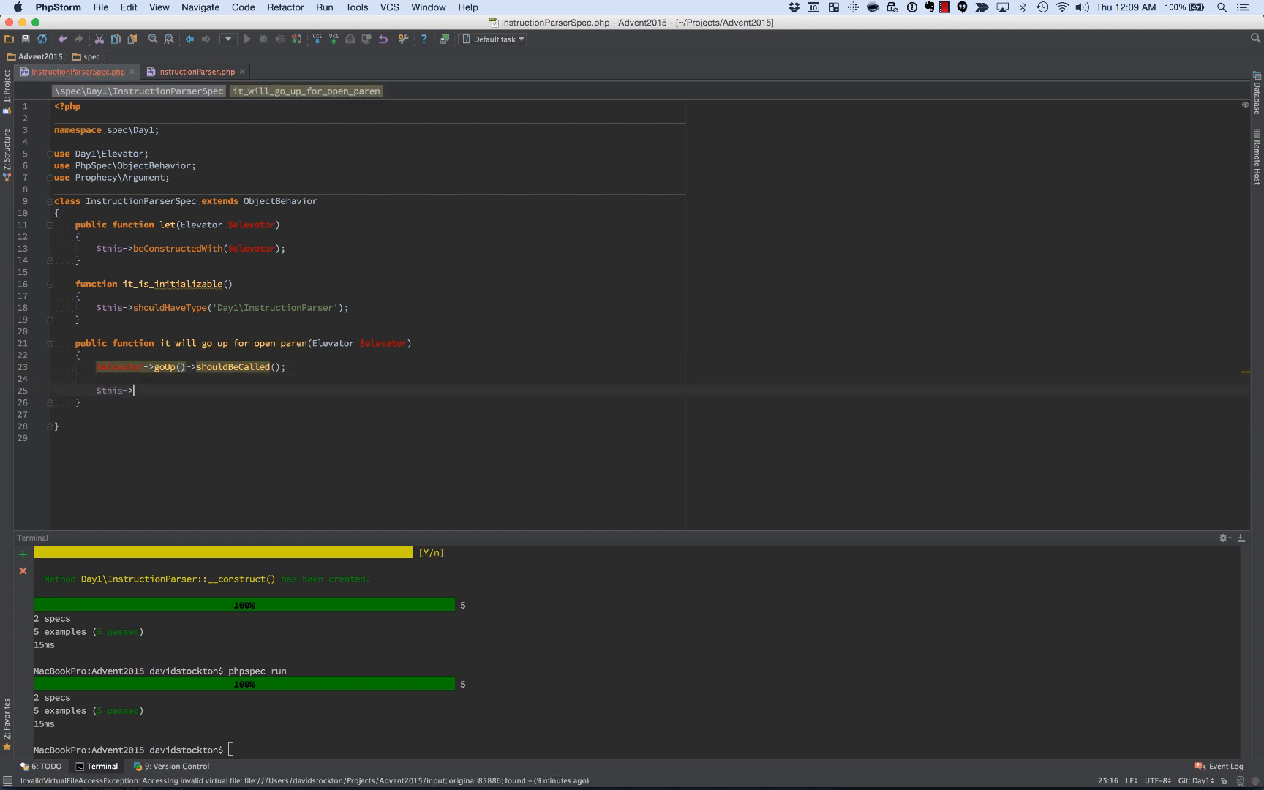
pyautogui.write('parse')
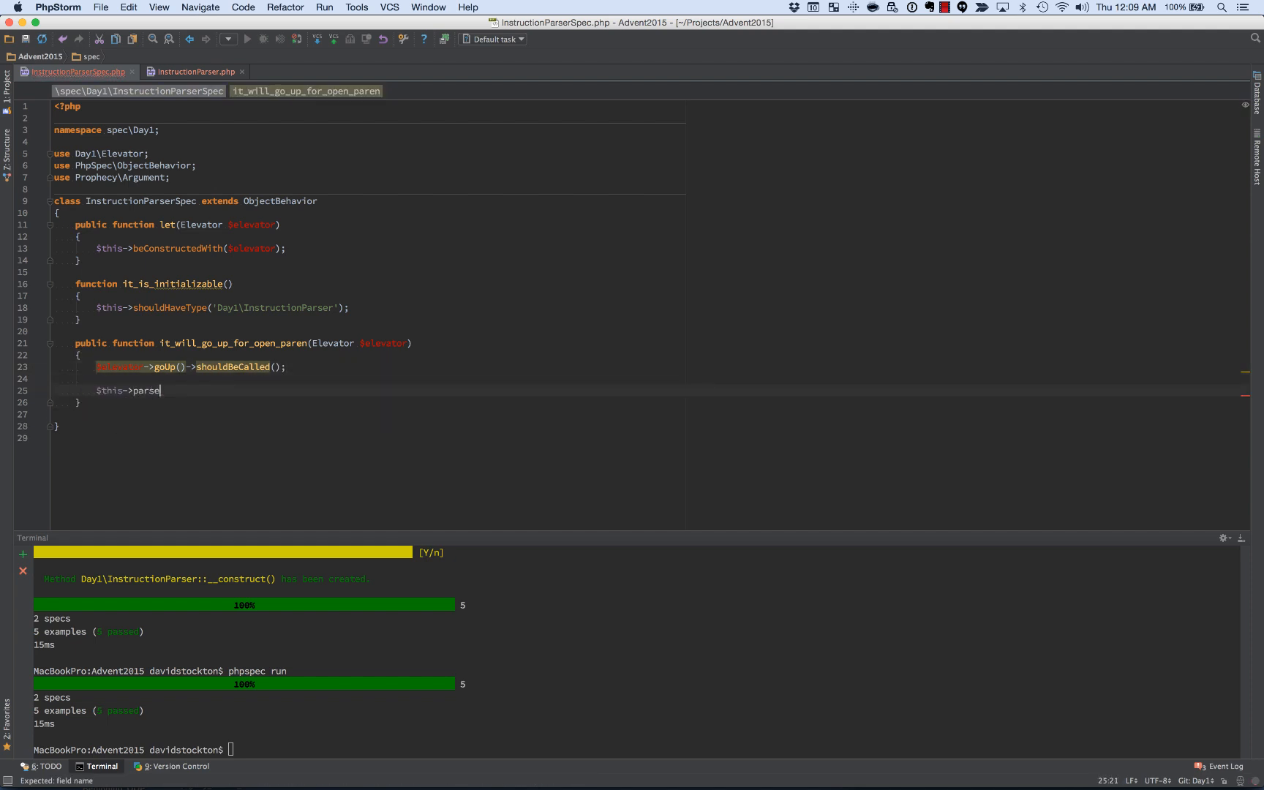
pyautogui.write("Instrucitons('(');")
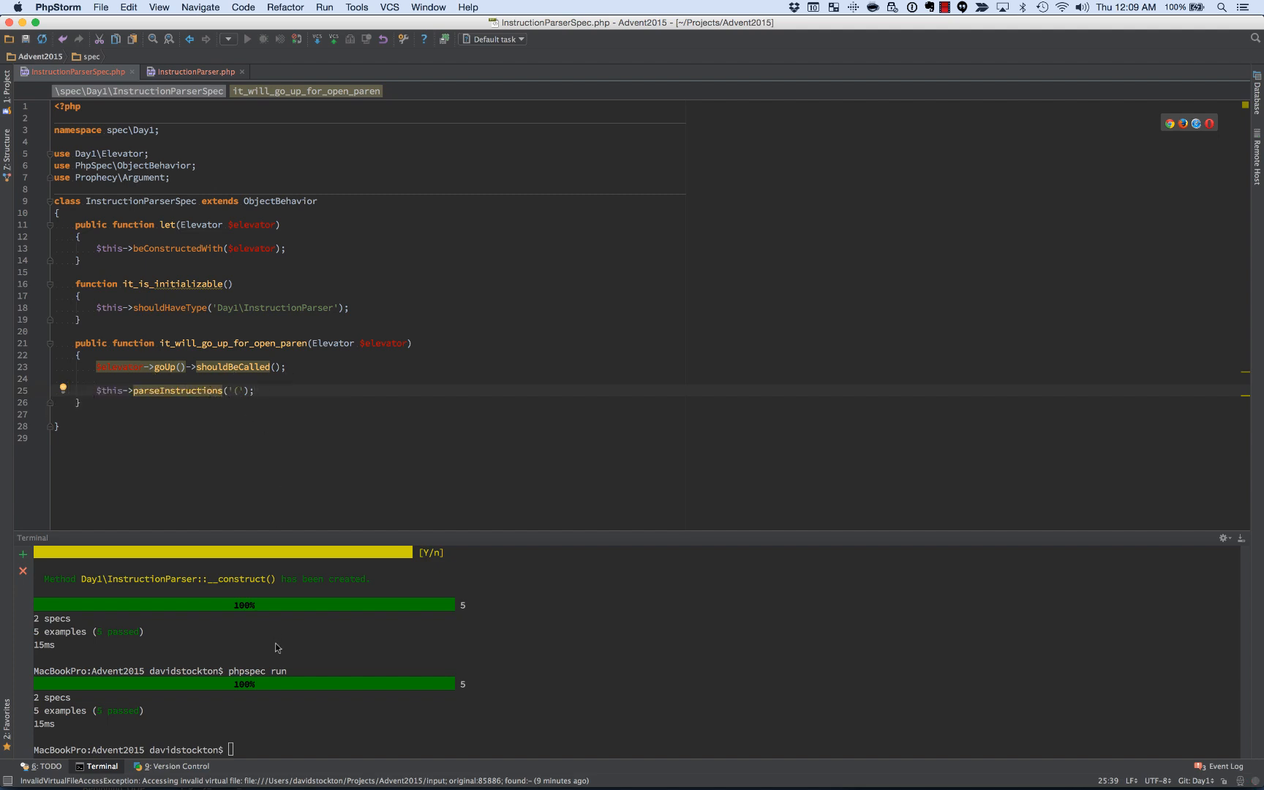
# Step: Run phpspec and confirm generating InstructionParser::parseInstructions()
pyautogui.write('phpspec run')
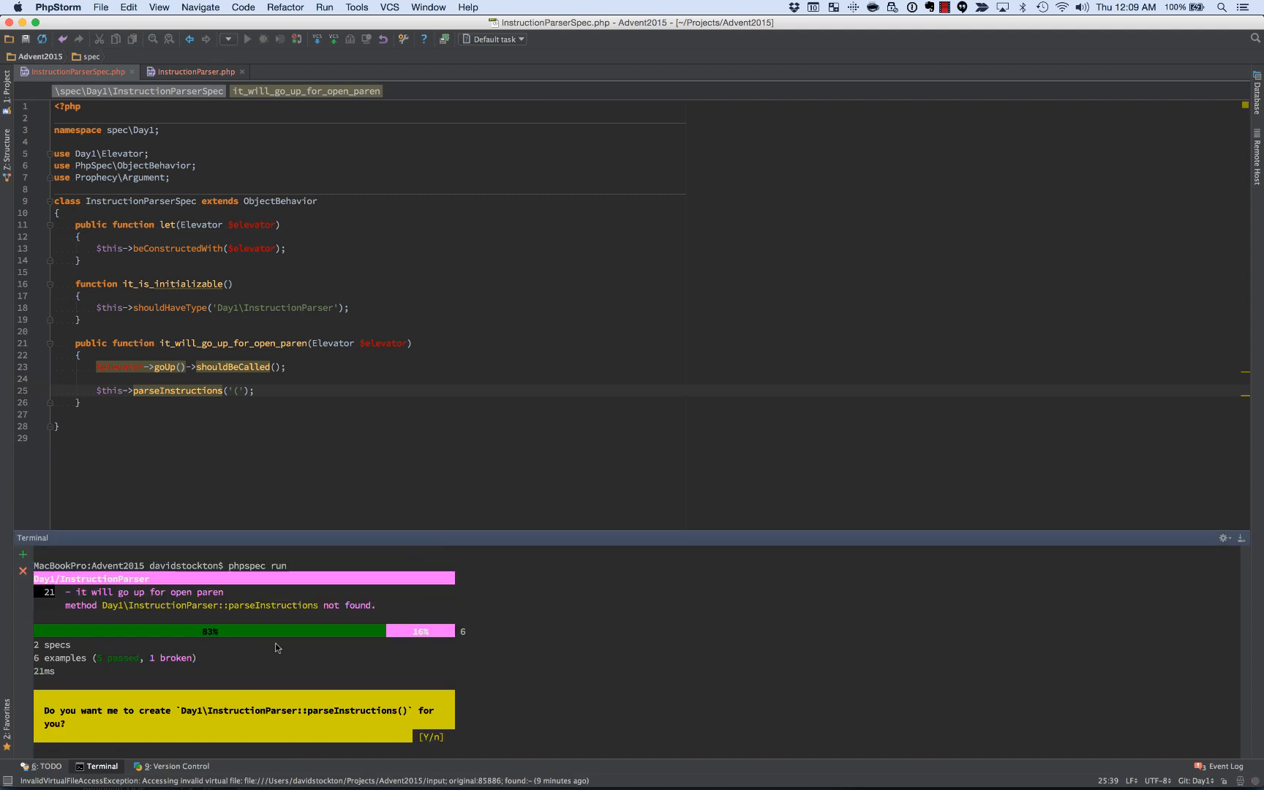
pyautogui.write('Y')
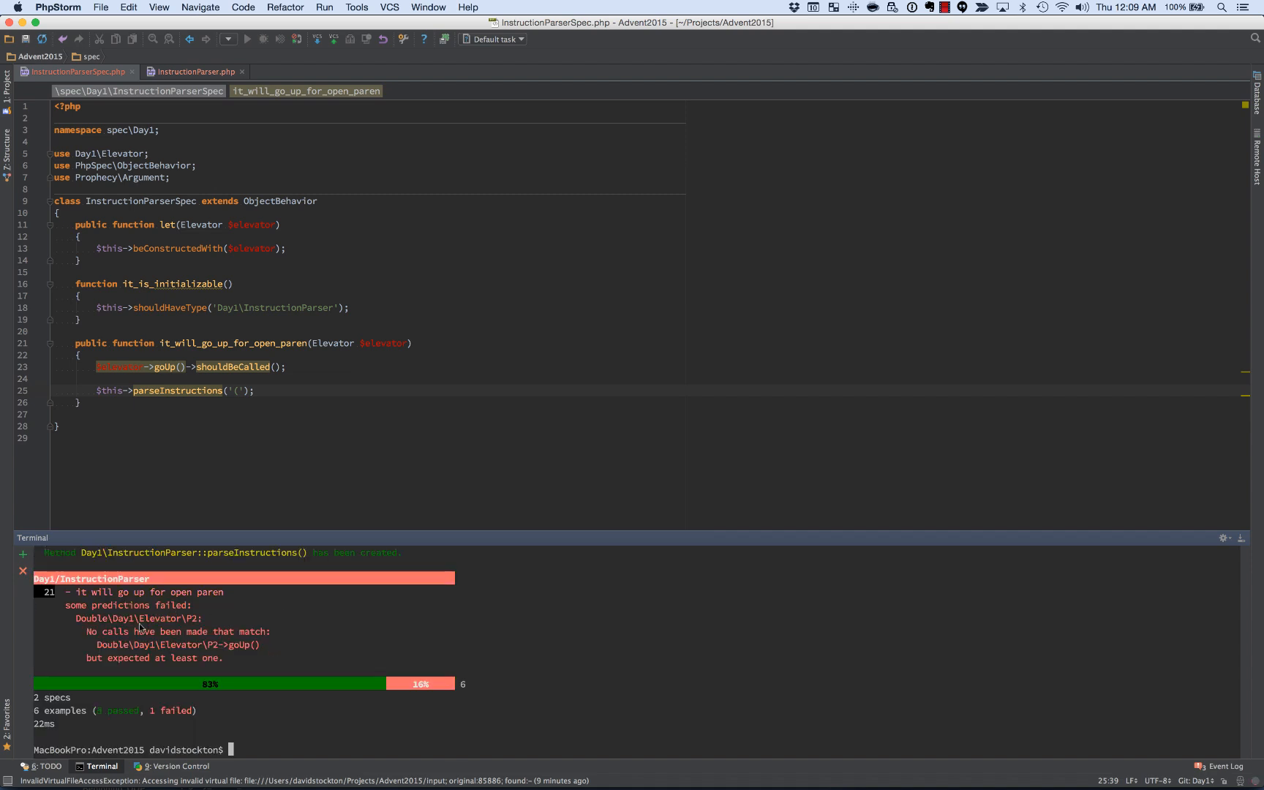
pyautogui.moveTo(95, 640)
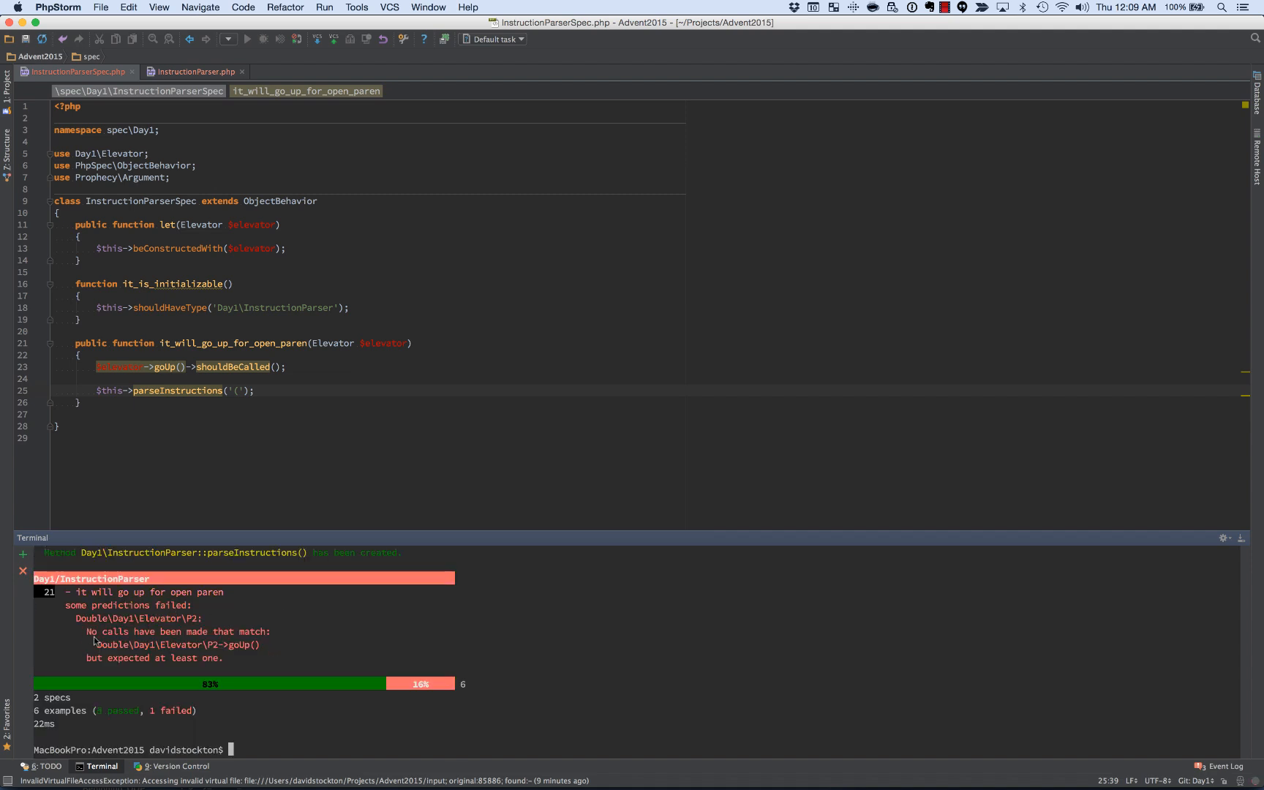
pyautogui.moveTo(252, 656)
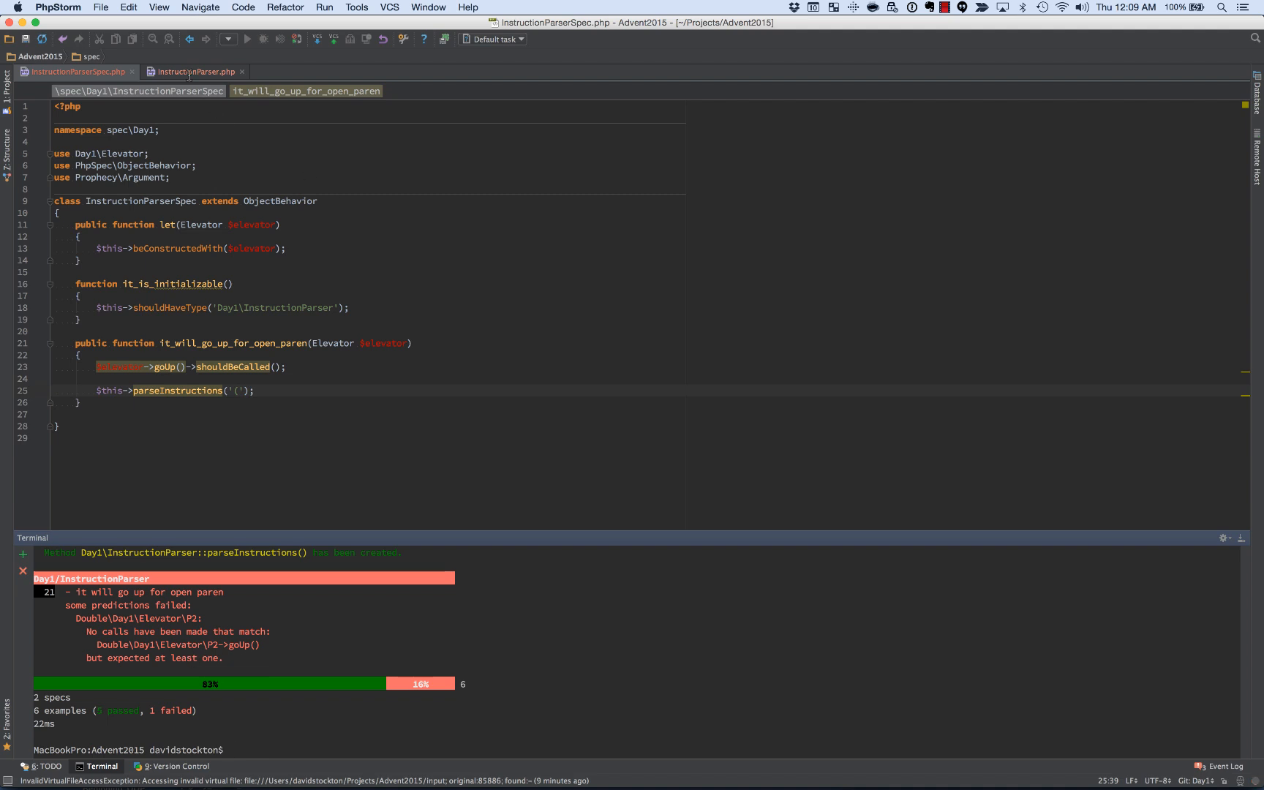
# Step: Make parseInstructions() call $this->elevator->goUp(), then return to the spec
pyautogui.click(193, 71)
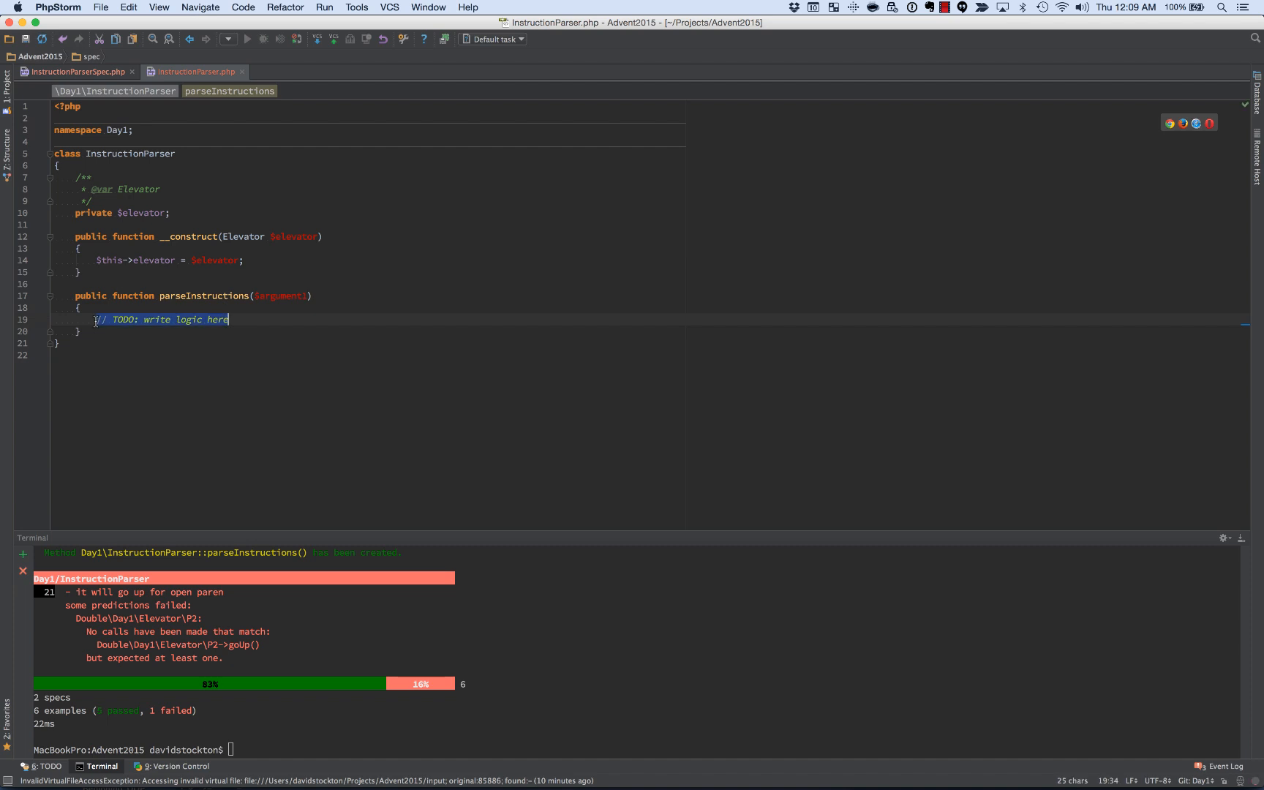
pyautogui.write('$this->')
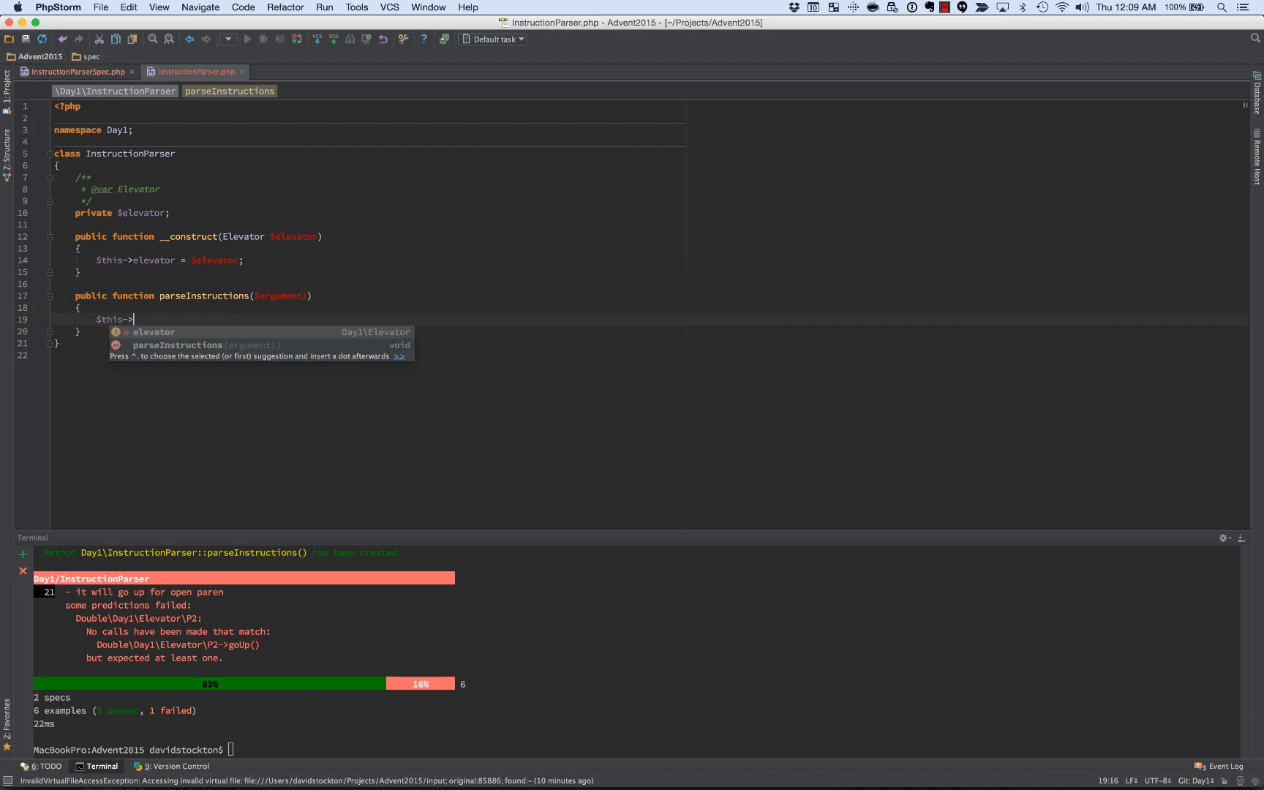
pyautogui.write('elevator->goUp();')
pyautogui.click(636, 749)
pyautogui.write('phpspec run')
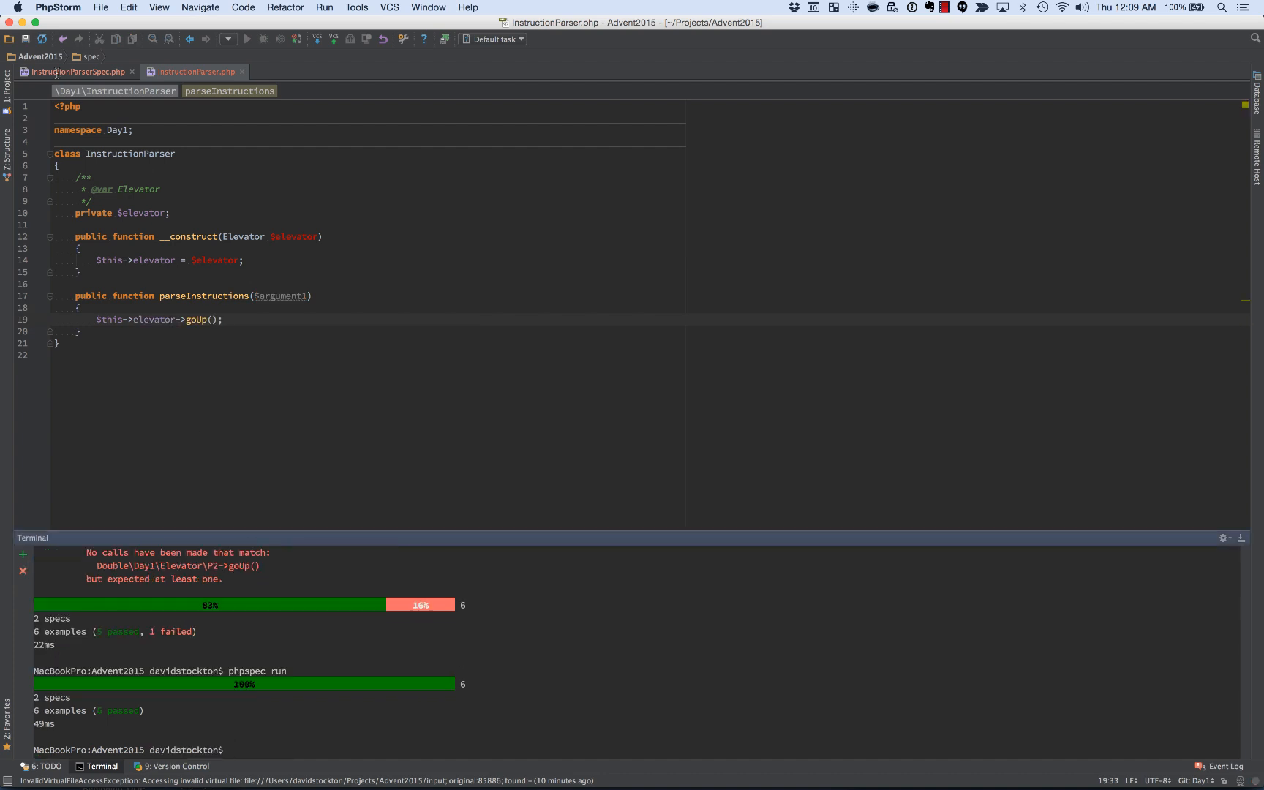
pyautogui.click(76, 71)
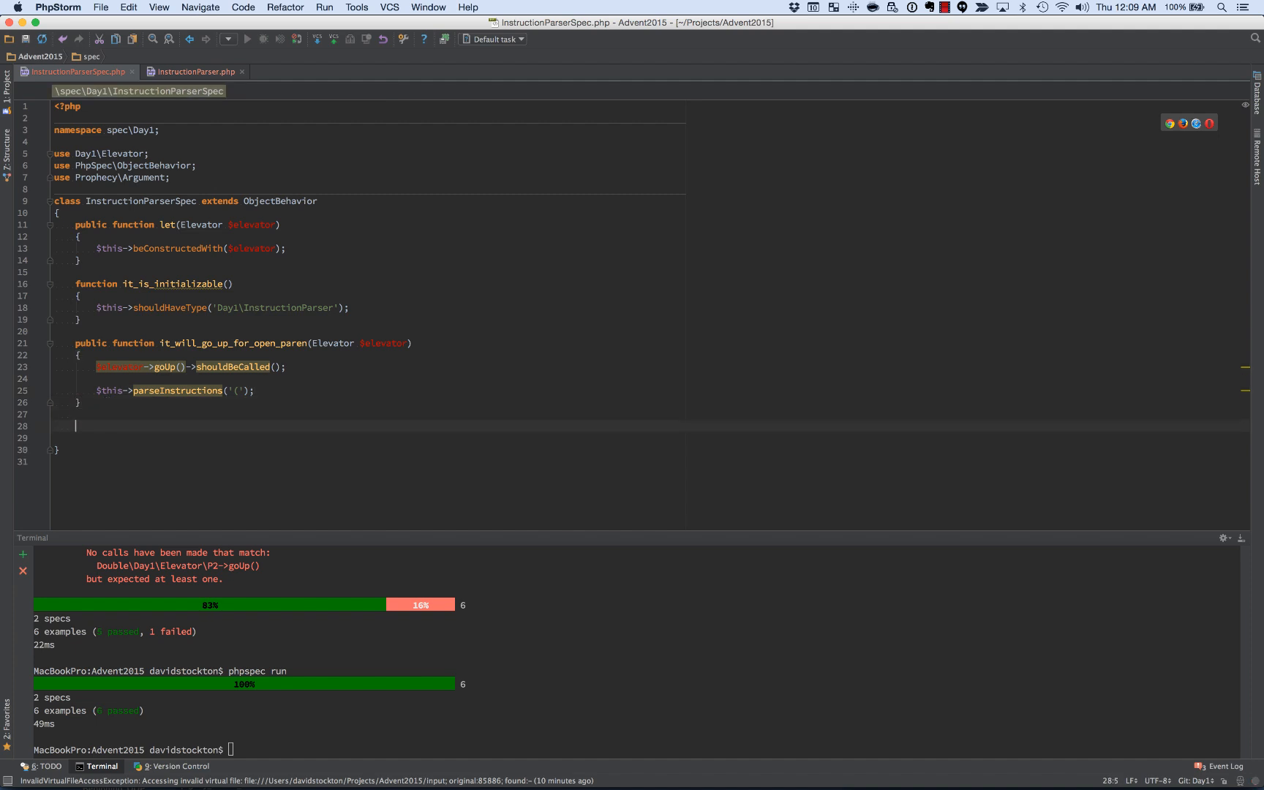
# Step: Add it_will_go_down_for_close_paren(Elevator $elevator) that calls parseInstructions(')')
pyautogui.write('pub')
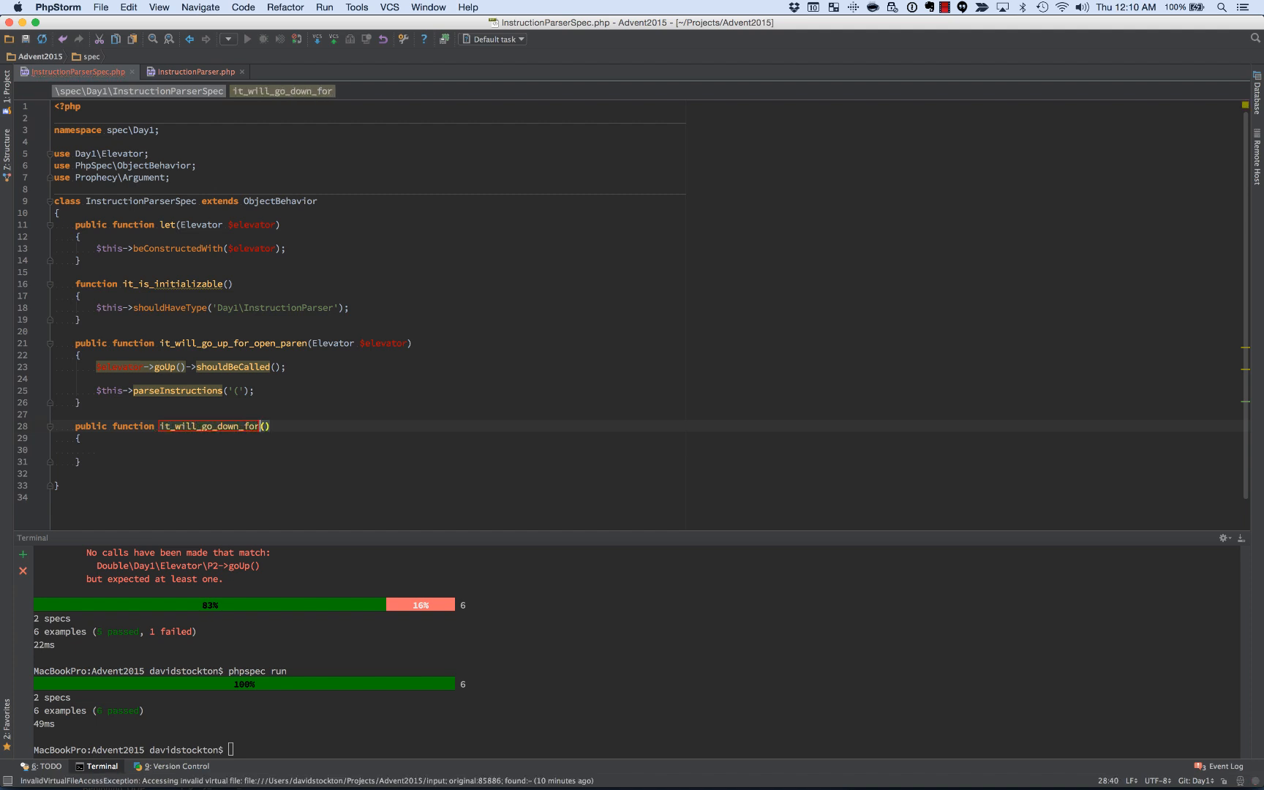
pyautogui.write('_close_paren')
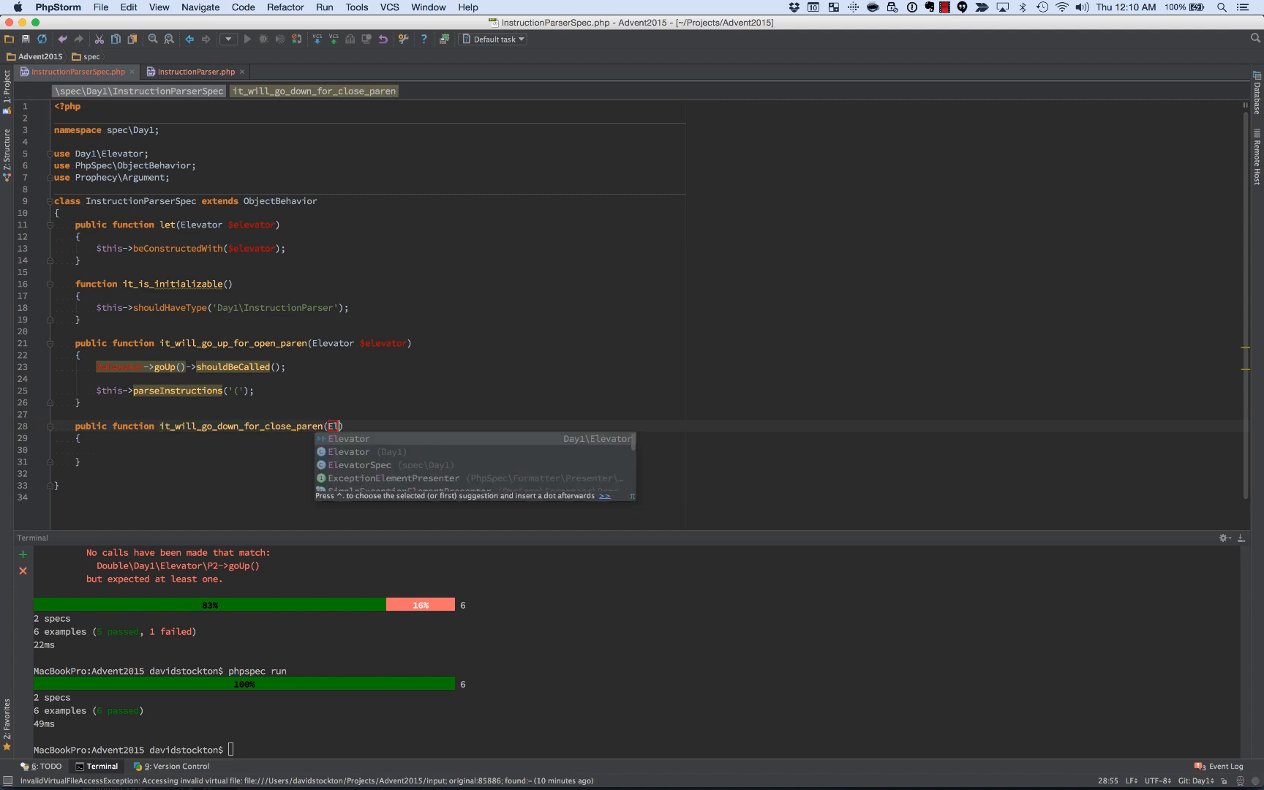
pyautogui.press('Tab')
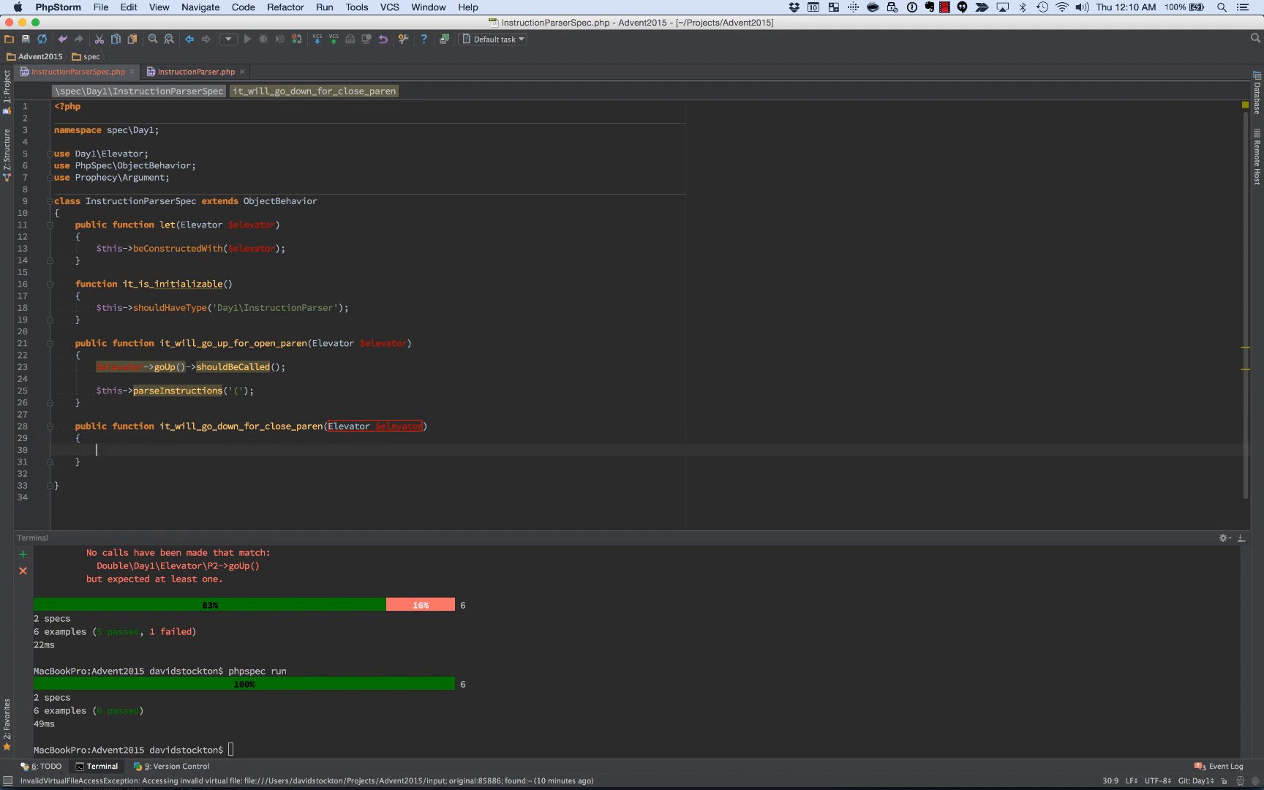
pyautogui.write('$this->')
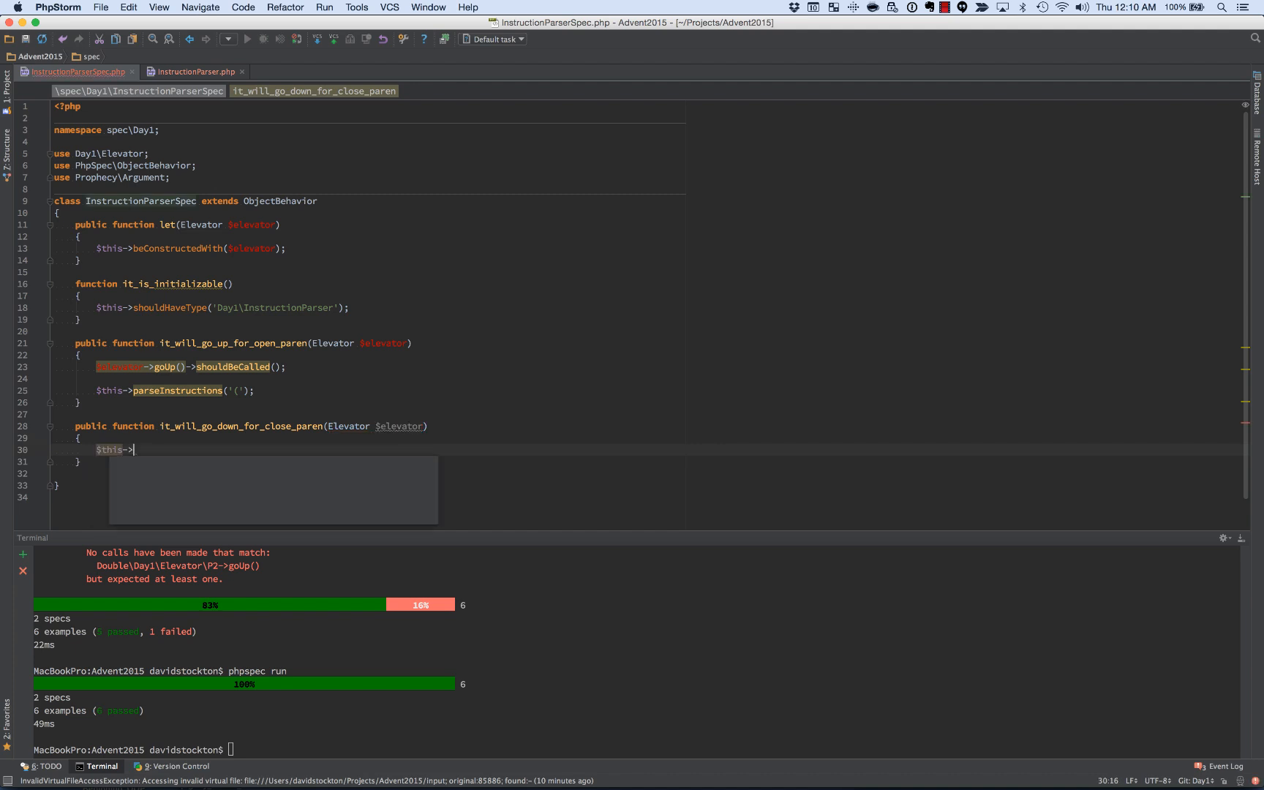
pyautogui.write('prase')
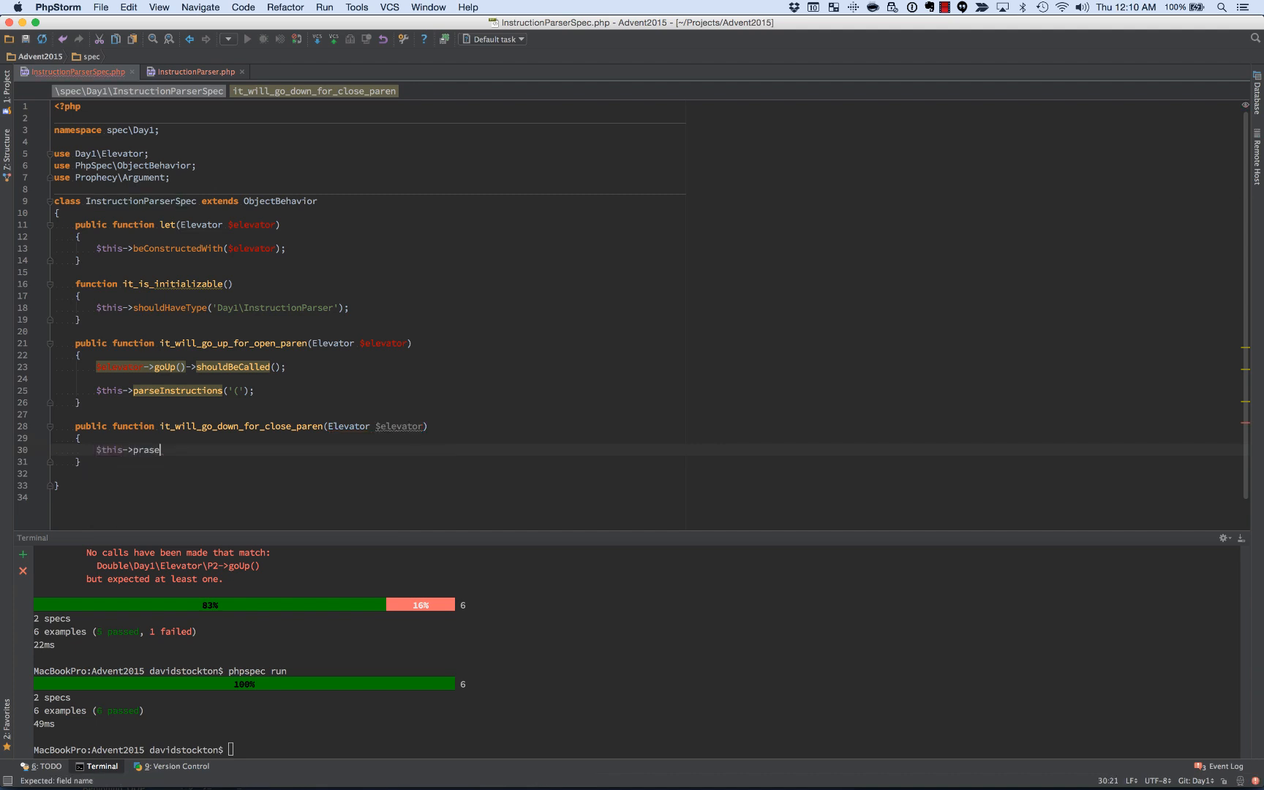
pyautogui.write('parseI')
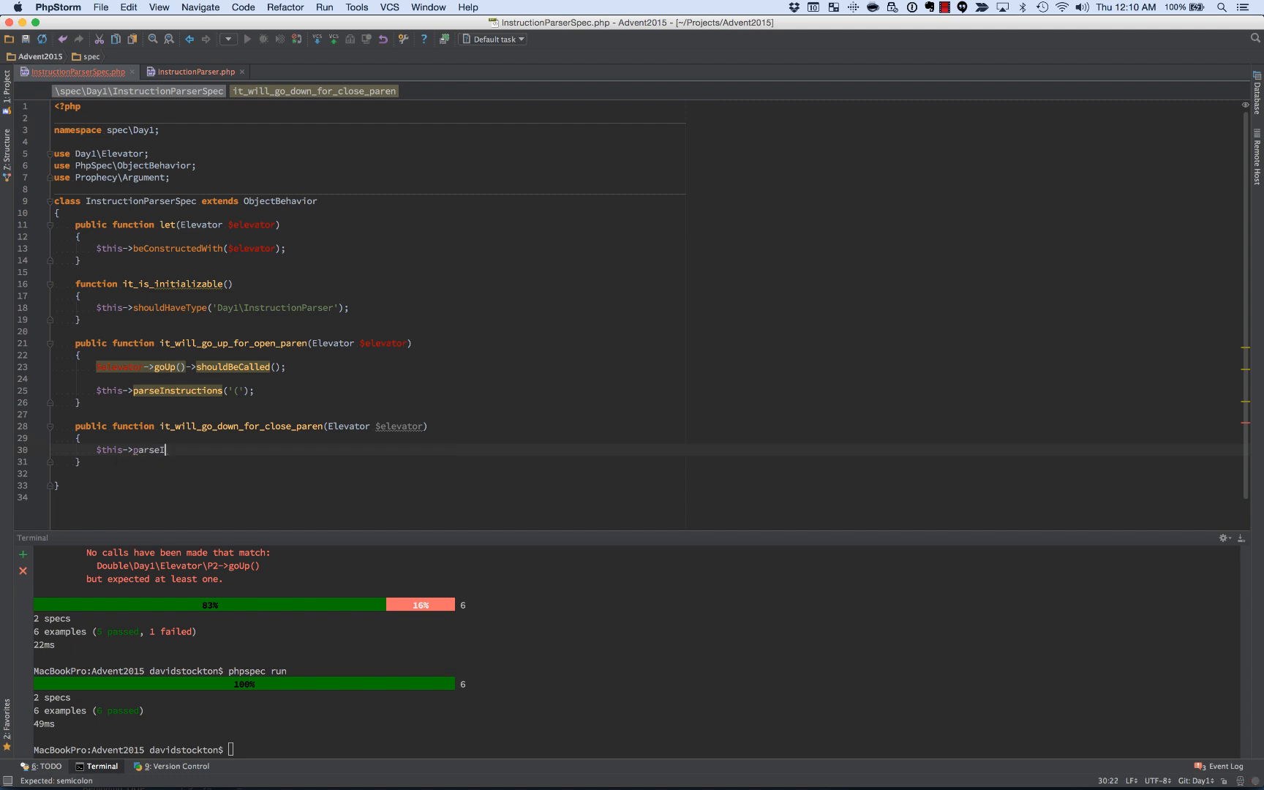
pyautogui.write('nstructions')
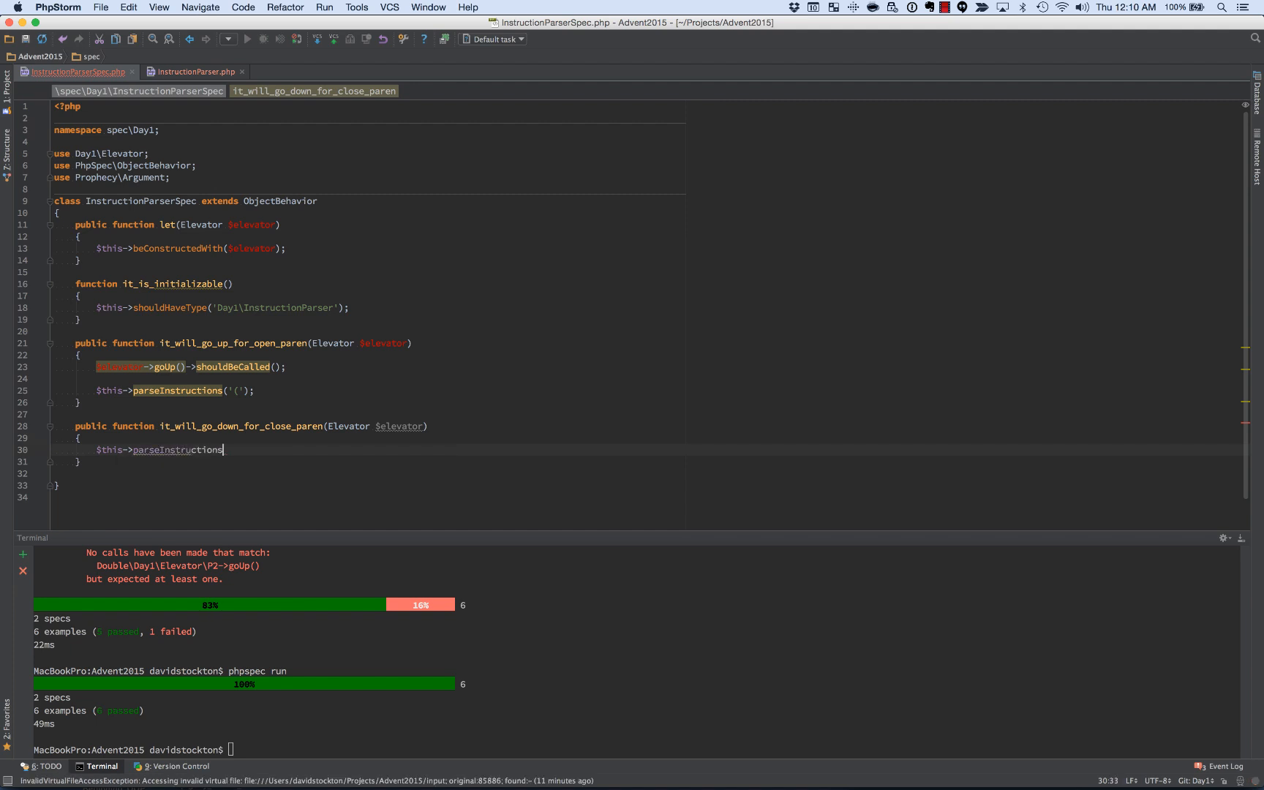
pyautogui.write("(')');")
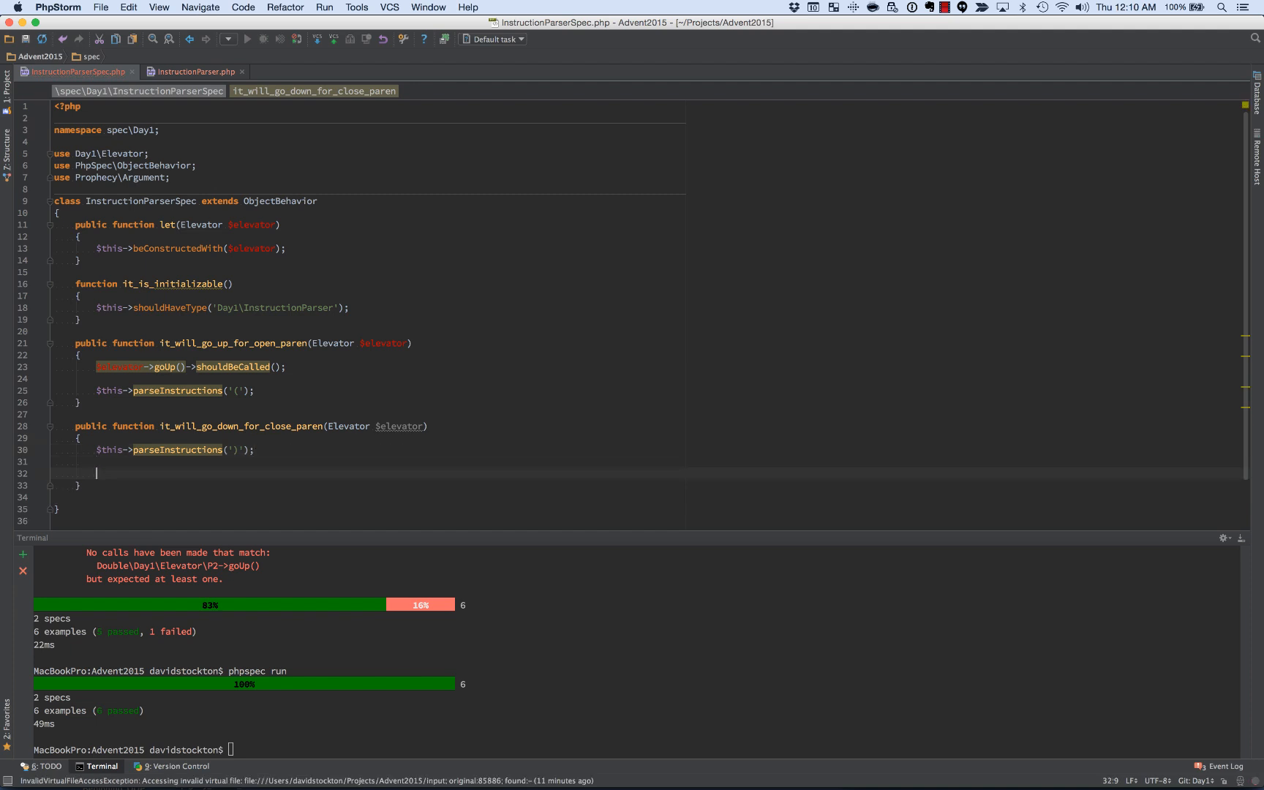
# Step: Expect $elevator->goDown()->shouldHaveBeenCalled() and rerun the specs
pyautogui.write('$elevator->goDown(')
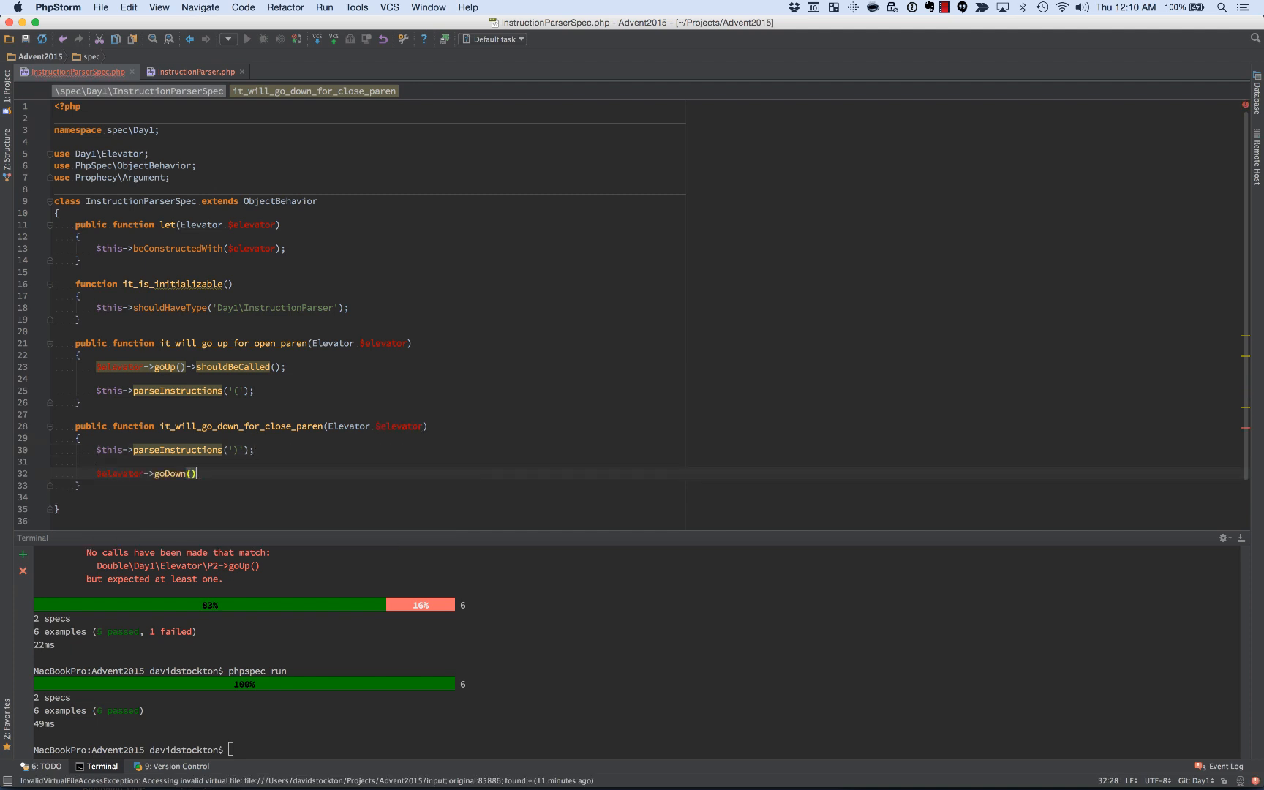
pyautogui.write('->should')
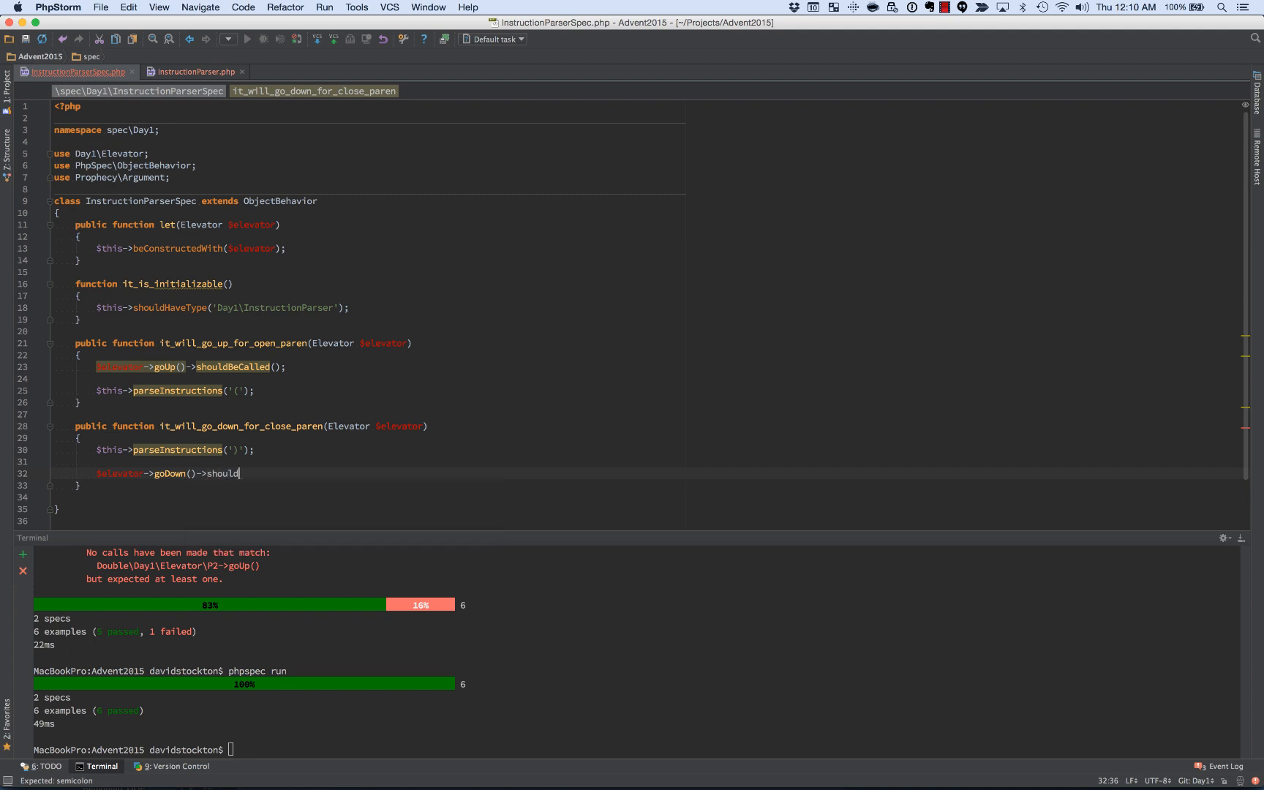
pyautogui.write('HaveBe')
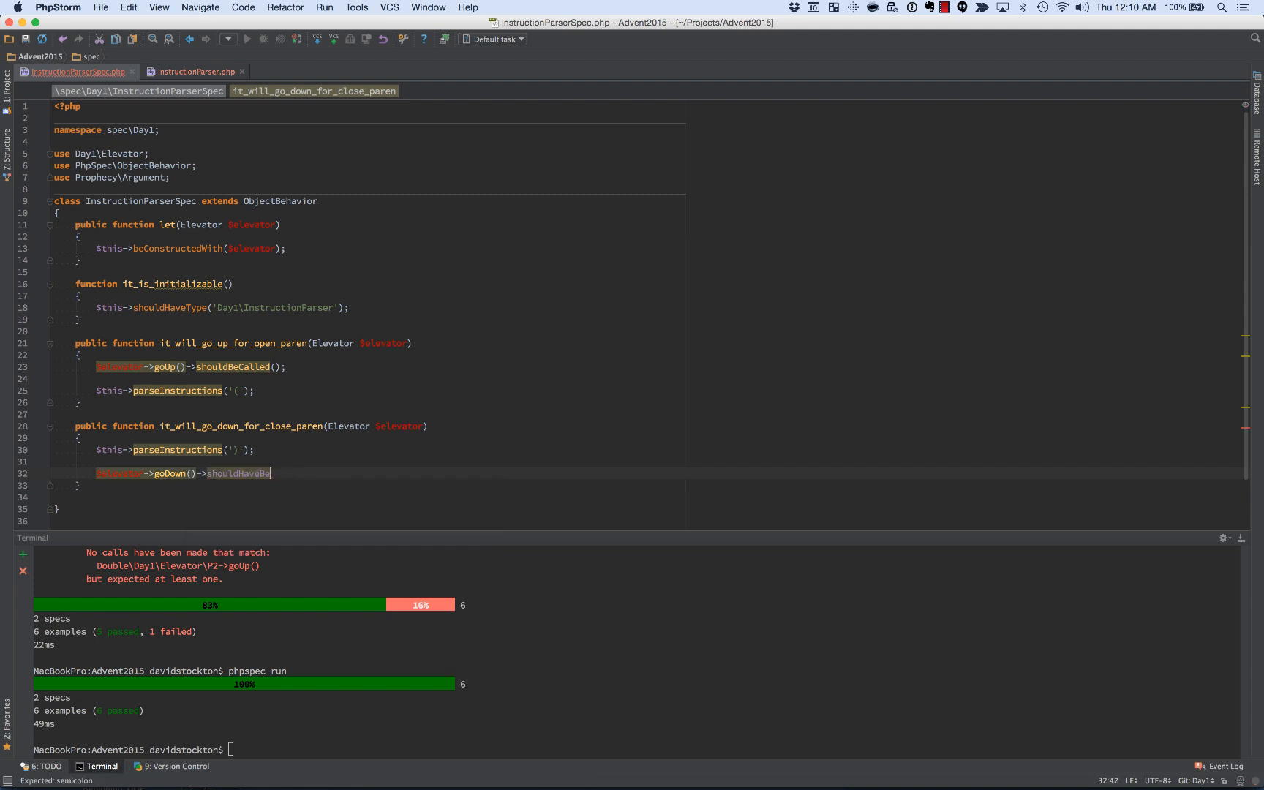
pyautogui.write('enCalled();')
pyautogui.click(637, 749)
pyautogui.write('phpspec run')
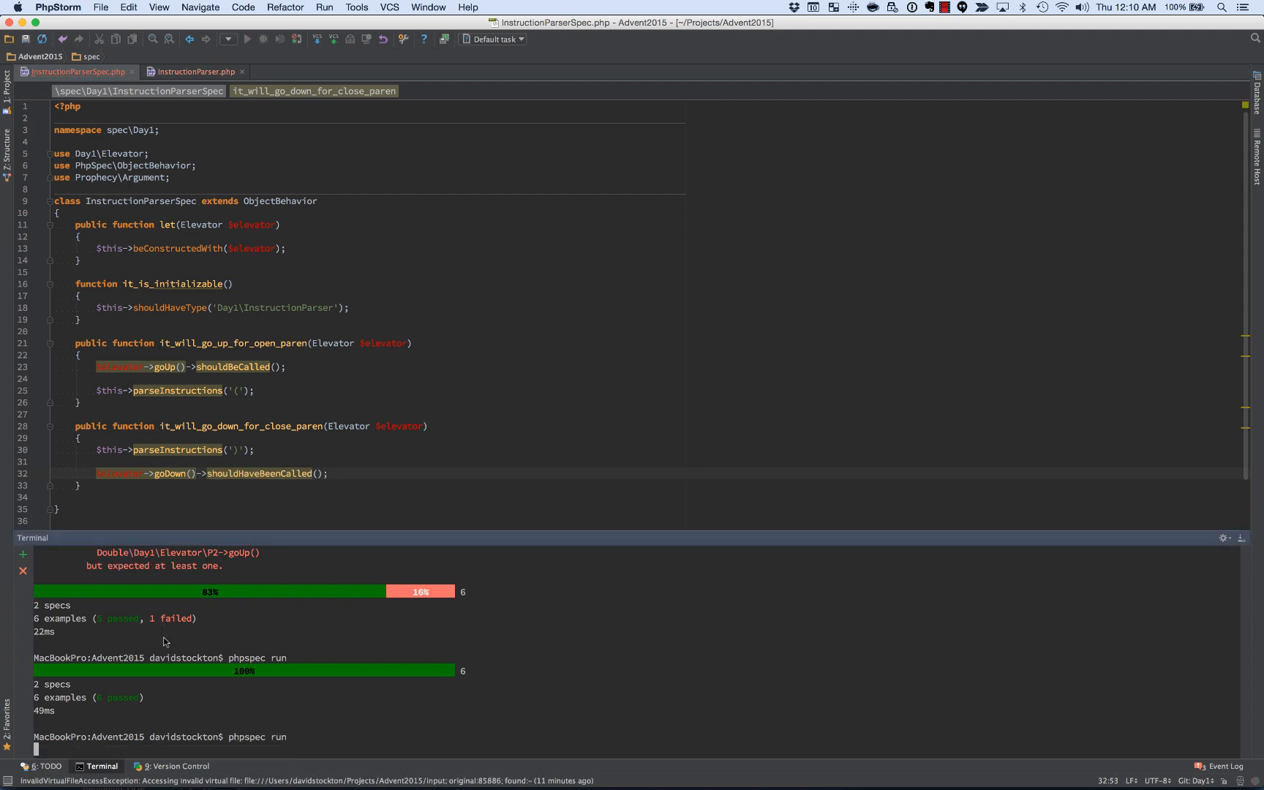
pyautogui.press('Return')
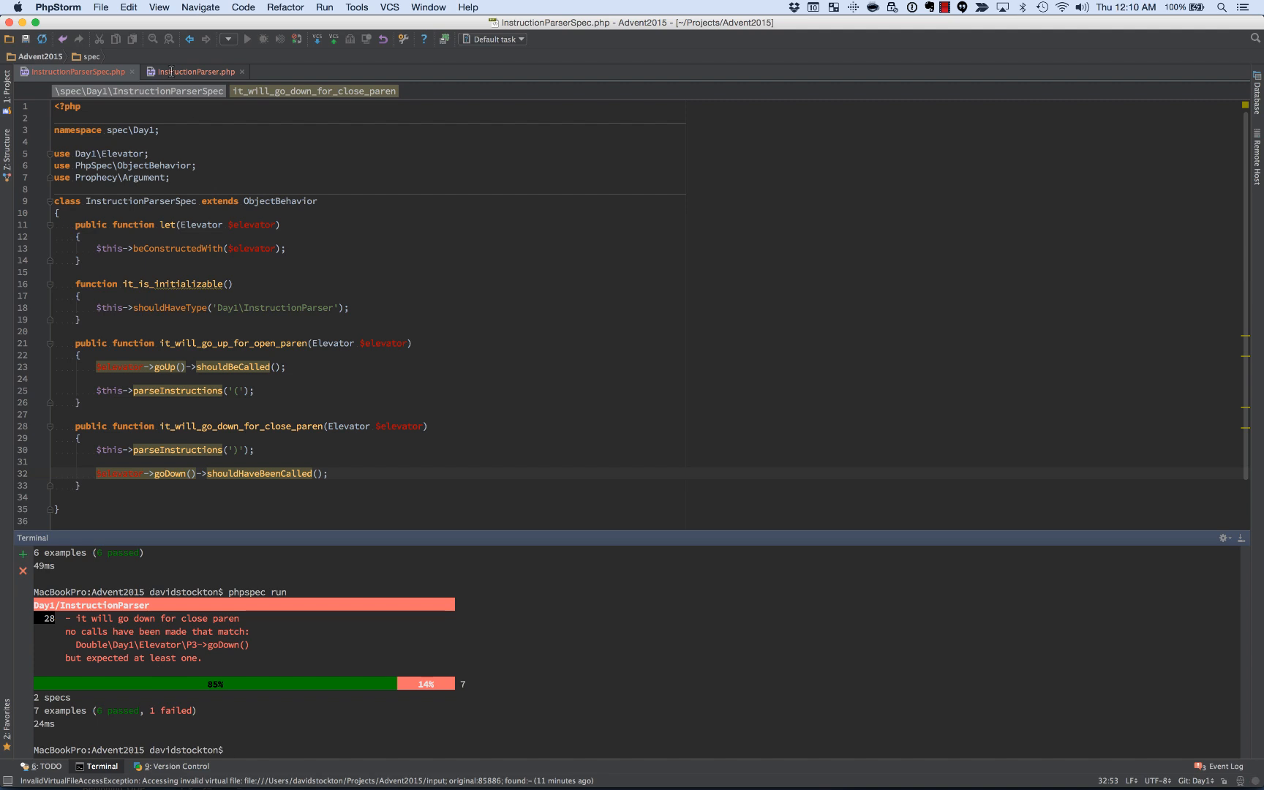
# Step: Rename parseInstructions' $argument1 parameter to $instructions
pyautogui.click(193, 71)
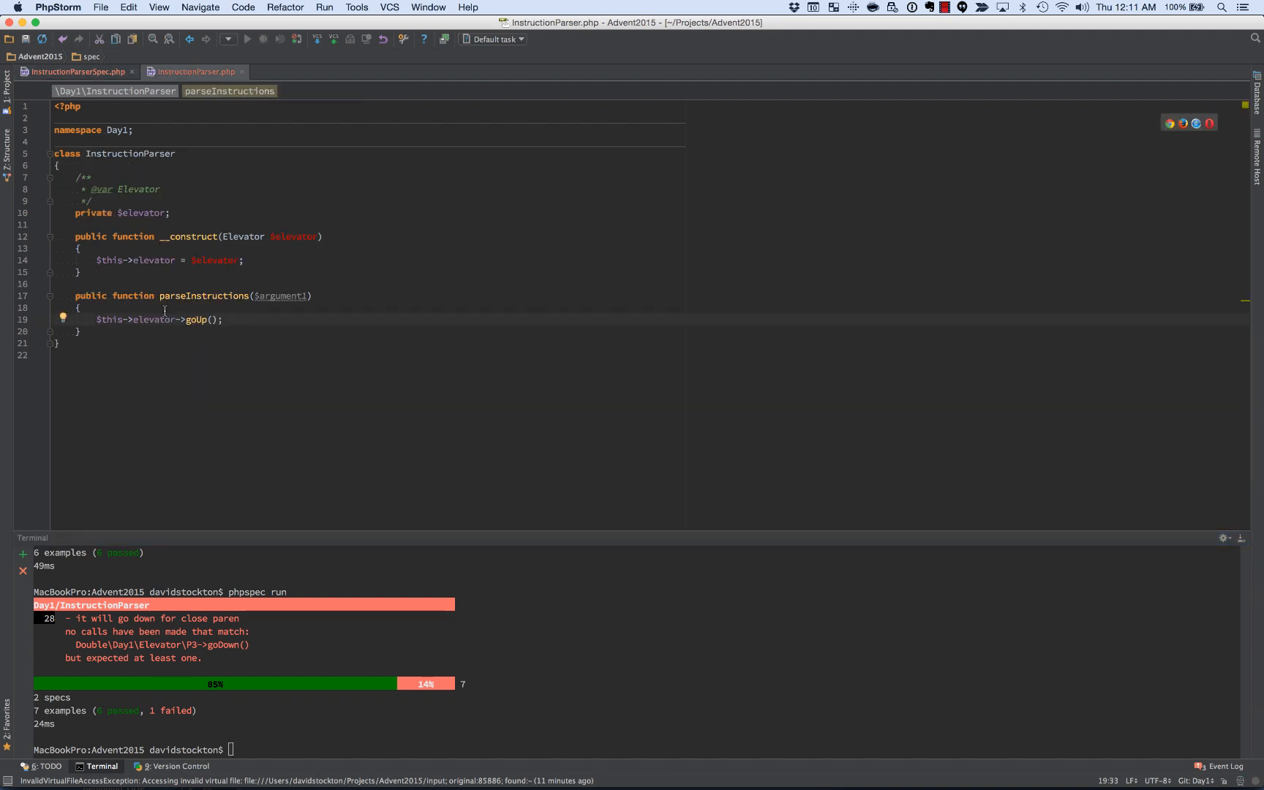
pyautogui.doubleClick(282, 296)
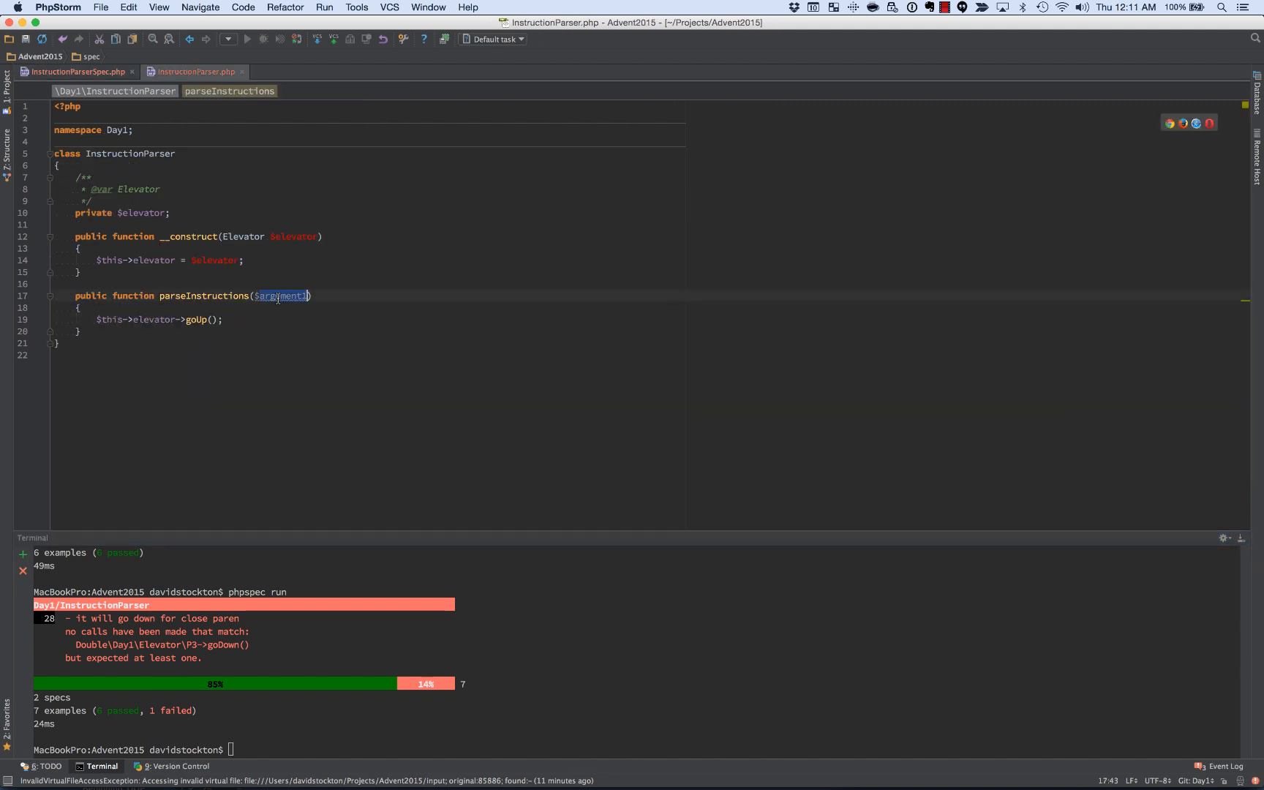
pyautogui.write('$instuc')
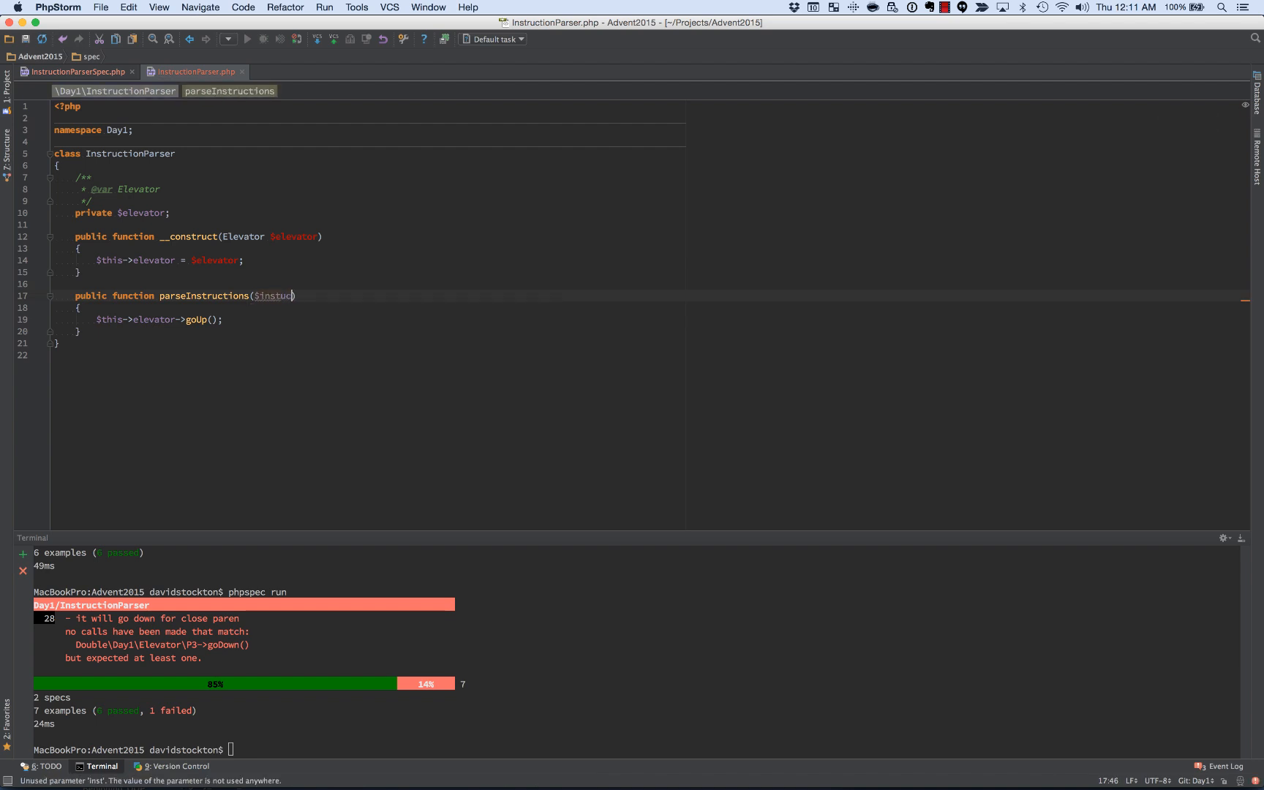
pyautogui.write('tions')
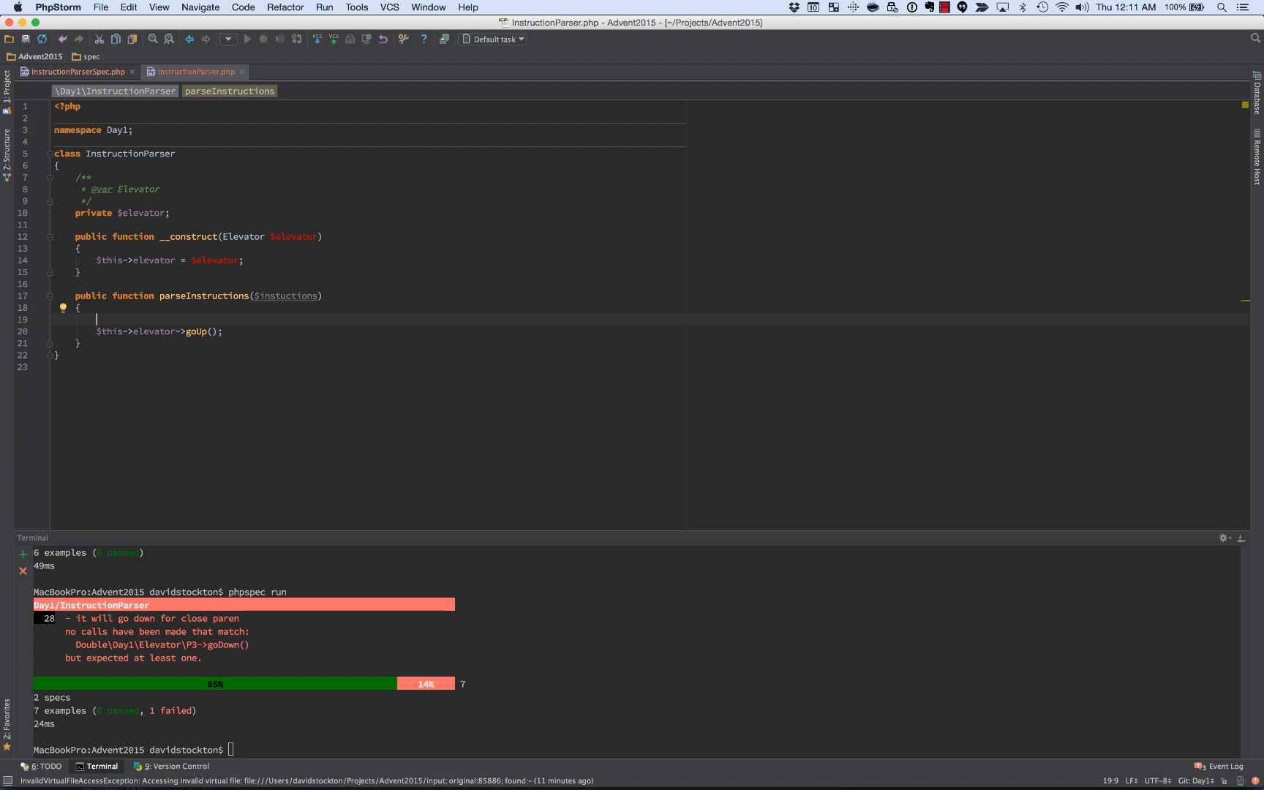
# Step: Branch on $instructions to call goUp() for '(' and goDown() for ')'
pyautogui.write('if ($instuctions)')
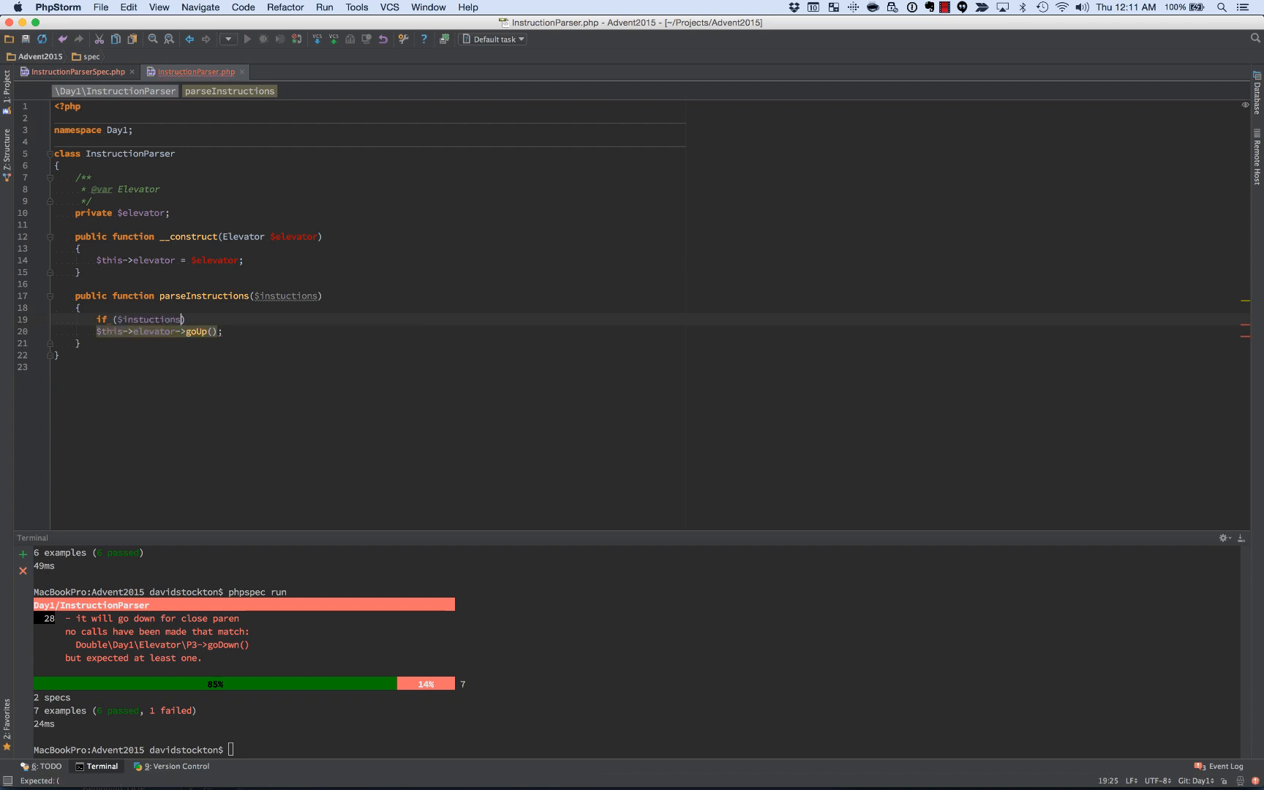
pyautogui.write("== ''")
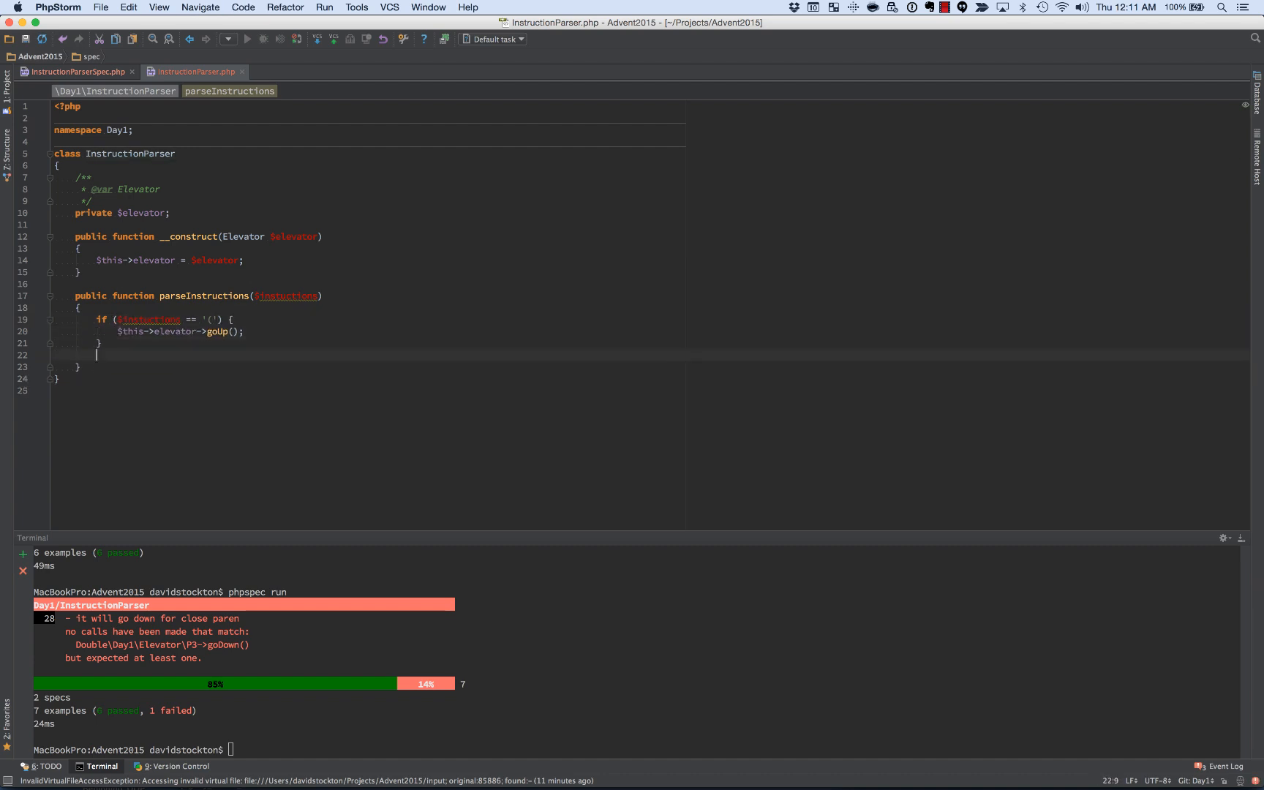
pyautogui.write('i')
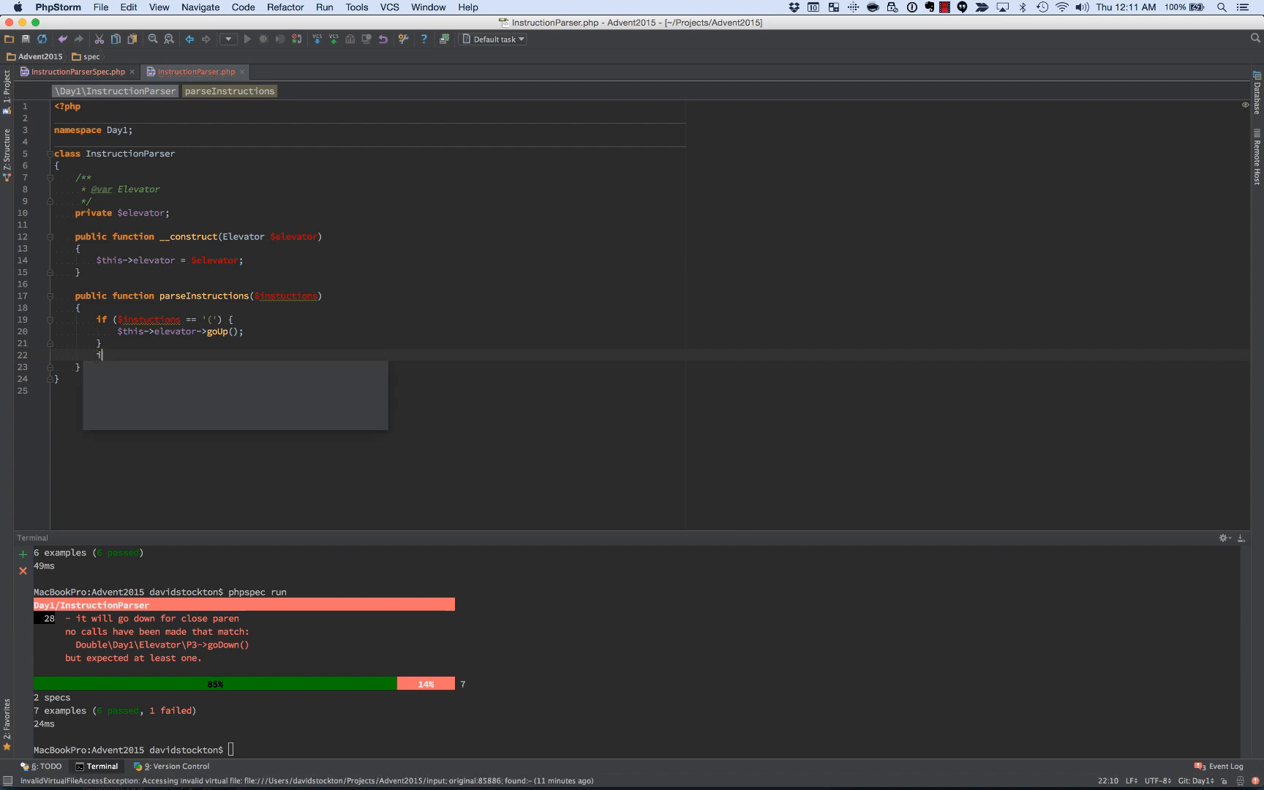
pyautogui.write('if ($instructions)')
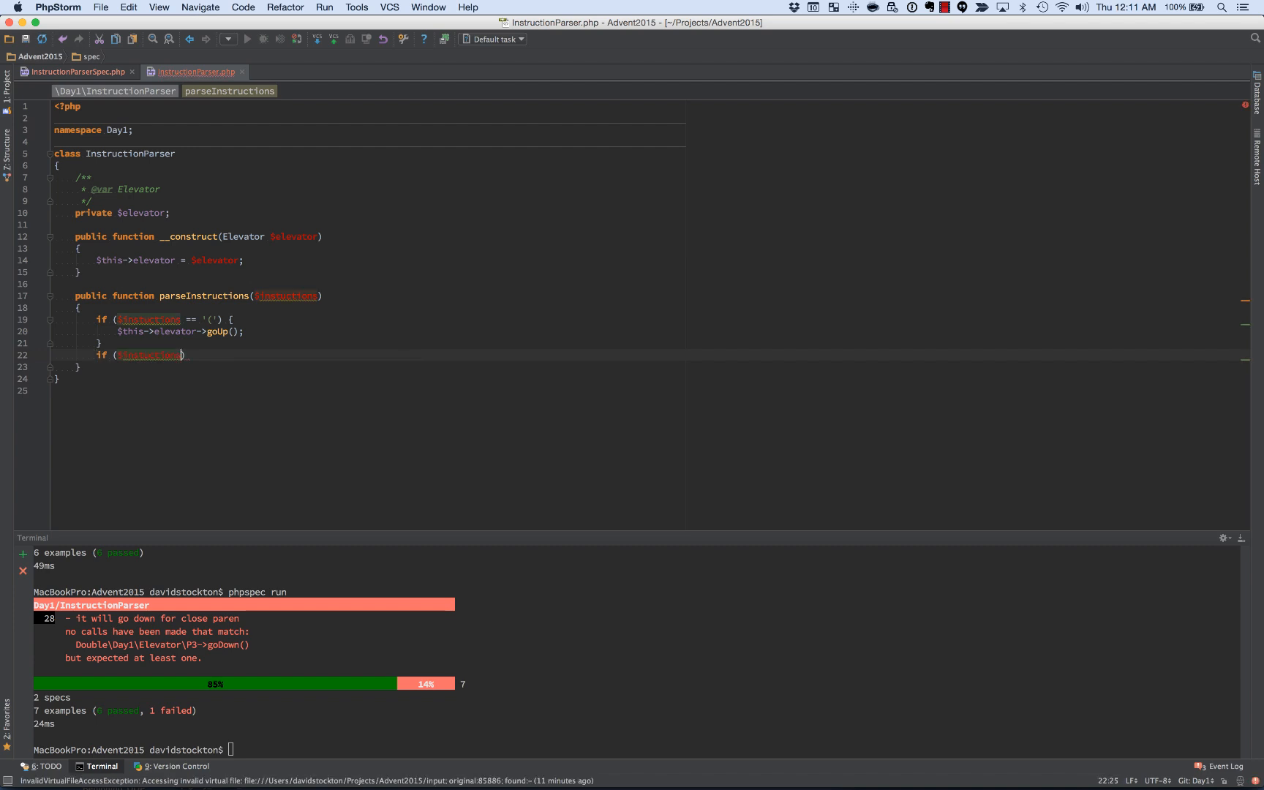
pyautogui.write('els')
pyautogui.write('$this->')
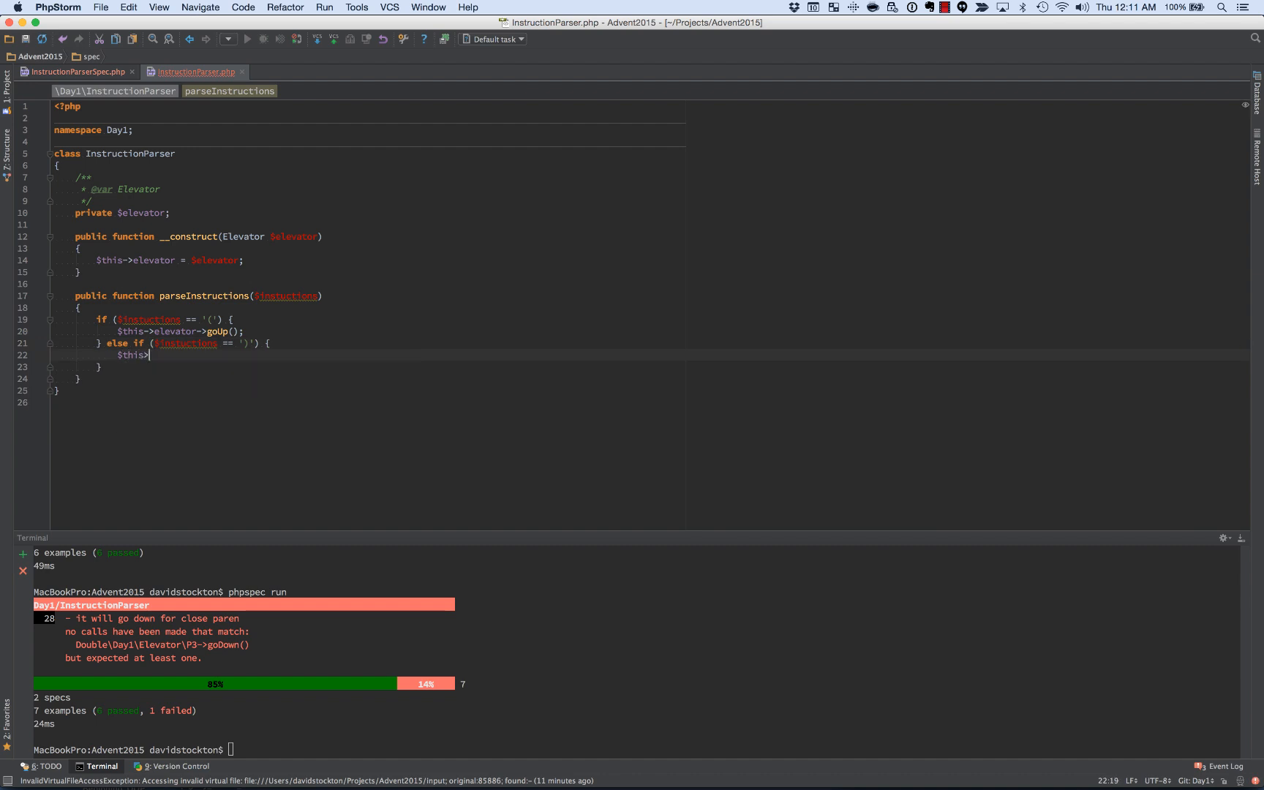
pyautogui.write('elevator->goDown(')
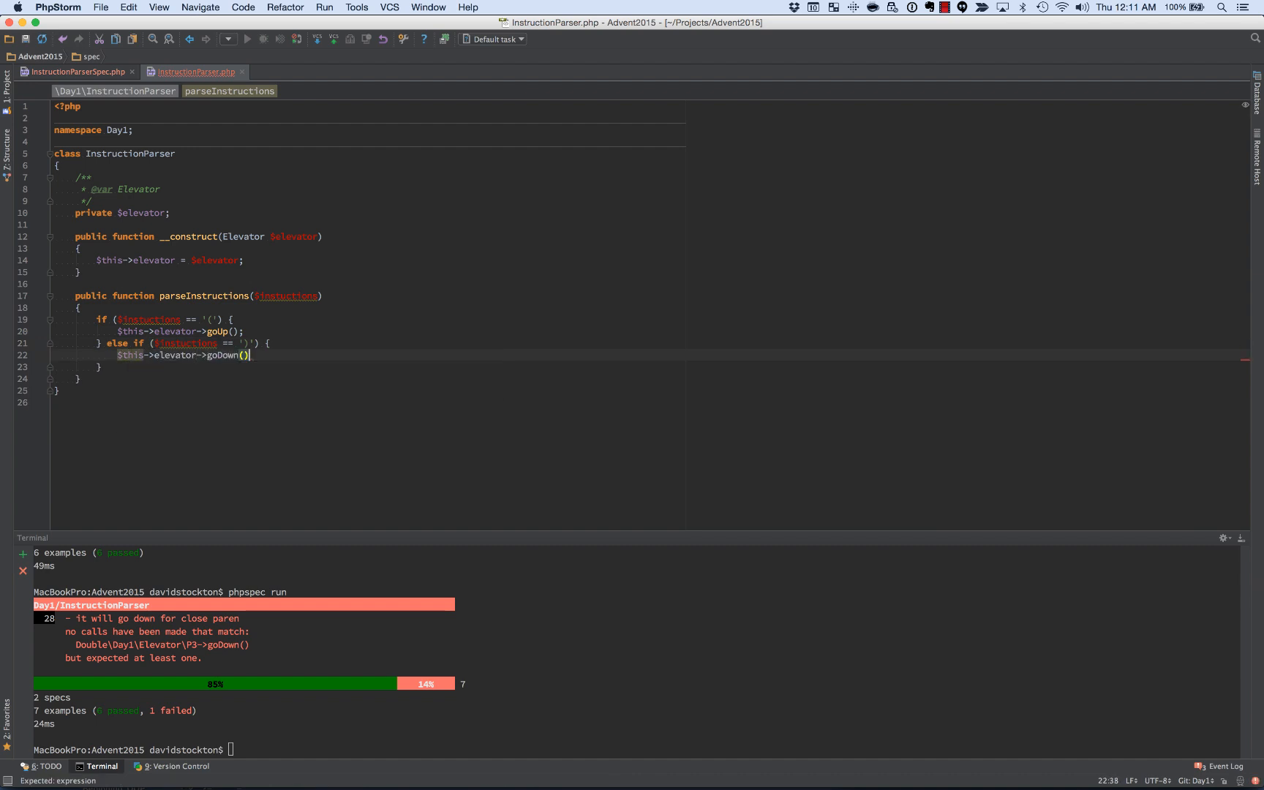
pyautogui.write(';')
pyautogui.click(264, 749)
pyautogui.write('phpspec run')
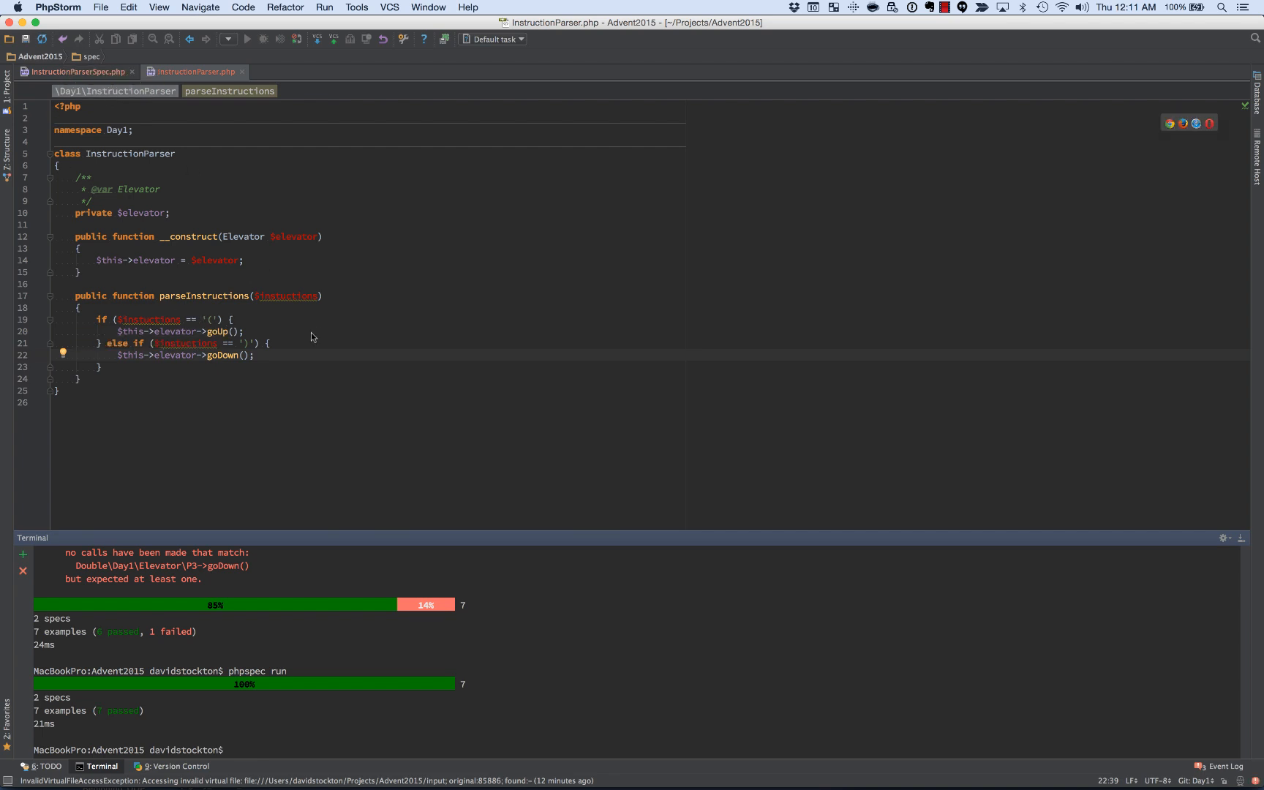
# Step: Add the public function it_can_use_multiple_parens_to_control_elevator to InstructionParserSpec
pyautogui.click(72, 71)
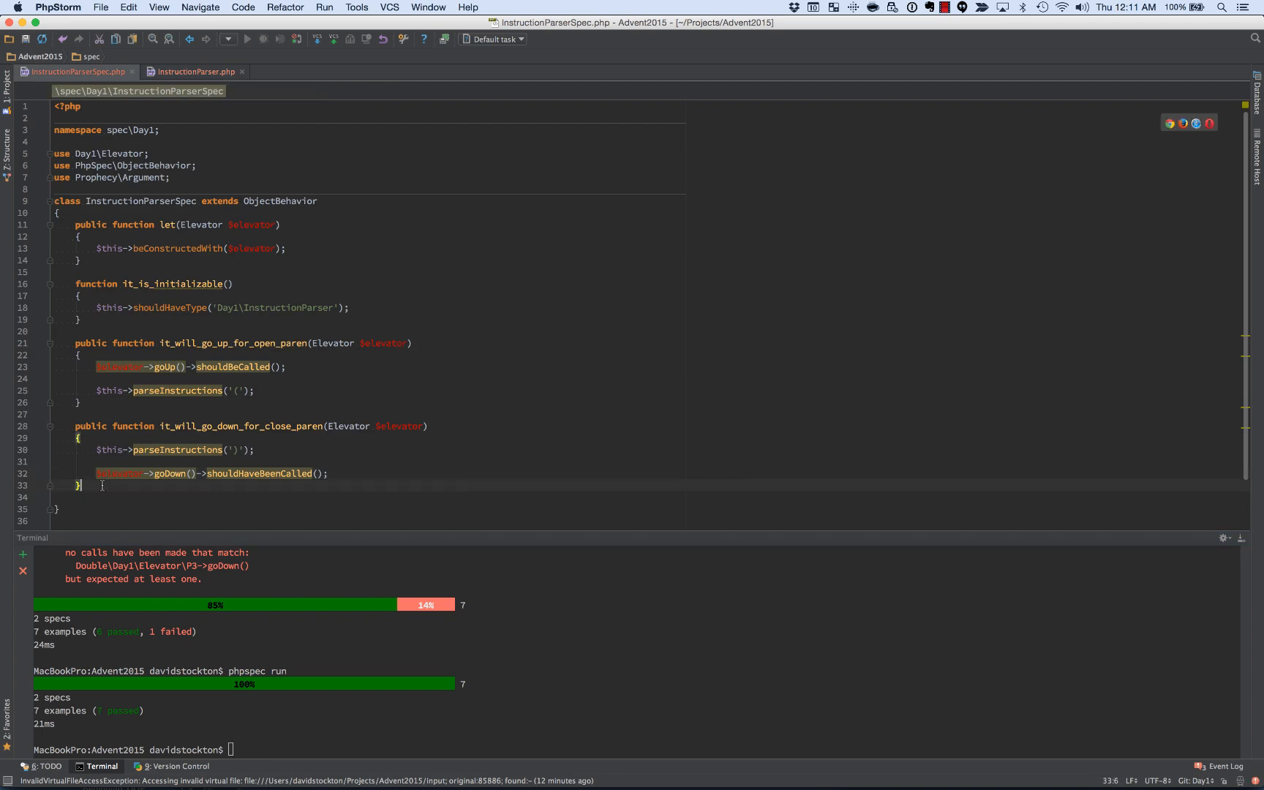
pyautogui.write('p')
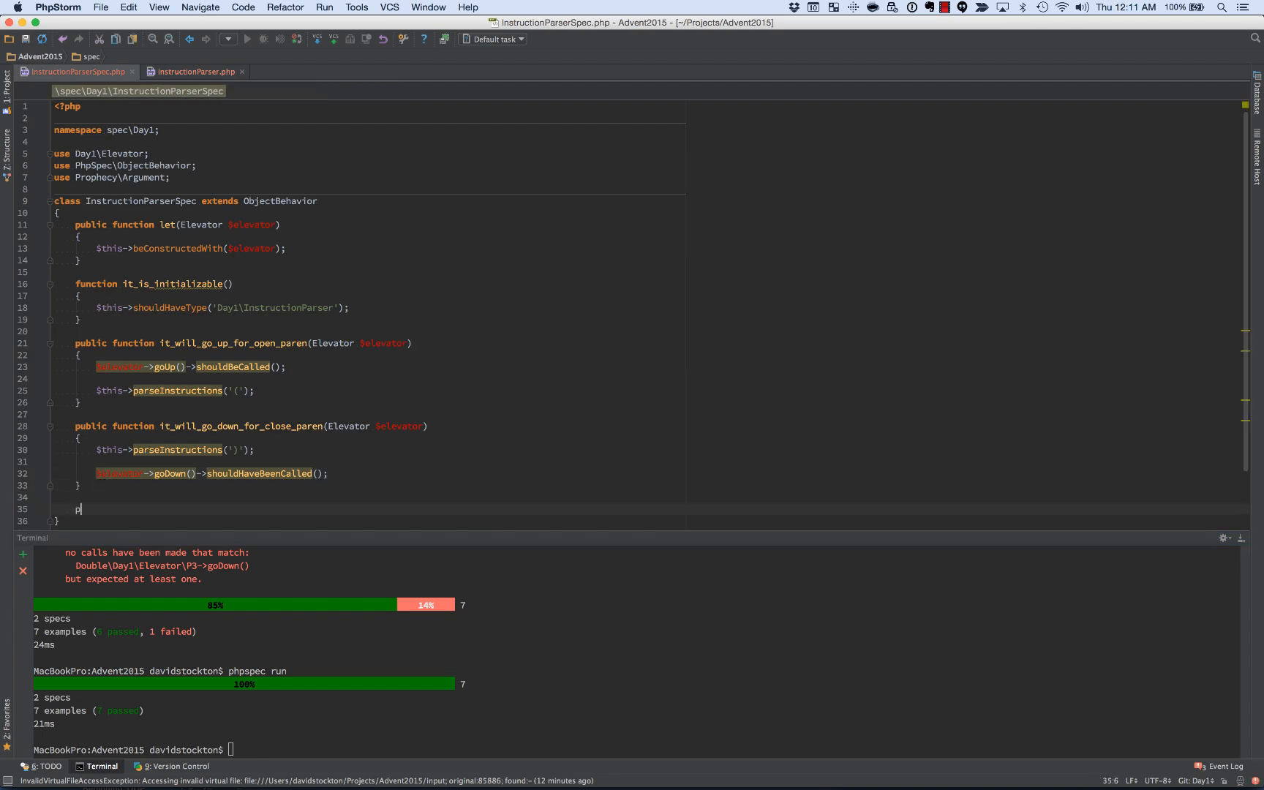
pyautogui.write('ublic function (')
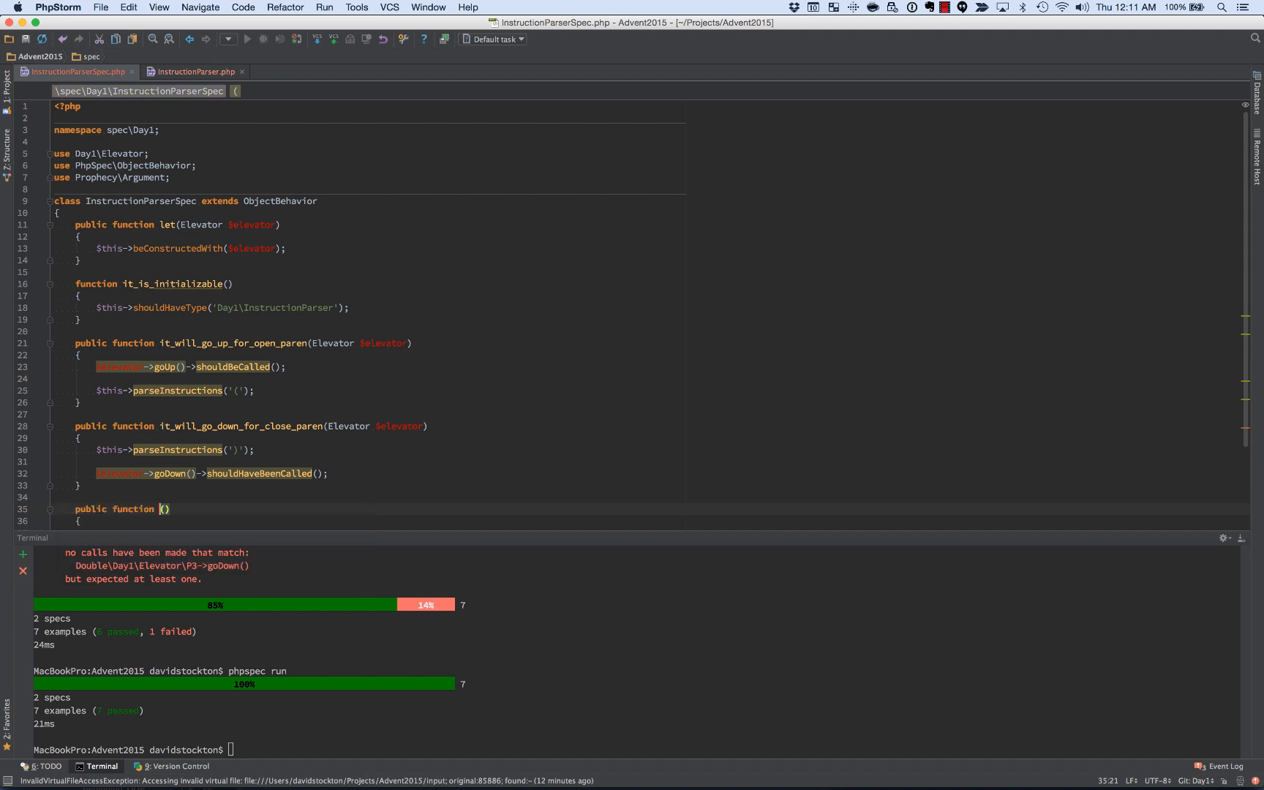
pyautogui.write('it_can_')
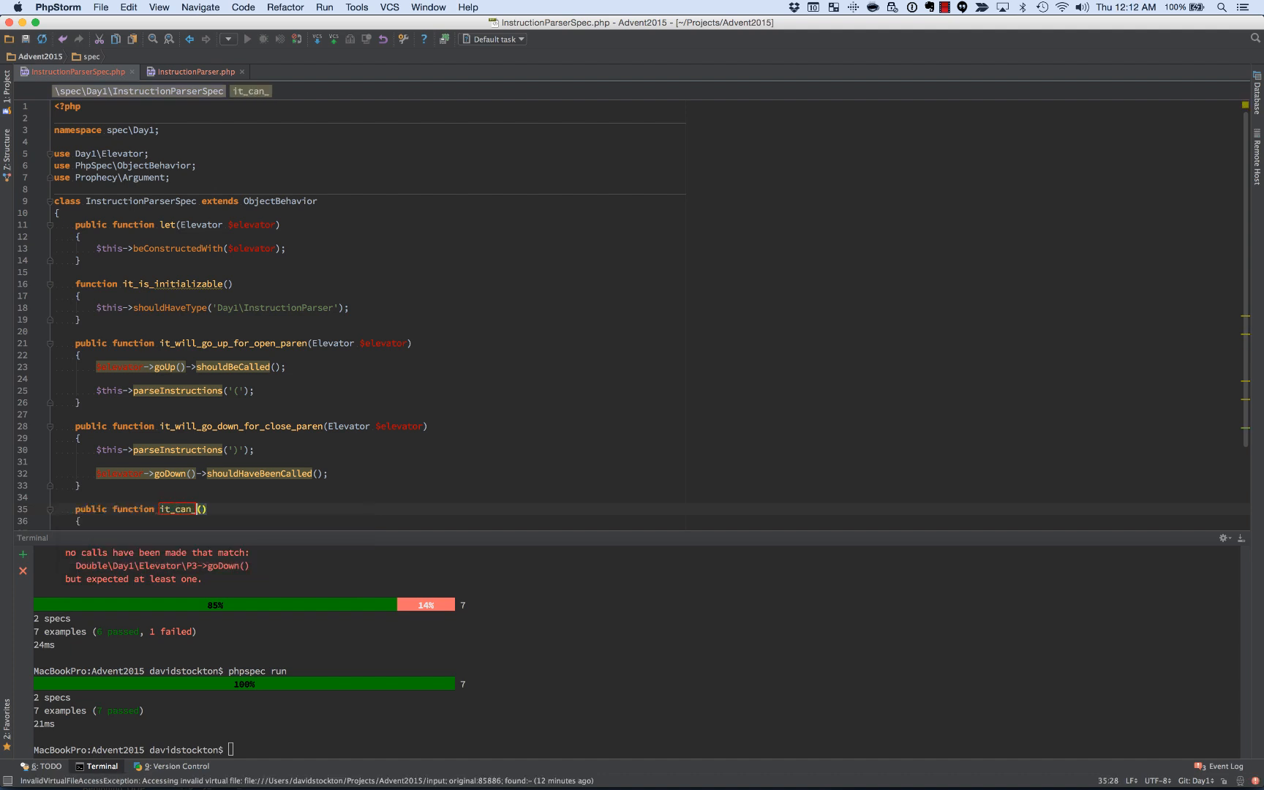
pyautogui.write('u')
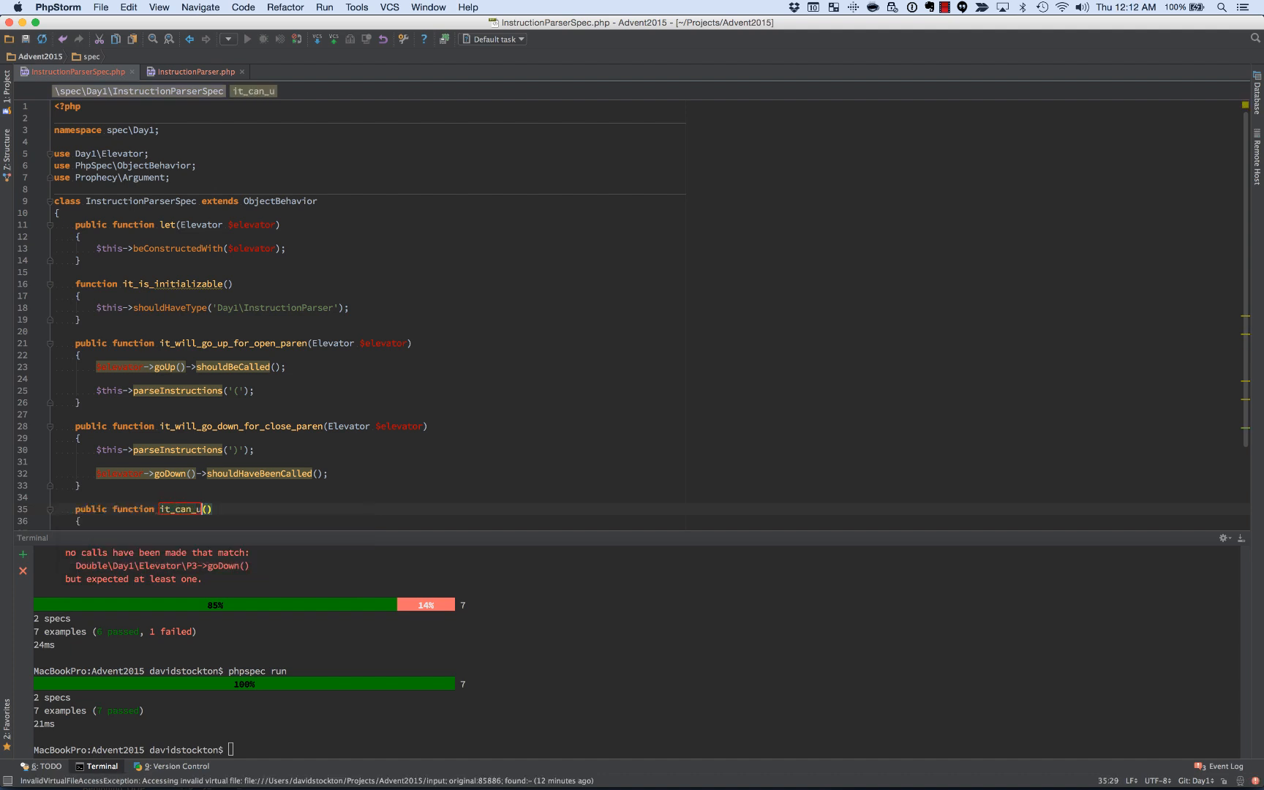
pyautogui.write('se_')
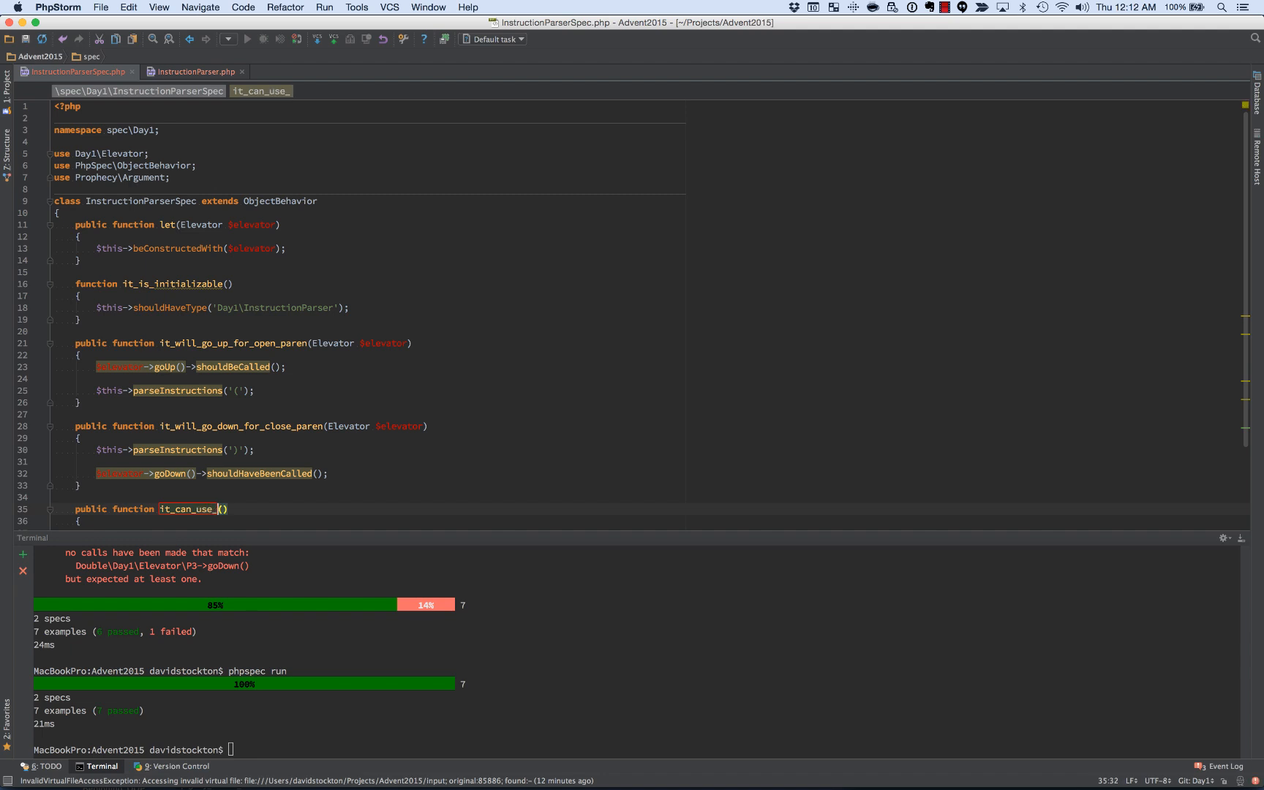
pyautogui.write('multiple')
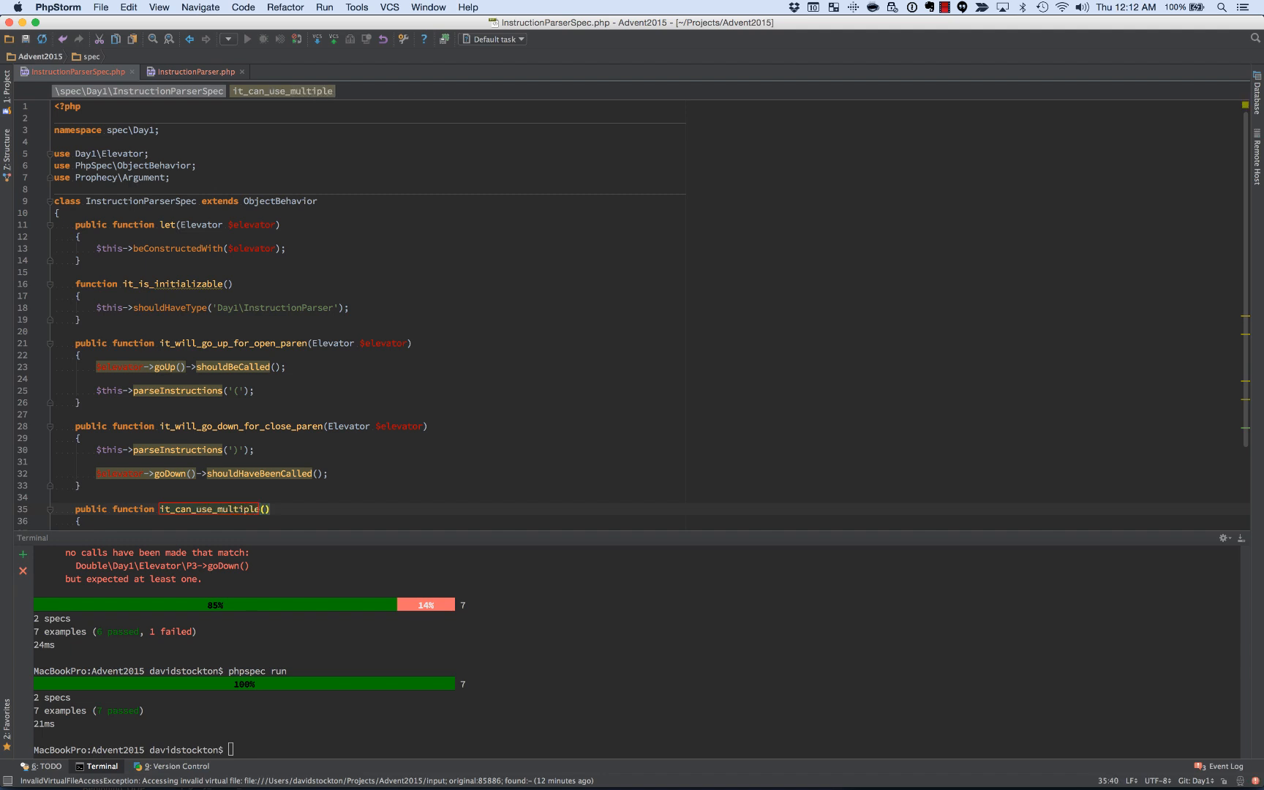
pyautogui.write('_parens')
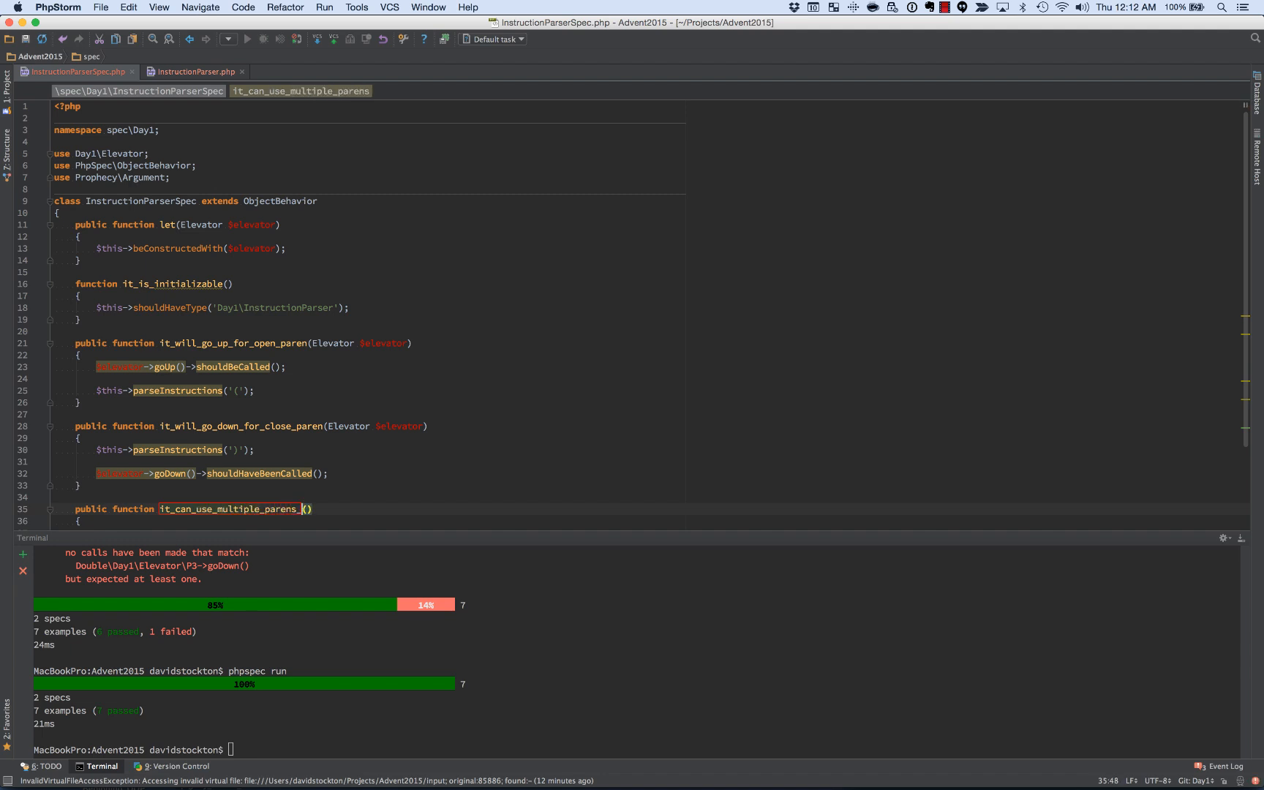
pyautogui.write('_to_control')
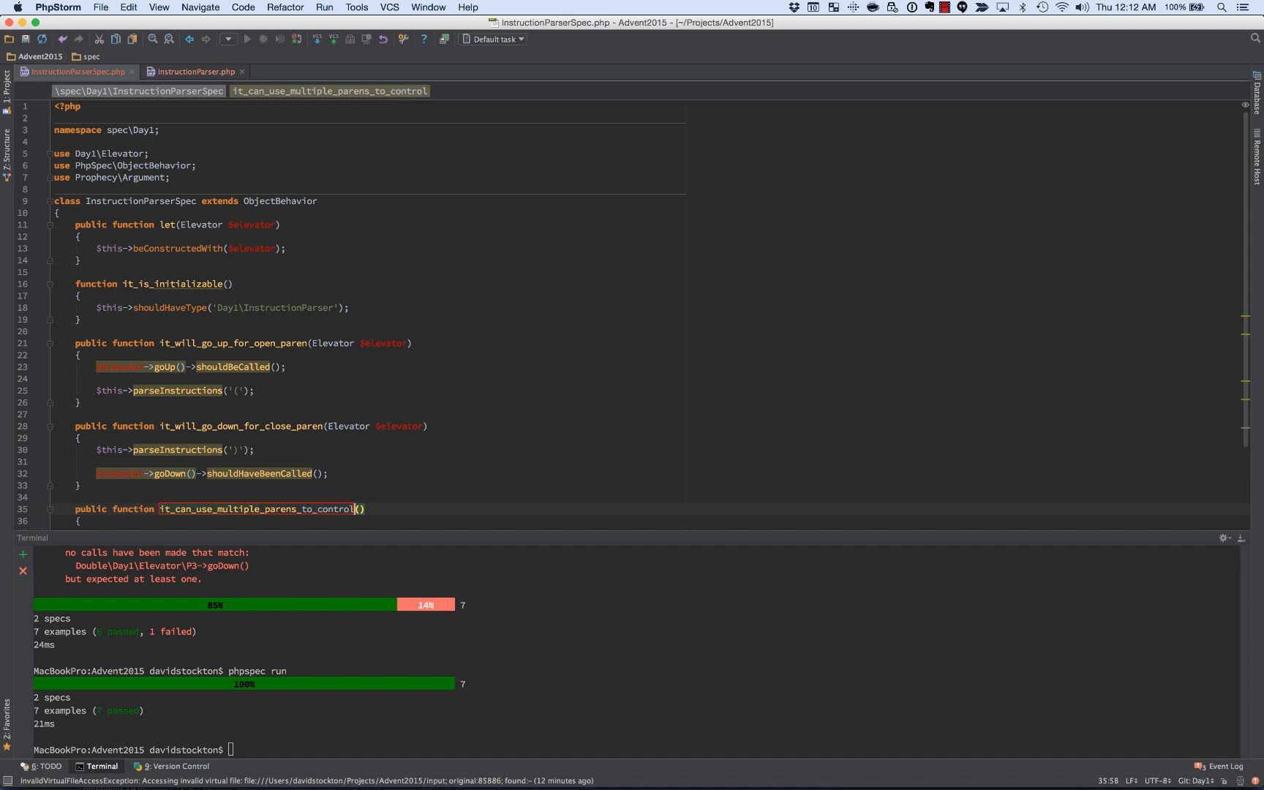
pyautogui.write('_elevator')
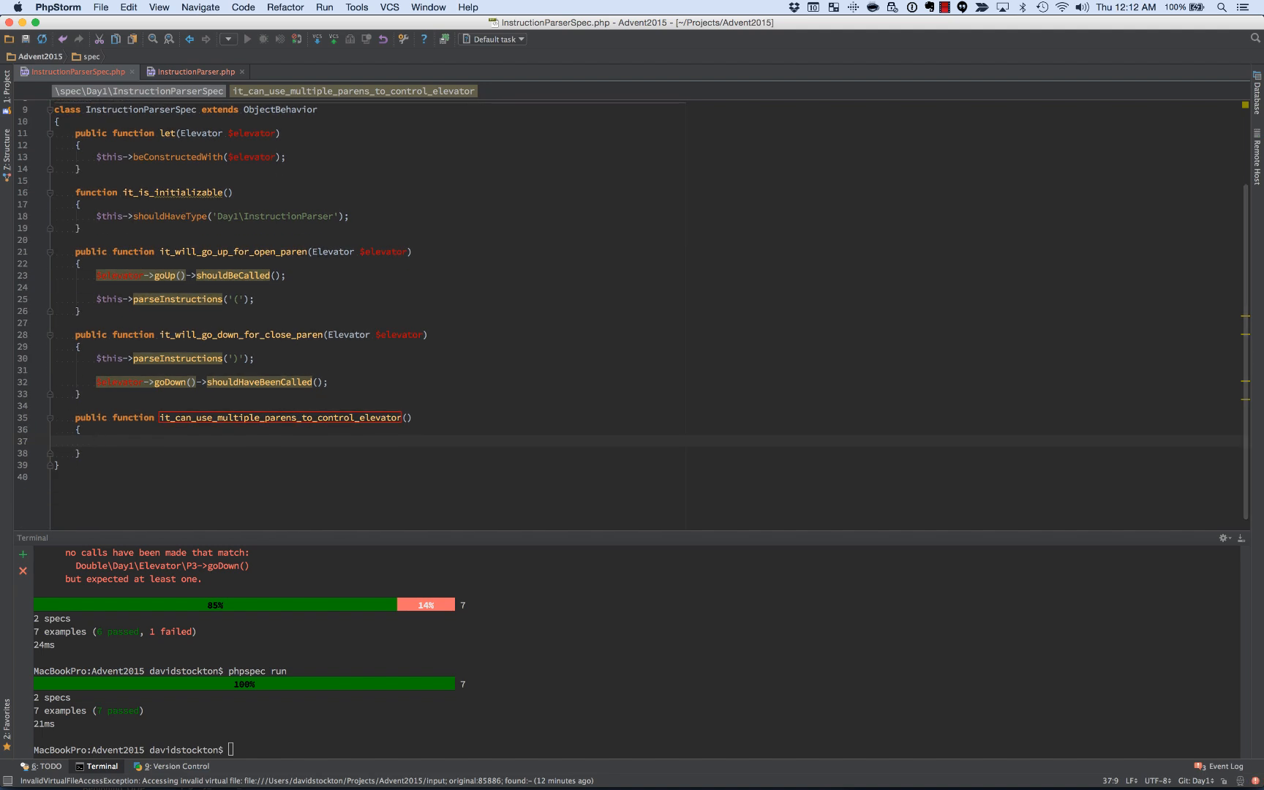
# Step: Make the example call $this->parseInstructions('(()()(()(')
pyautogui.write('$this->')
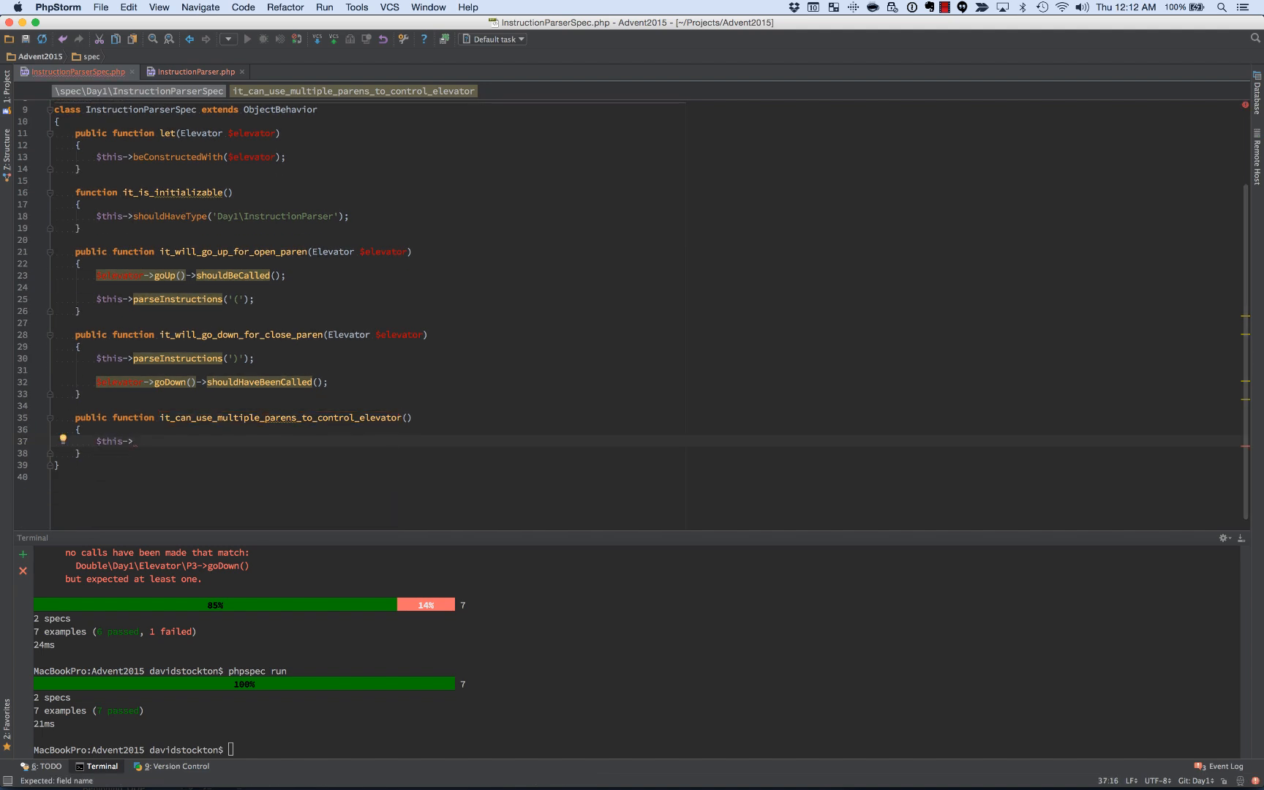
pyautogui.write('parse')
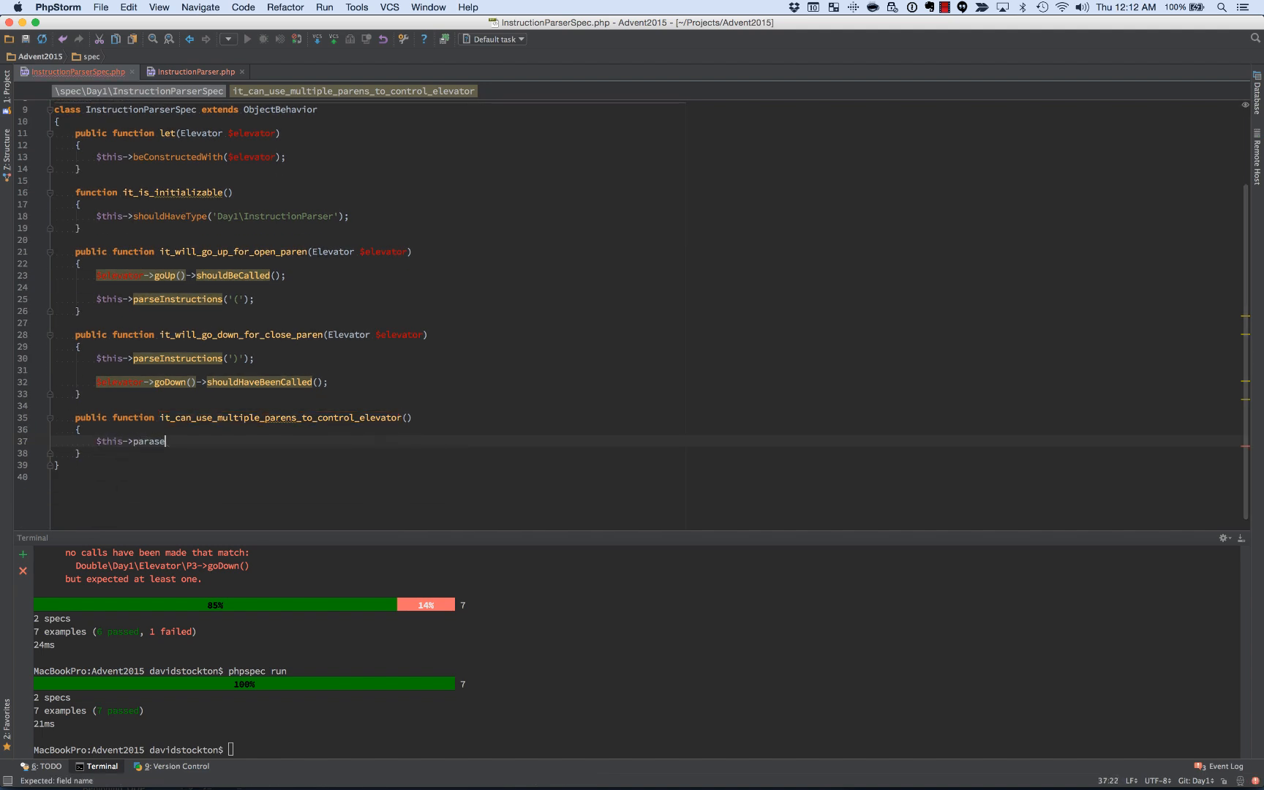
pyautogui.write("Instructions('")
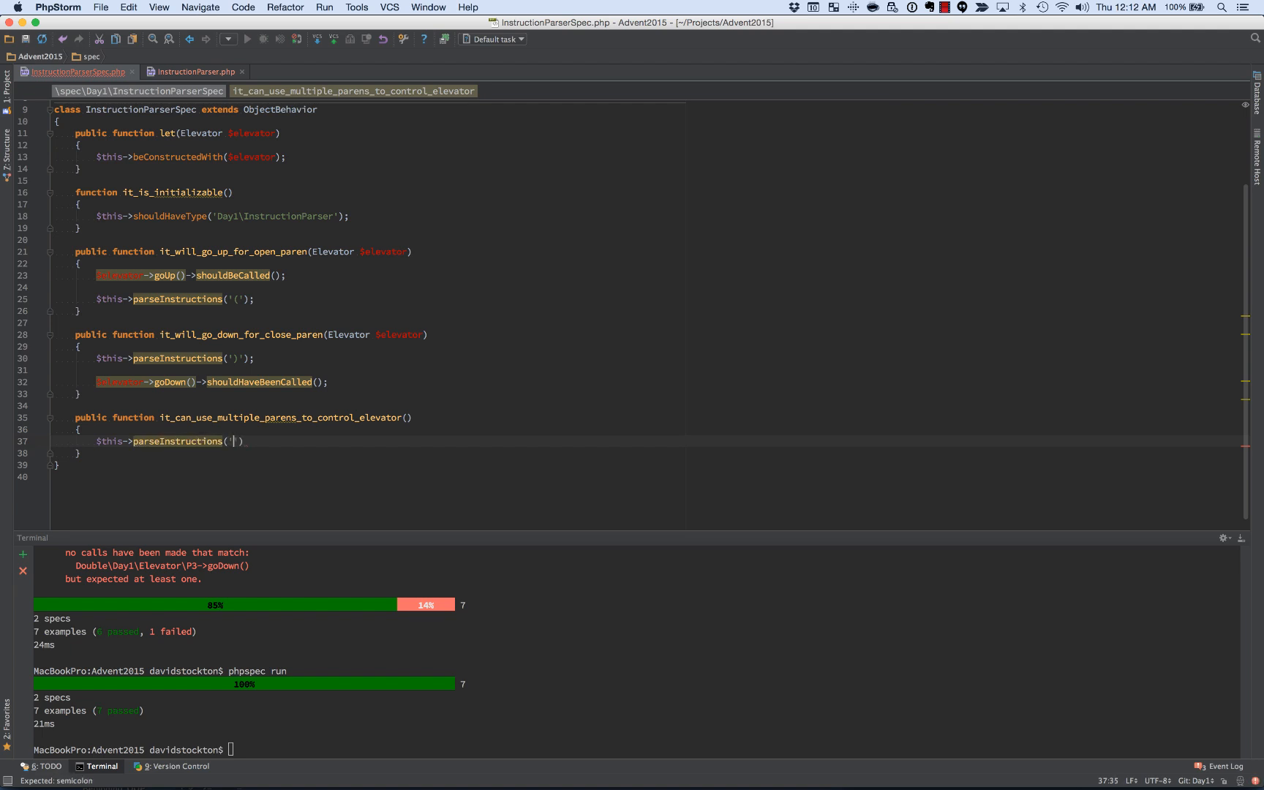
pyautogui.write('(()()((')
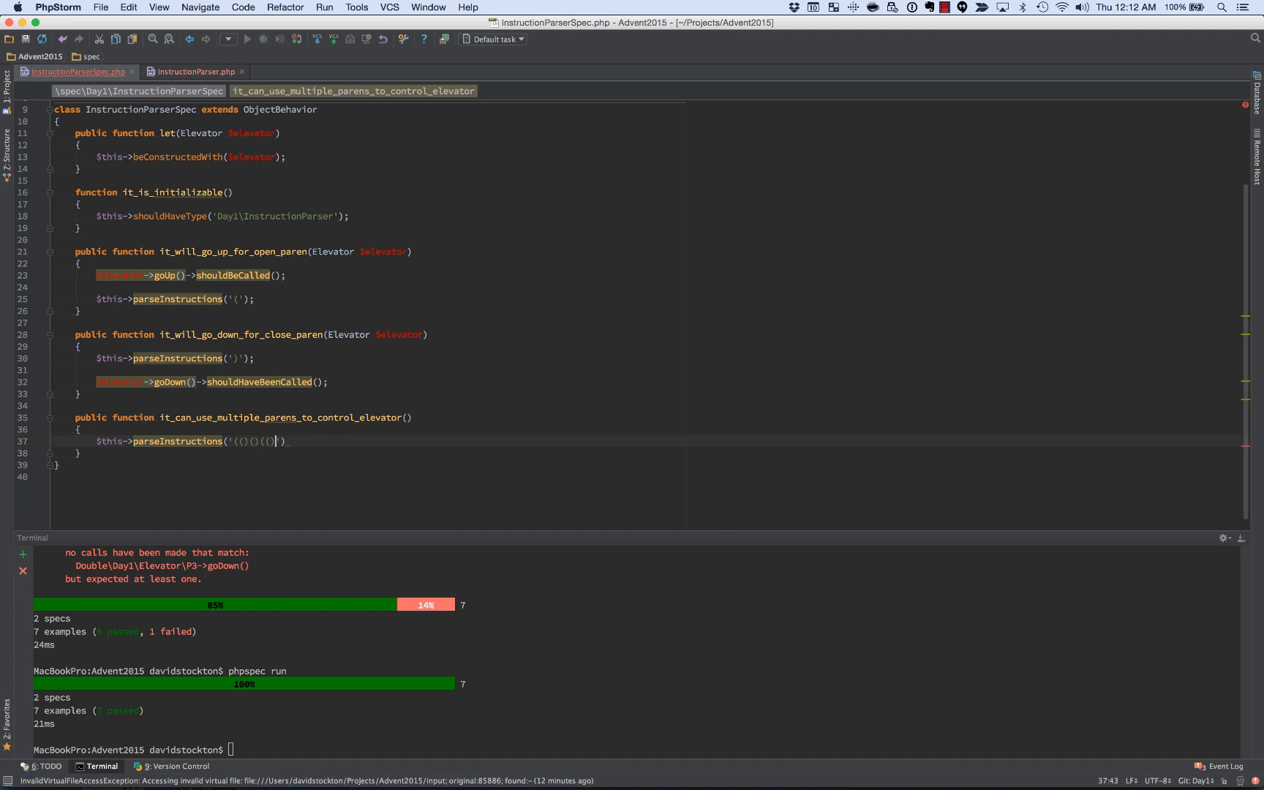
pyautogui.write("(');")
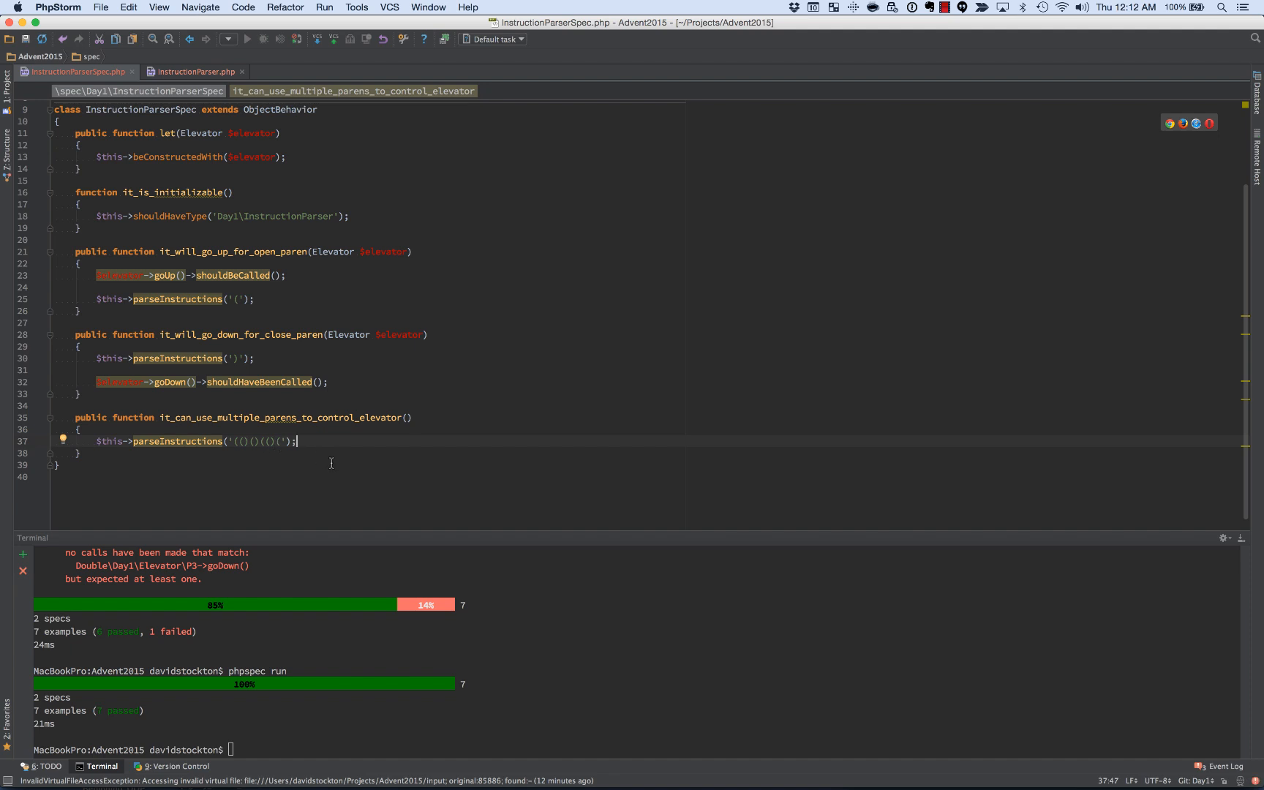
pyautogui.moveTo(346, 441)
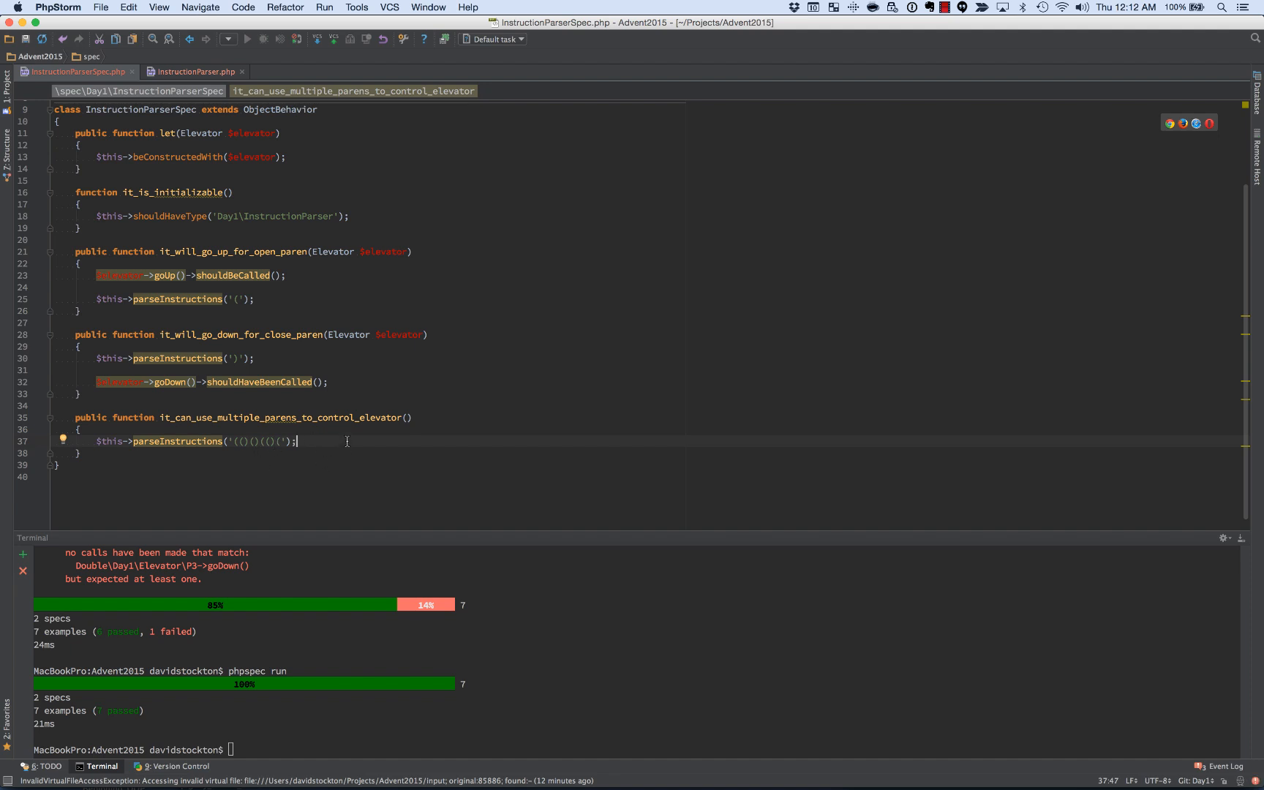
pyautogui.write('$')
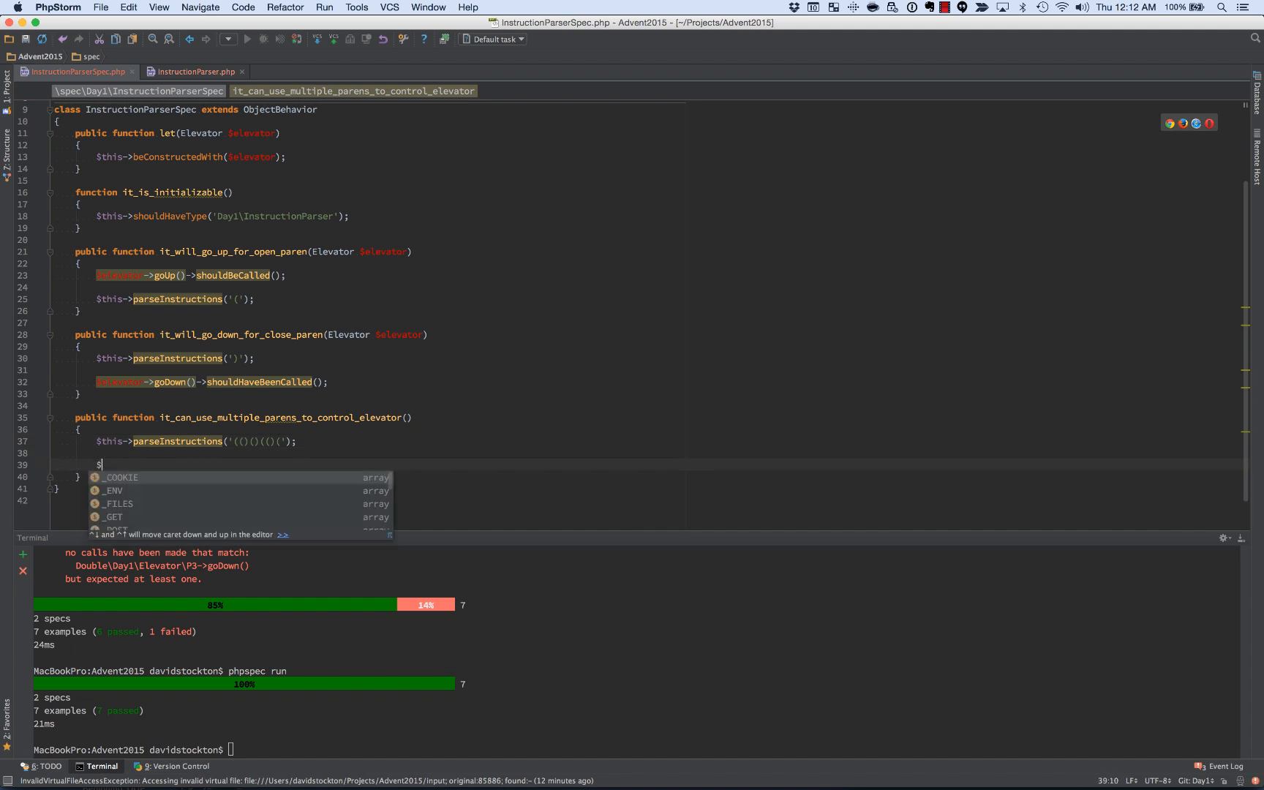
# Step: Give the example an Elevator $elevator parameter and expect goUp() called 6 times
pyautogui.write('ele')
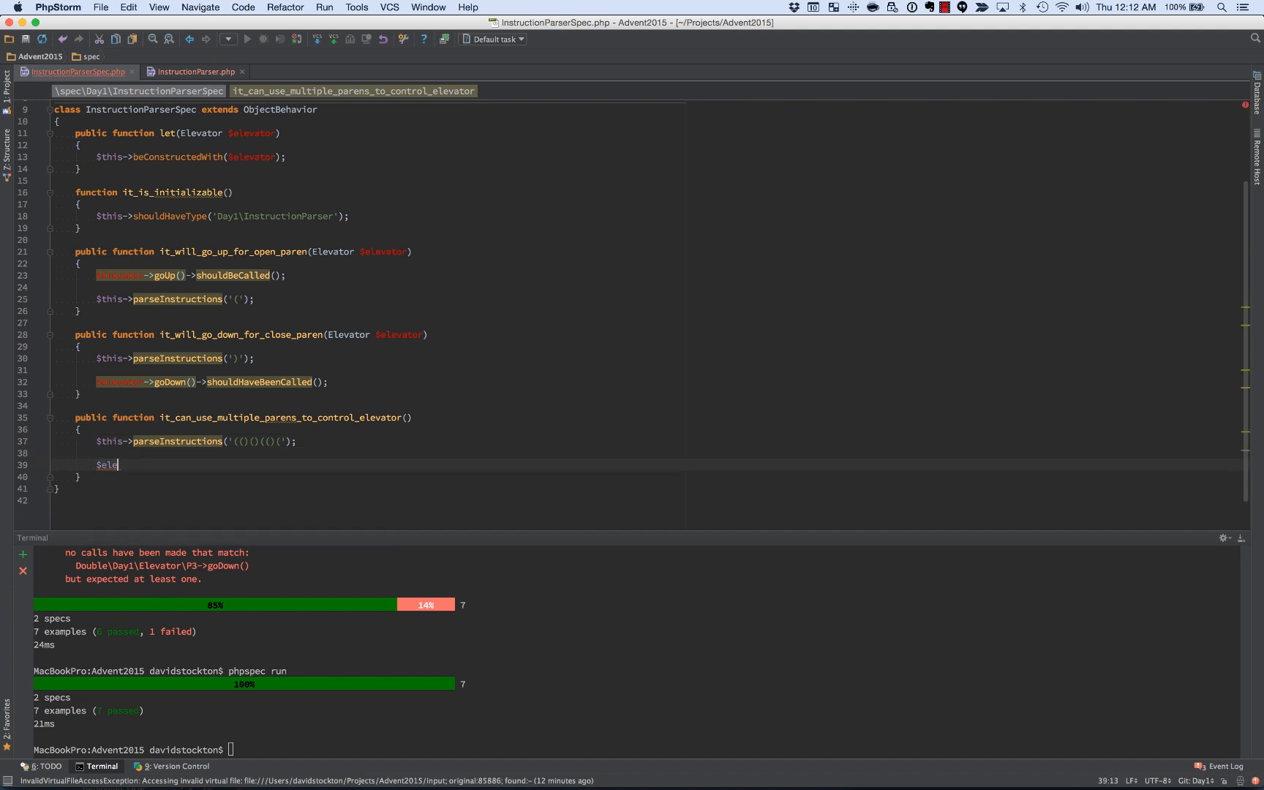
pyautogui.press('backspace')
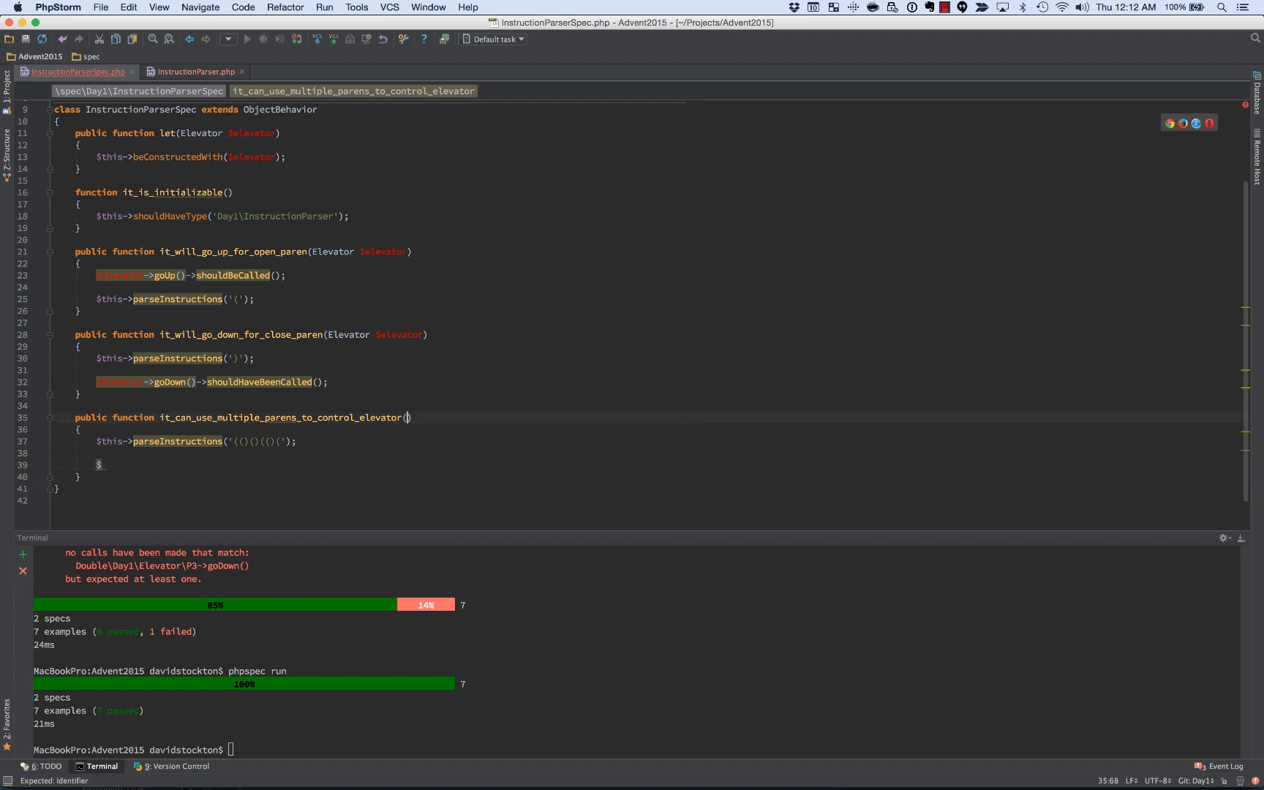
pyautogui.write('Elevator $elevator')
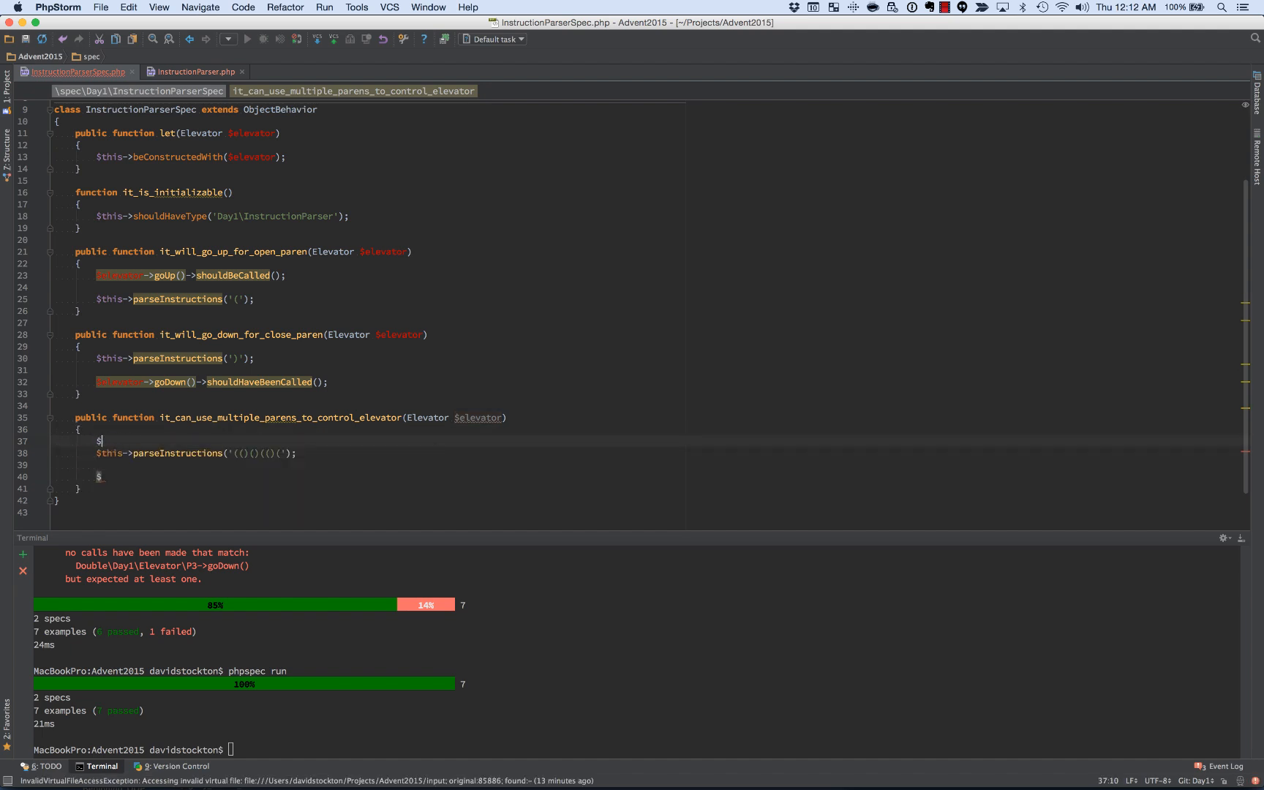
pyautogui.write('$elevator->goUp()->shouldBeCalled(')
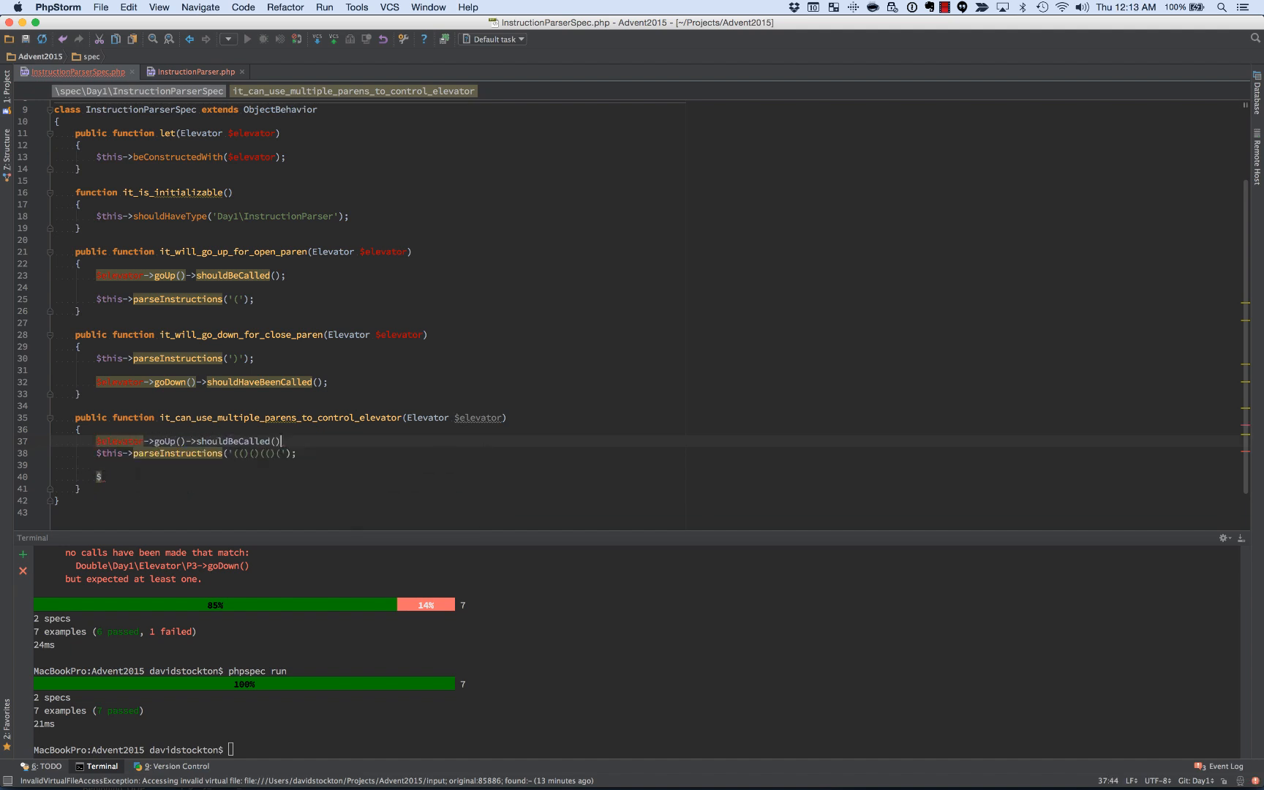
pyautogui.write('Times')
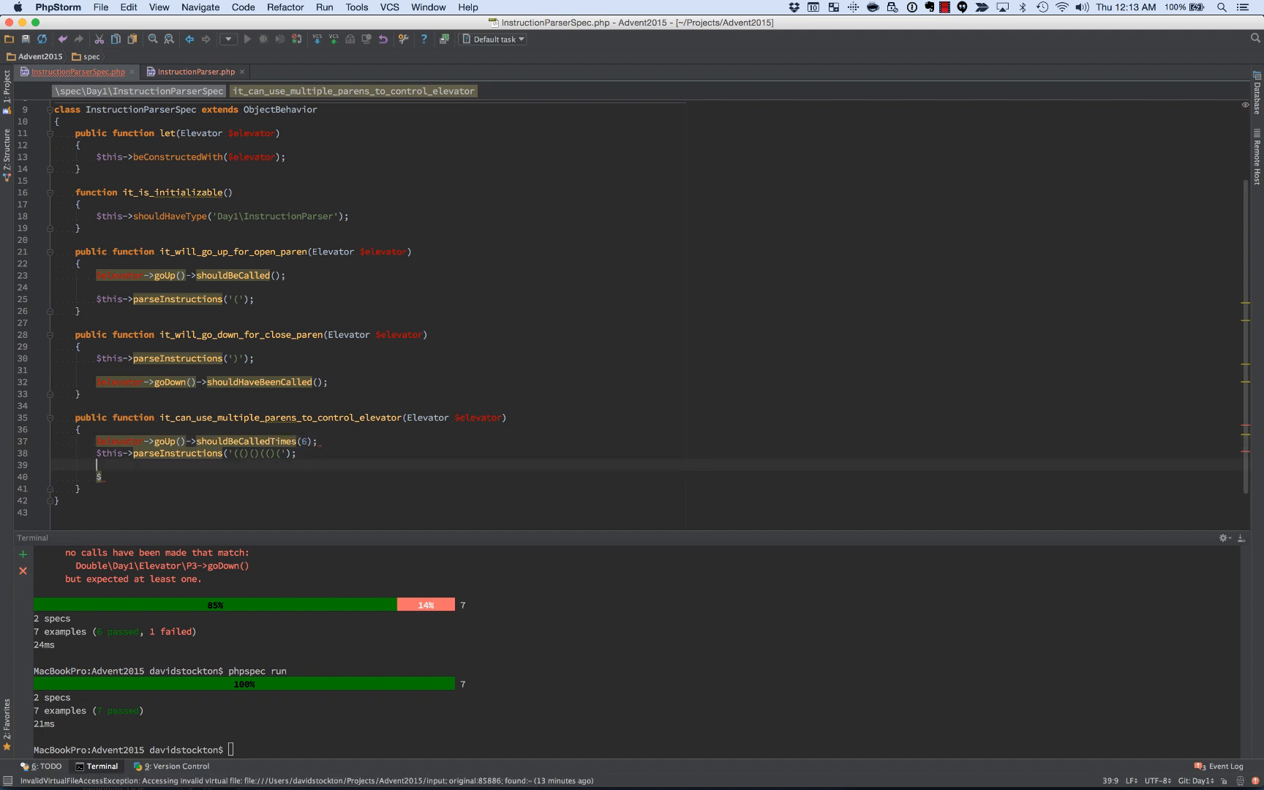
# Step: Expect $elevator->goDown() to have been called three times after parsing
pyautogui.write('ee')
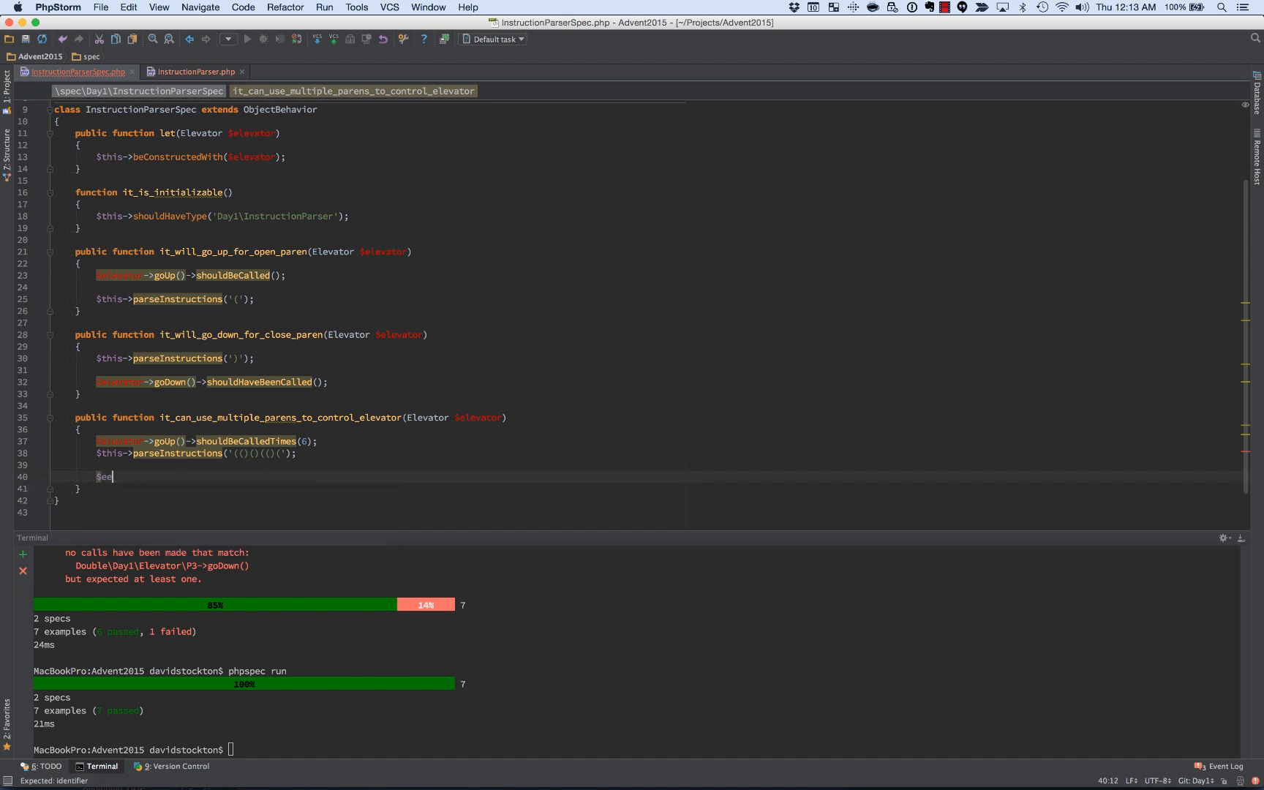
pyautogui.write('levator->go')
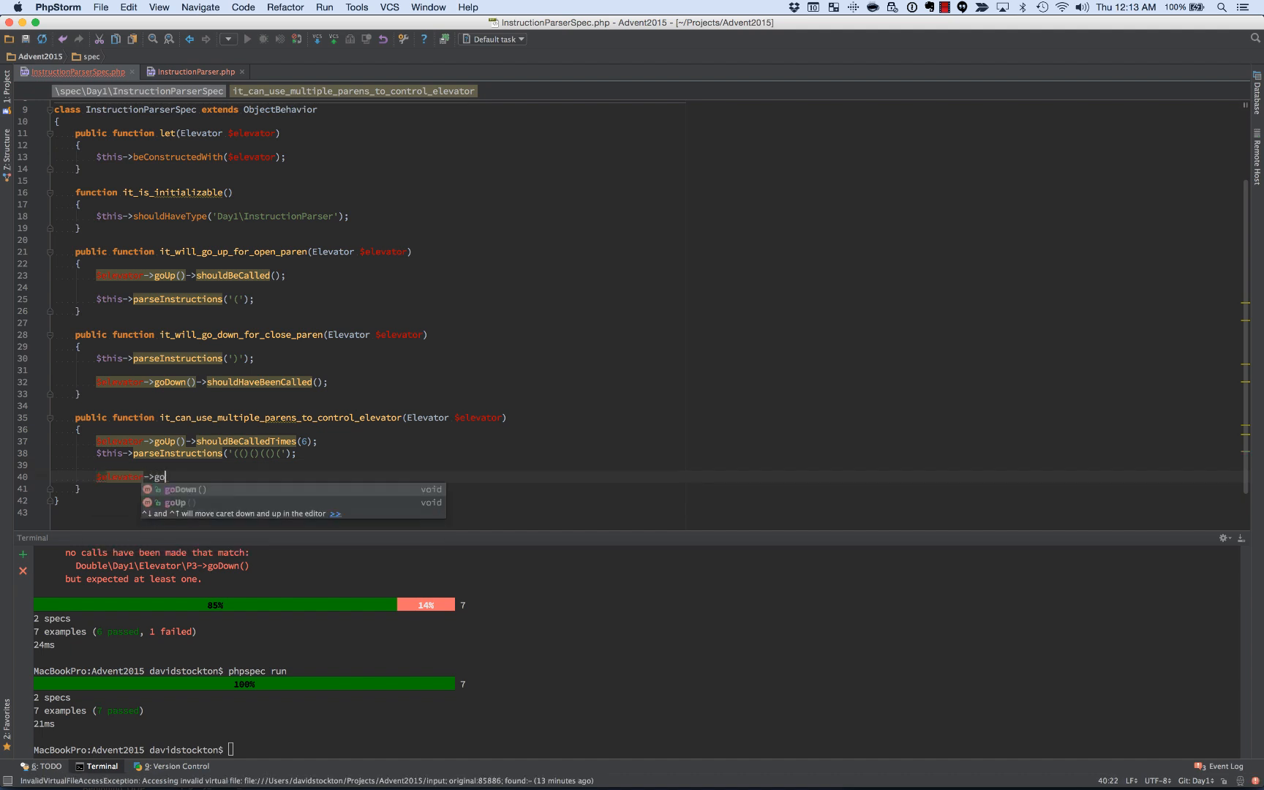
pyautogui.write('Down()->')
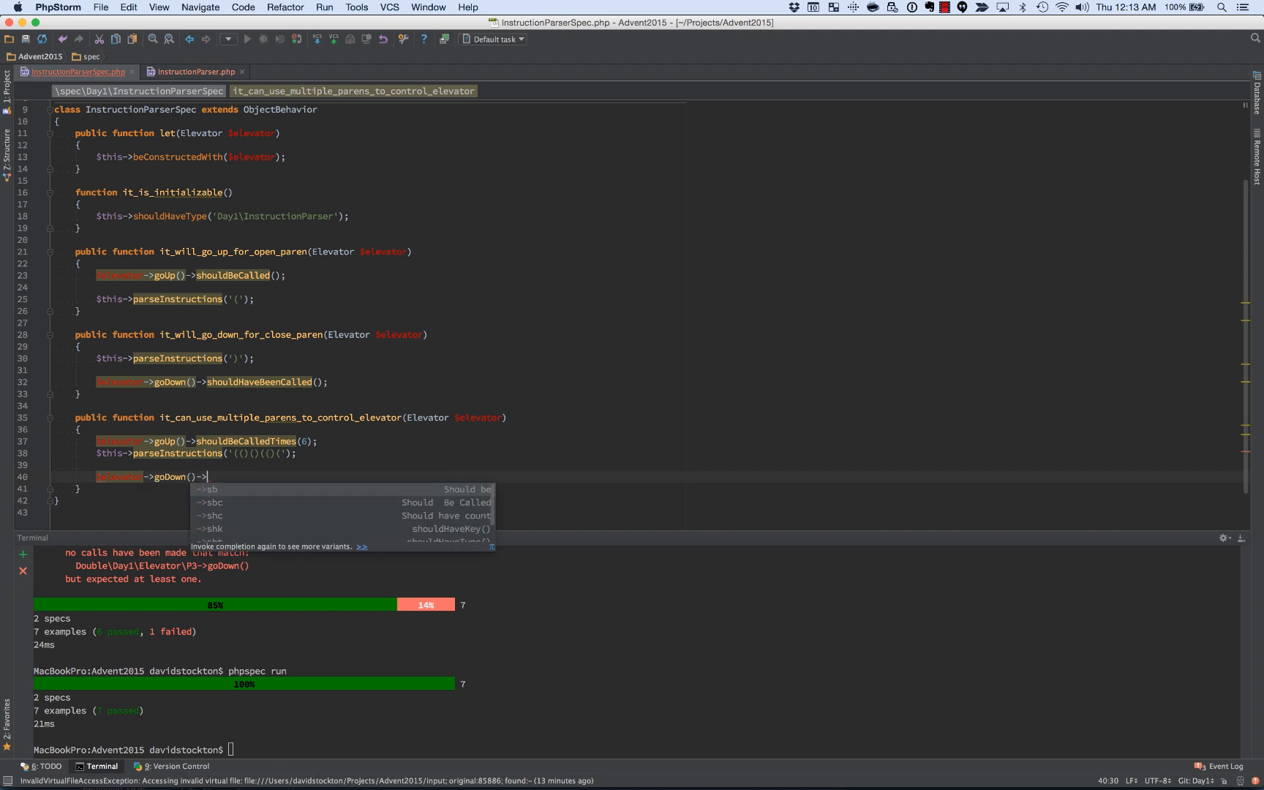
pyautogui.write('shouldHave')
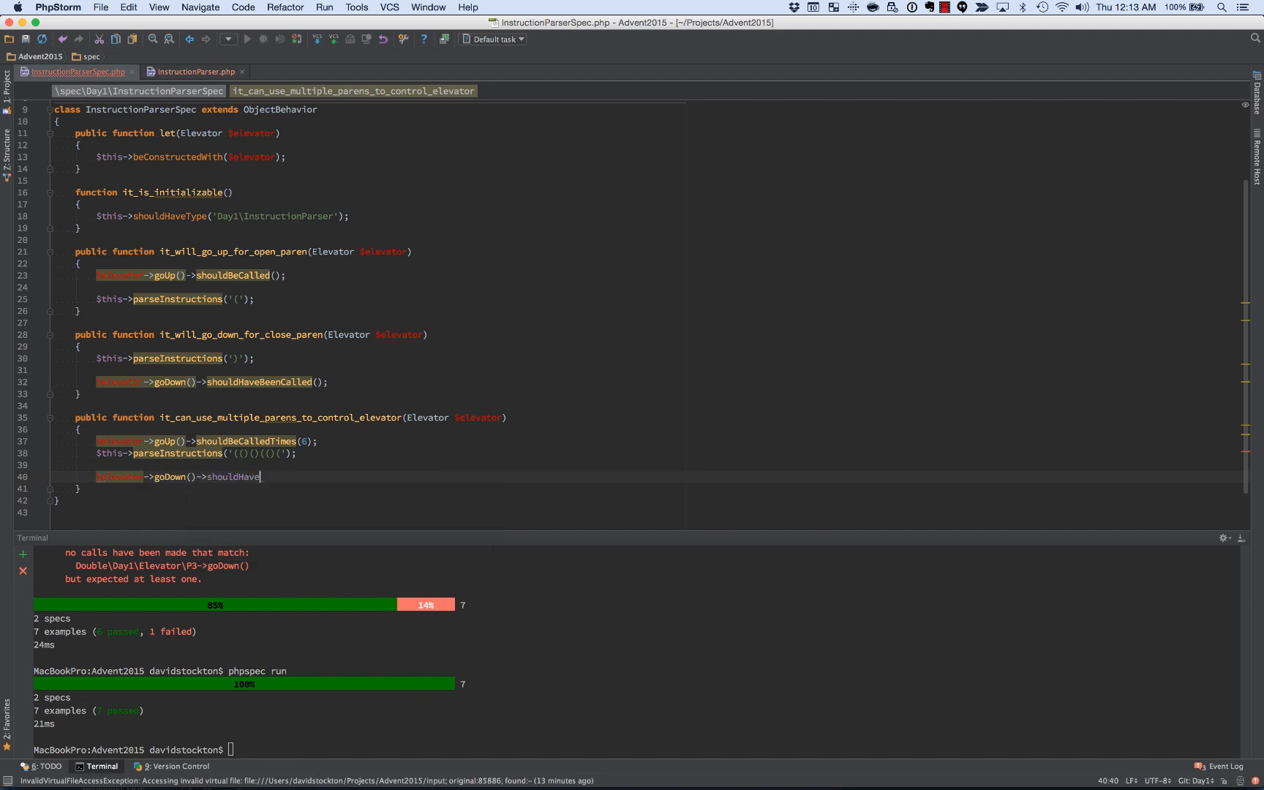
pyautogui.write('BeenCalled()')
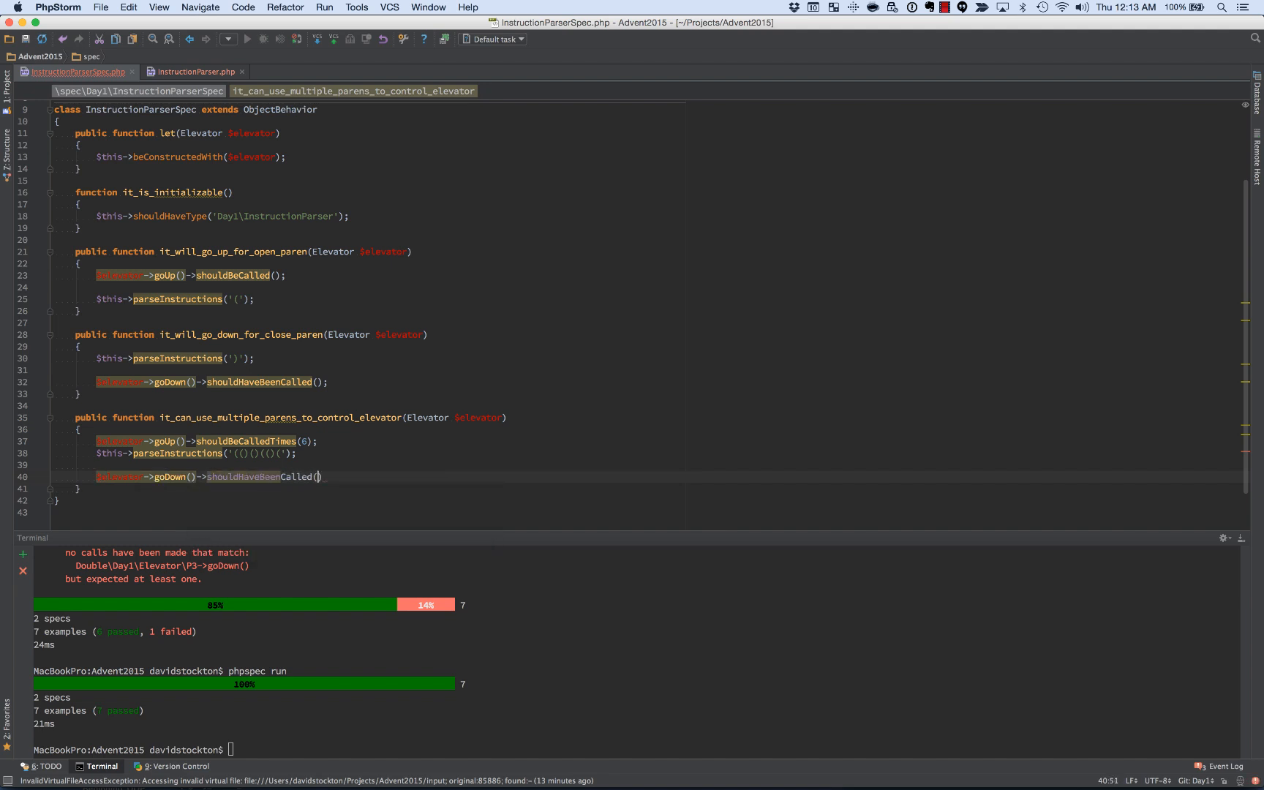
pyautogui.write('Times')
pyautogui.click(637, 749)
pyautogui.write('phpspec run')
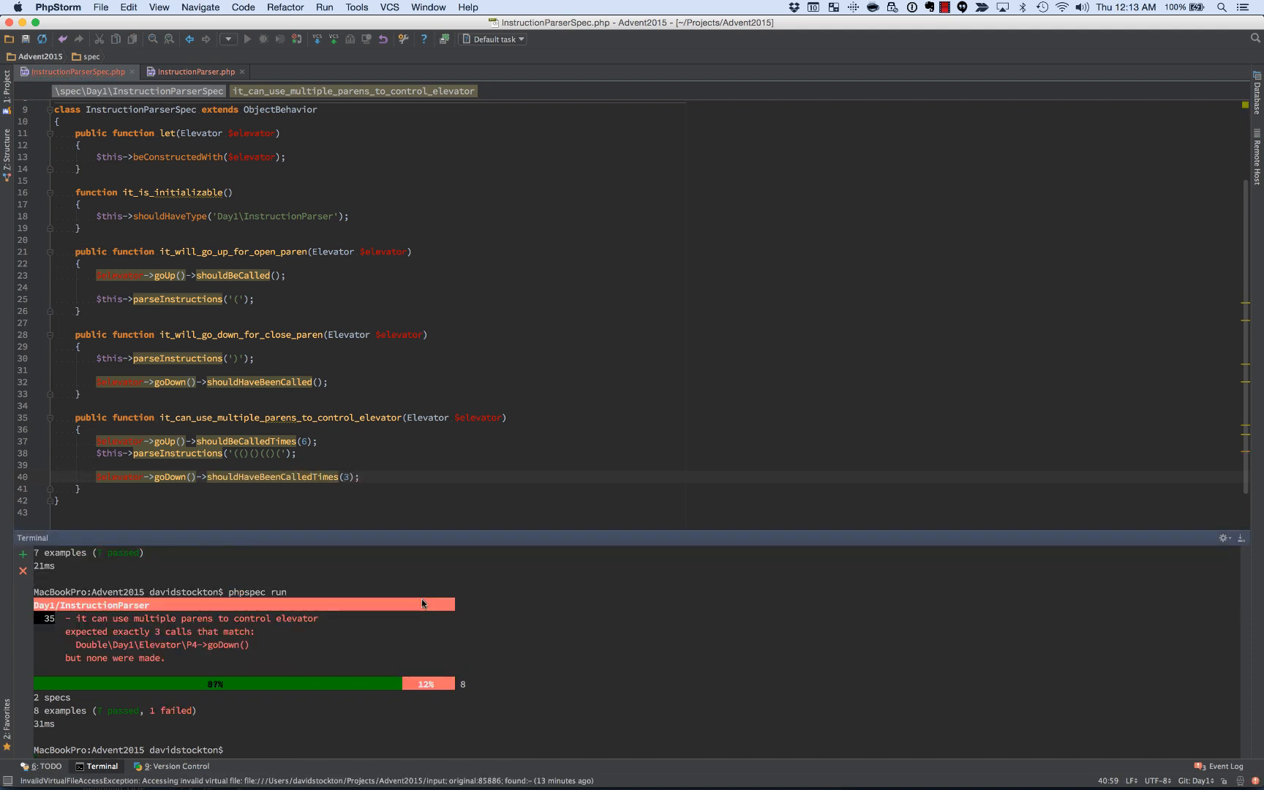
pyautogui.moveTo(448, 191)
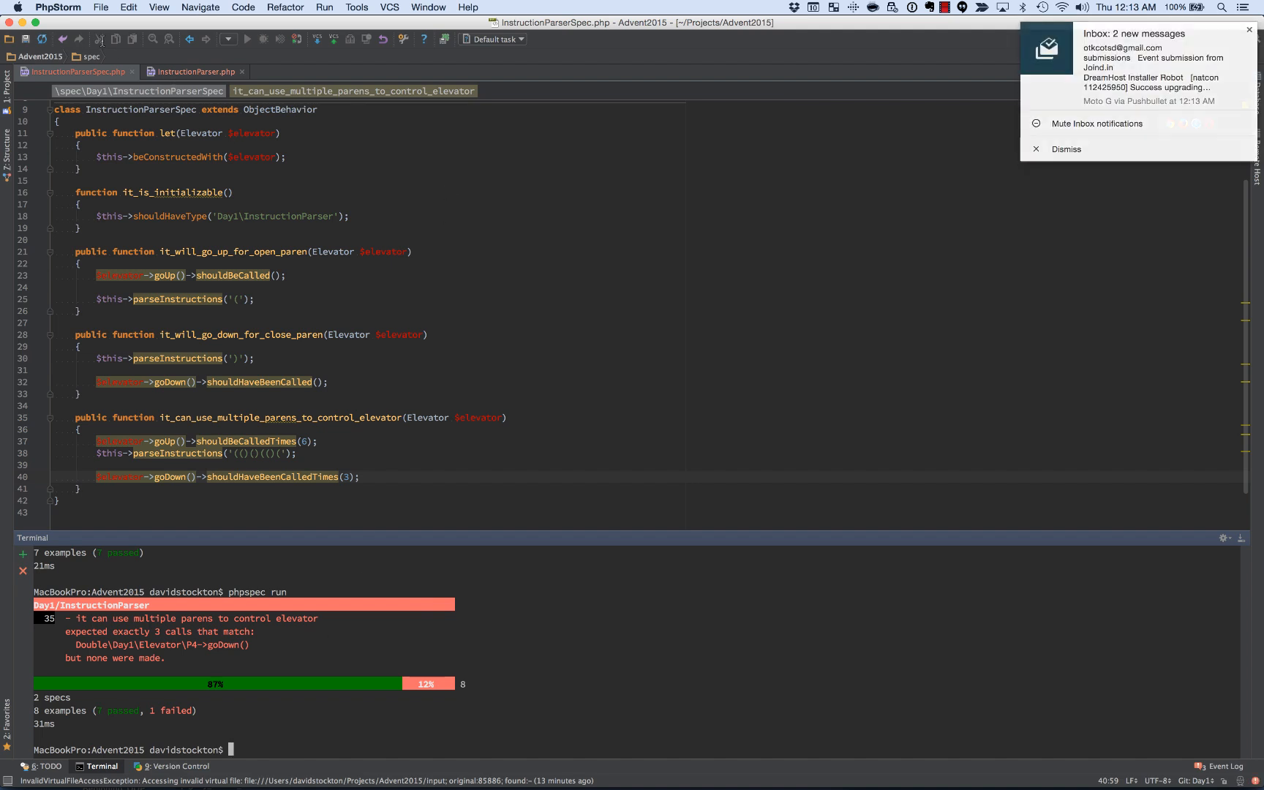
# Step: Expect goDown to be called exactly 3 times; the spec run shows 1 of 8 failing
pyautogui.click(193, 71)
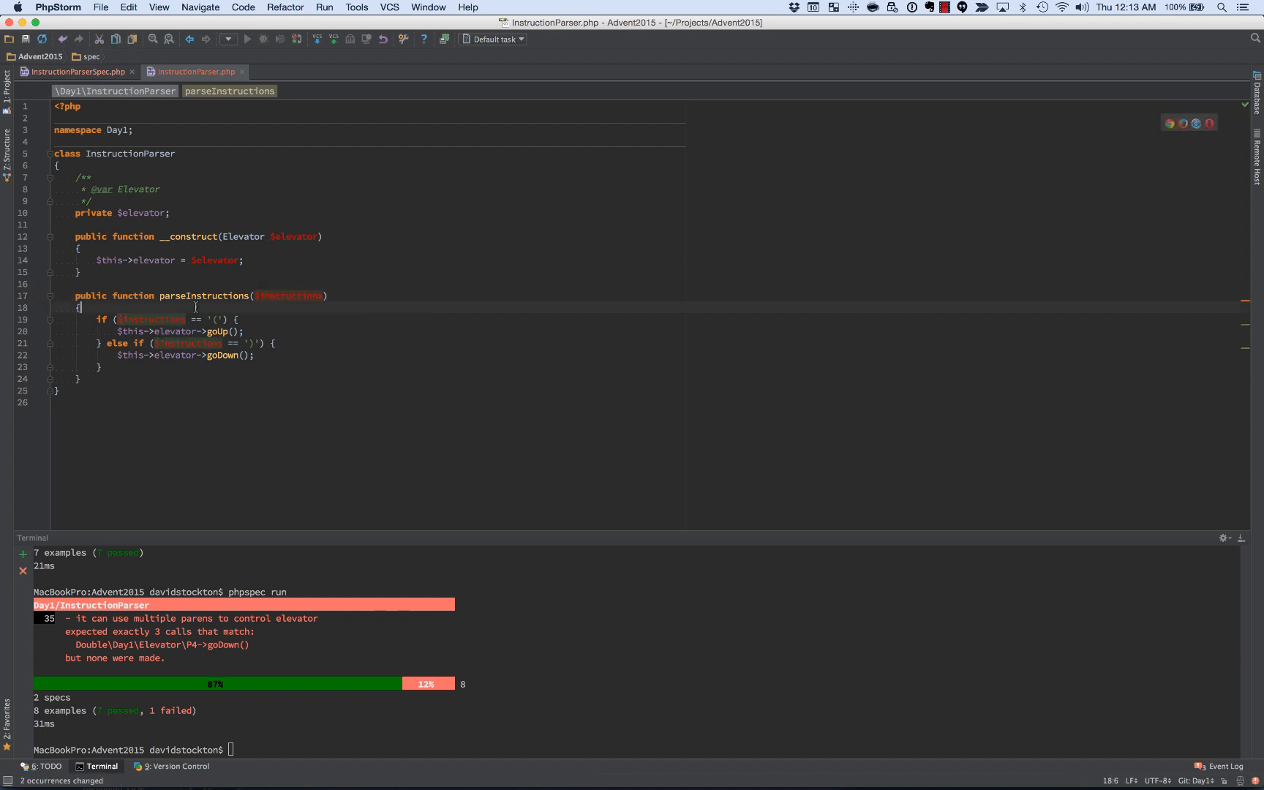
# Step: Wrap the goUp/goDown if/else in a foreach over str_split($instructions) as $char
pyautogui.press('enter')
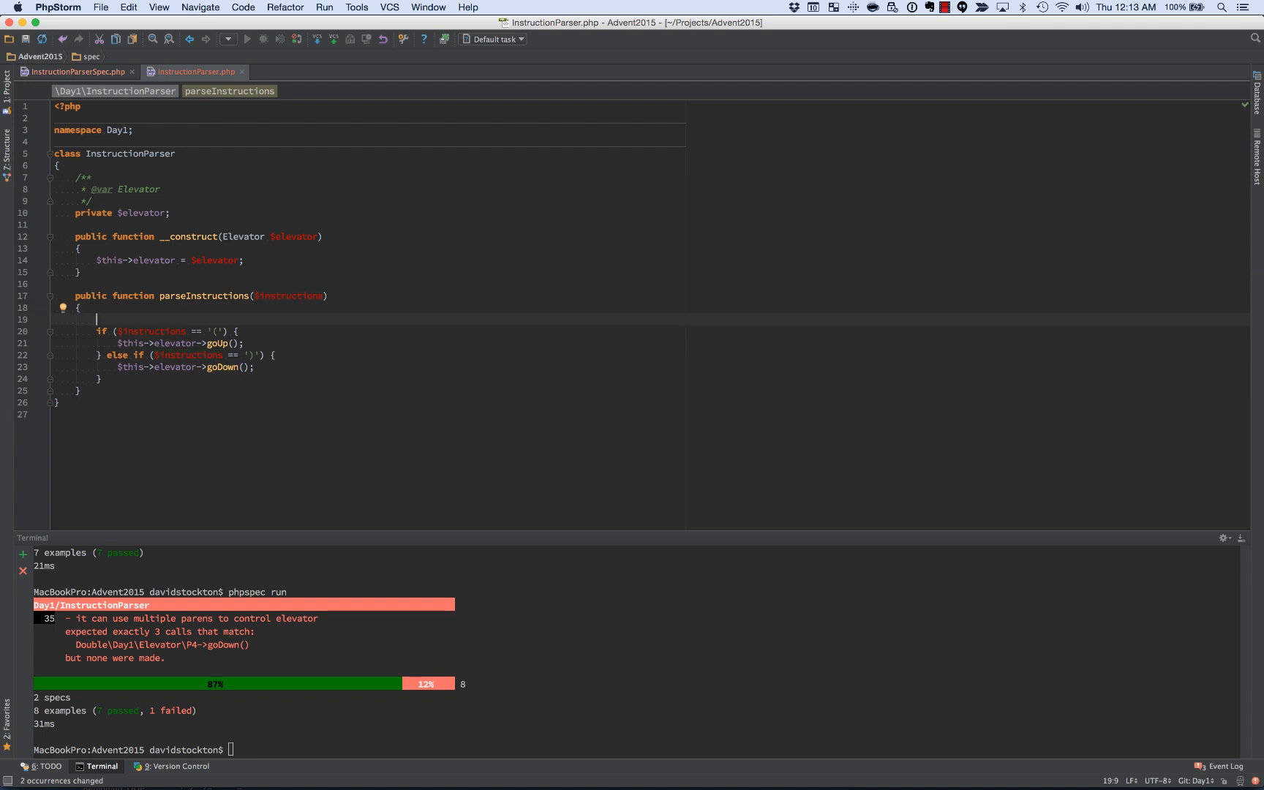
pyautogui.write('foreach ( as $item) {')
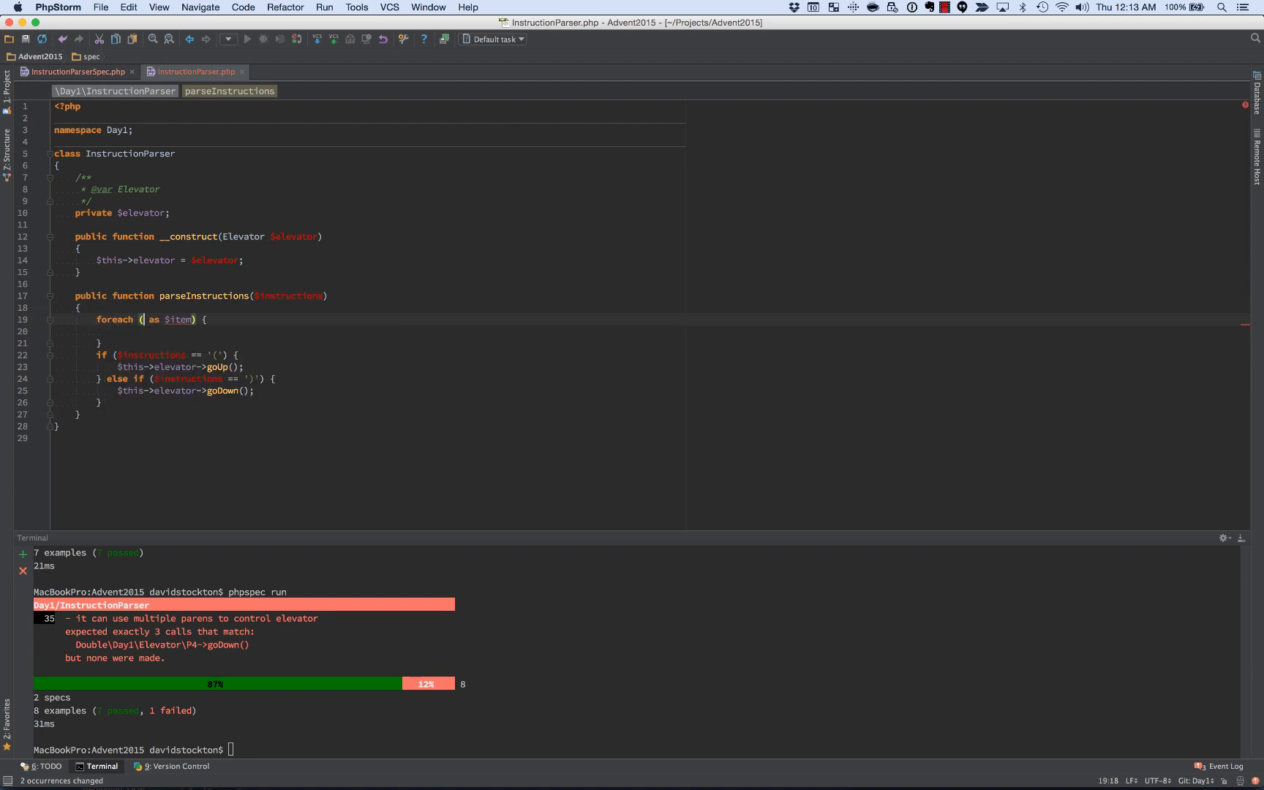
pyautogui.write('str_split($i')
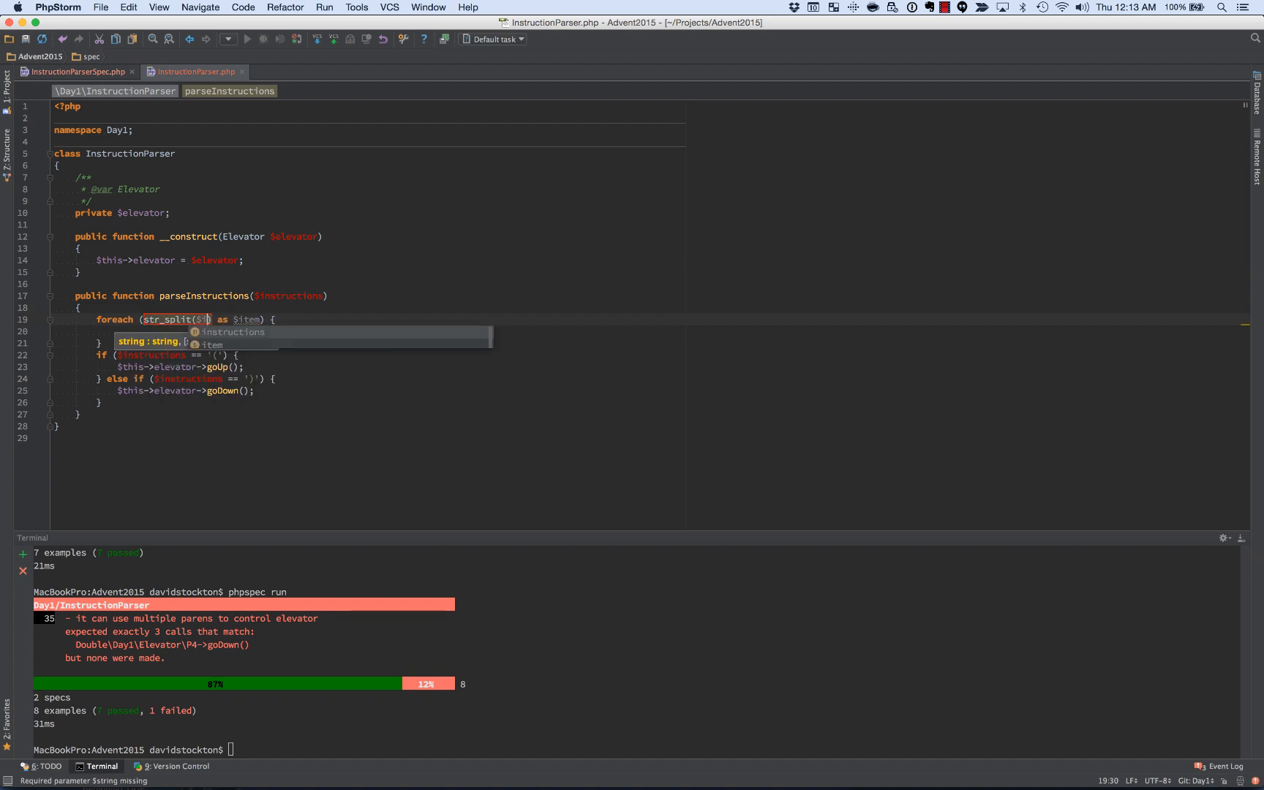
pyautogui.write('instructions')
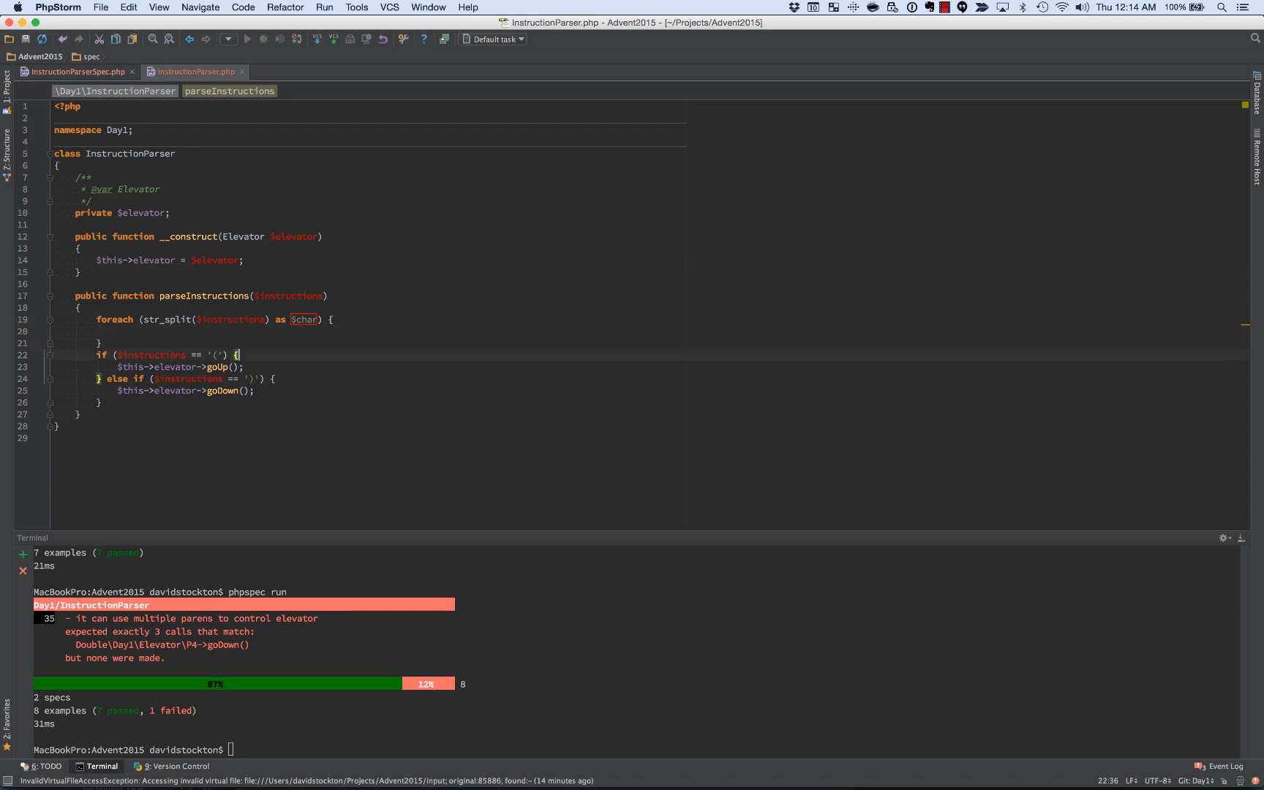
pyautogui.moveTo(237, 355); pyautogui.dragTo(101, 402)
pyautogui.write('cha')
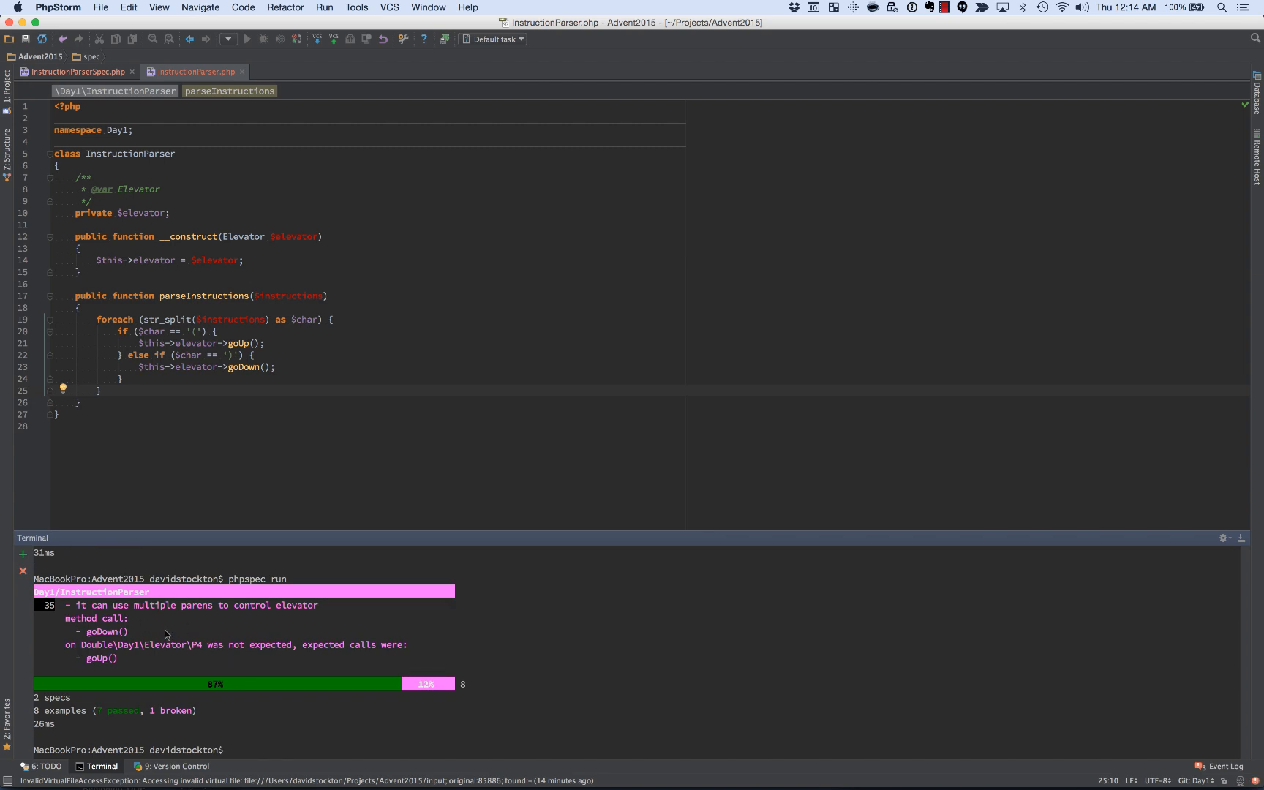
pyautogui.moveTo(206, 661)
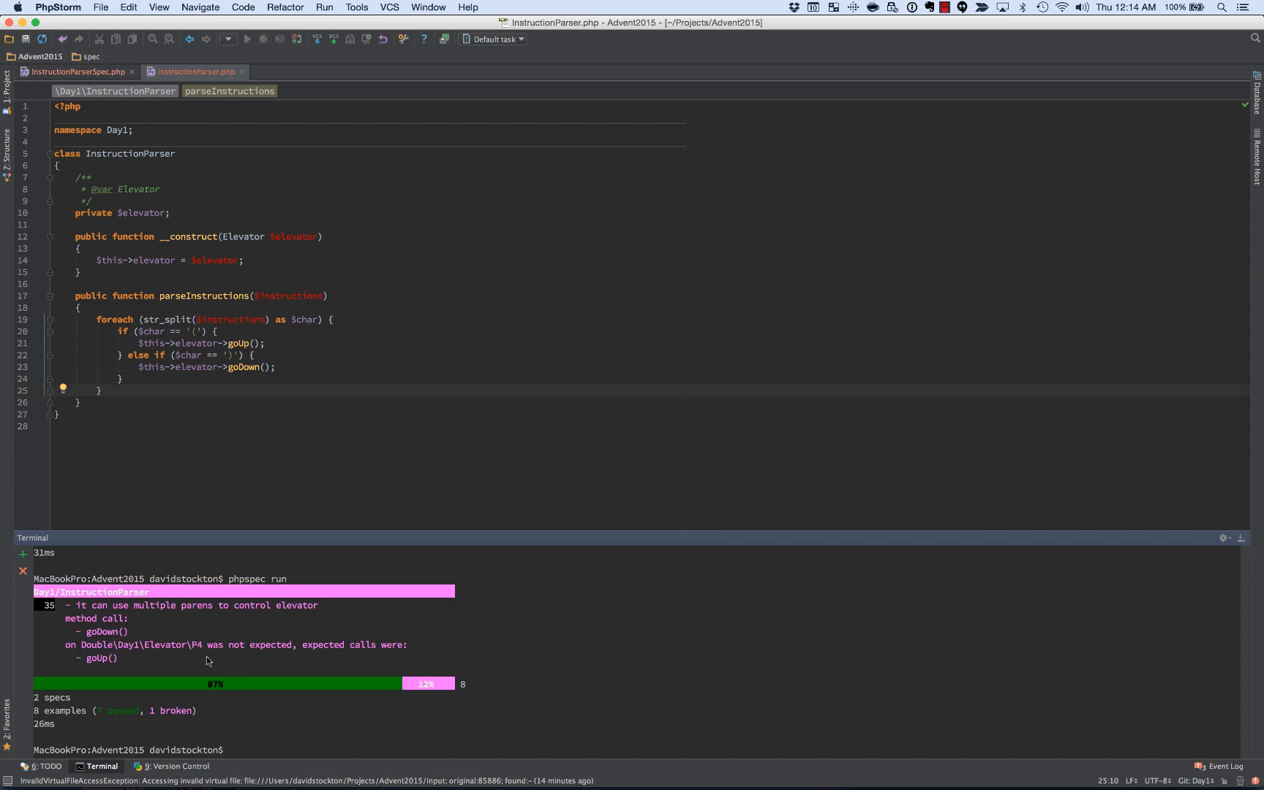
pyautogui.moveTo(123, 658)
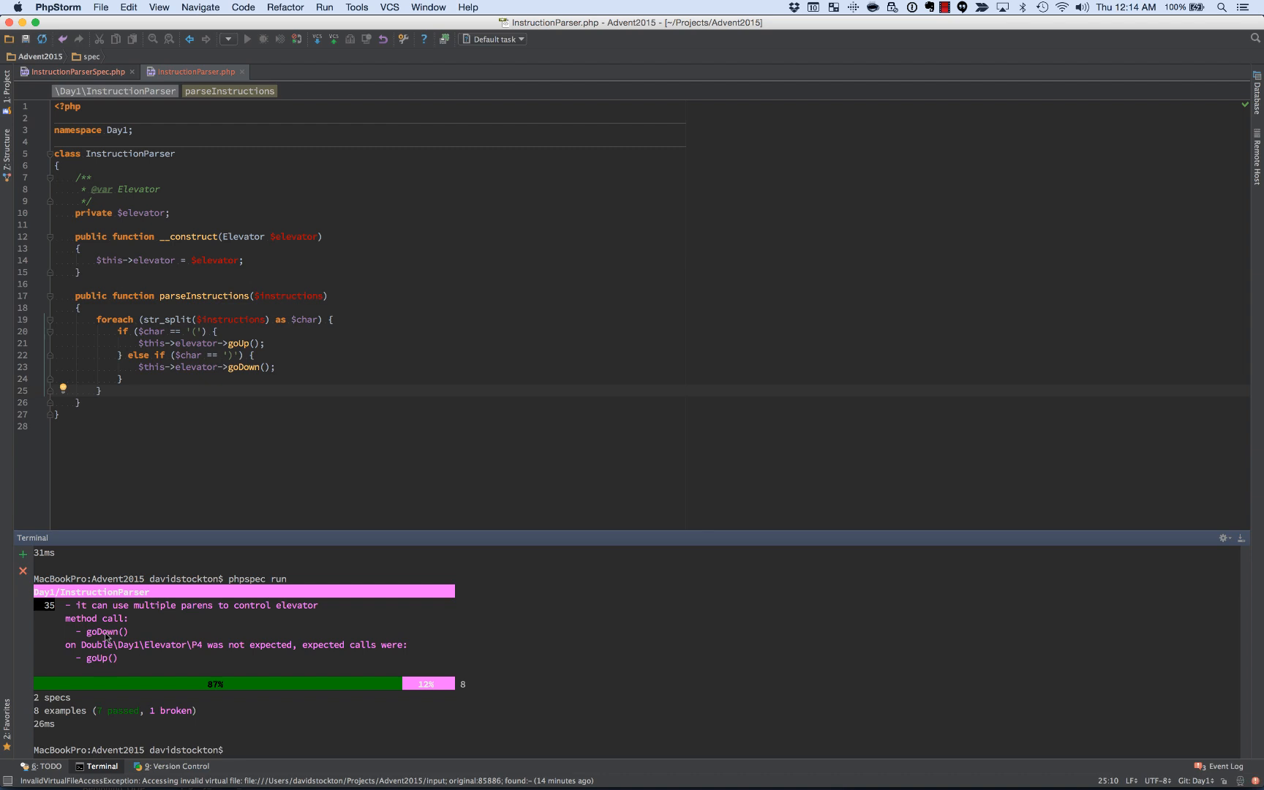
# Step: In InstructionParserSpec, move the goDown expectation above parsing as shouldBeCalledTimes(3)
pyautogui.click(74, 71)
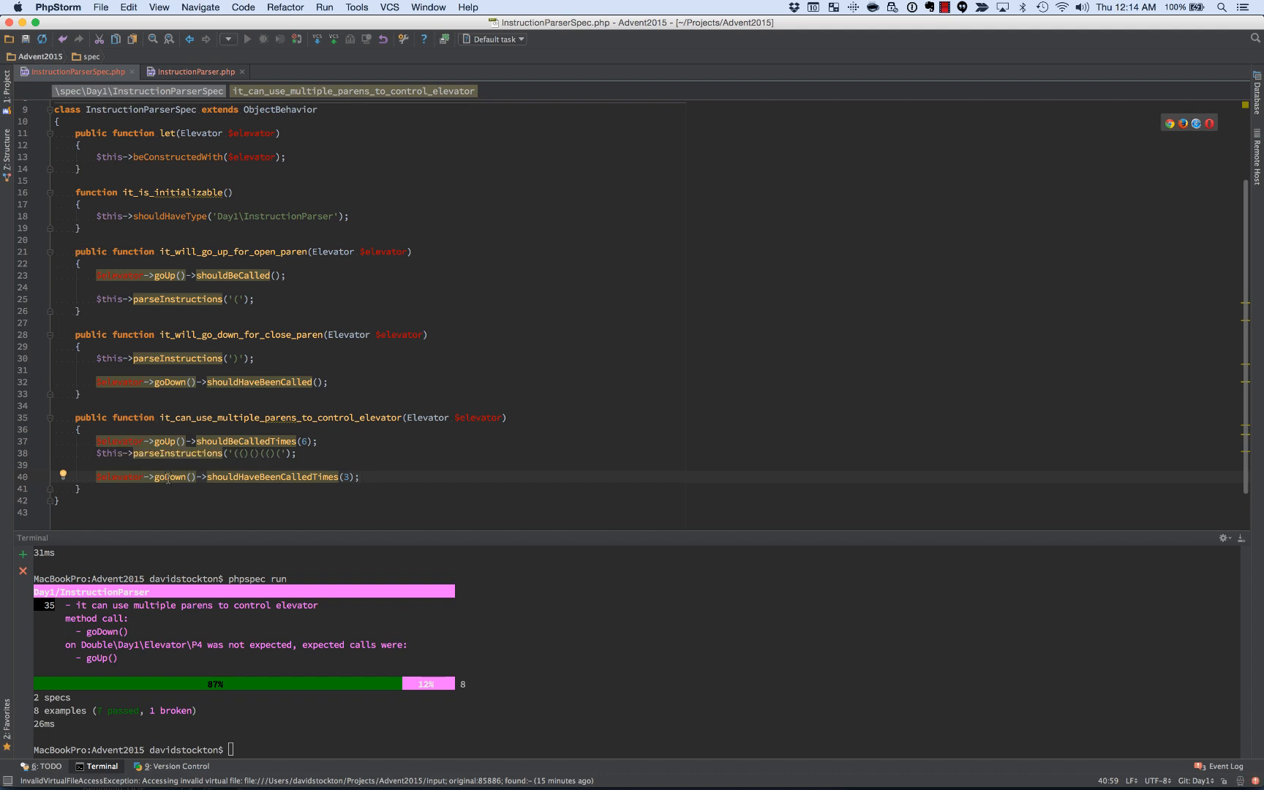
pyautogui.click(169, 476)
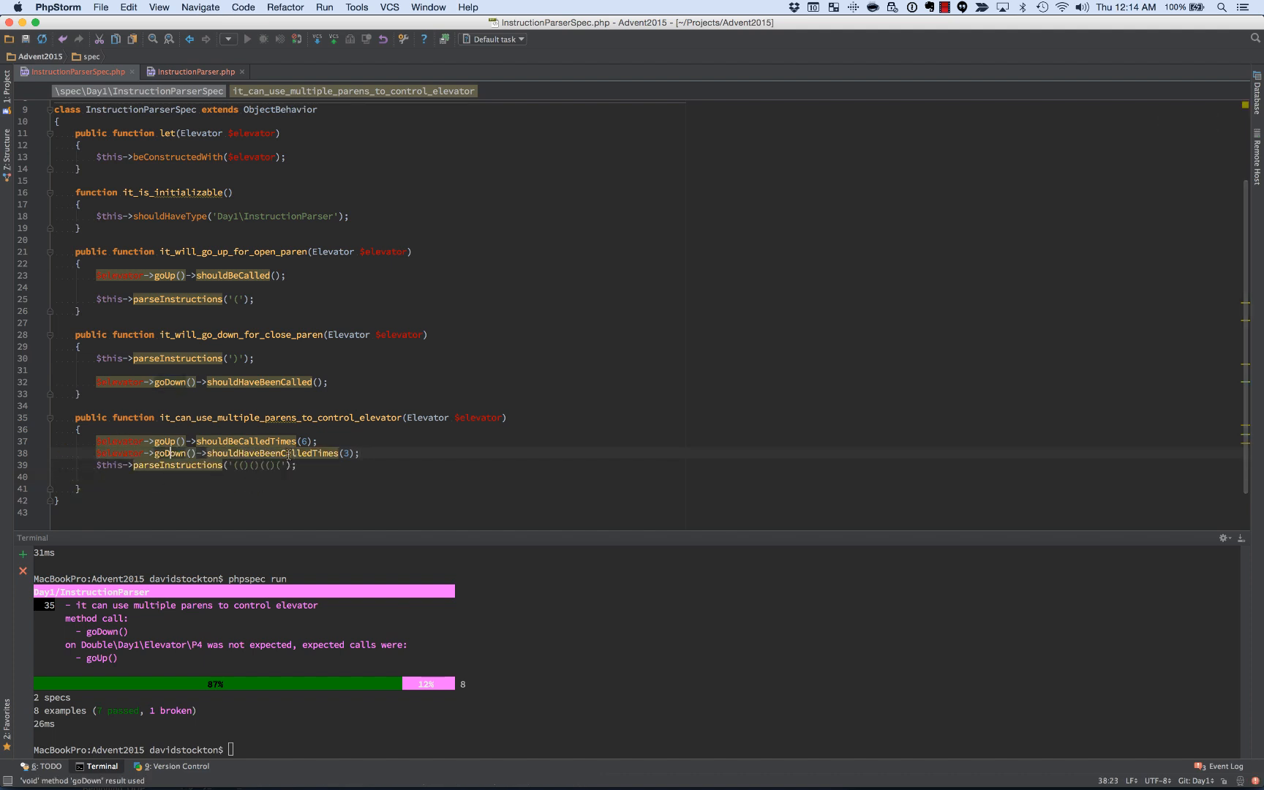
pyautogui.moveTo(274, 453)
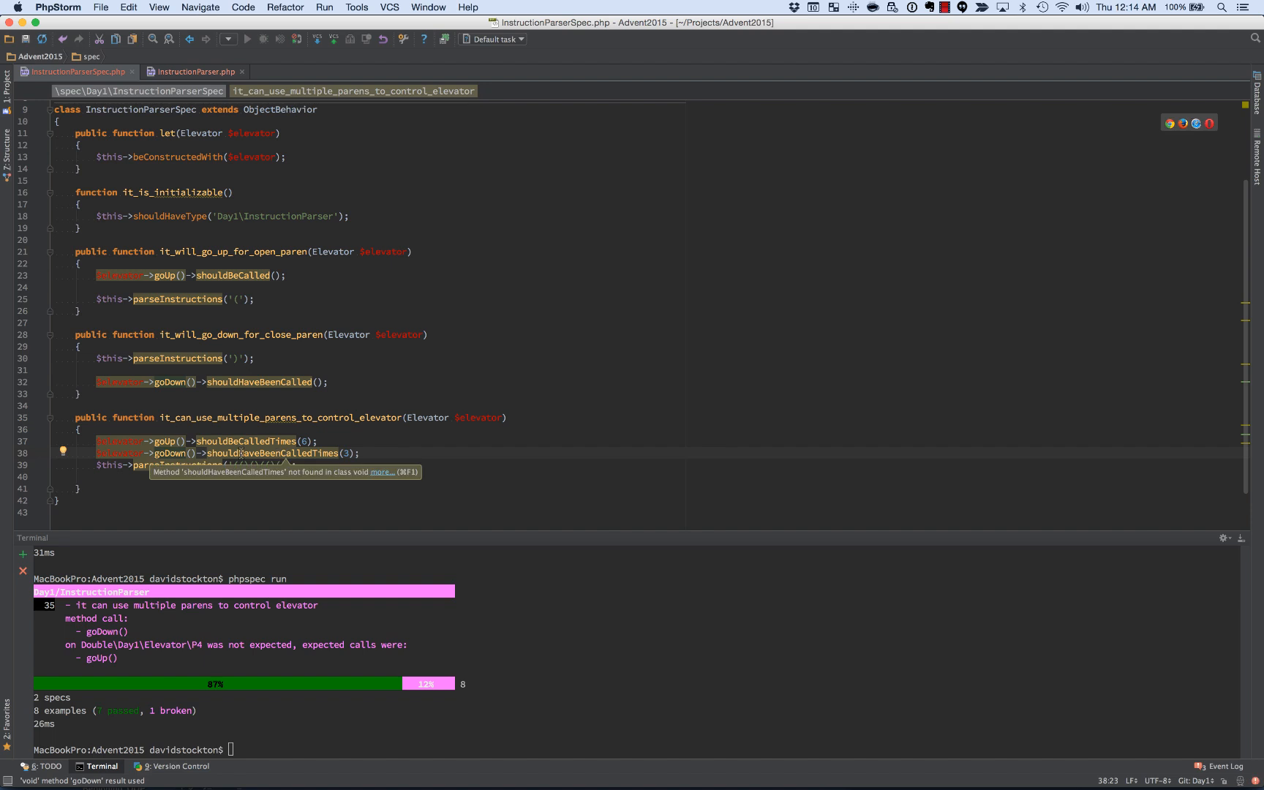
pyautogui.write('(()()()(')
pyautogui.click(637, 749)
pyautogui.write('phpspec run')
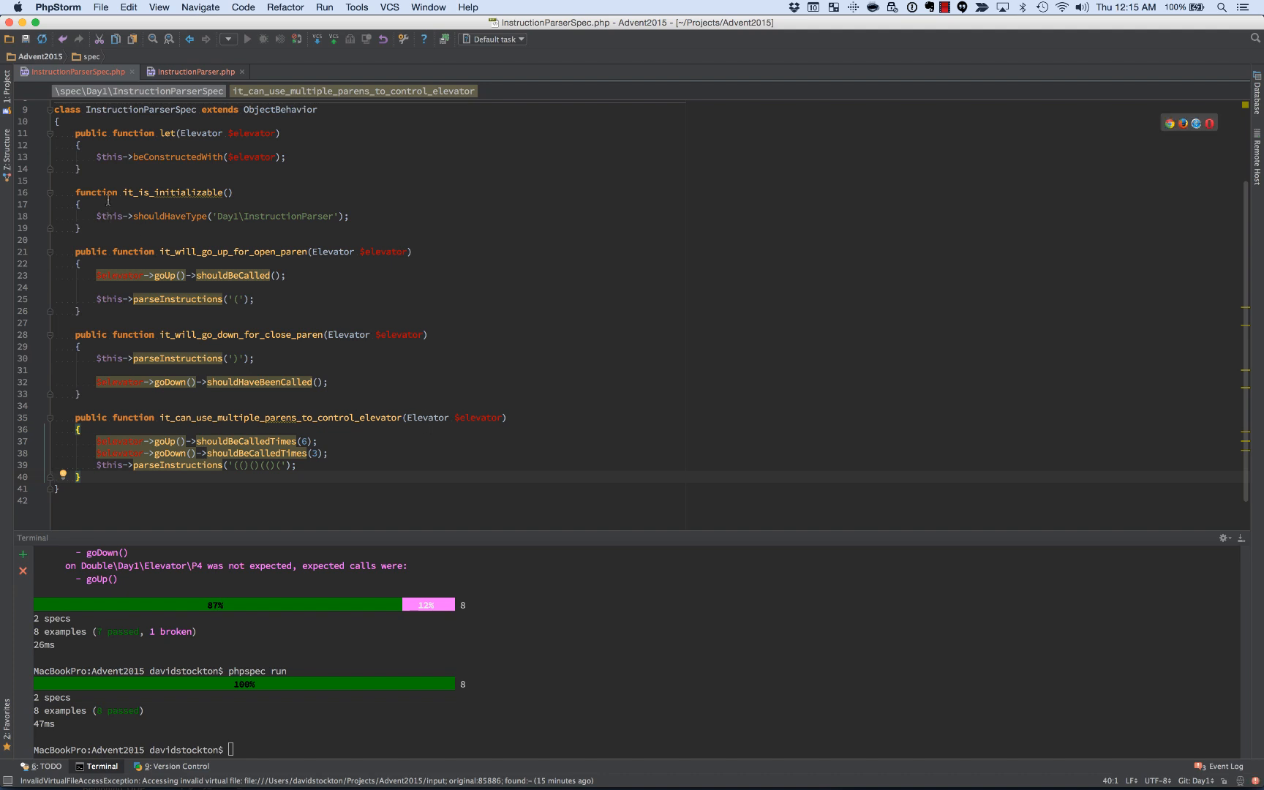
# Step: Show the project tree and run phpspec describe Day1/Puzzle1 in the Terminal
pyautogui.click(7, 76)
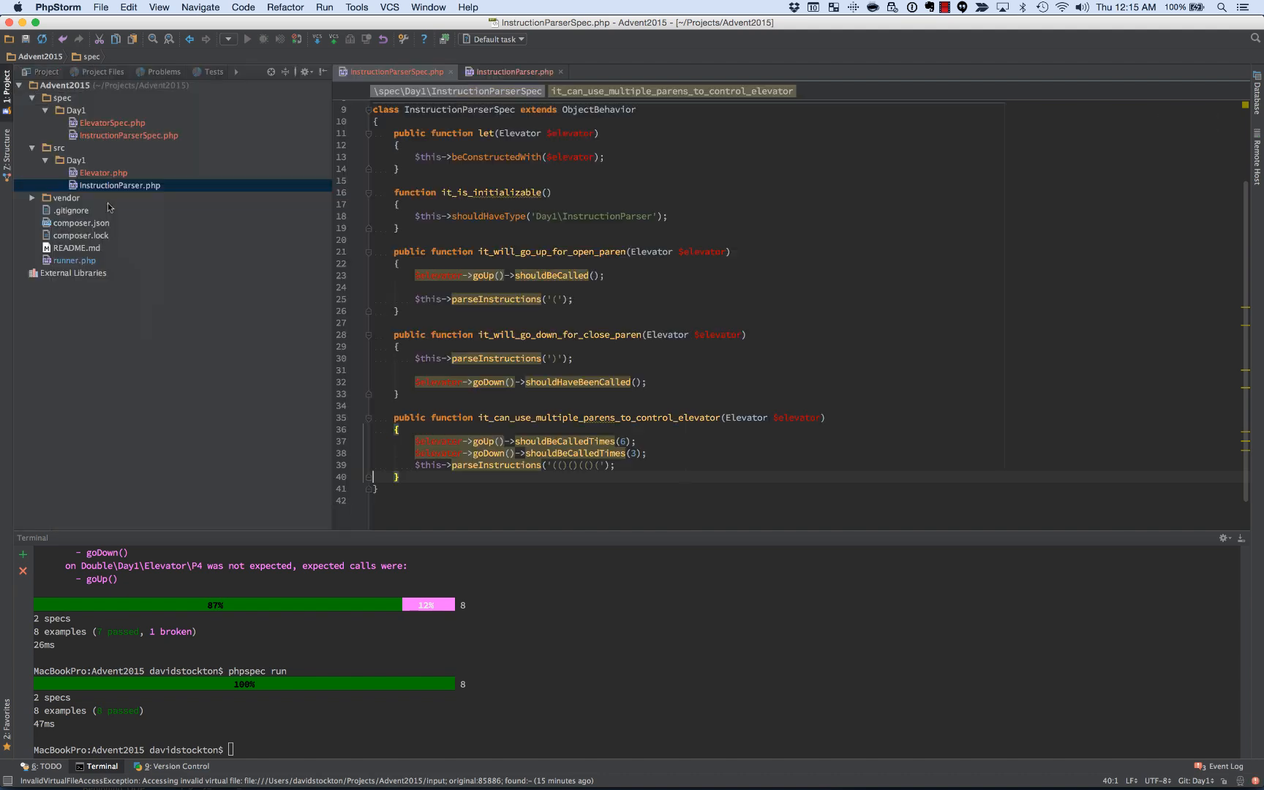
pyautogui.click(119, 185)
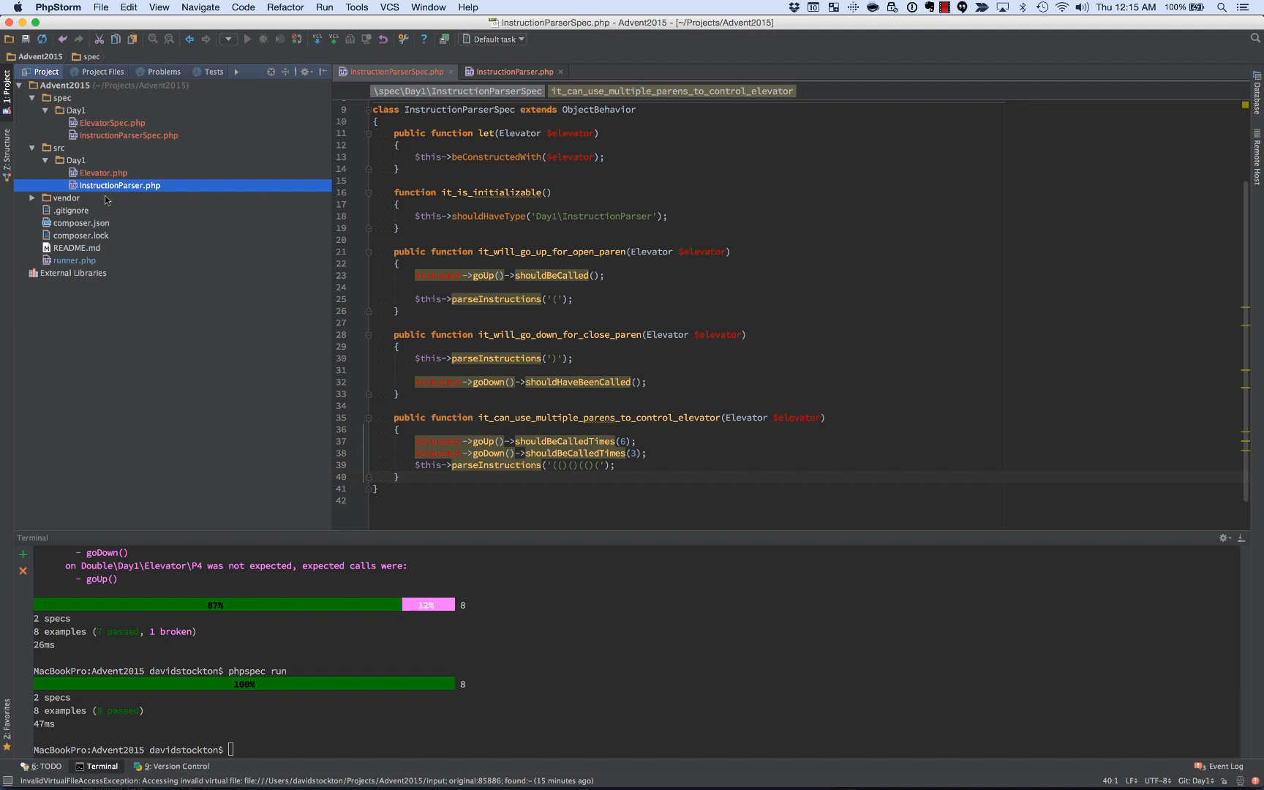
pyautogui.moveTo(403, 646)
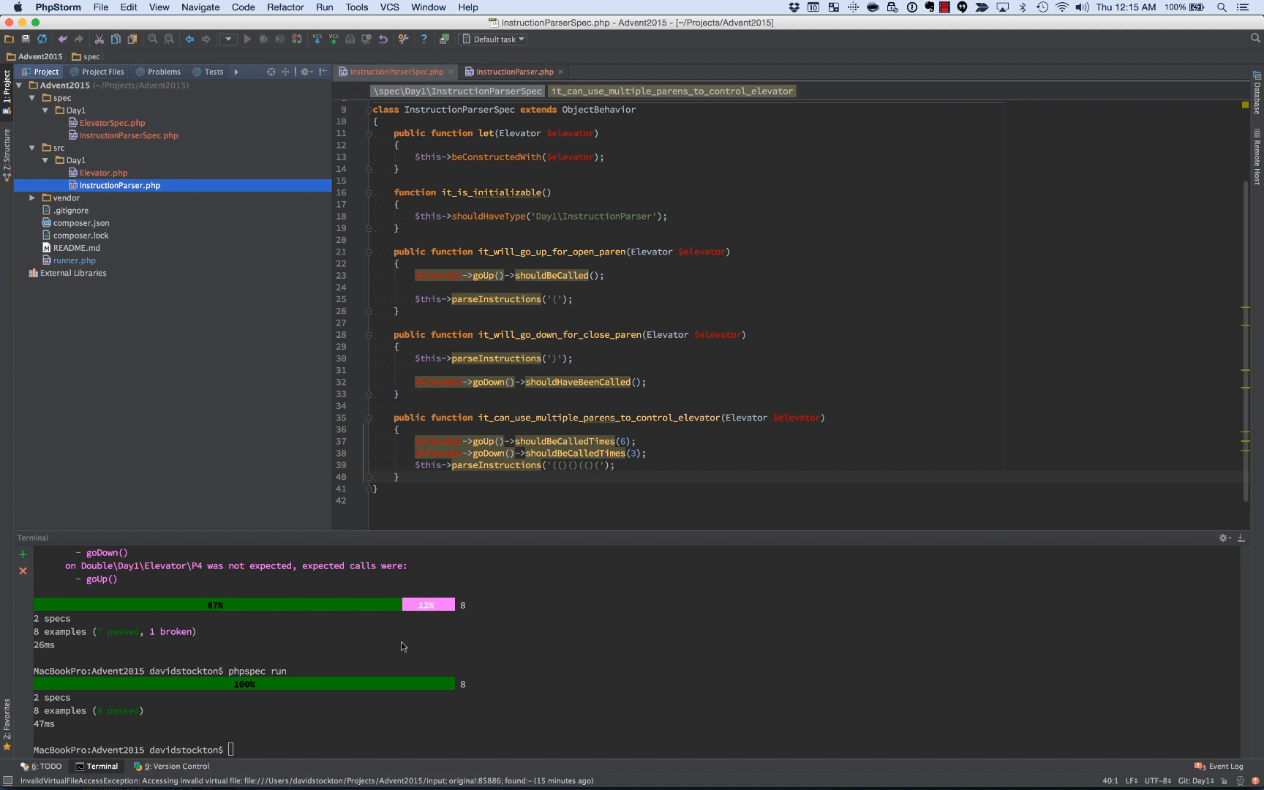
pyautogui.write('phpse')
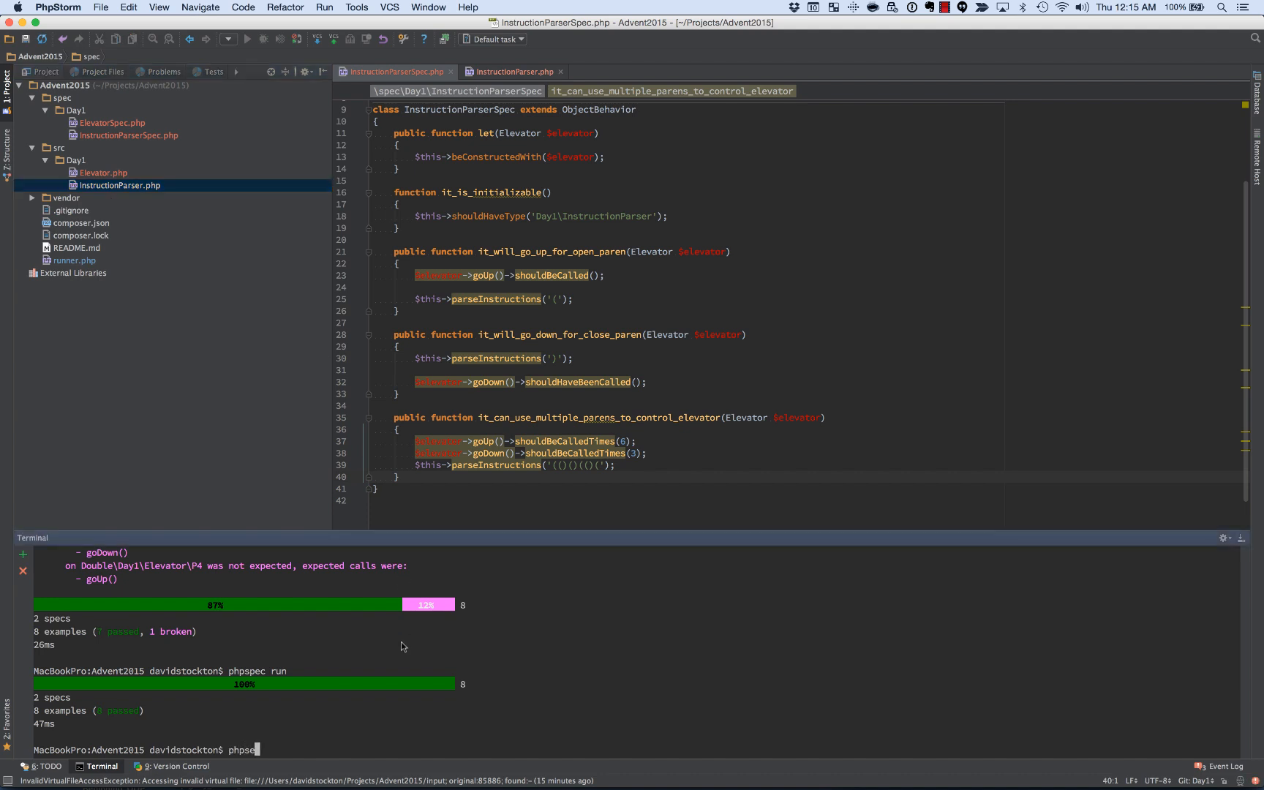
pyautogui.write('desc')
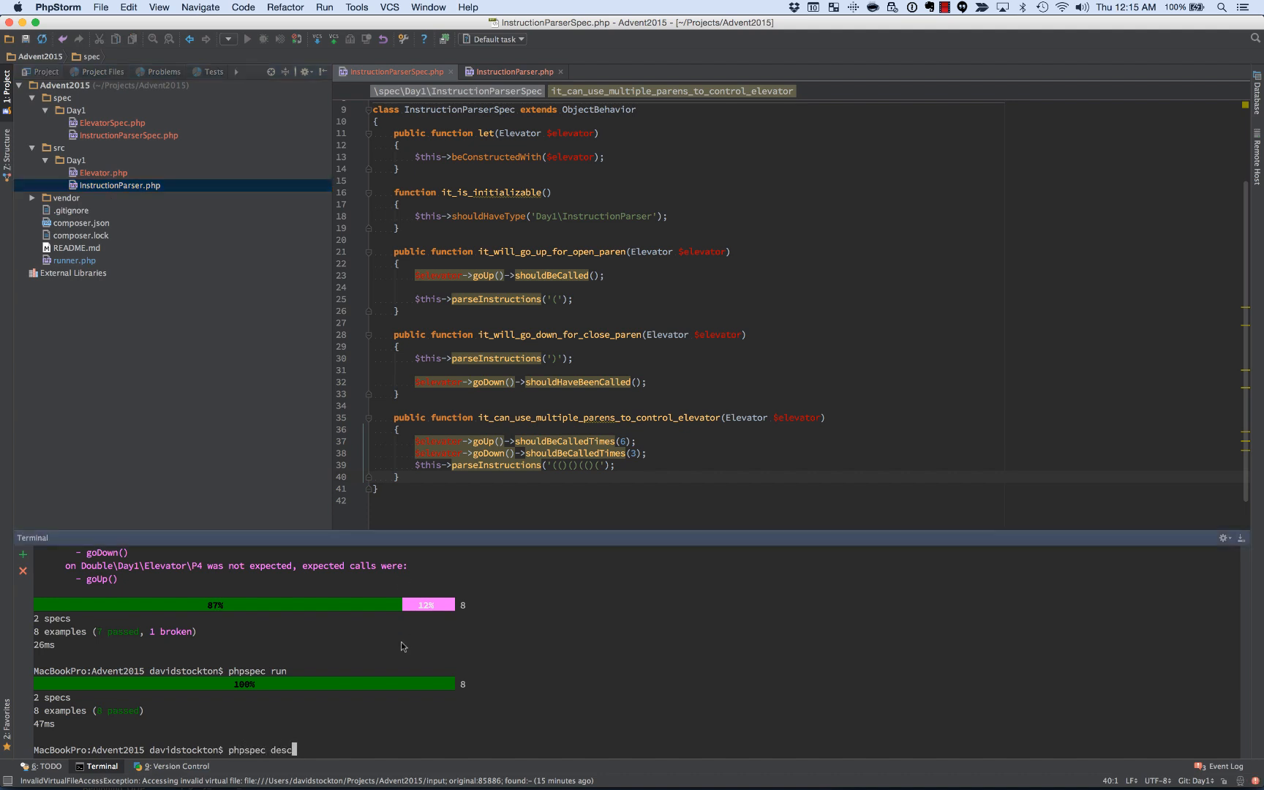
pyautogui.write('Da')
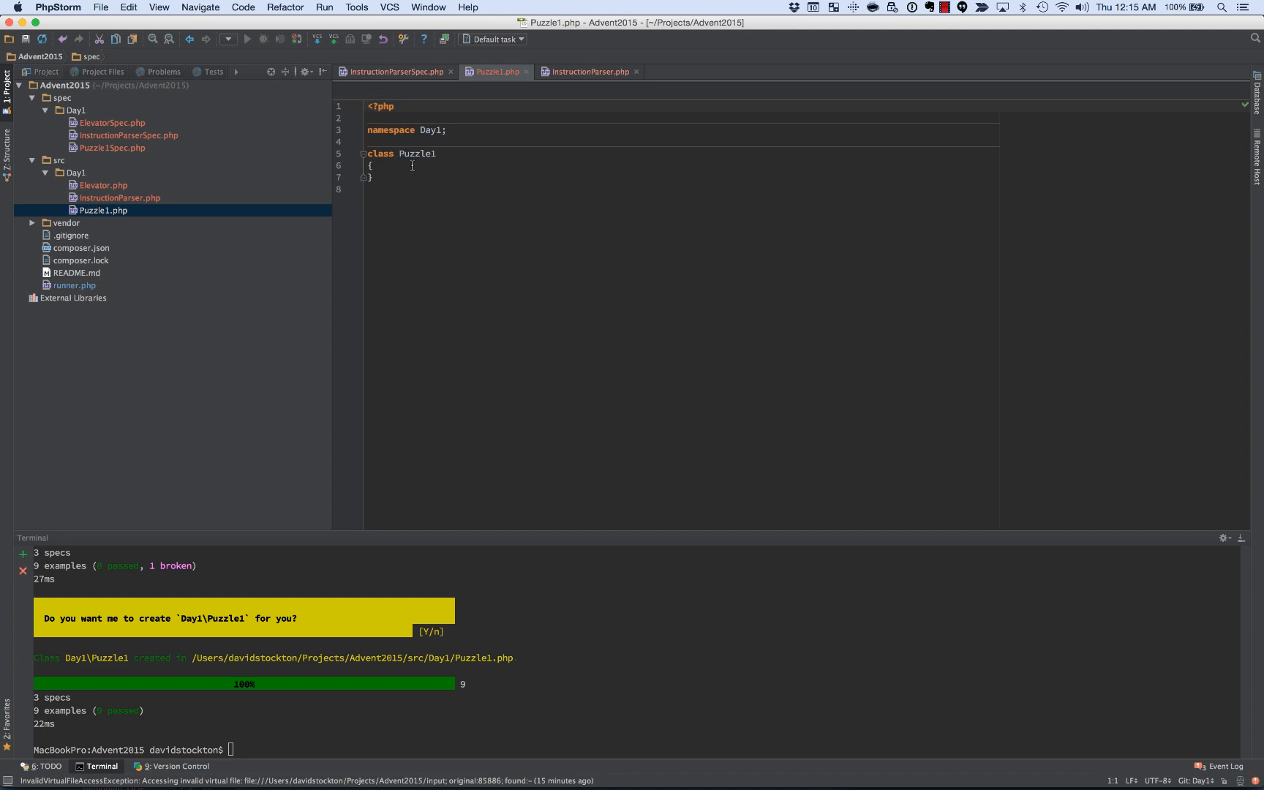
# Step: Add Puzzle1::__invoke() loading $instructions via file_get_contents(__DIR__ . '/')
pyautogui.write('public function __invoke(')
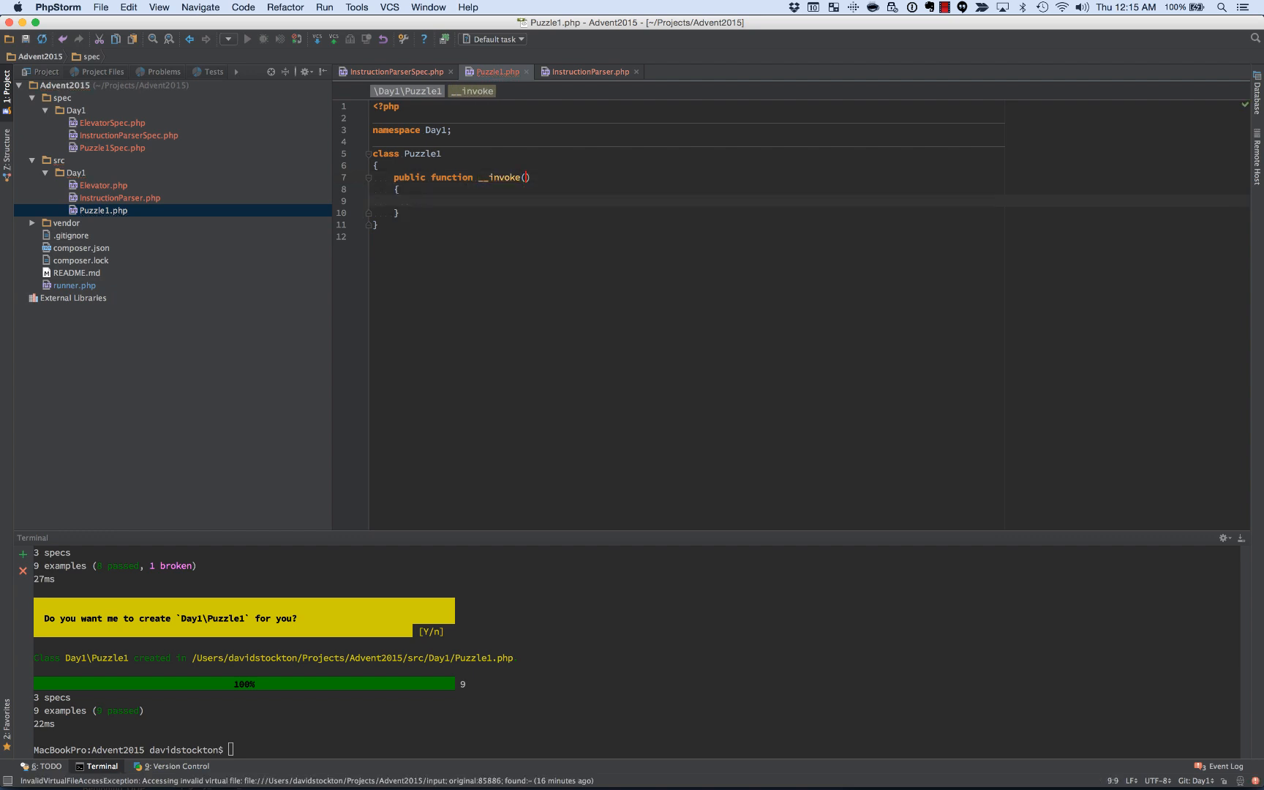
pyautogui.write('$instructions =')
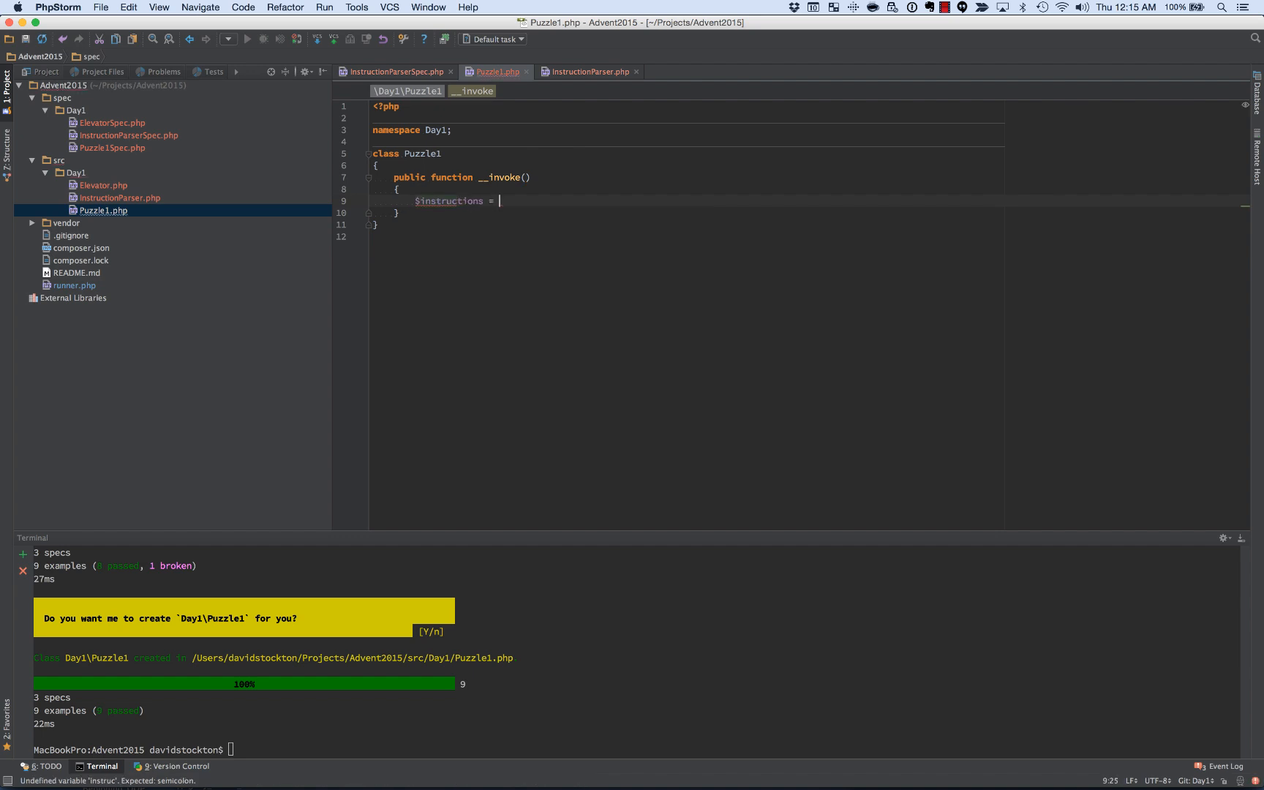
pyautogui.write('file_get_contents(')
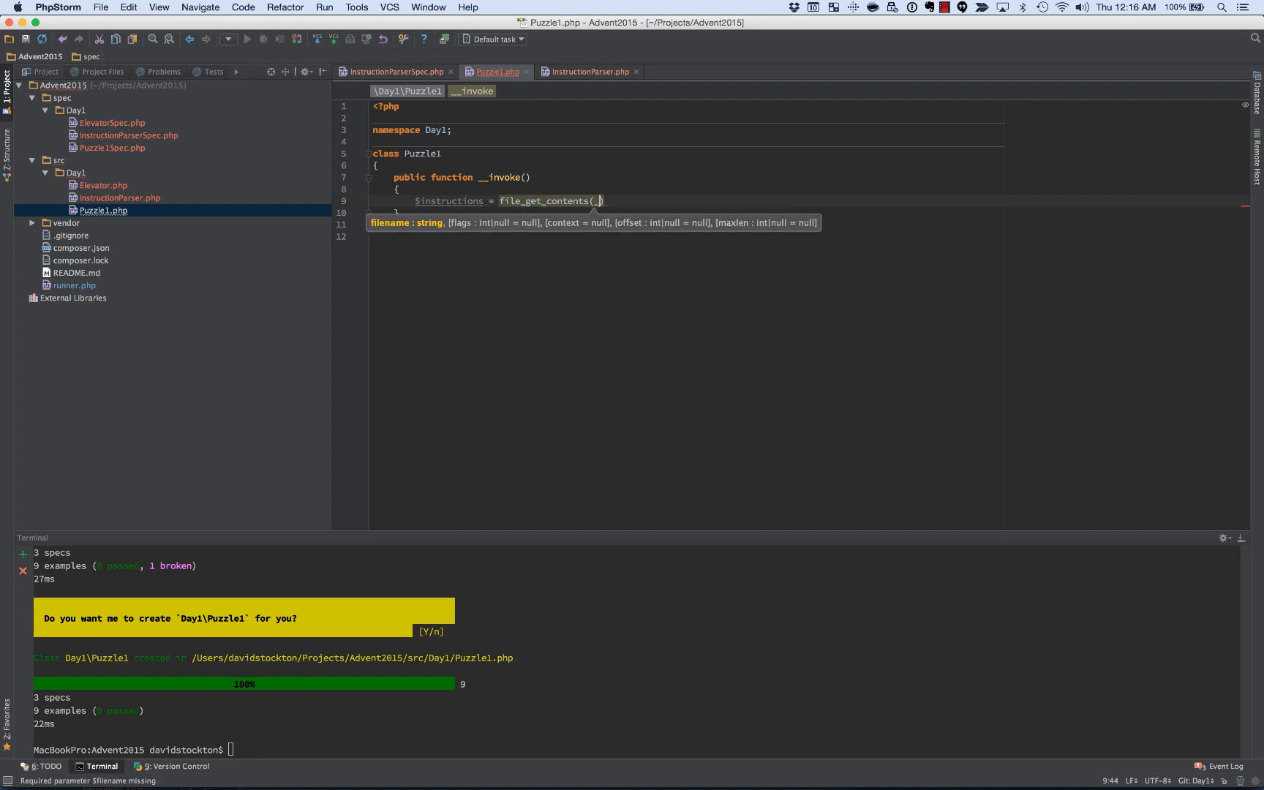
pyautogui.write("__DIR__ . '/")
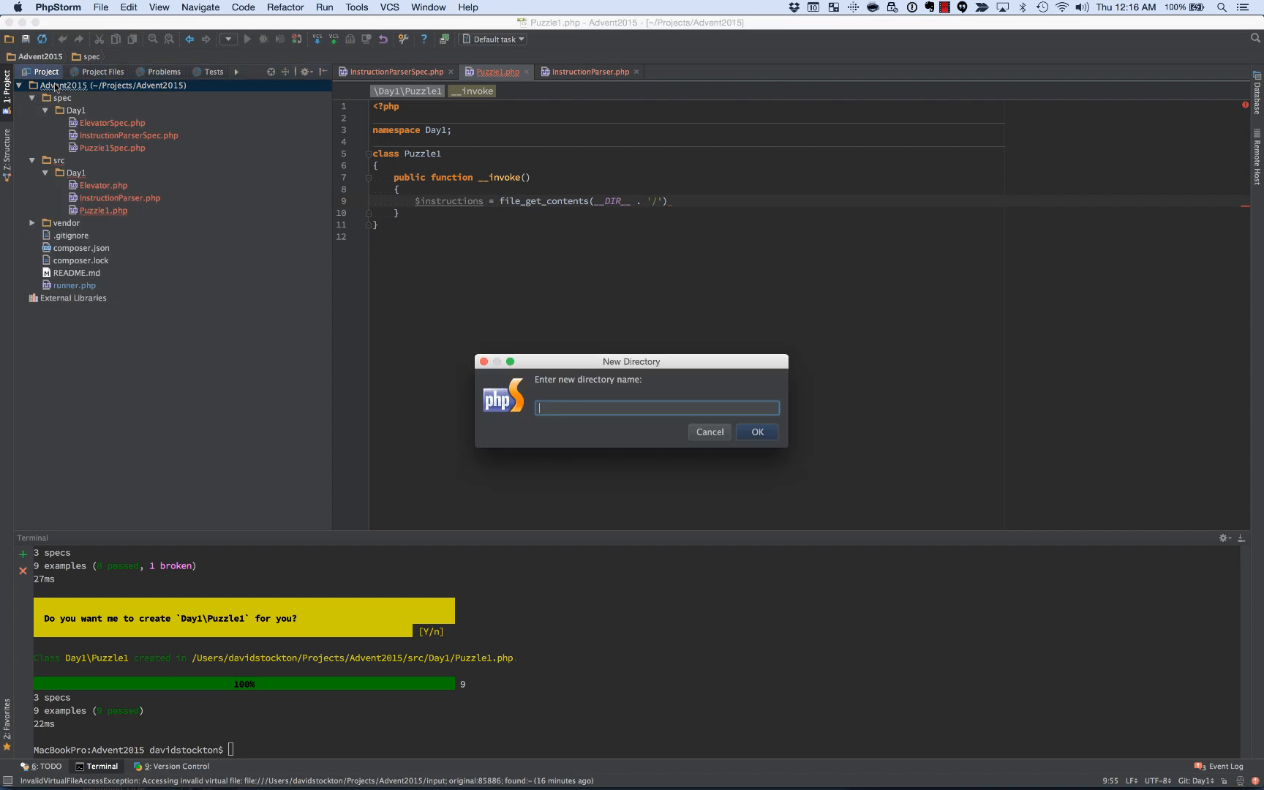
# Step: Create input/Day1/input.txt, add it to Git, and fill it with the puzzle input
pyautogui.click(709, 432)
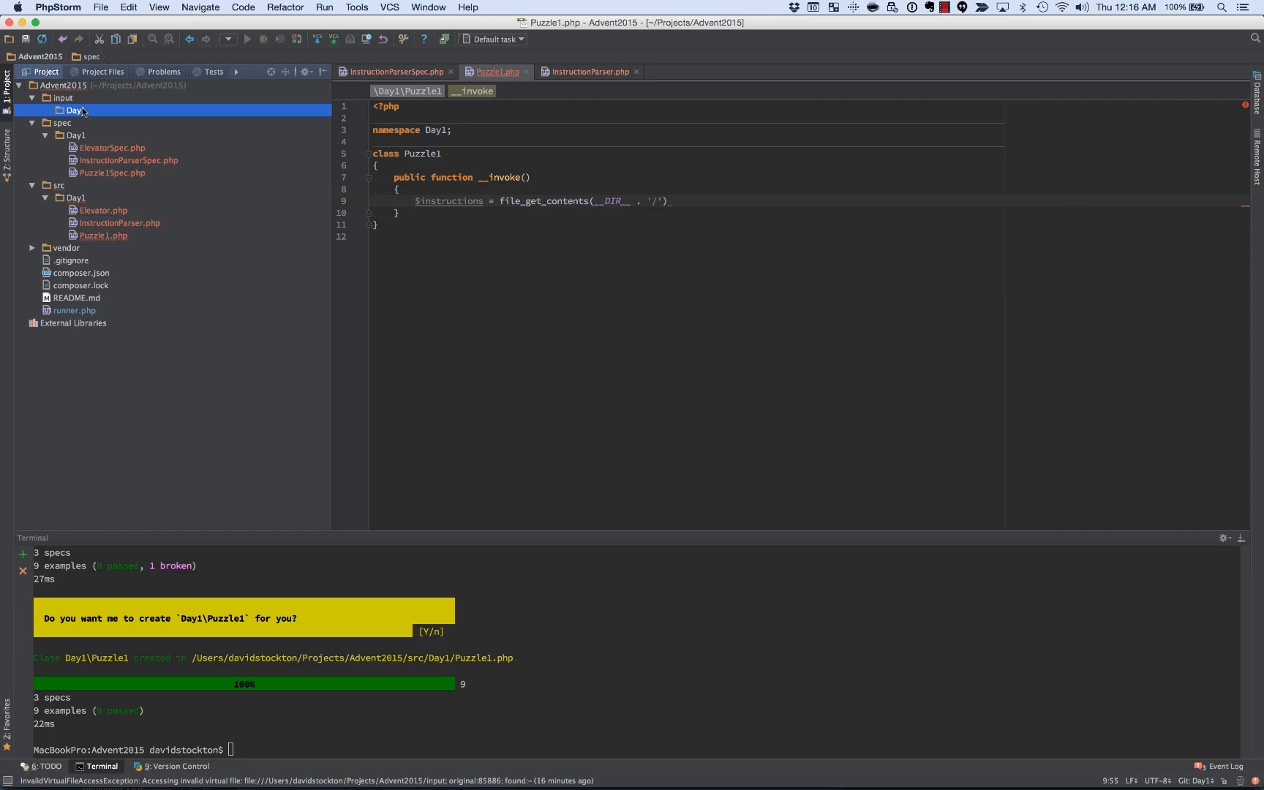
pyautogui.rightClick(72, 109)
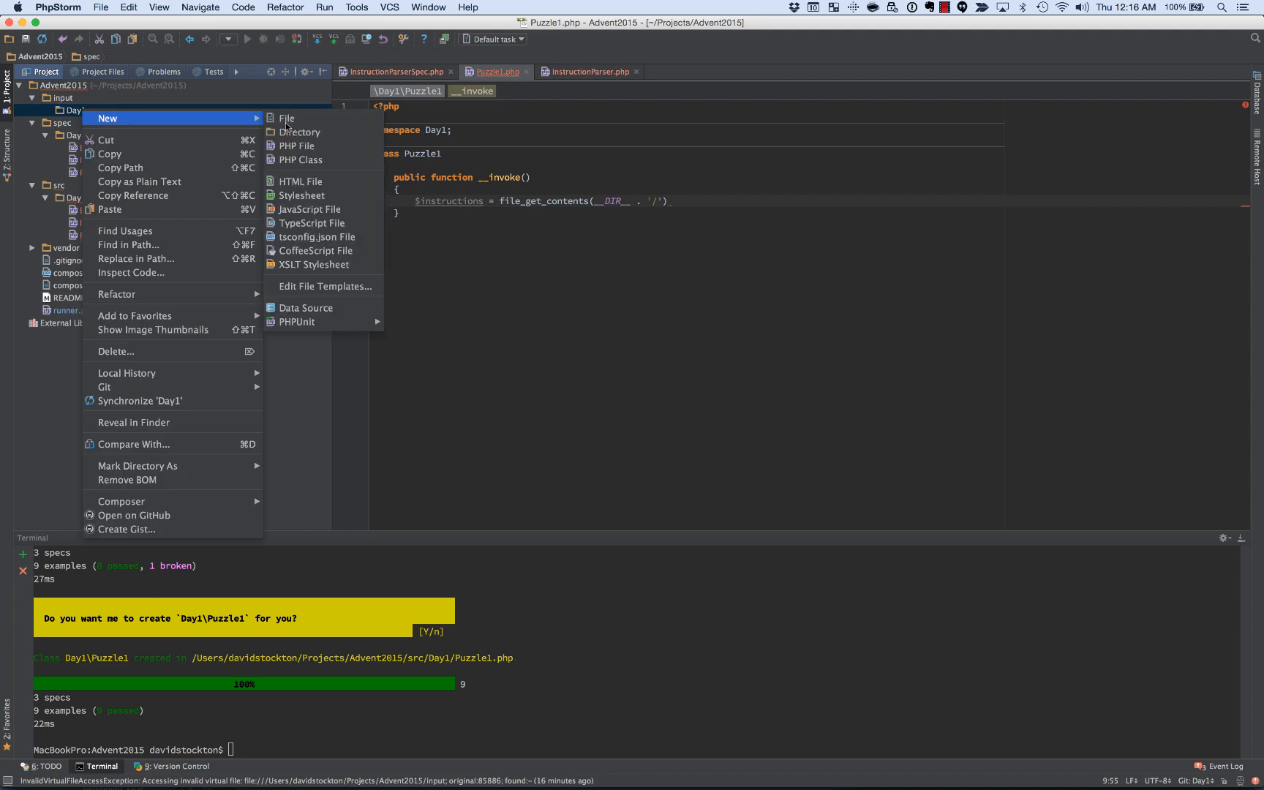
pyautogui.click(286, 119)
pyautogui.write('input.')
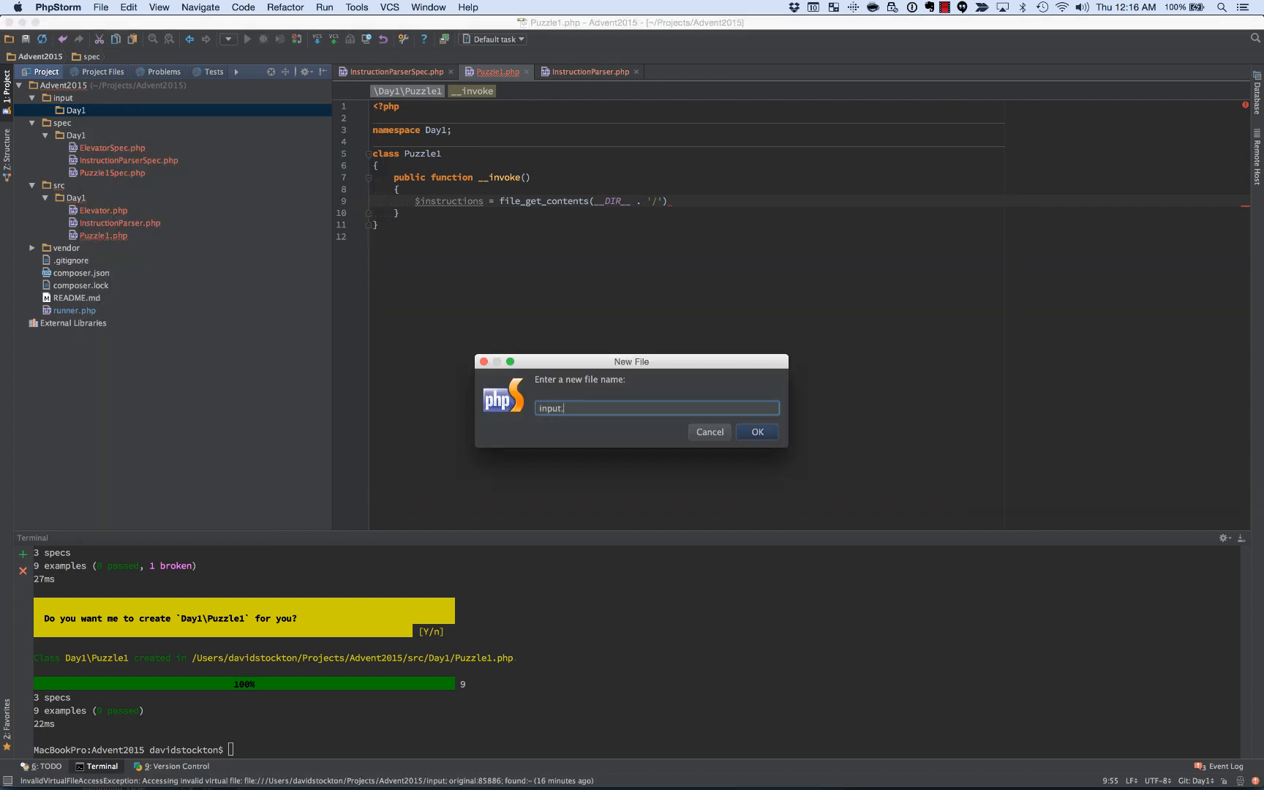
pyautogui.click(756, 431)
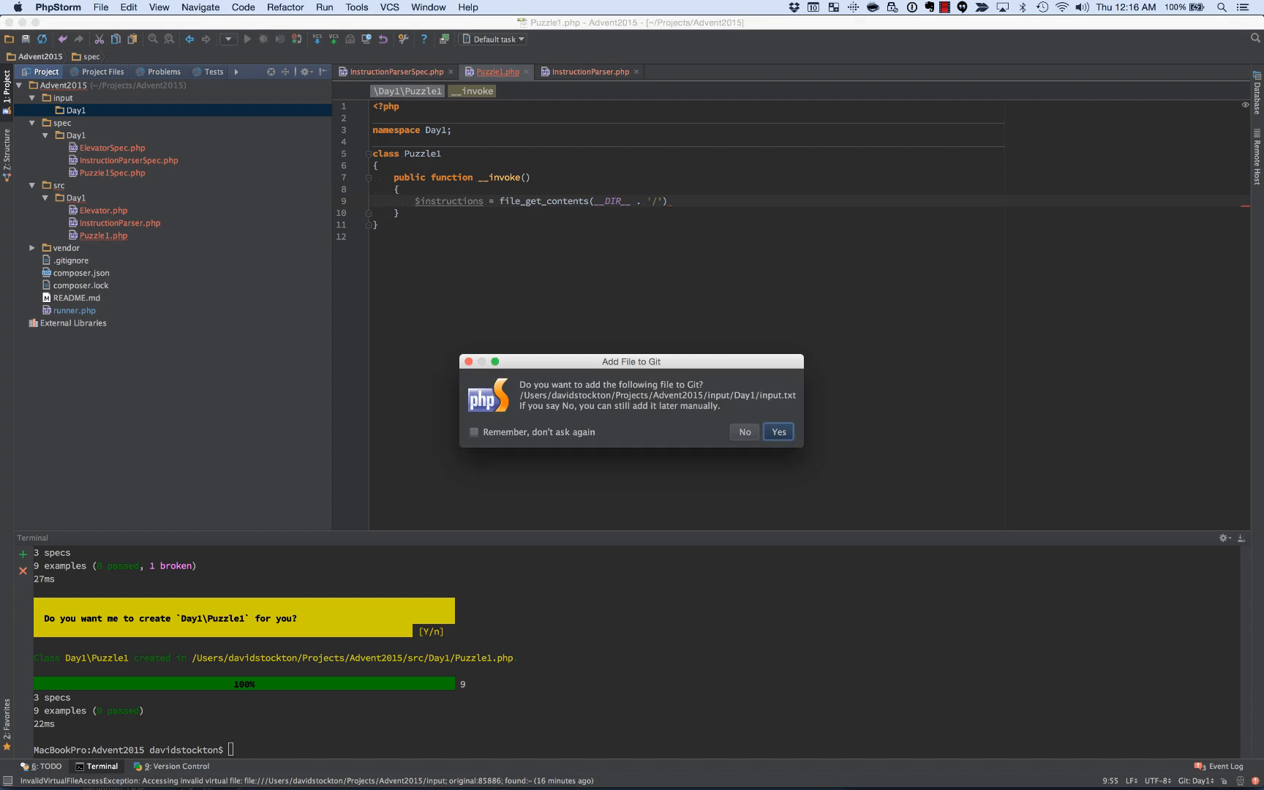
pyautogui.click(776, 432)
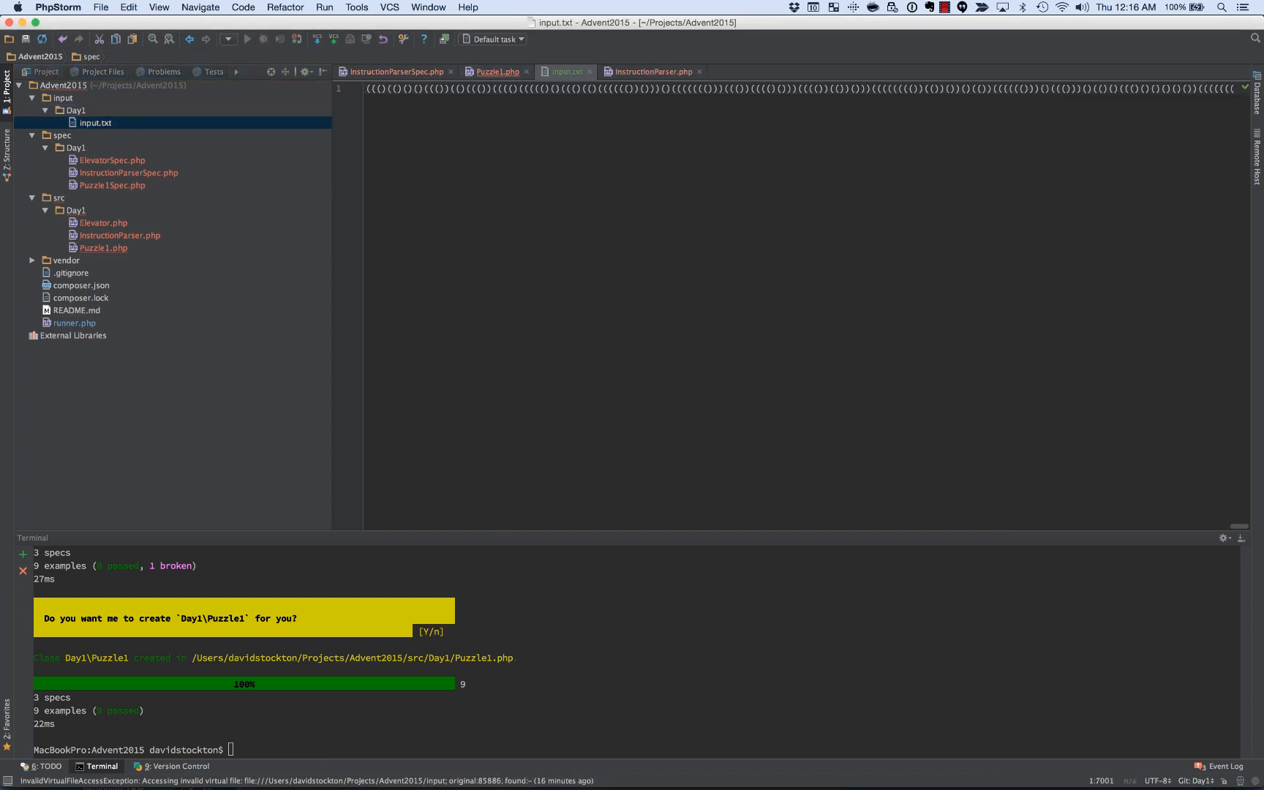
pyautogui.moveTo(815, 166)
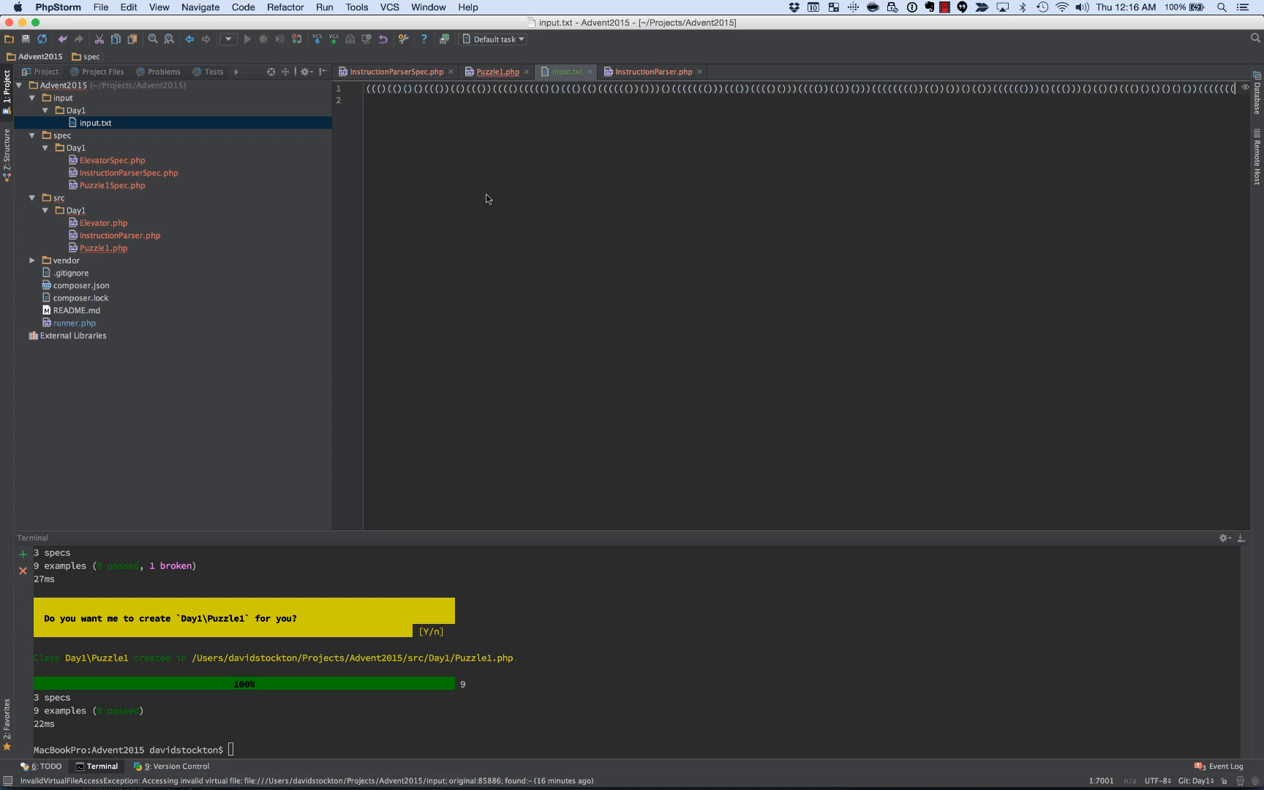
# Step: Complete the file_get_contents path so it reads input/Day1/input.txt
pyautogui.click(495, 72)
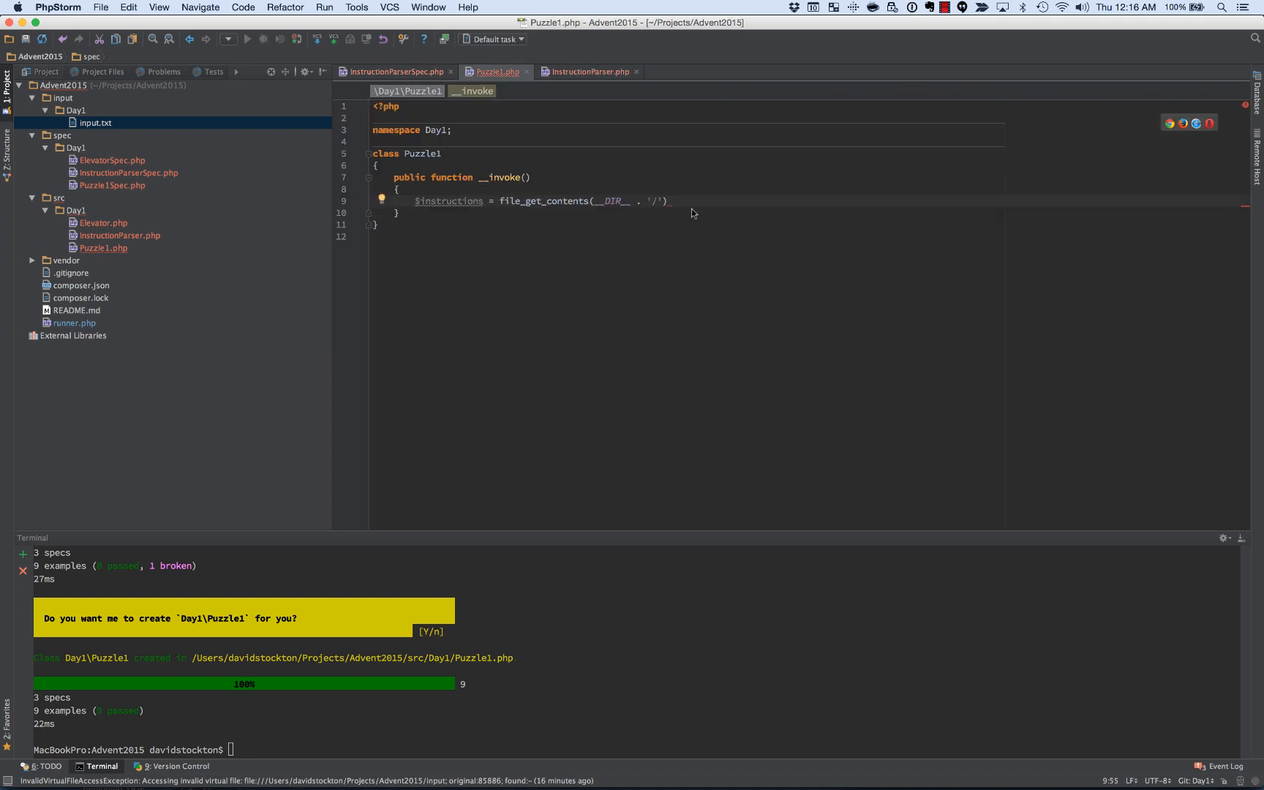
pyautogui.write('../.')
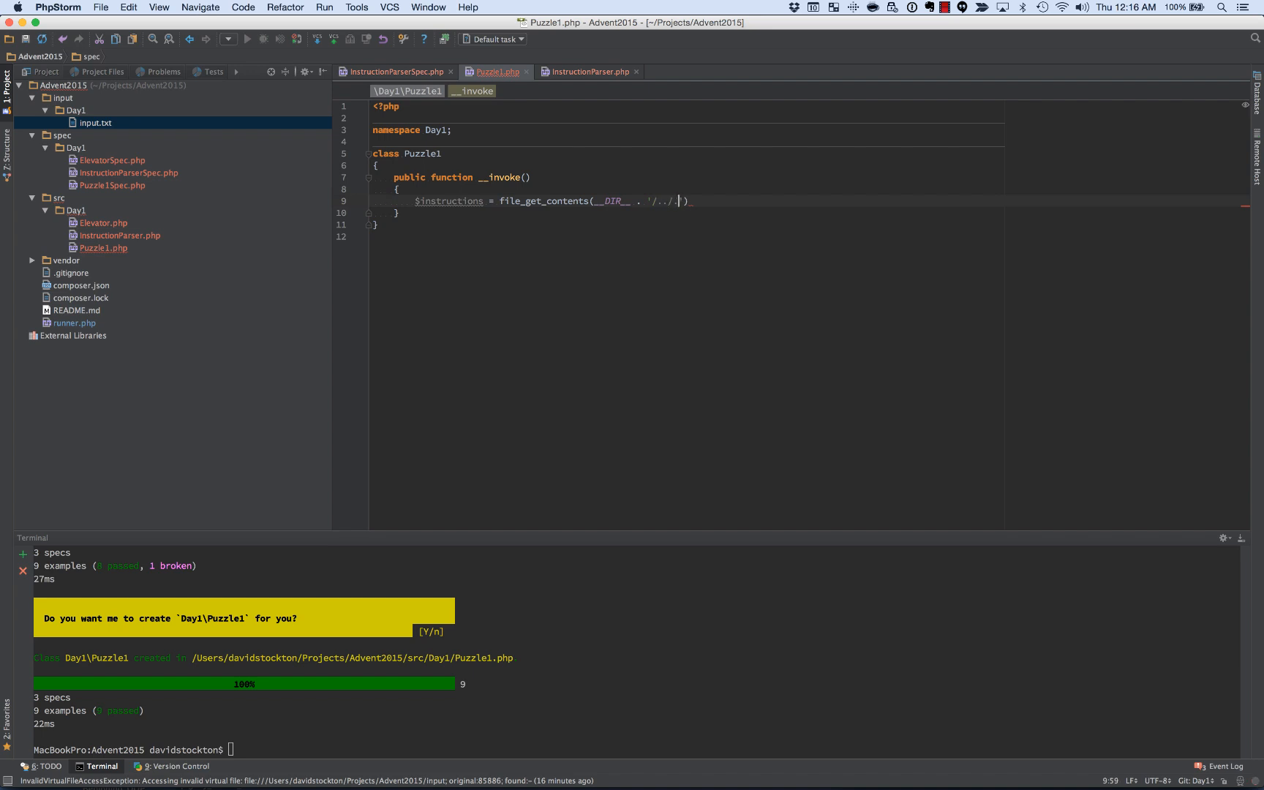
pyautogui.write('in')
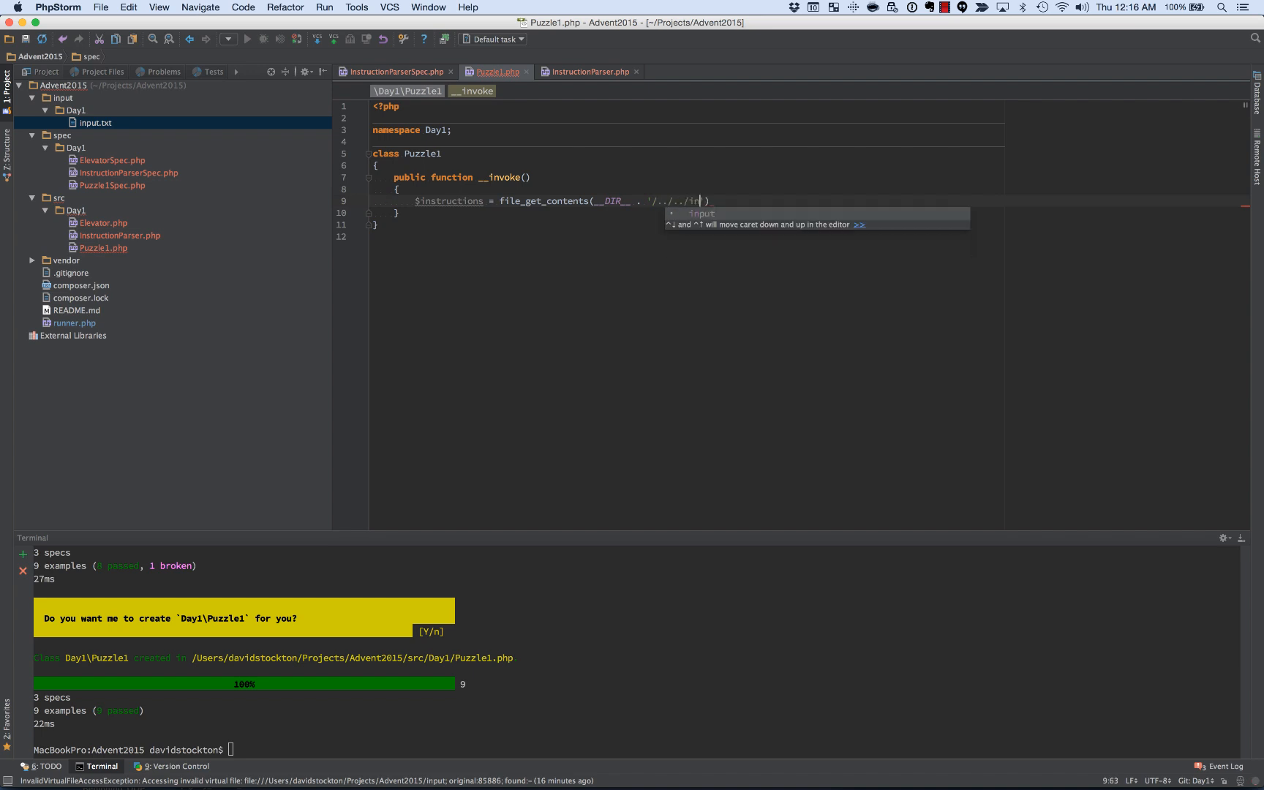
pyautogui.write('put/Da')
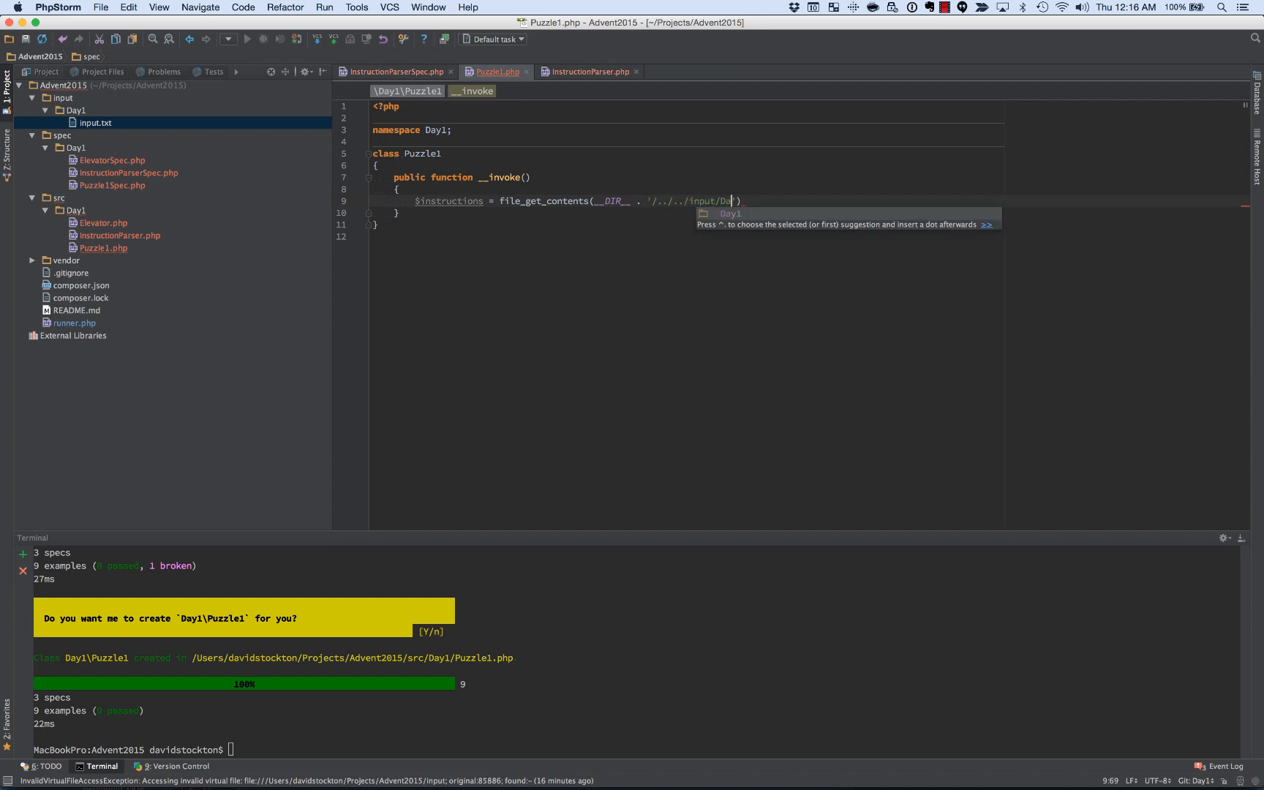
pyautogui.write('1/input.txt')
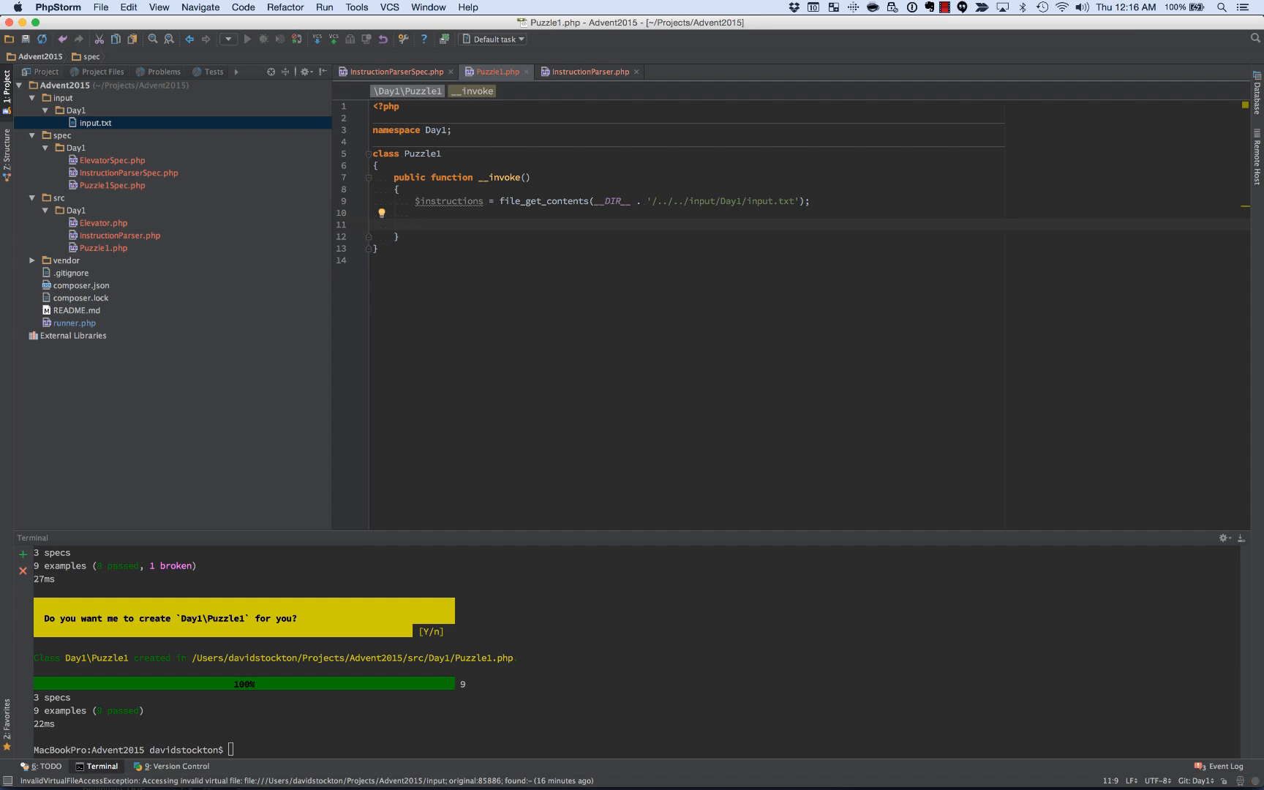
# Step: Create an Elevator and an InstructionParser, then call parseInstructions($instructions)
pyautogui.write('$elevator = new El')
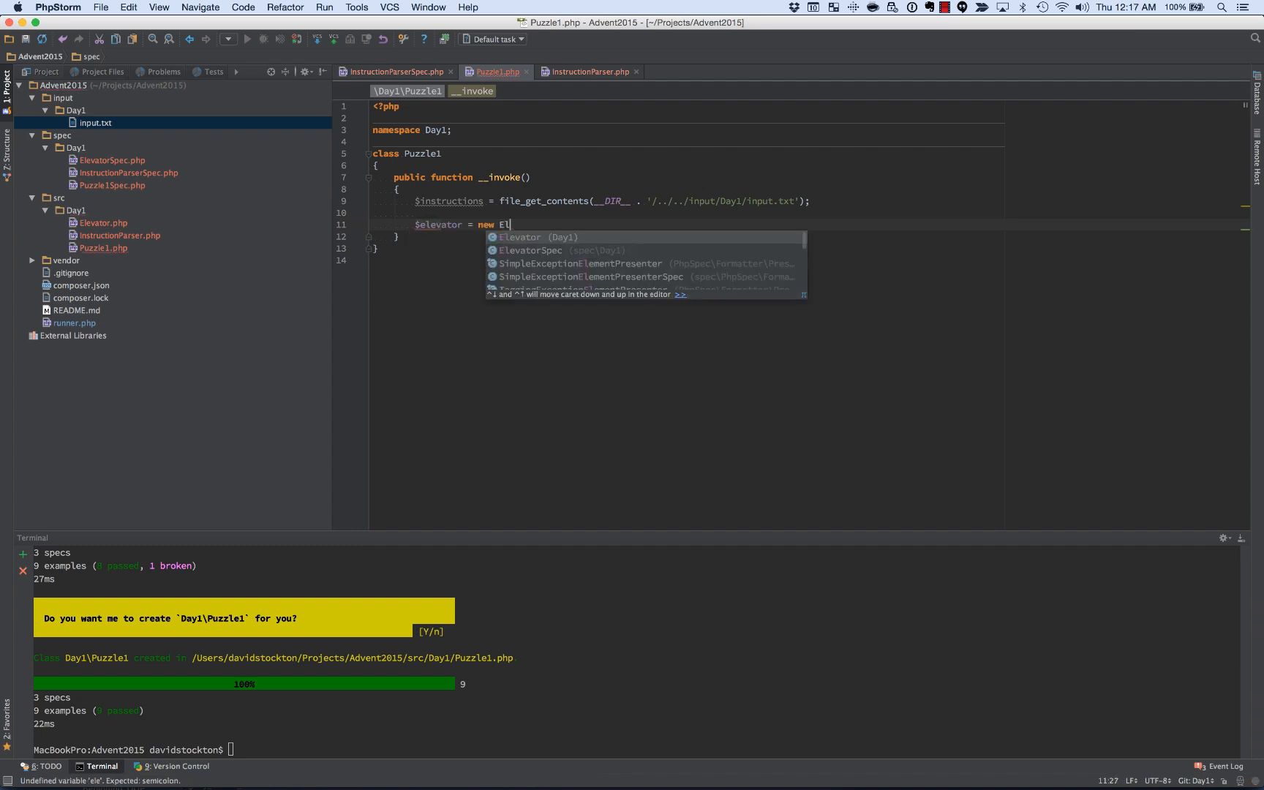
pyautogui.press('enter')
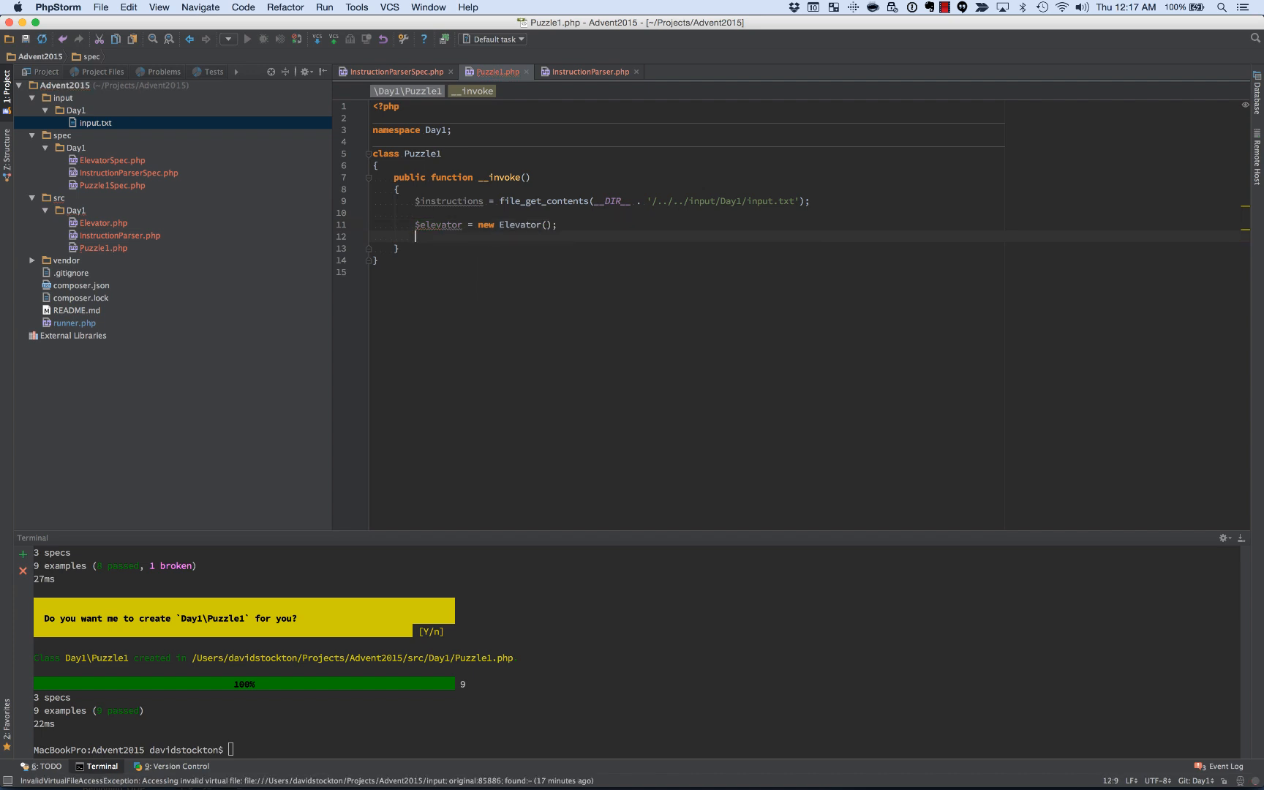
pyautogui.write('$p')
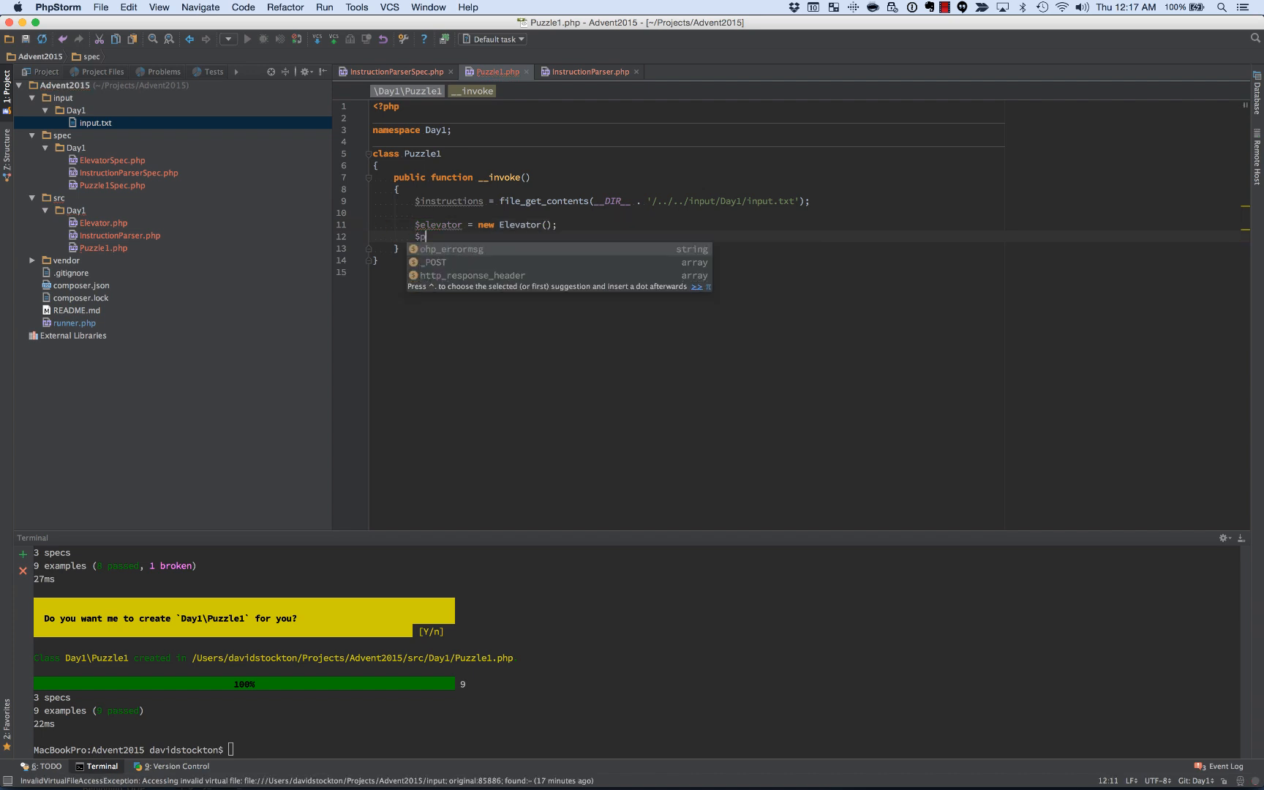
pyautogui.write('arser =')
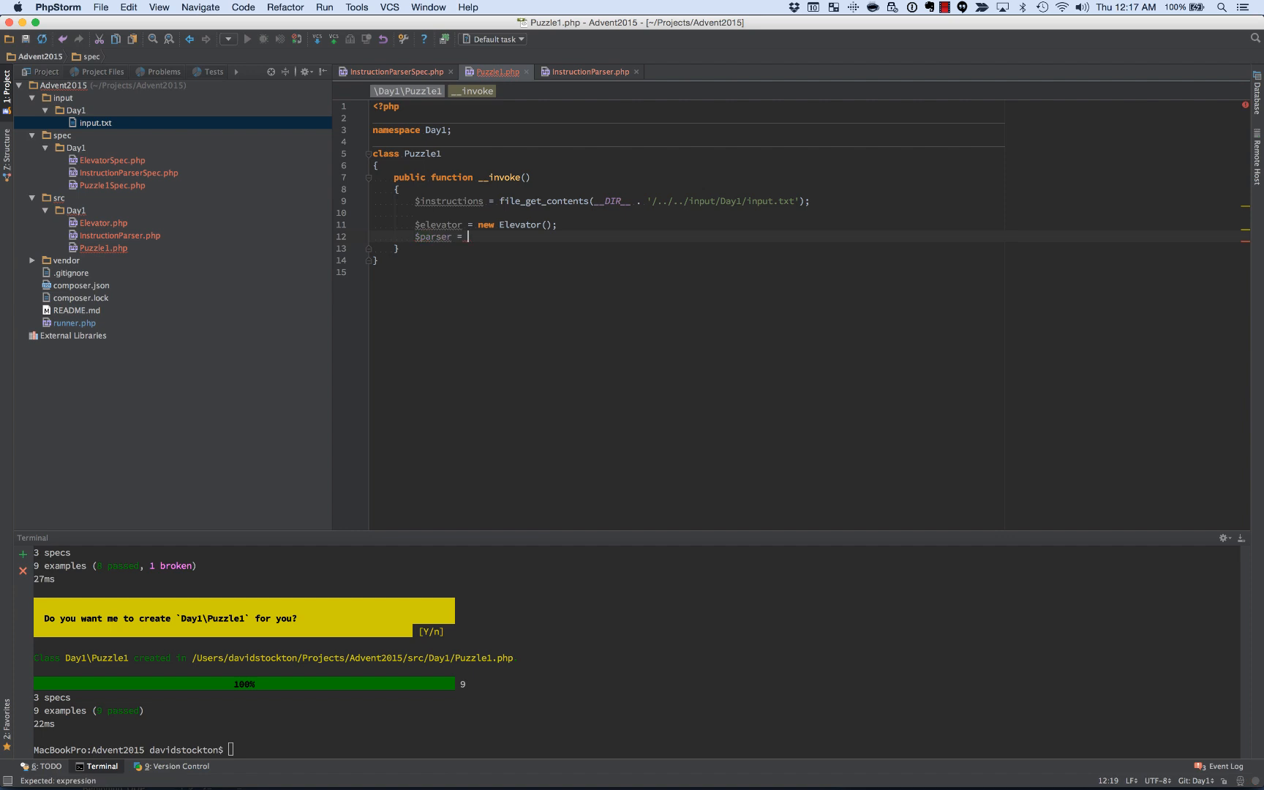
pyautogui.write('new')
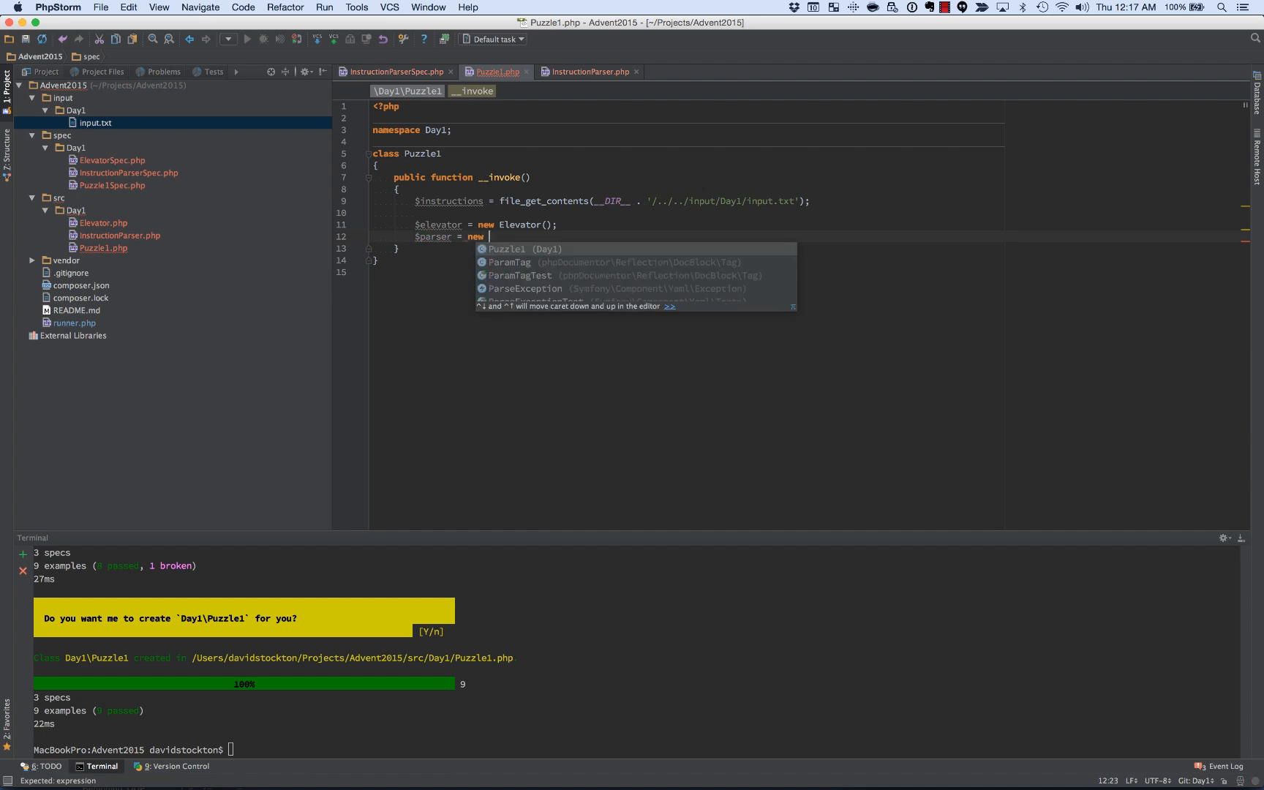
pyautogui.write('InstructionParser(')
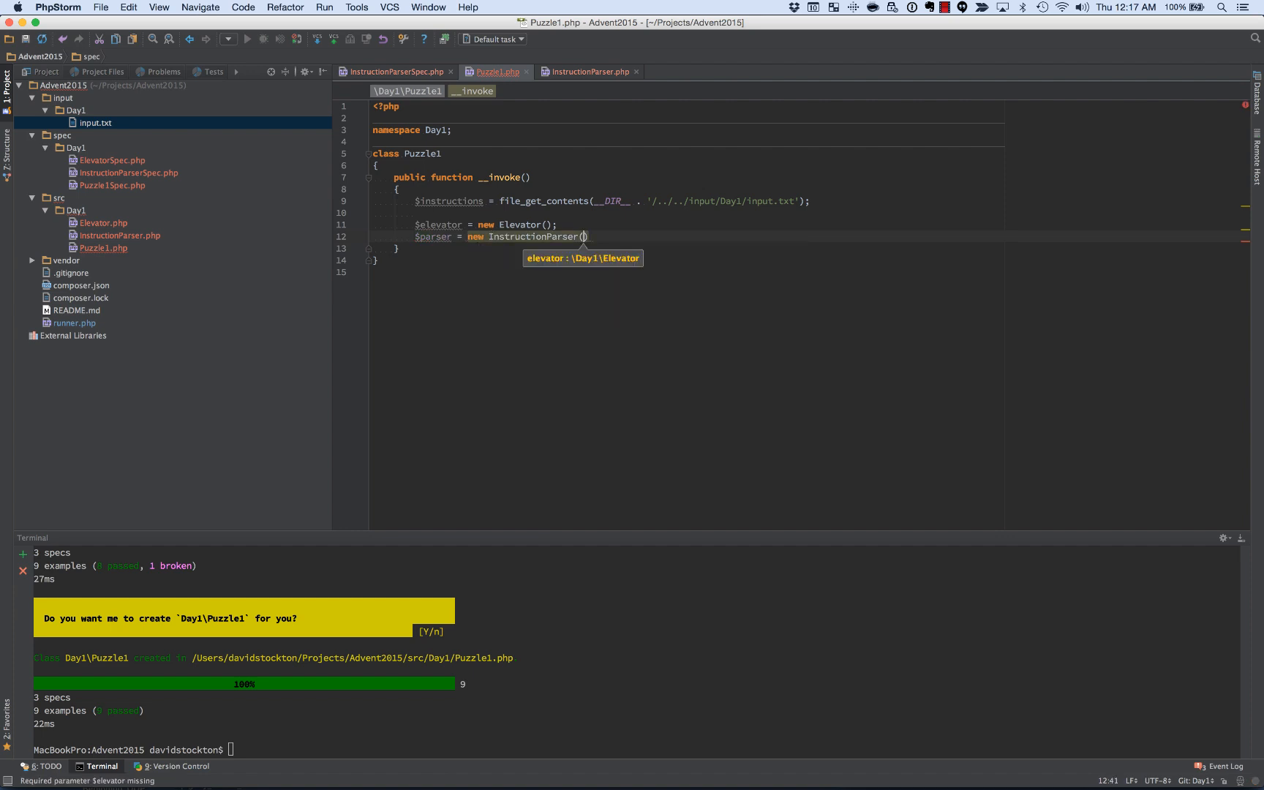
pyautogui.write('$elevator')
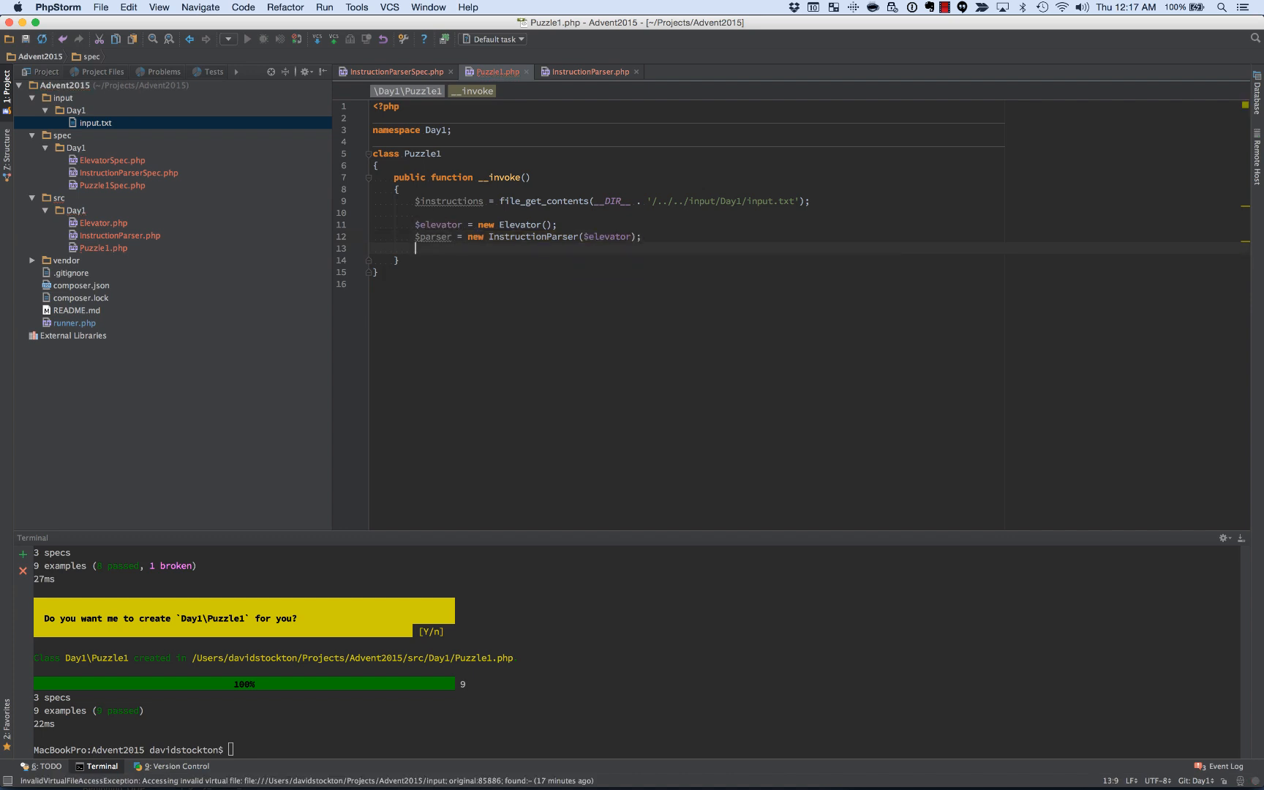
pyautogui.write('$parser')
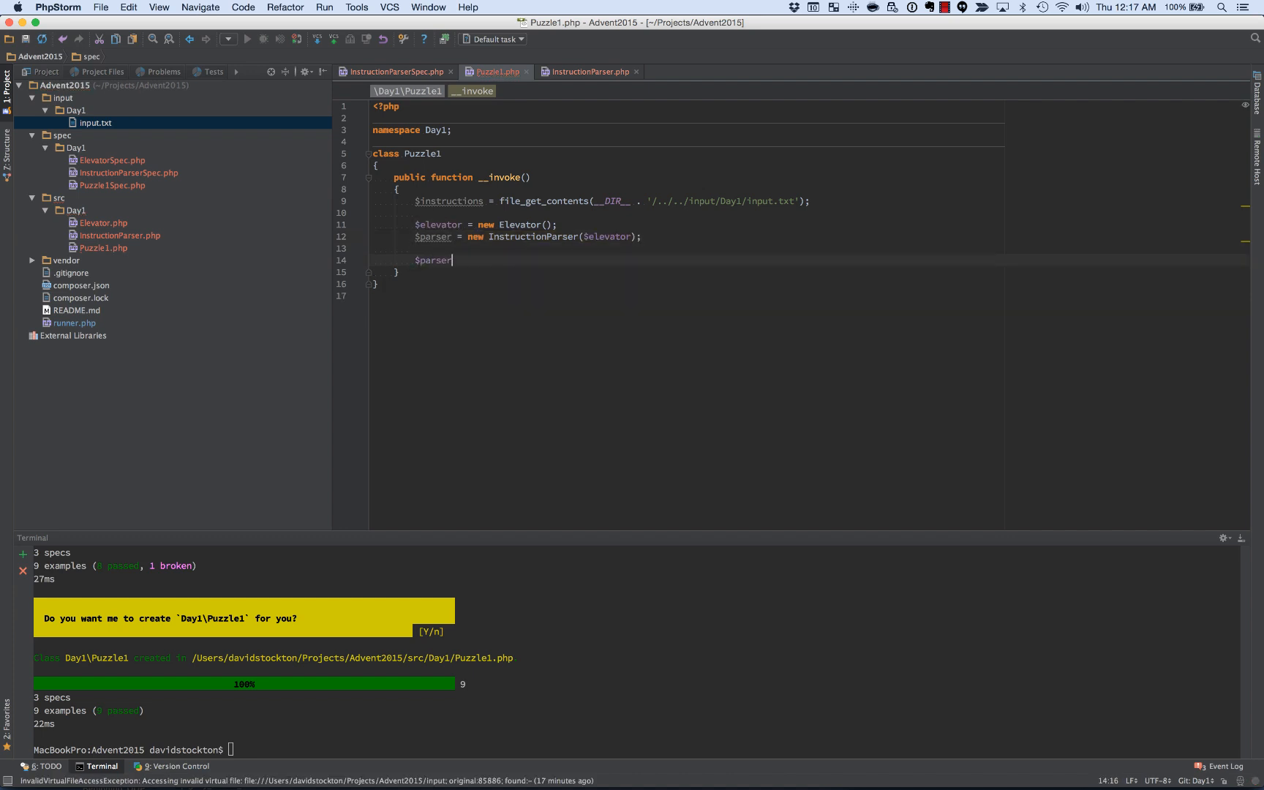
pyautogui.write('->parseInstructions()')
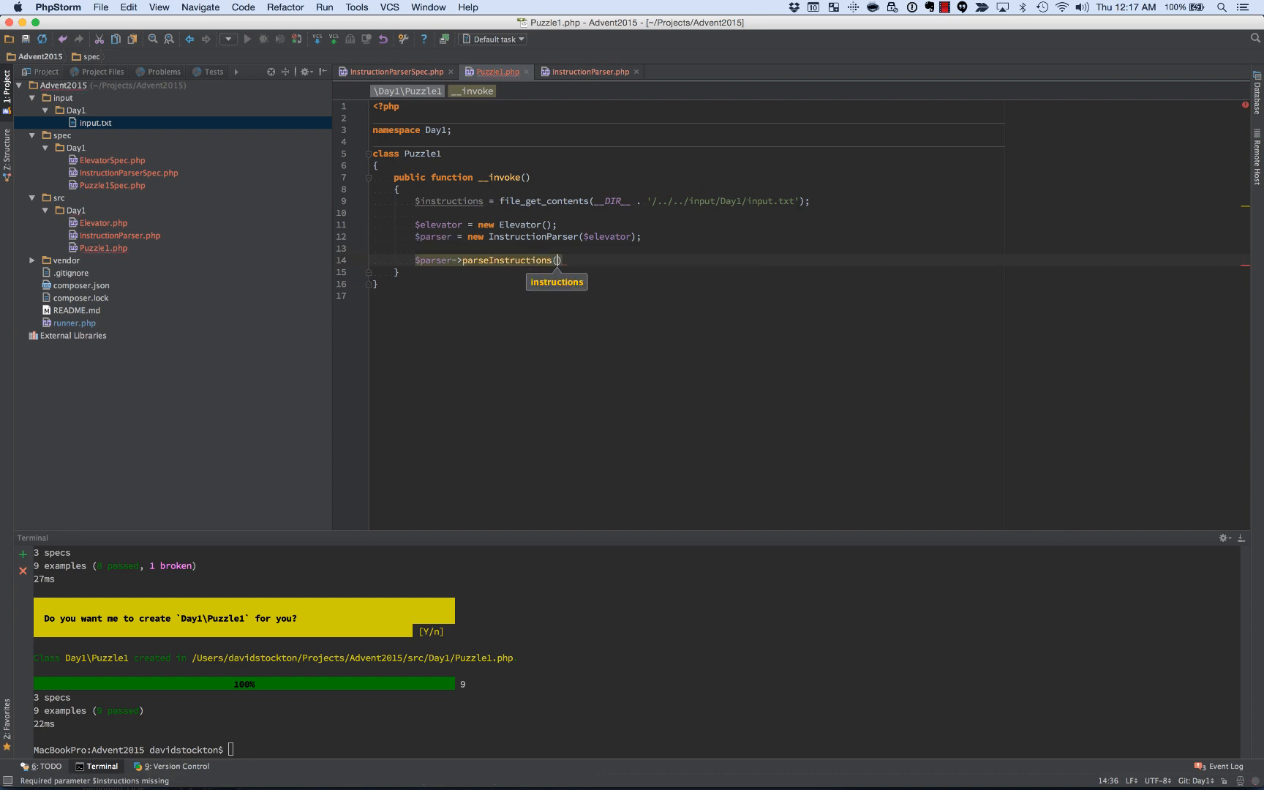
pyautogui.write('$instructions')
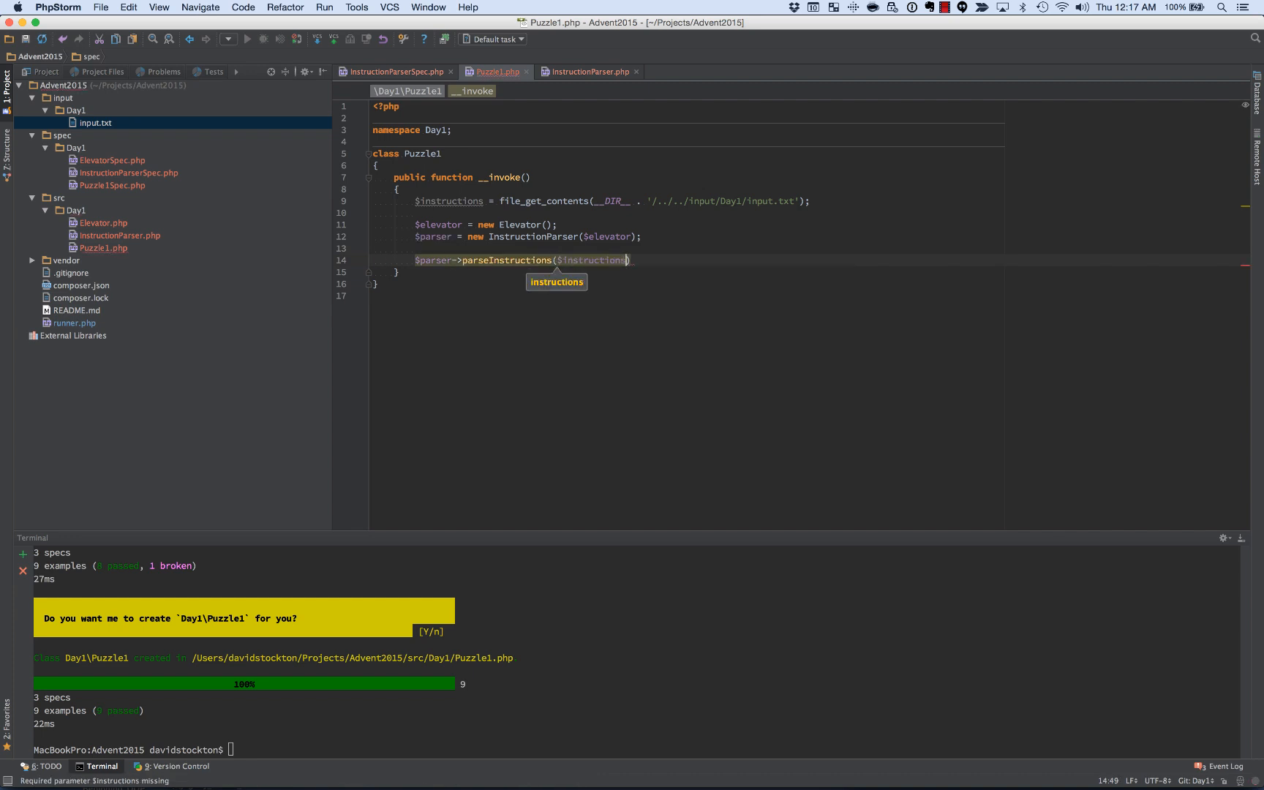
pyautogui.press('enter')
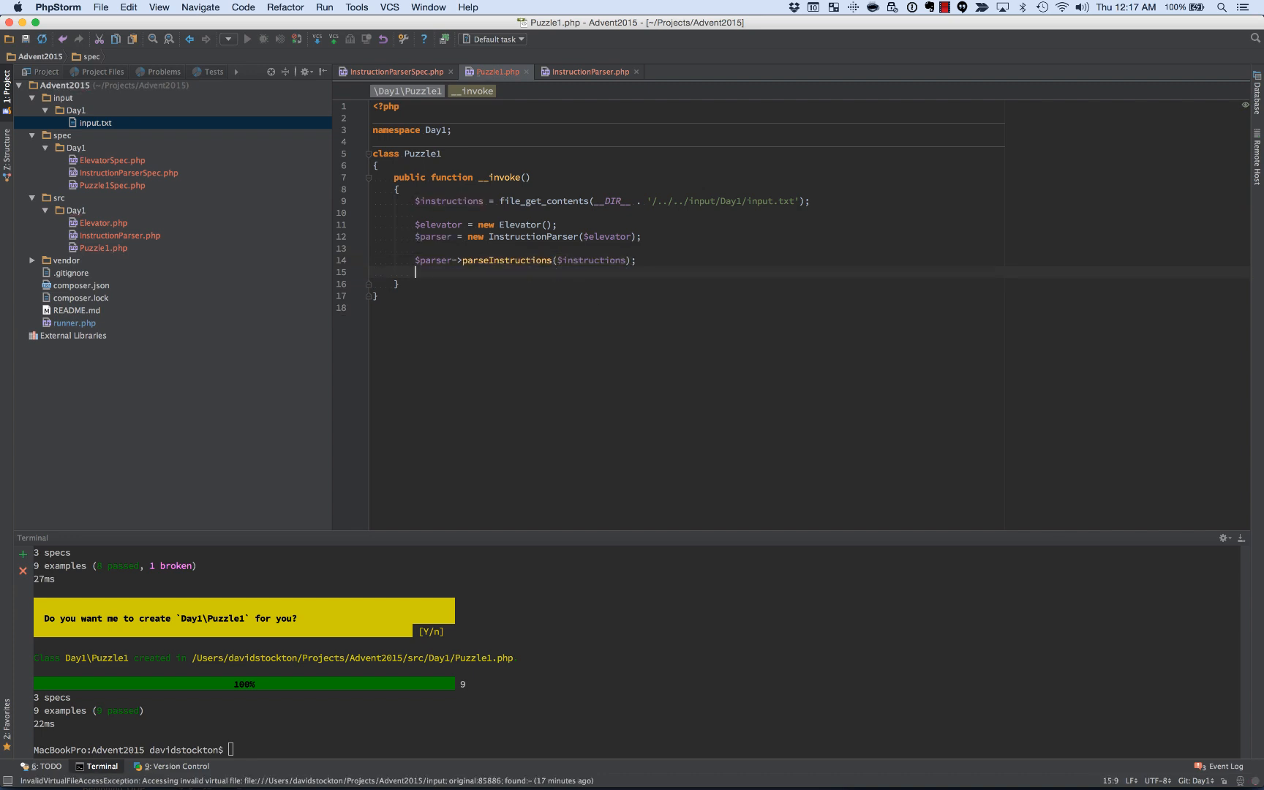
# Step: Echo "Final floor: " followed by $elevator->getFloor() and a newline
pyautogui.write('ec')
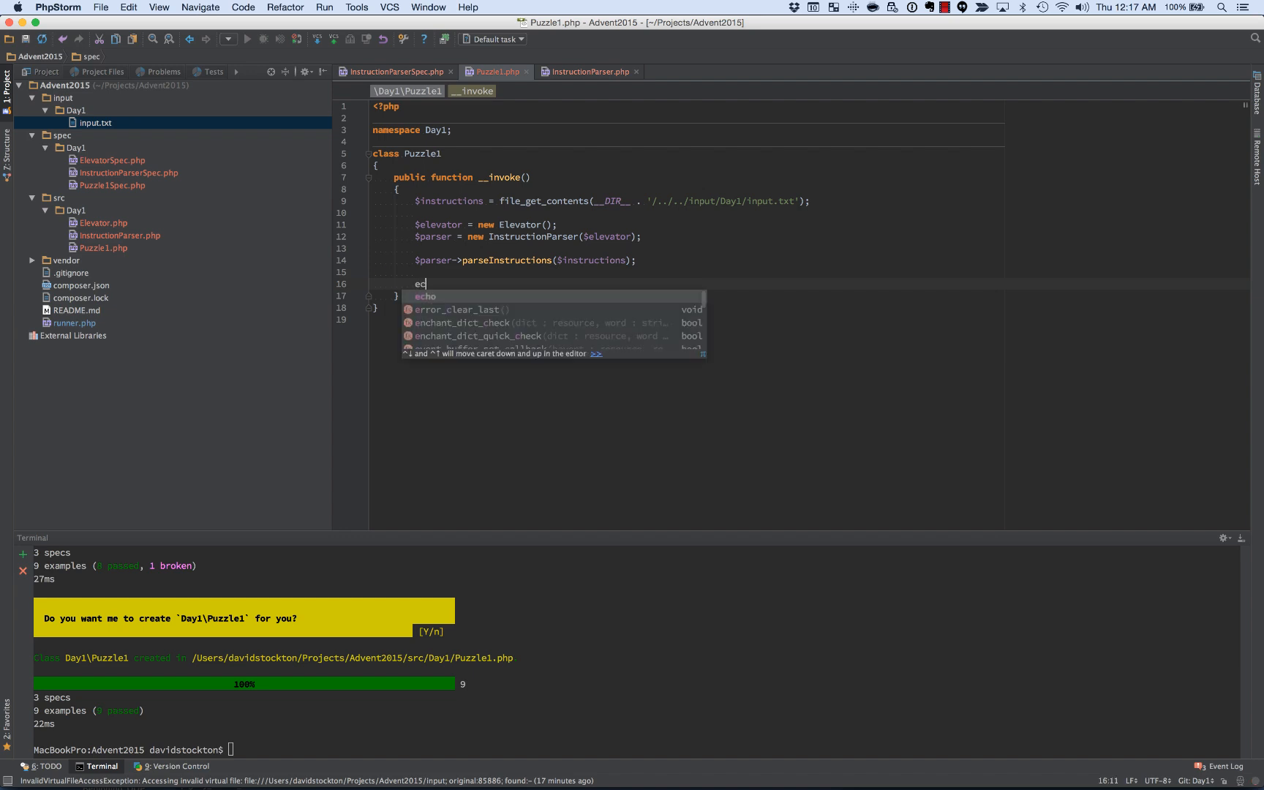
pyautogui.write('ho "Fin"')
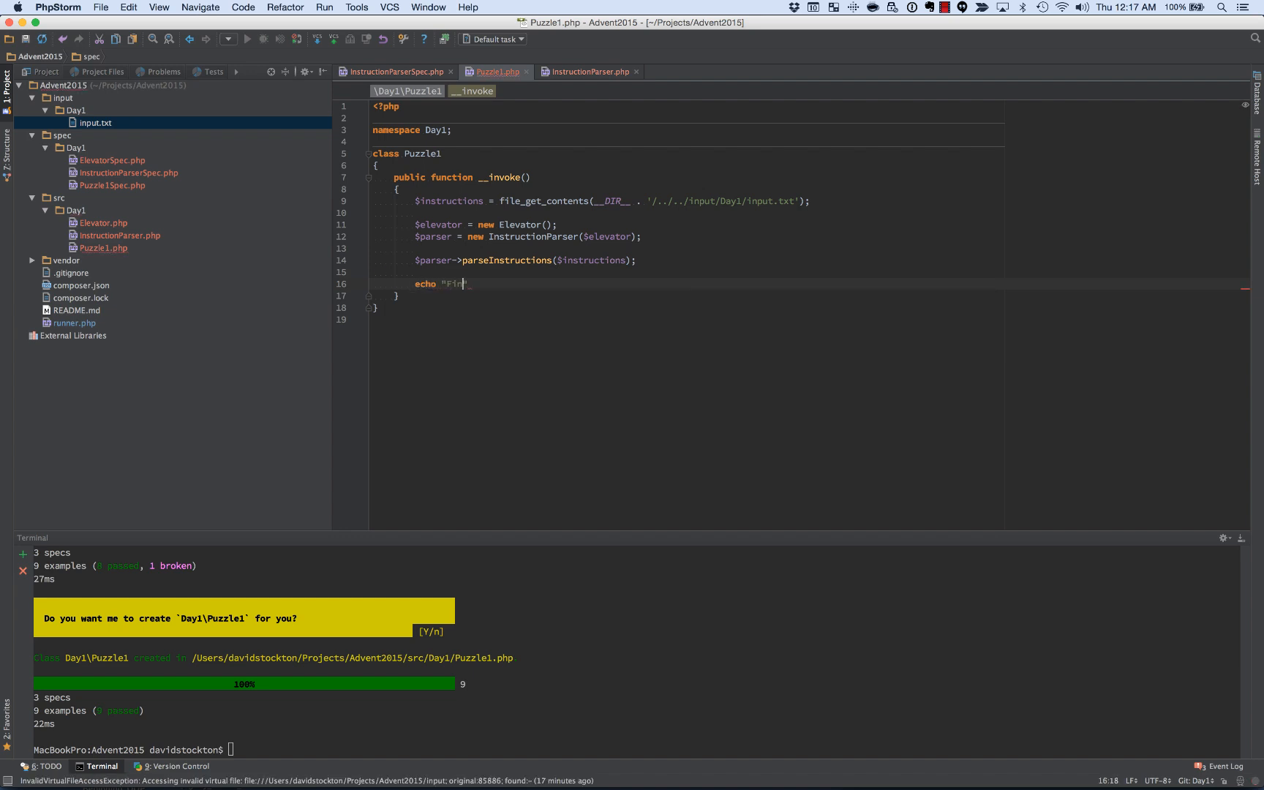
pyautogui.write('al')
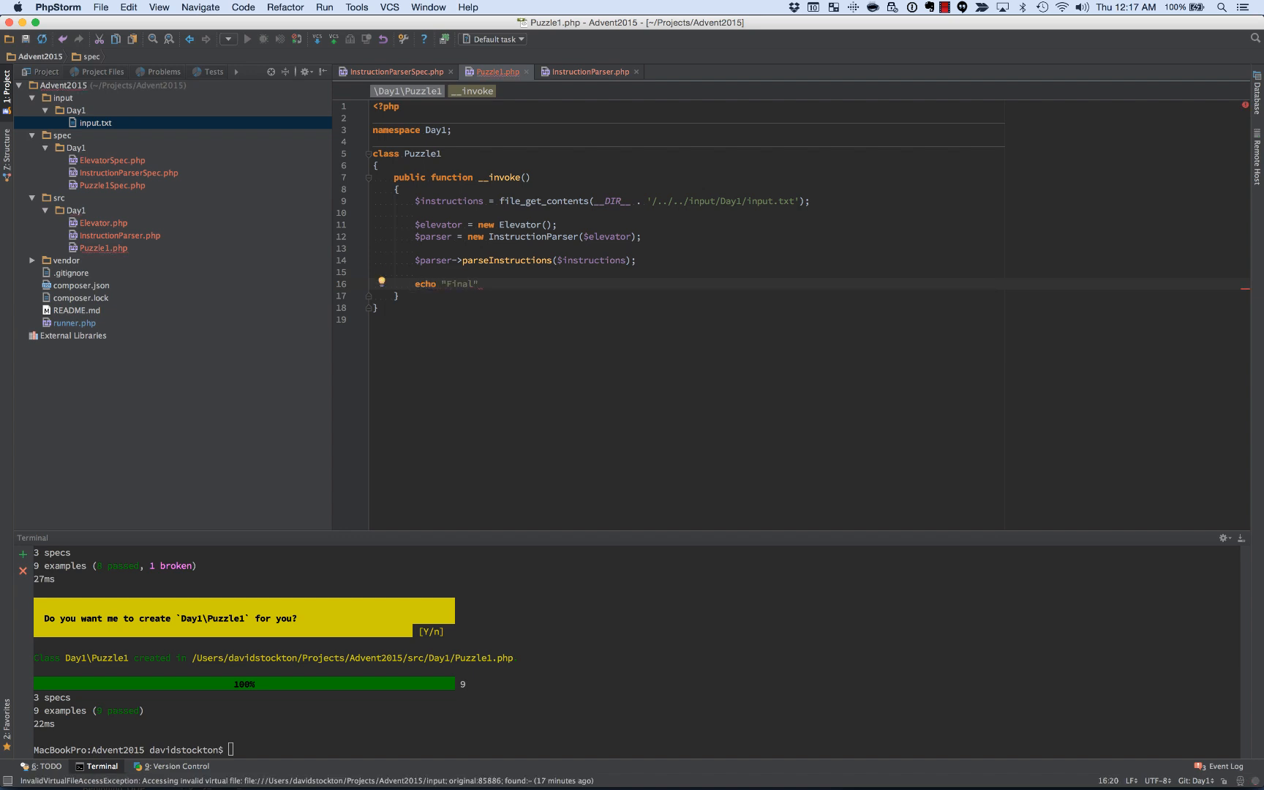
pyautogui.write('floor:')
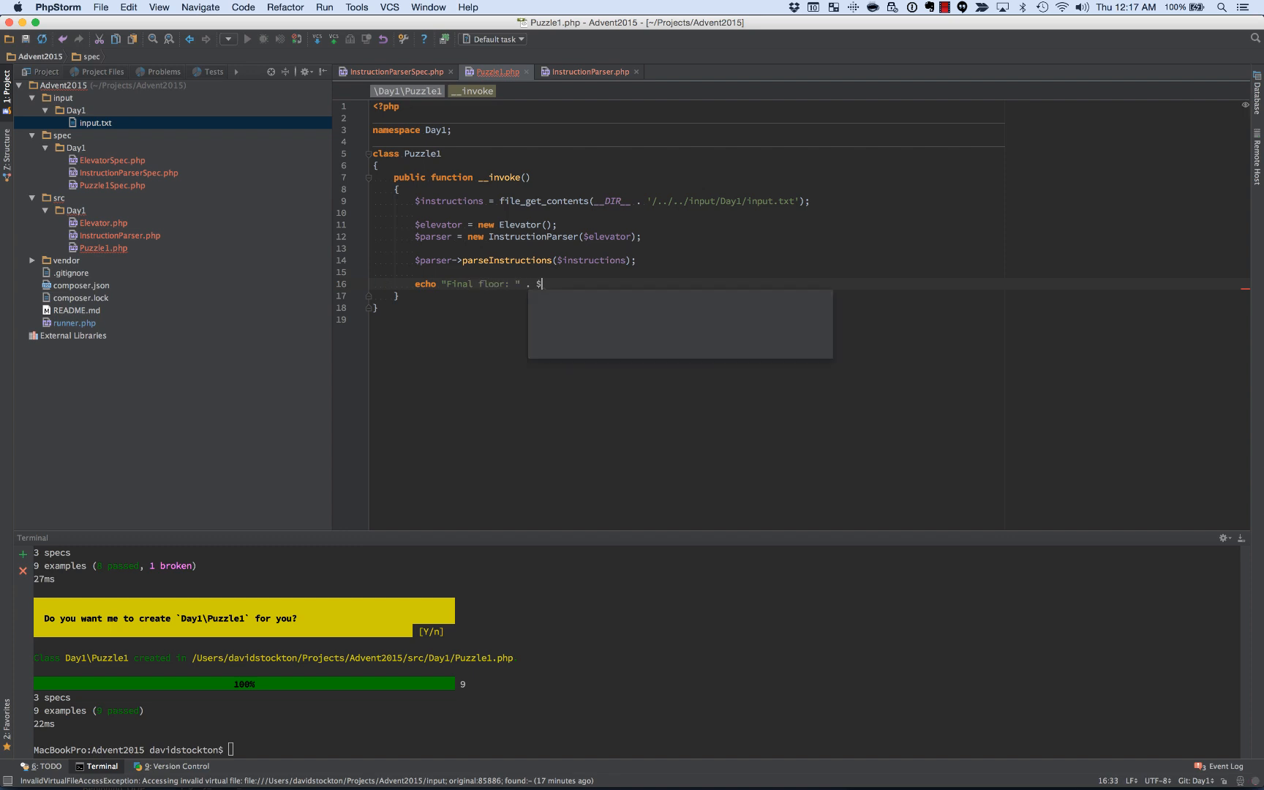
pyautogui.write('elevator->')
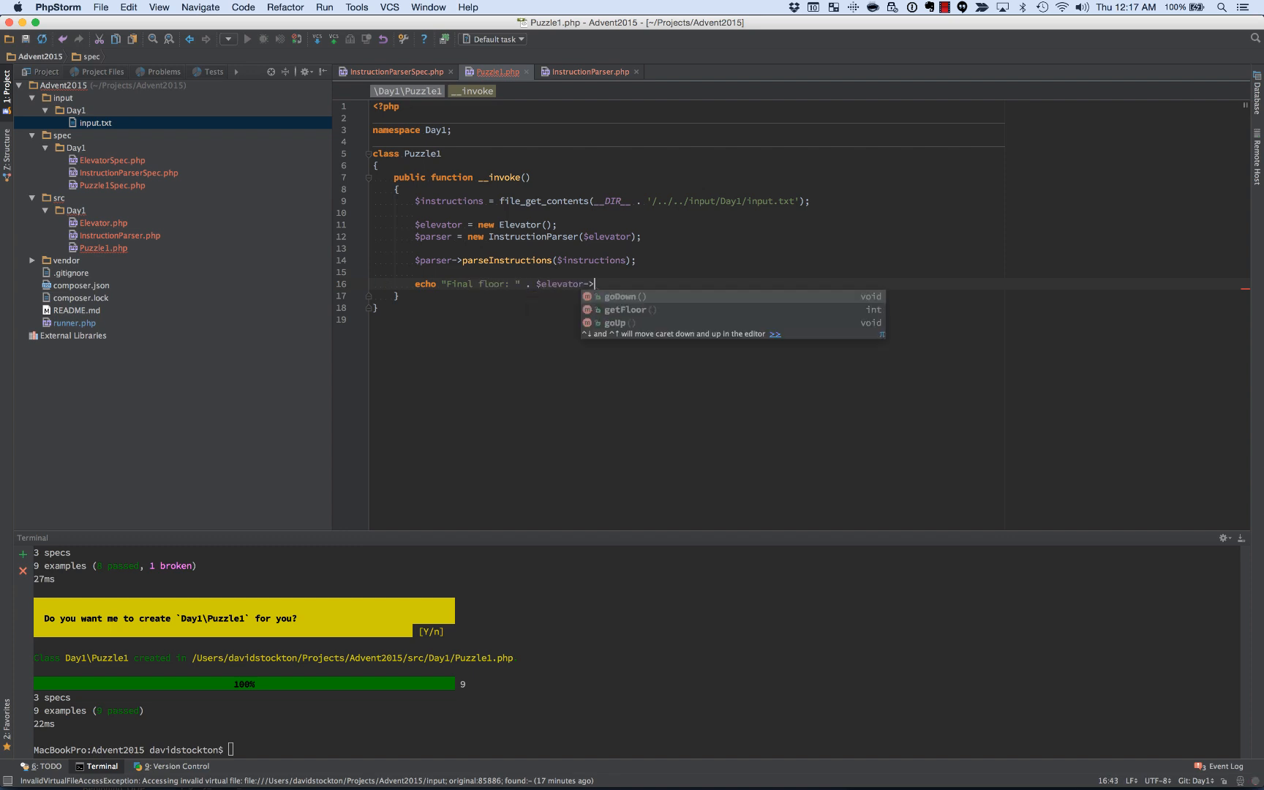
pyautogui.write('gf')
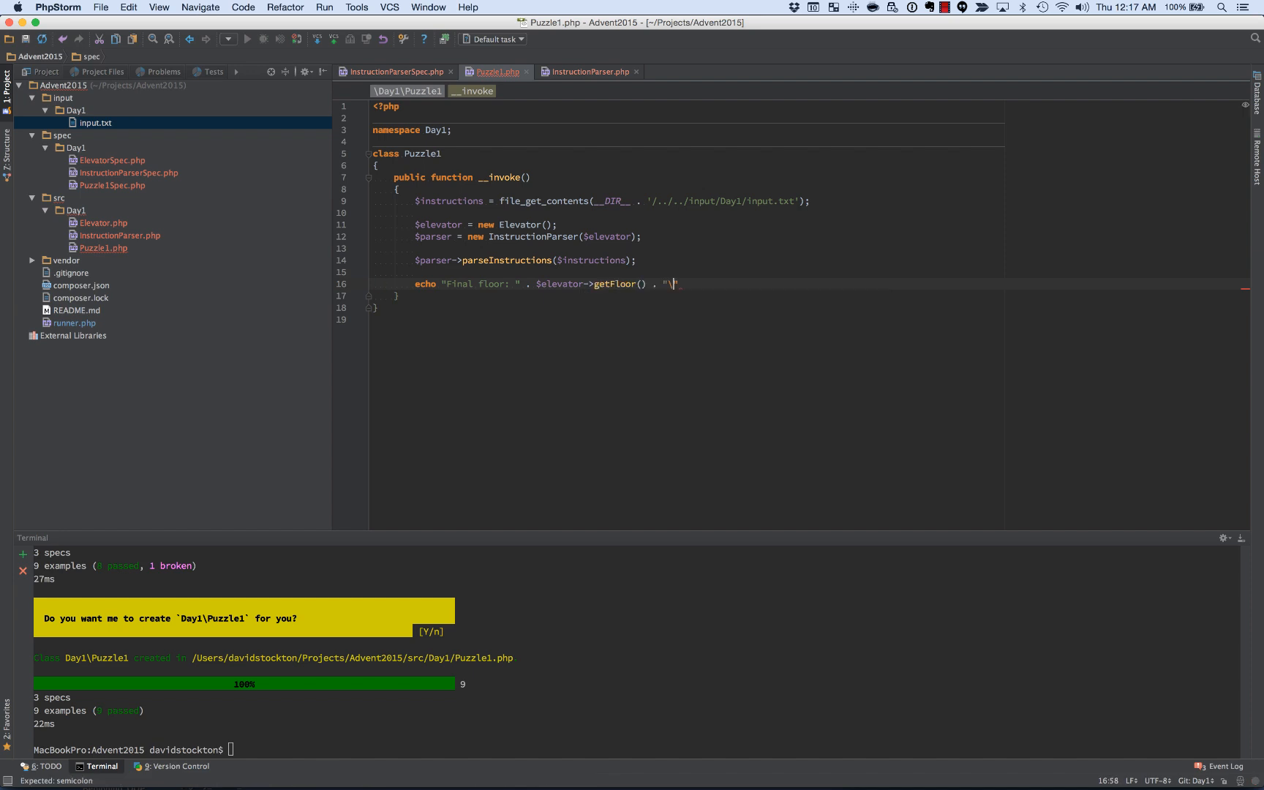
pyautogui.write('n";')
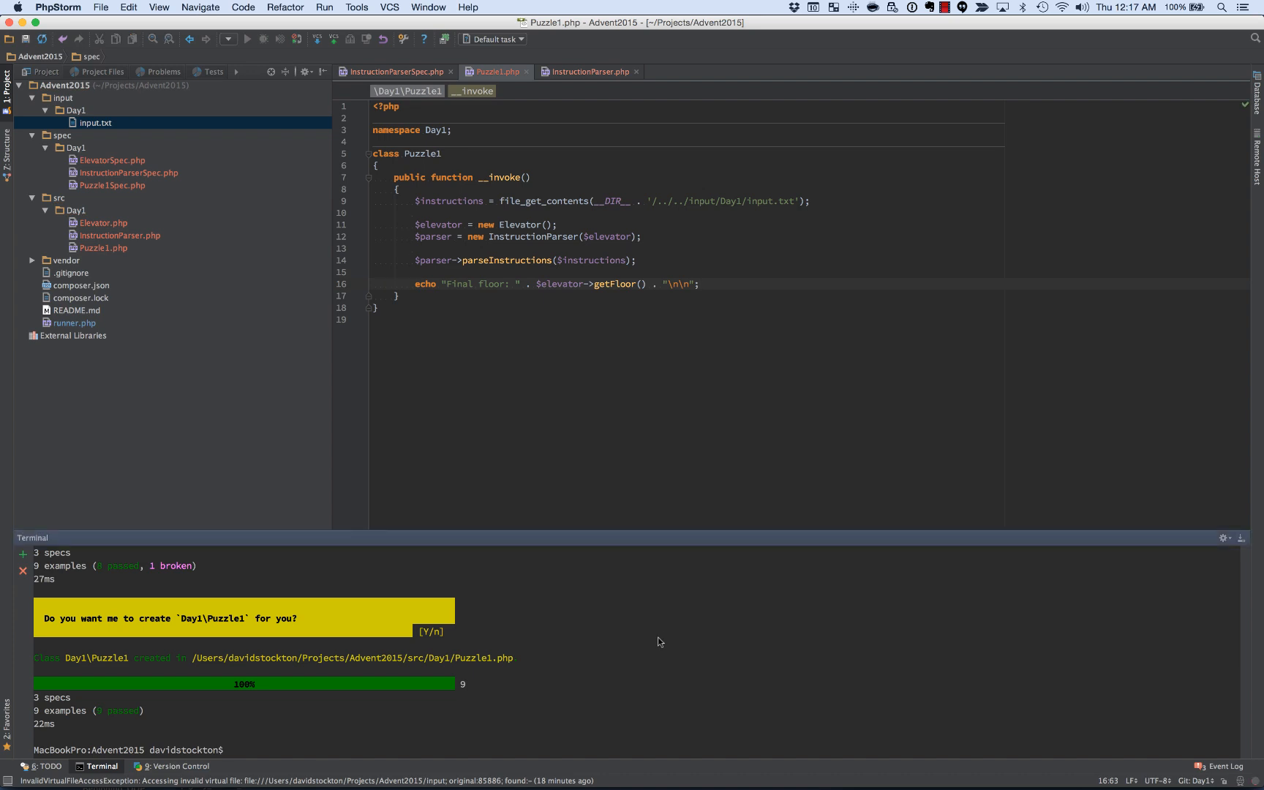
# Step: Run php runner.php Day1 Puzzle1, which prints Final floor: 280
pyautogui.write('php runner.php Day1 Puzzle1')
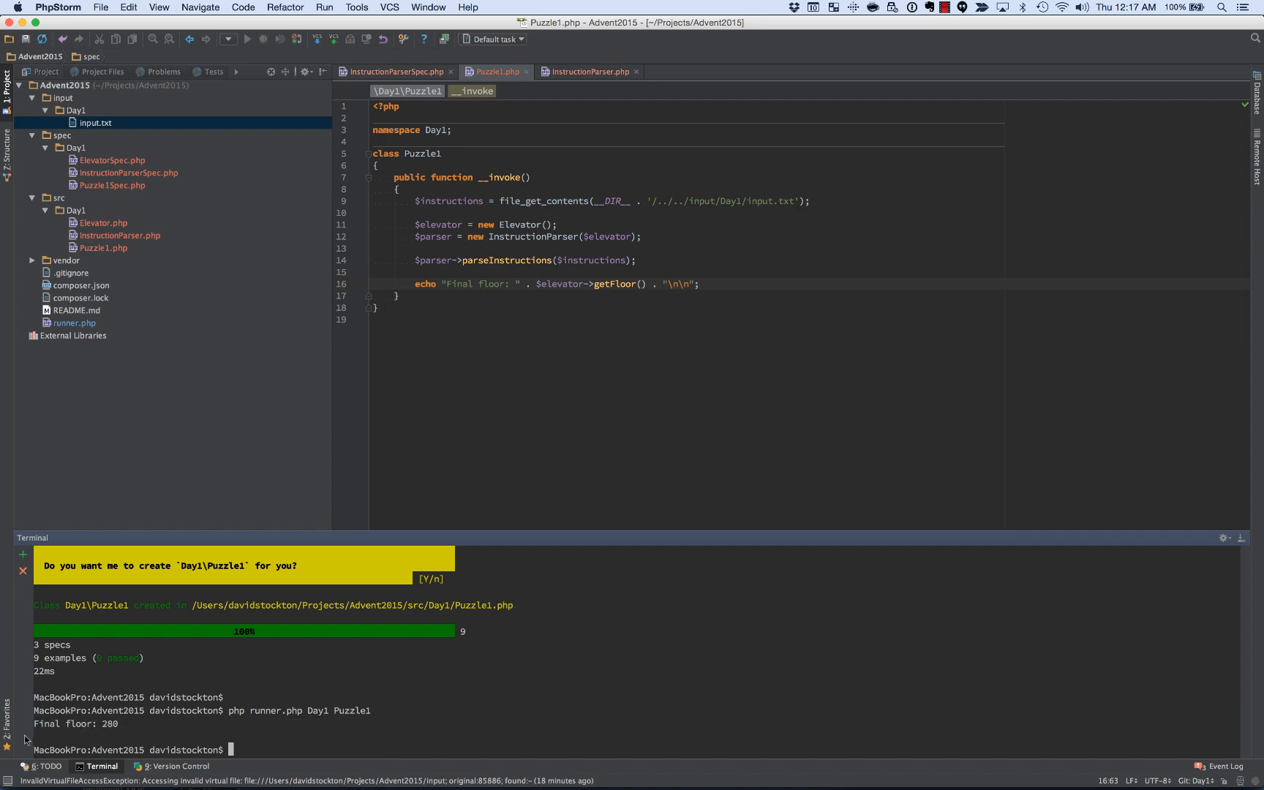
pyautogui.moveTo(114, 732)
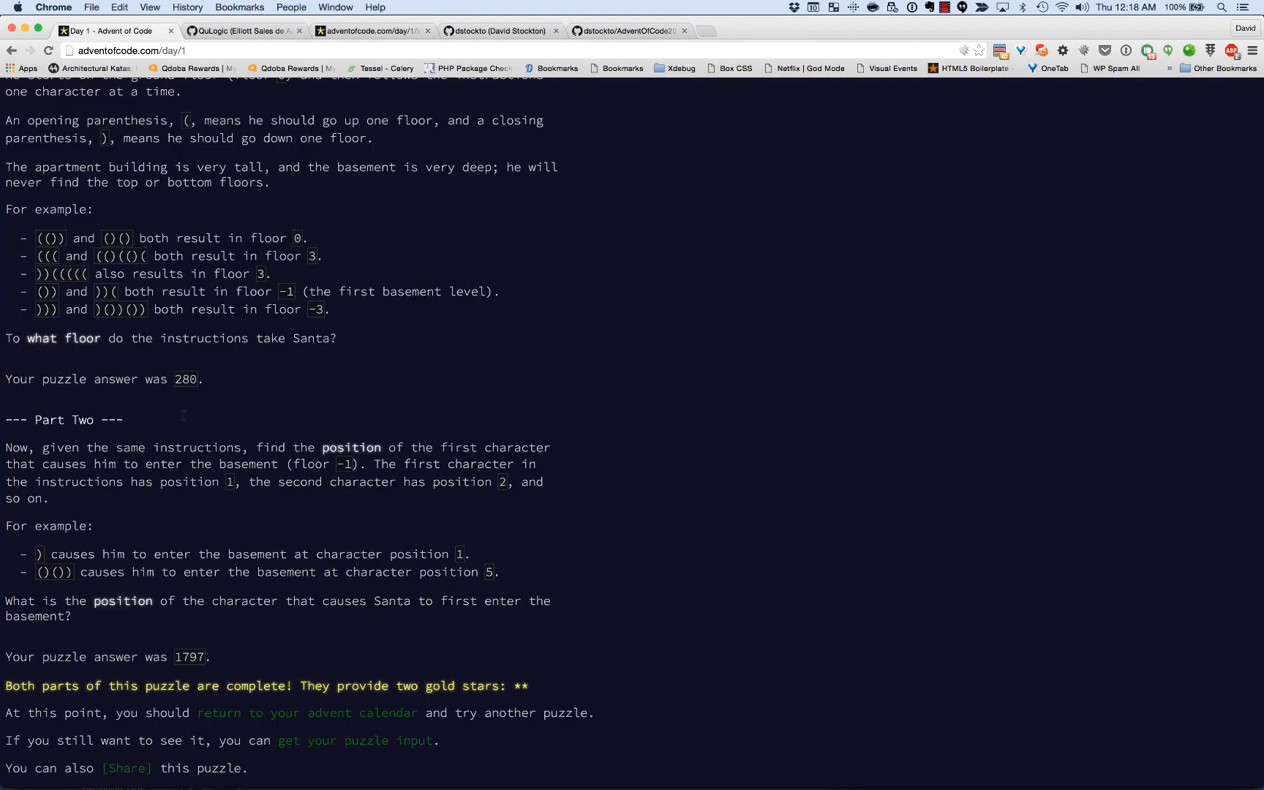
# Step: Check the Advent of Code Day 1 page's recorded answer against the runner's 280
pyautogui.doubleClick(184, 379)
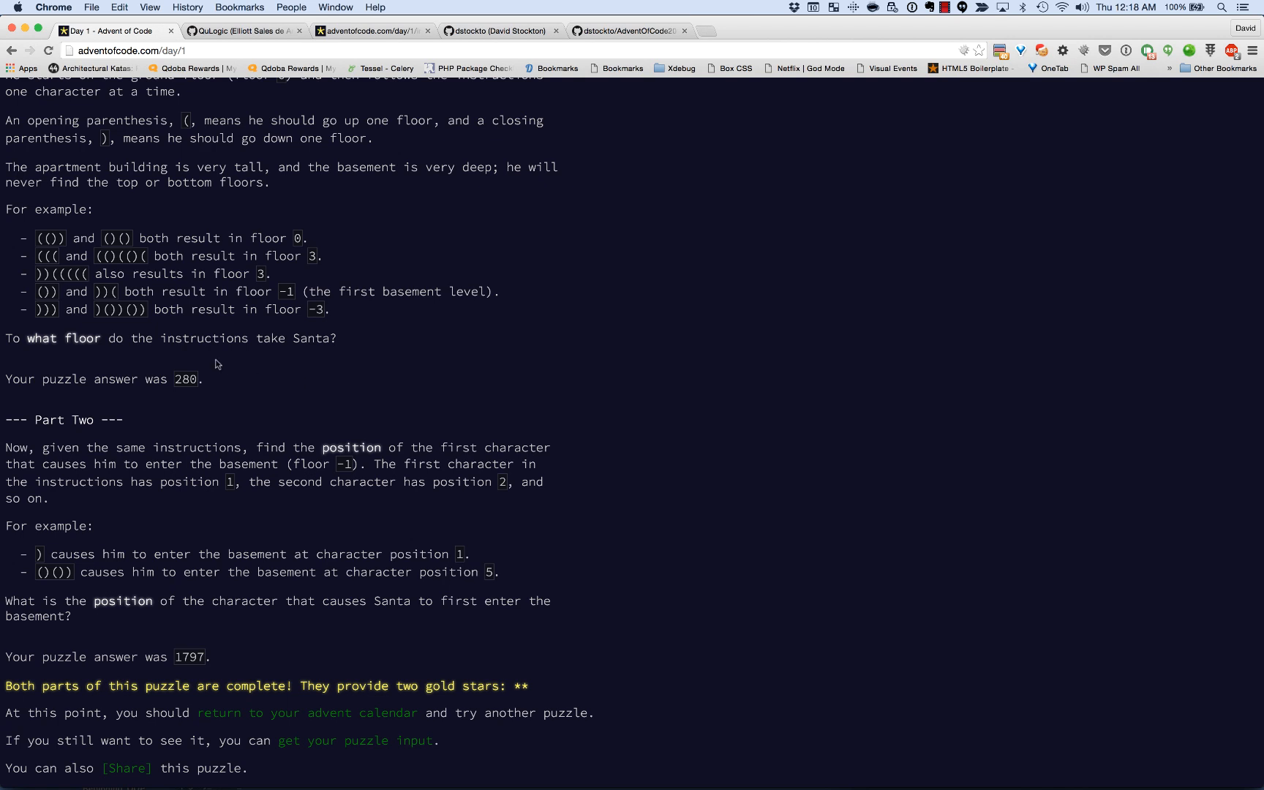
pyautogui.moveTo(334, 509)
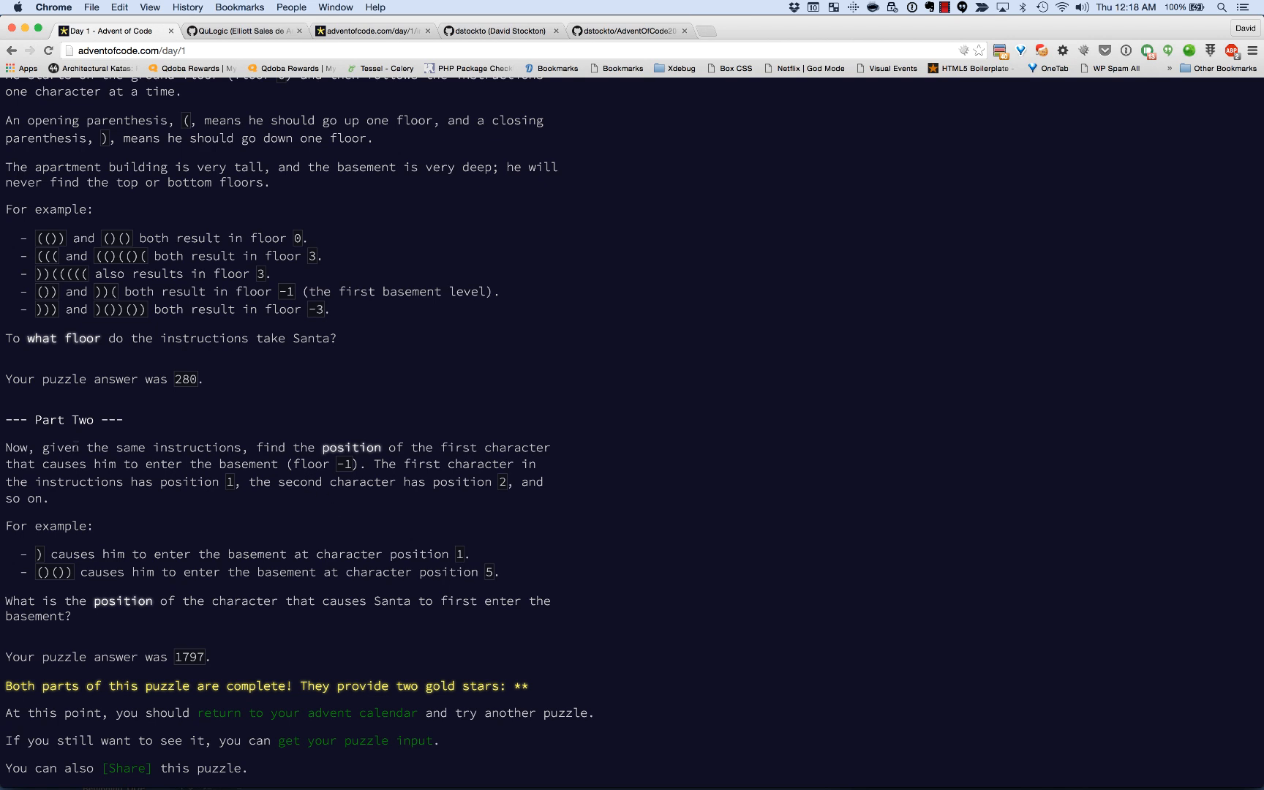
pyautogui.moveTo(91, 430)
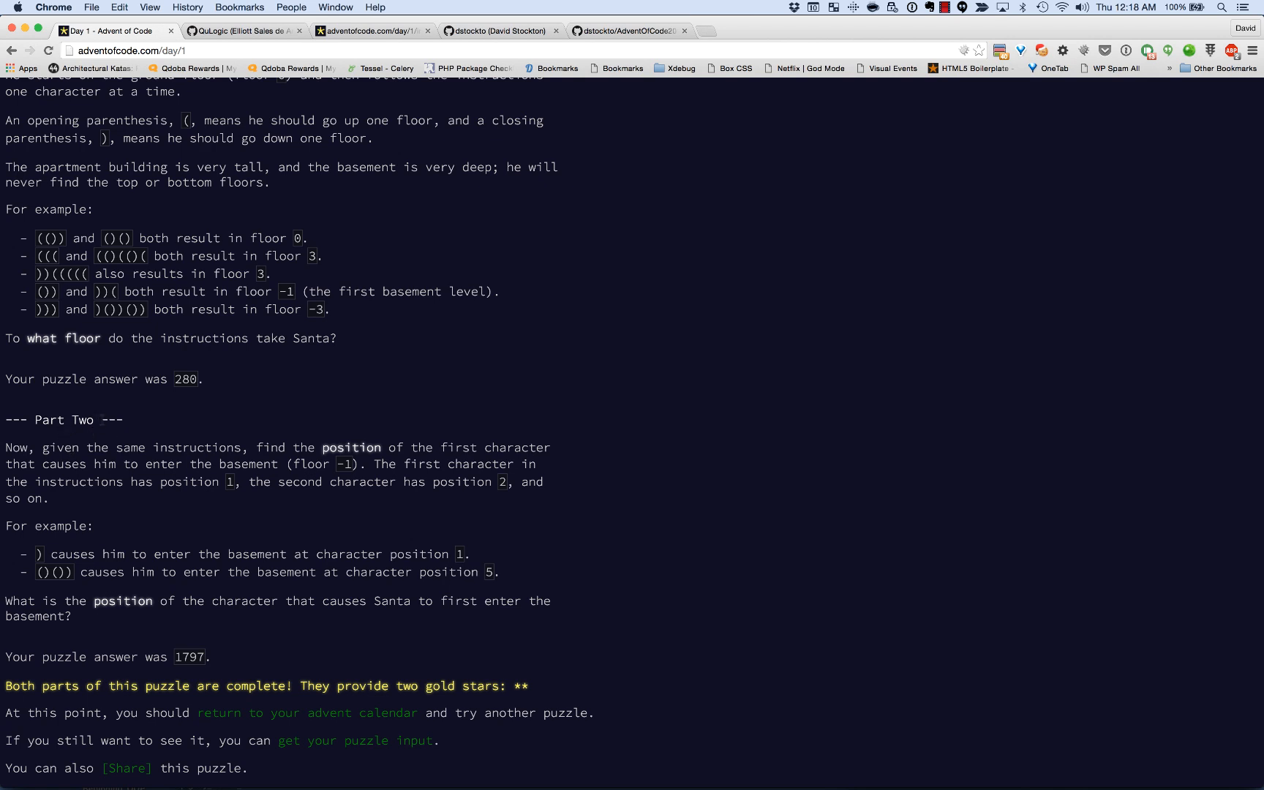
pyautogui.moveTo(929, 32)
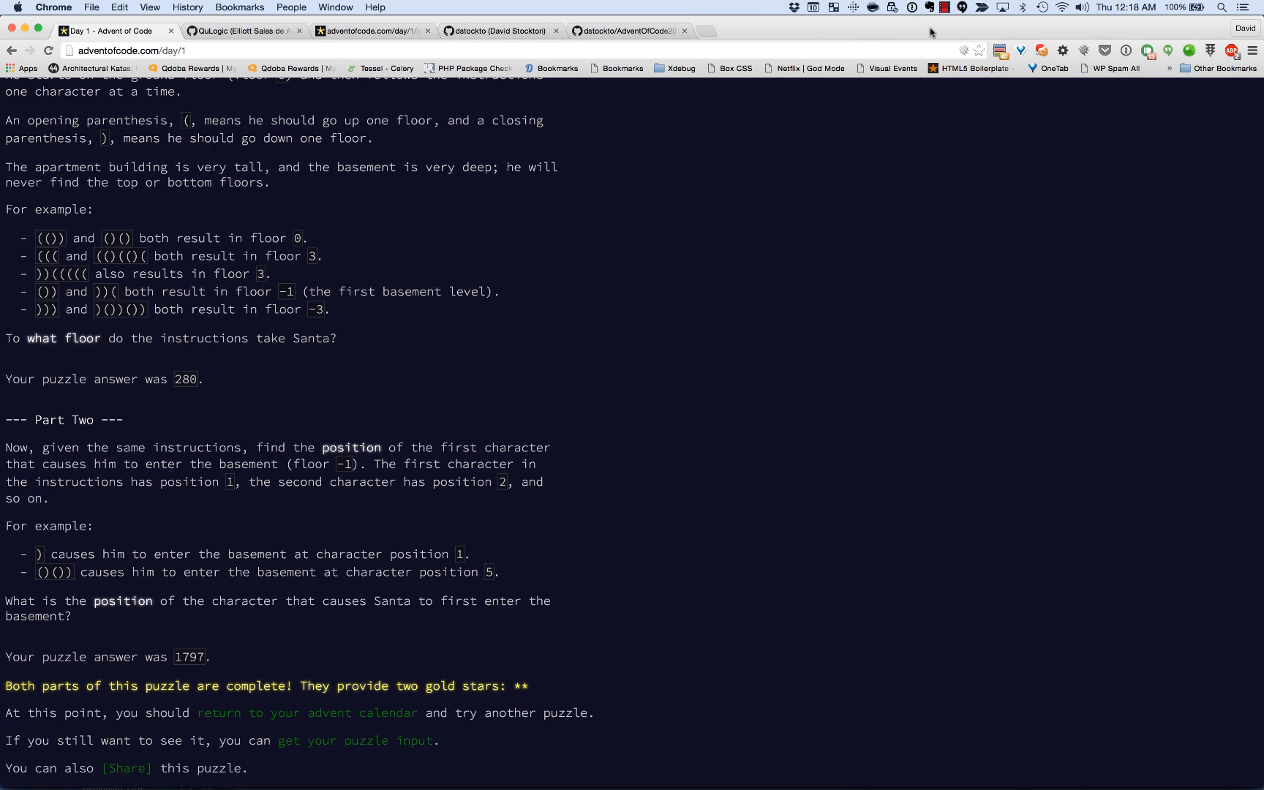